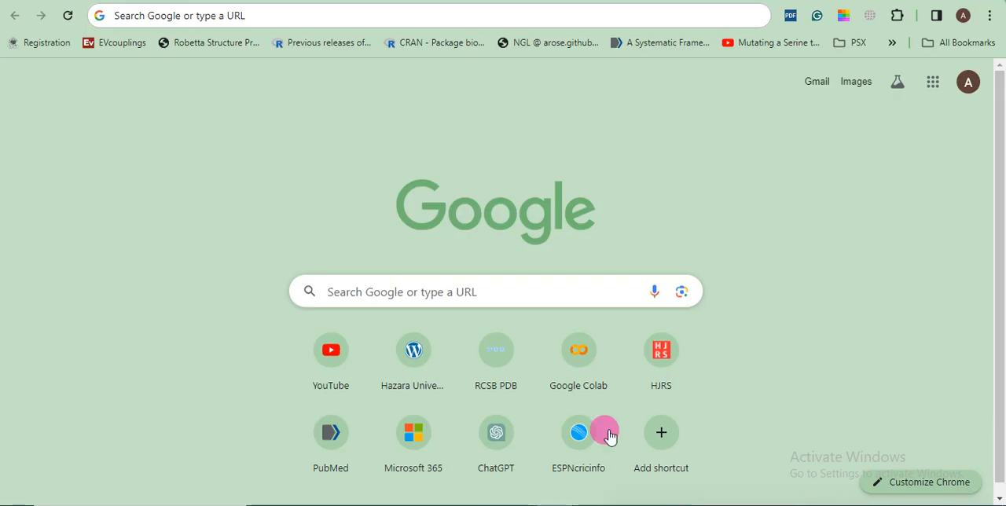
# Enter colab.research.google.com/github/ash100 into Chrome's address bar.
pyautogui.click(268, 15)
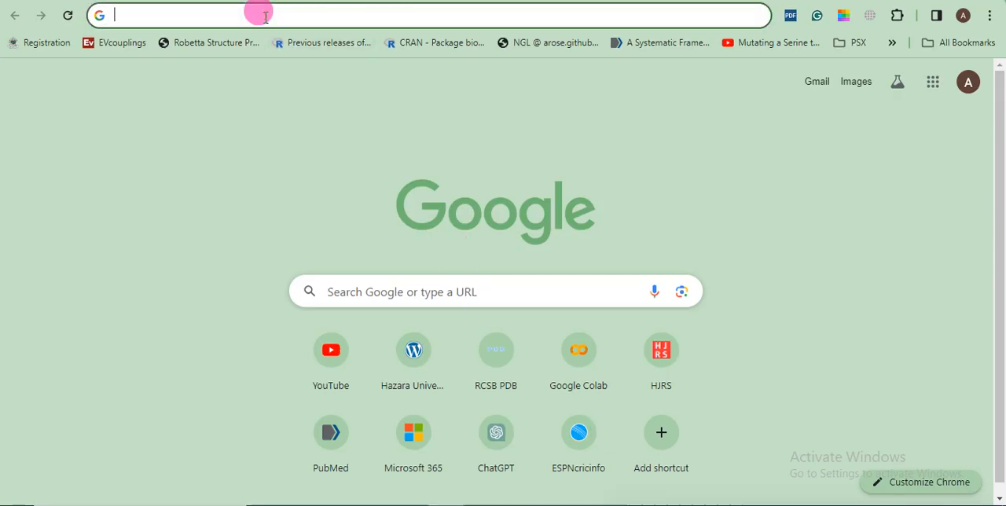
pyautogui.write('colab.research.google.com/github/ash100')
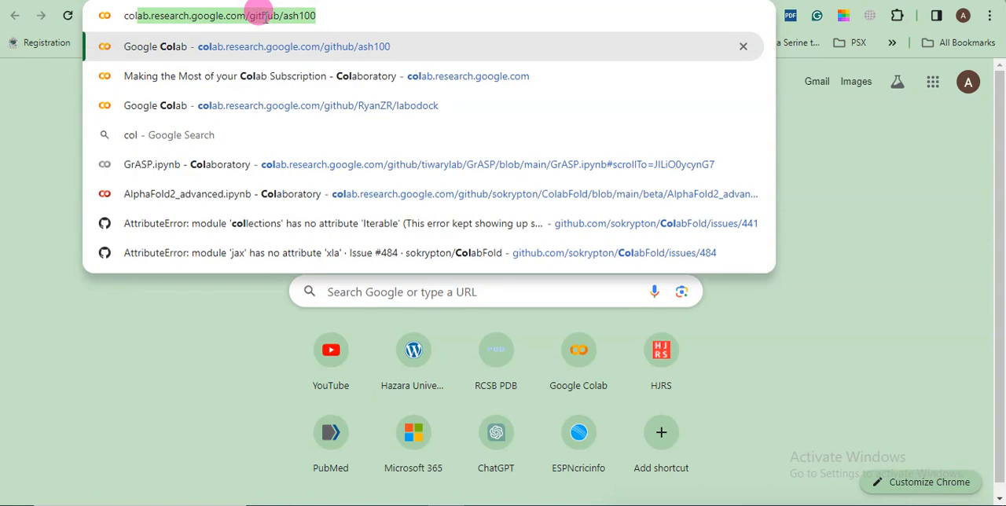
pyautogui.moveTo(328, 15)
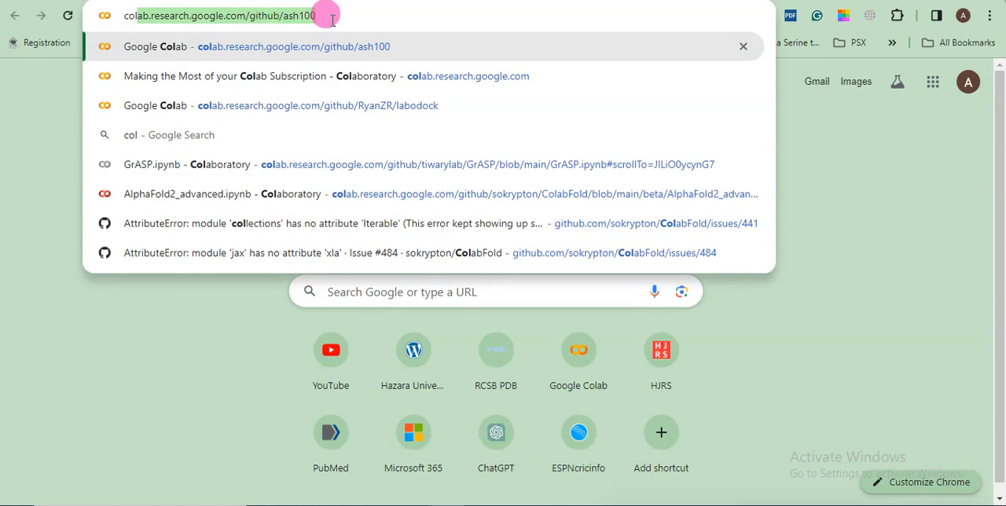
pyautogui.moveTo(326, 37)
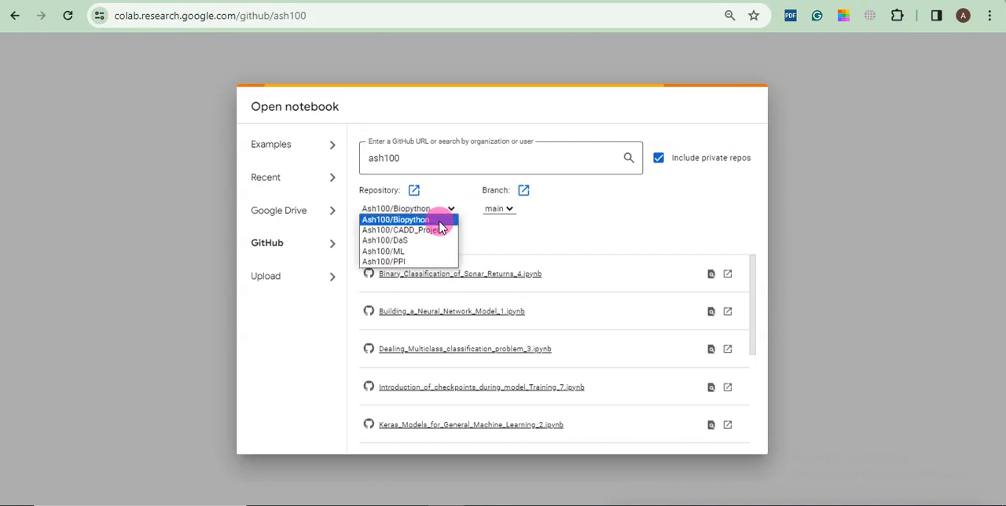
# Choose the Ash100/CADD_Project repository and open Removal_of_Unwanted_Compounds_Part_3.ipynb in a new tab.
pyautogui.click(403, 230)
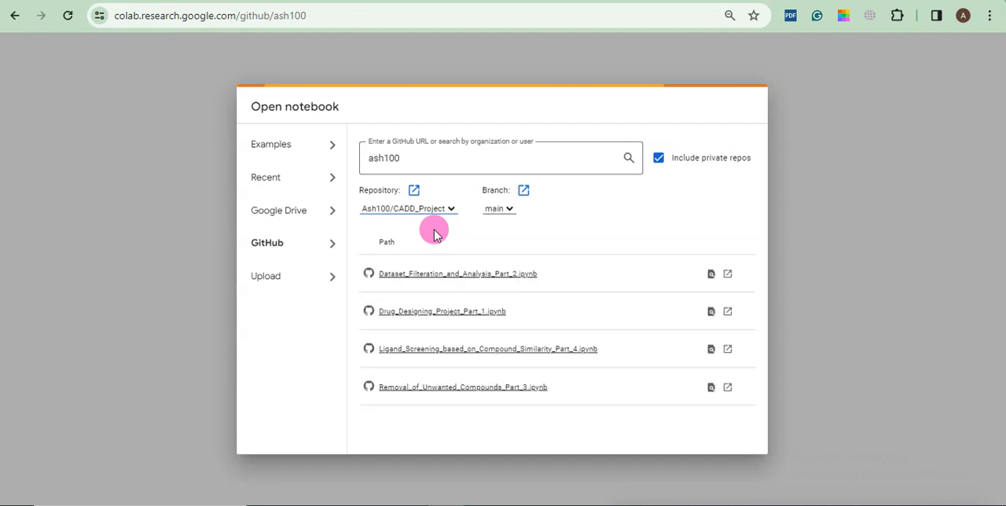
pyautogui.moveTo(517, 237)
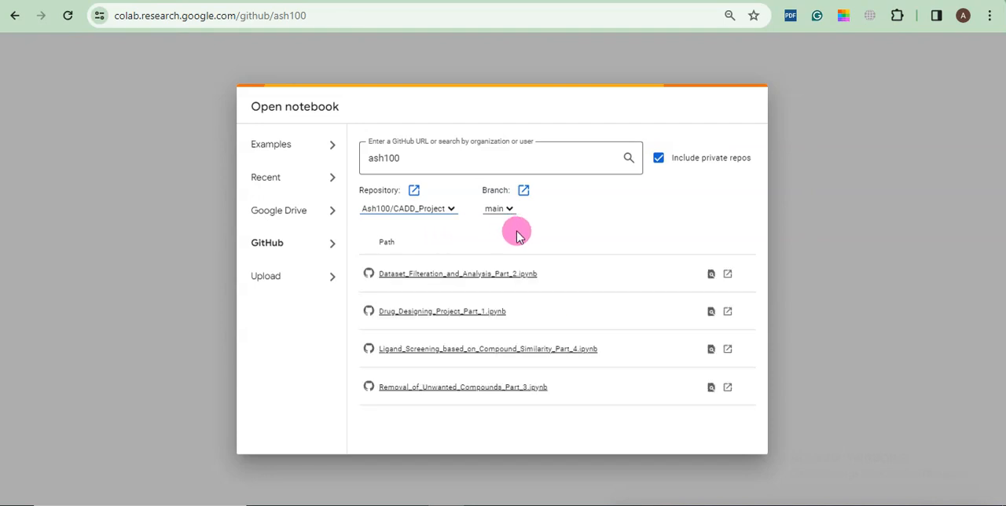
pyautogui.moveTo(727, 388)
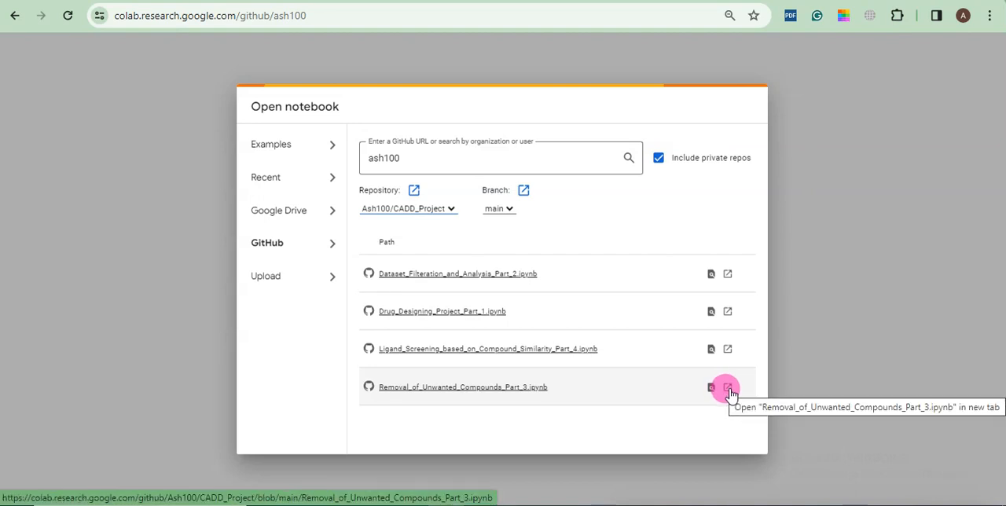
pyautogui.click(727, 386)
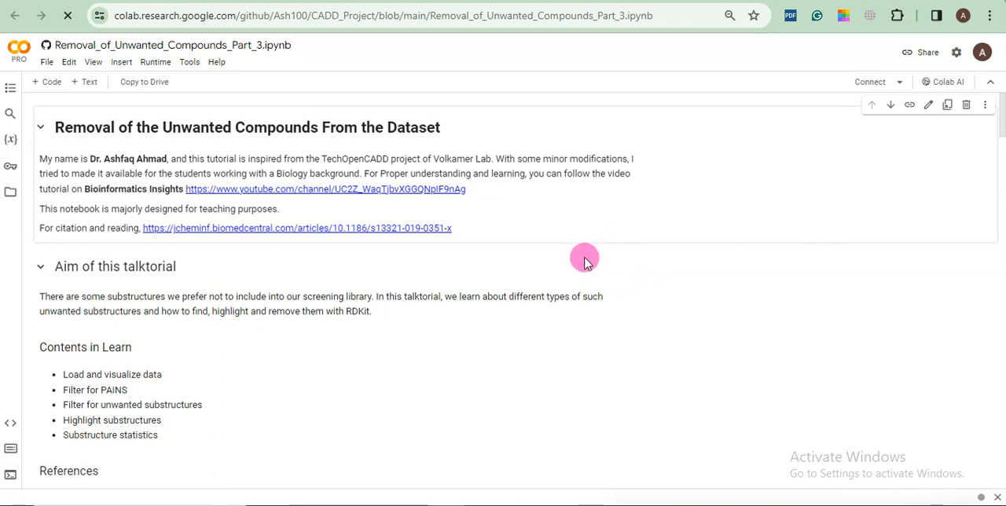
pyautogui.moveTo(864, 81)
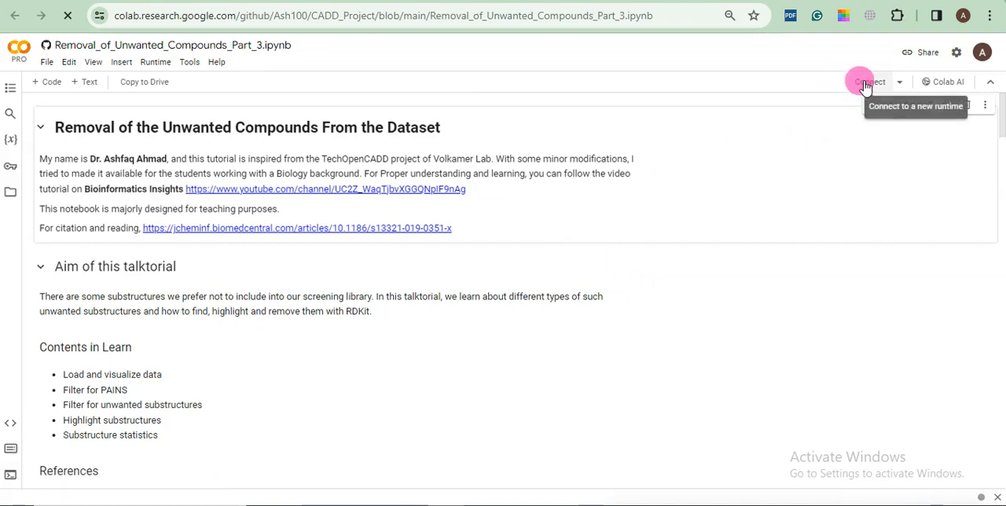
# Start connecting the notebook to a Python 3 Compute Engine runtime.
pyautogui.click(866, 82)
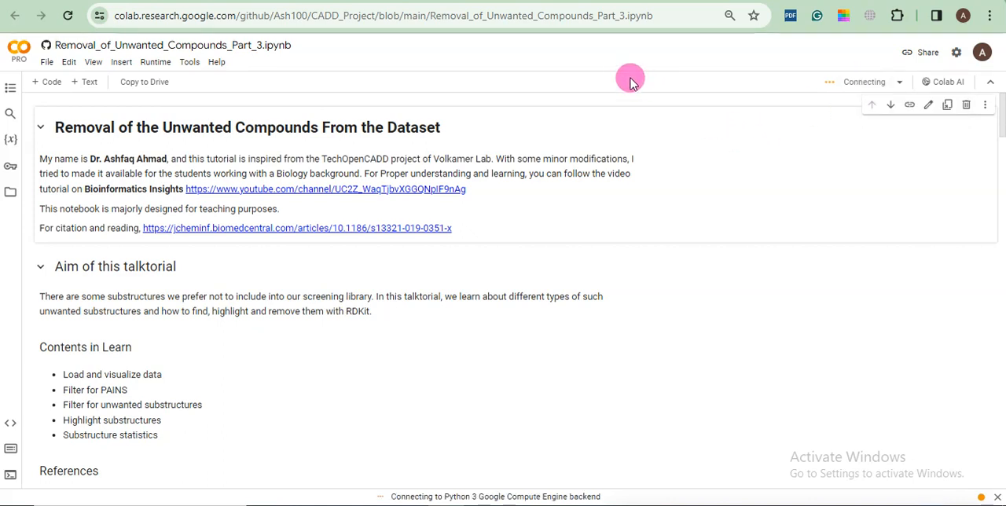
pyautogui.moveTo(93, 142)
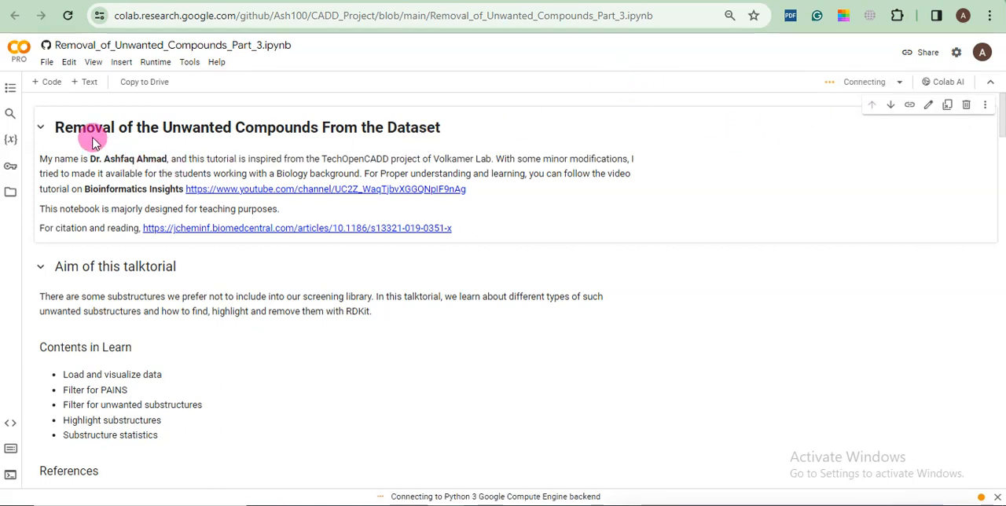
pyautogui.moveTo(303, 218)
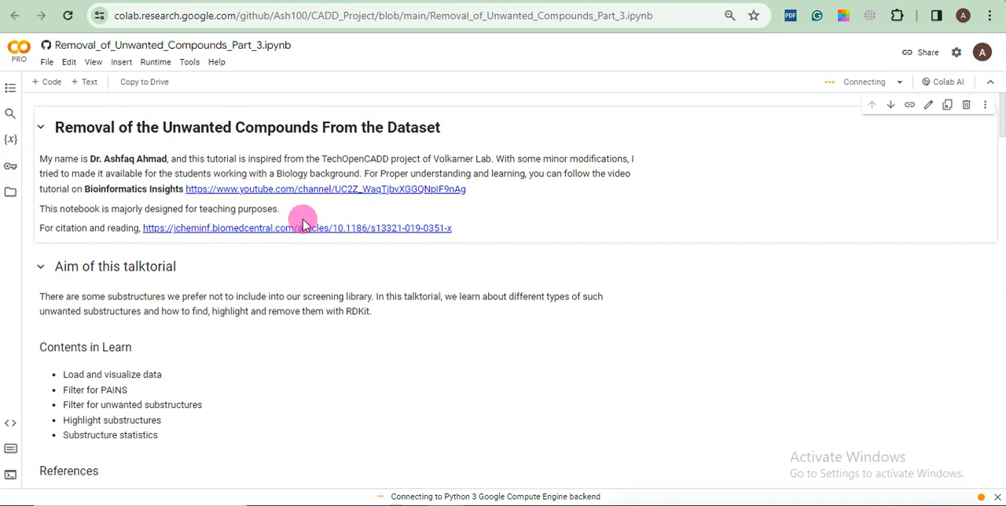
pyautogui.moveTo(505, 200)
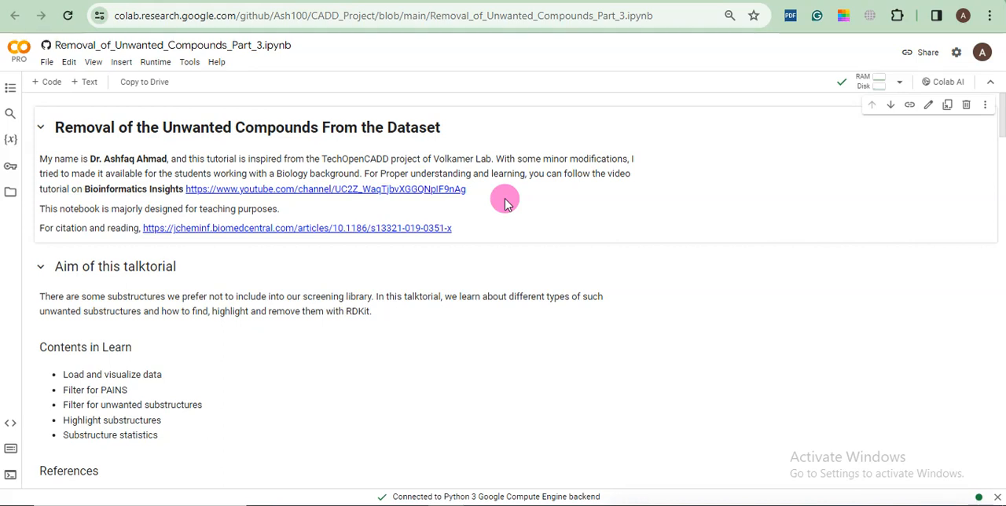
pyautogui.moveTo(998, 110)
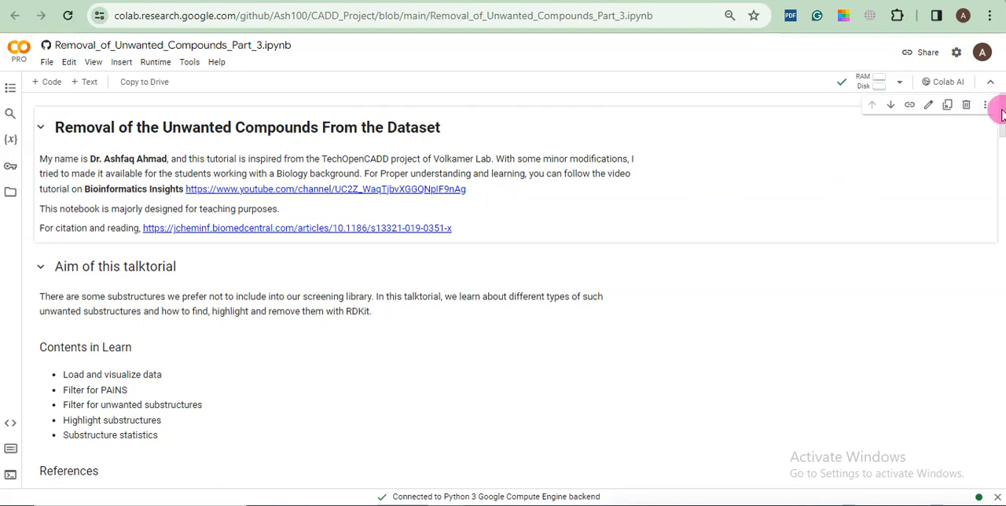
pyautogui.scroll(-3)
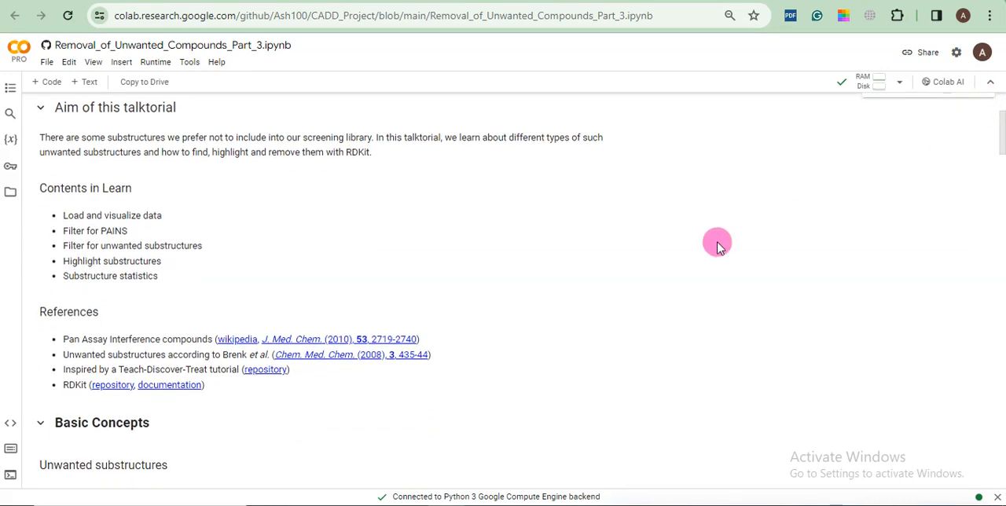
pyautogui.moveTo(602, 251)
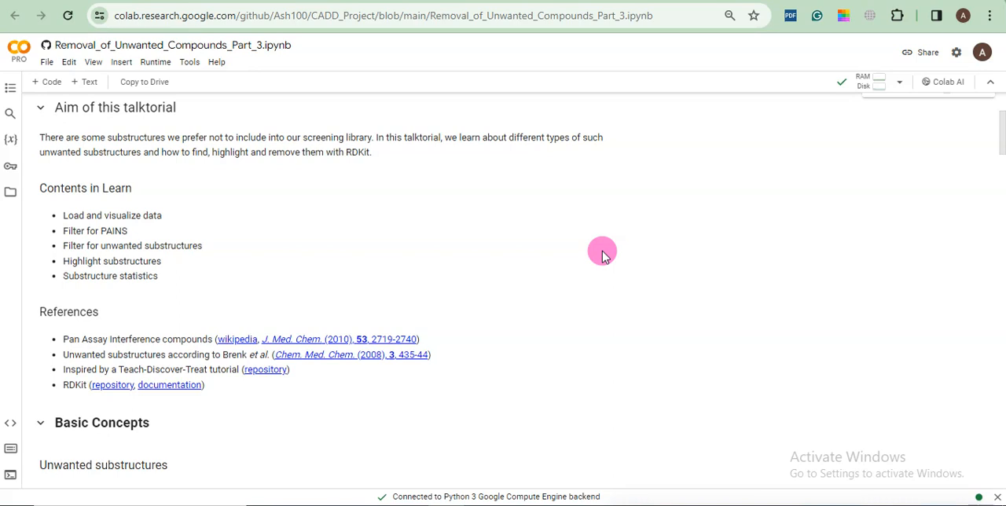
pyautogui.moveTo(312, 248)
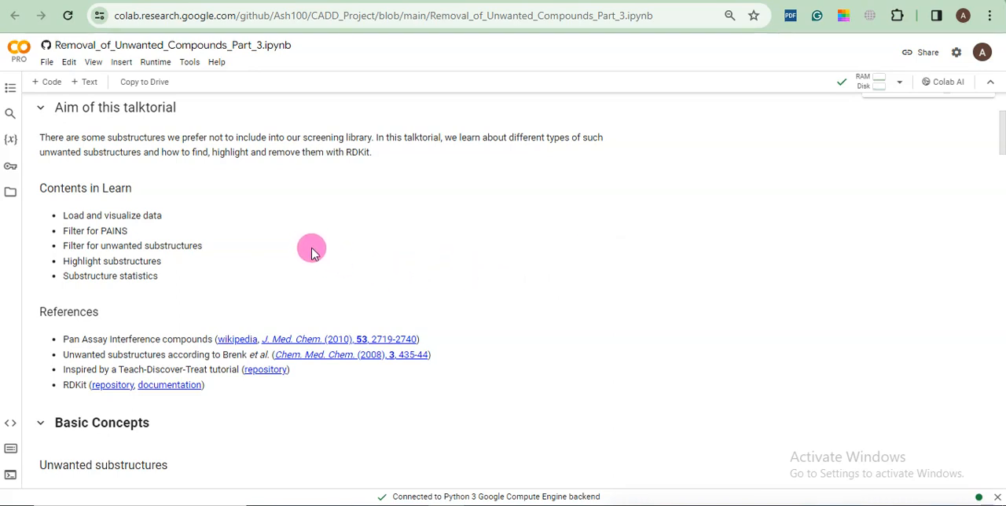
pyautogui.moveTo(306, 248)
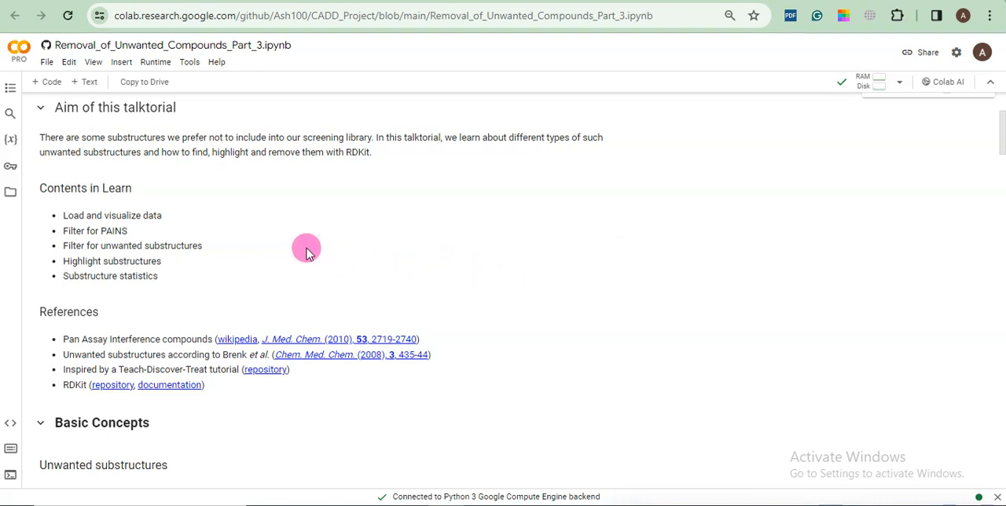
pyautogui.moveTo(210, 330)
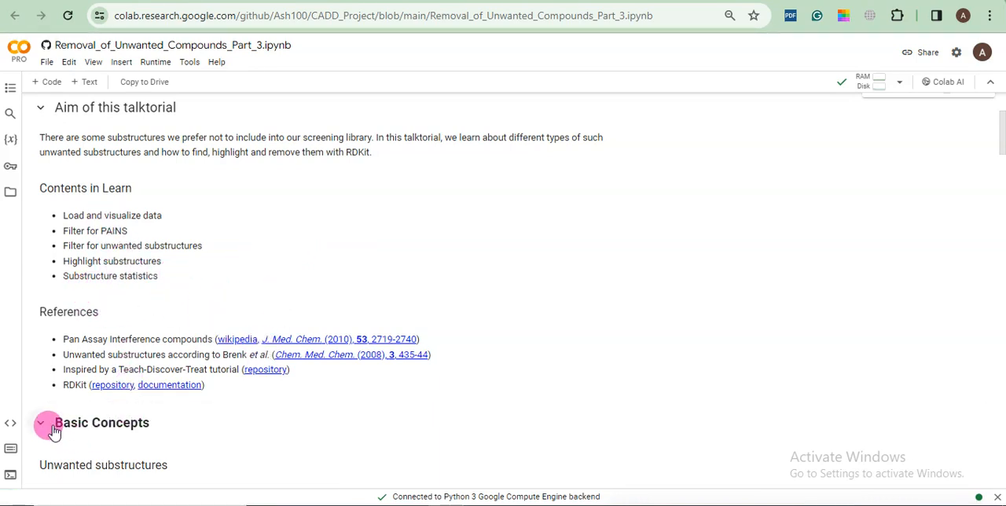
pyautogui.moveTo(132, 446)
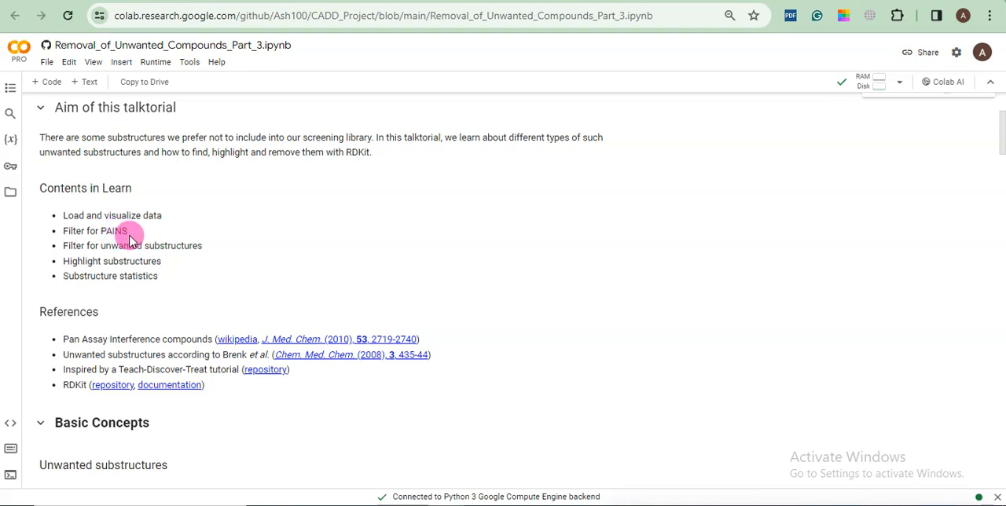
pyautogui.moveTo(179, 246)
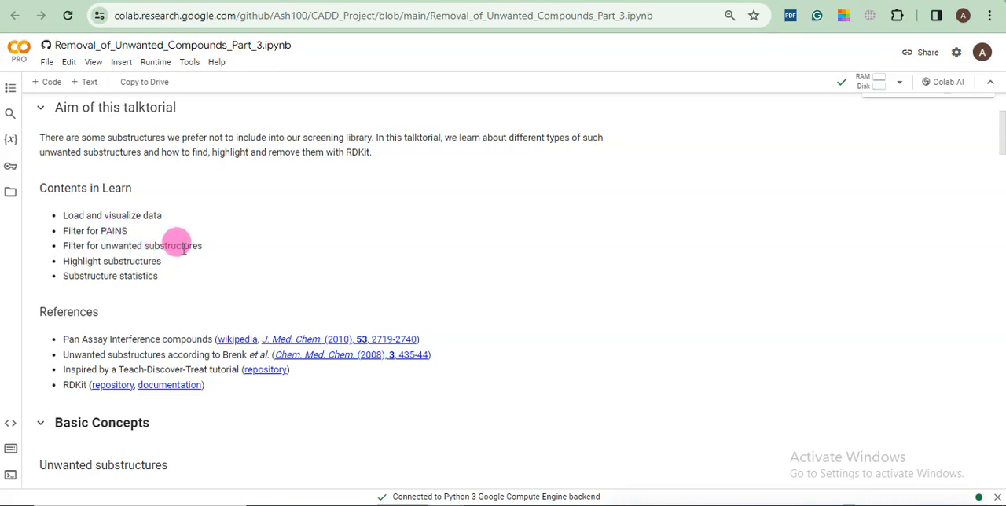
pyautogui.moveTo(193, 246)
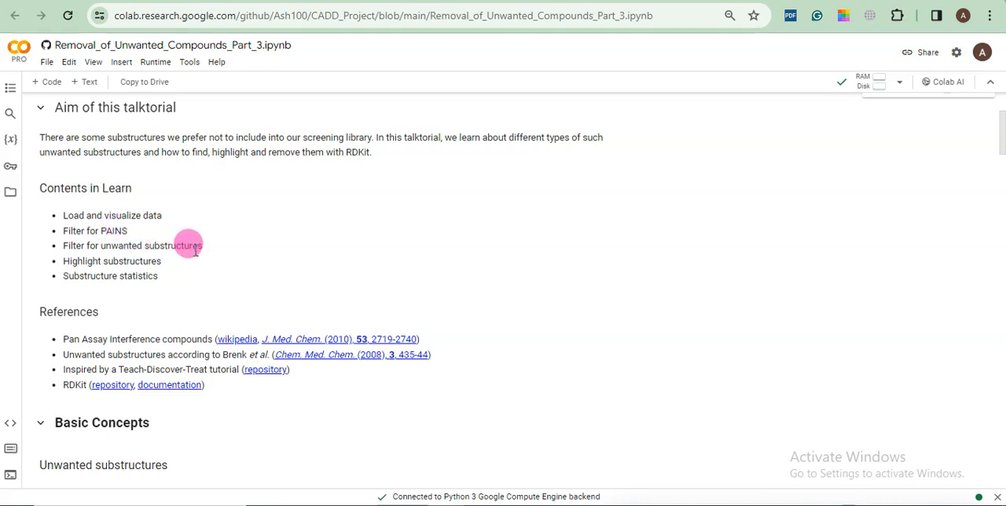
pyautogui.moveTo(213, 255)
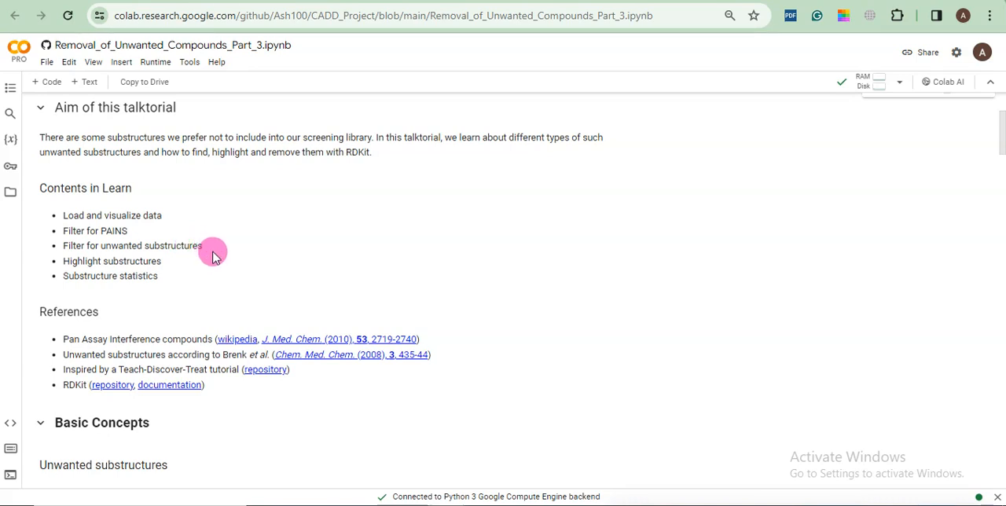
pyautogui.moveTo(333, 381)
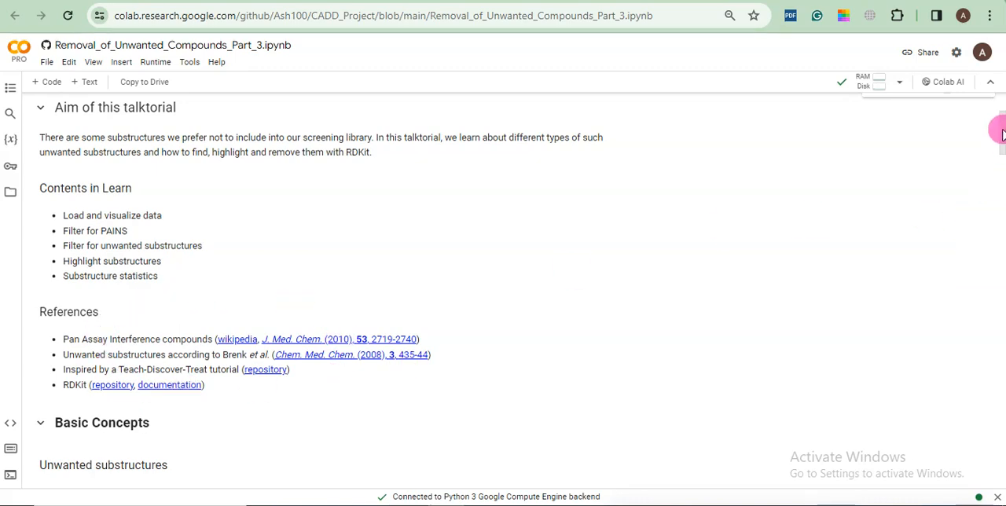
pyautogui.scroll(-3)
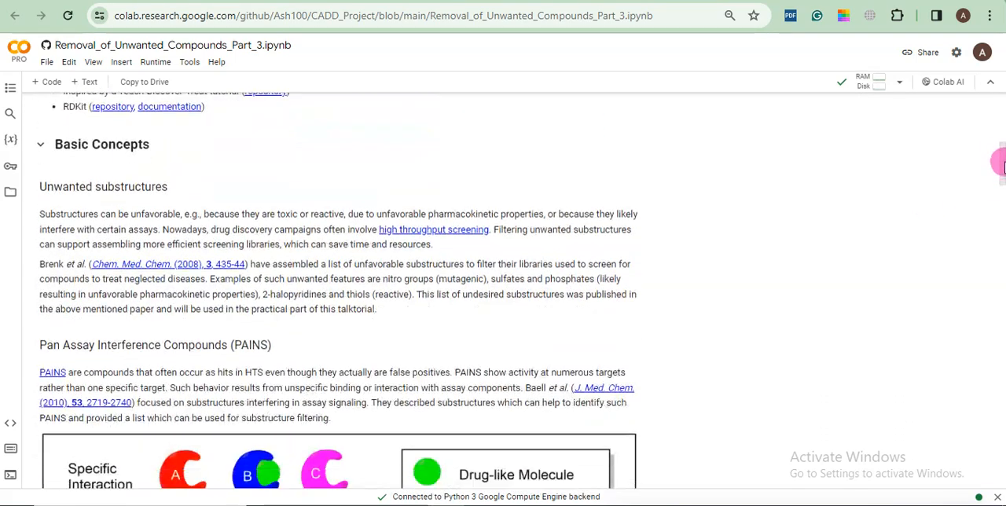
pyautogui.scroll(3)
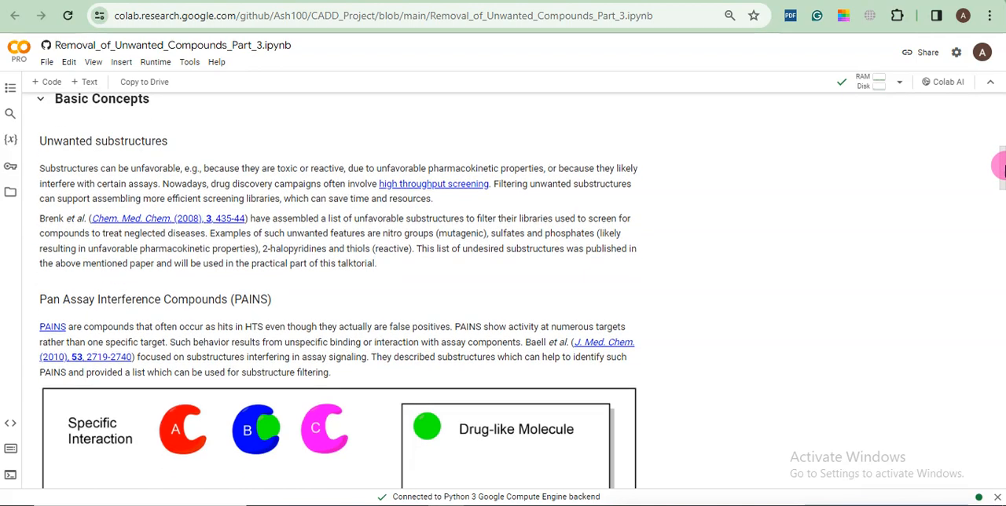
pyautogui.scroll(-3)
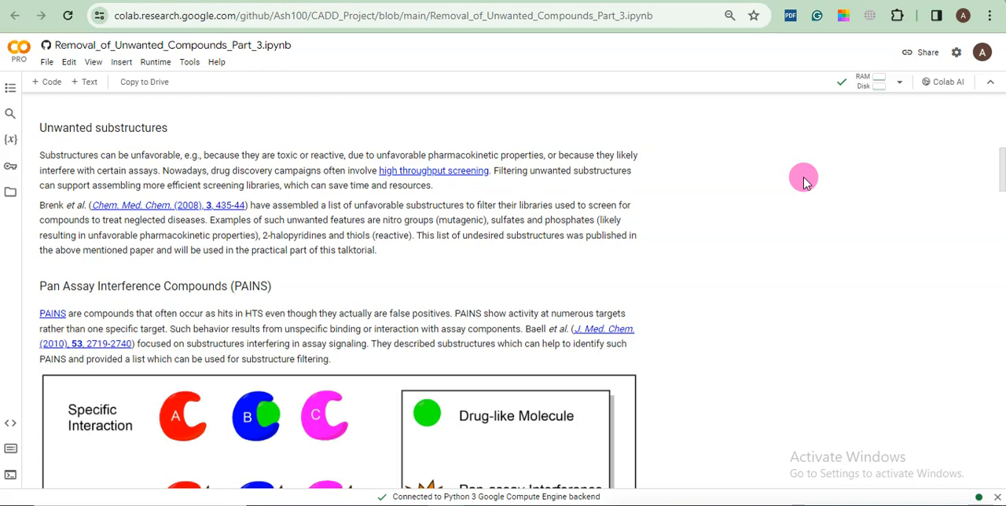
pyautogui.moveTo(718, 175)
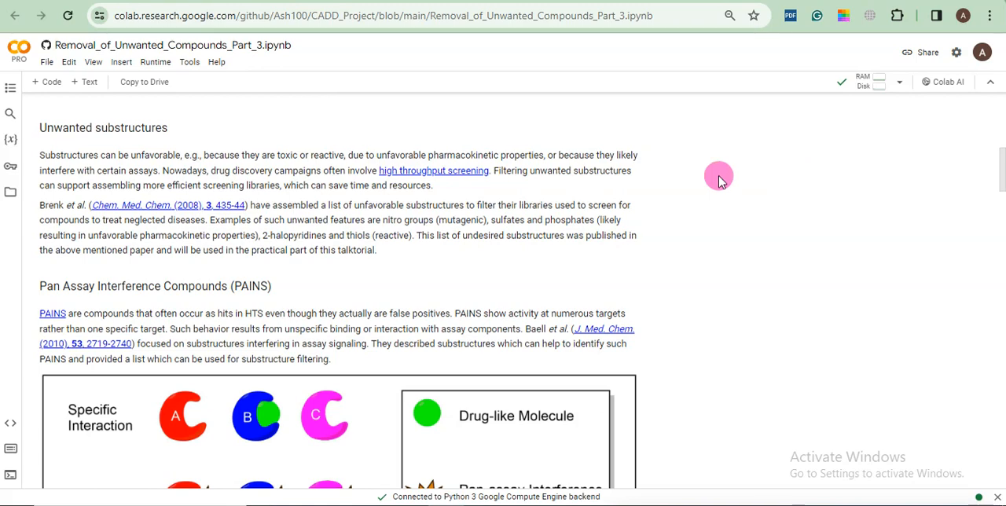
pyautogui.moveTo(338, 212)
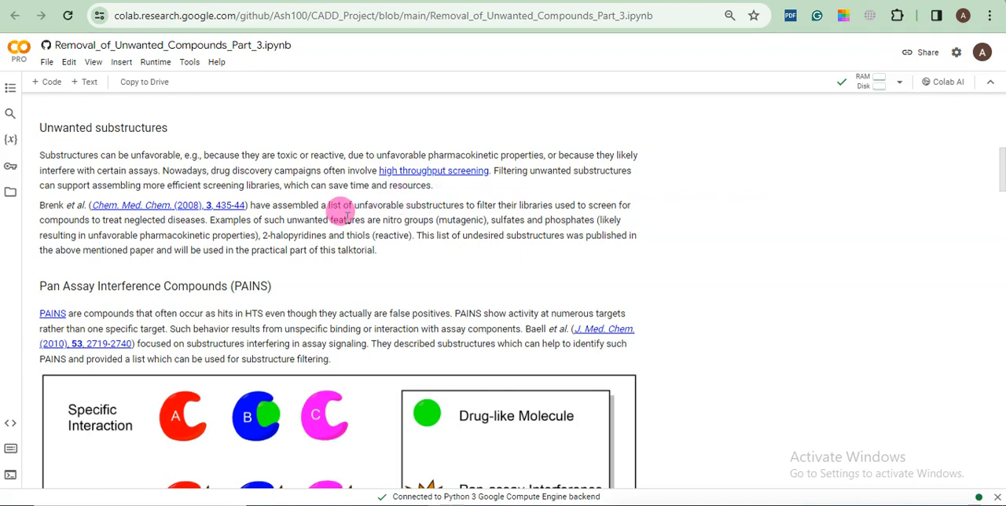
pyautogui.moveTo(267, 122)
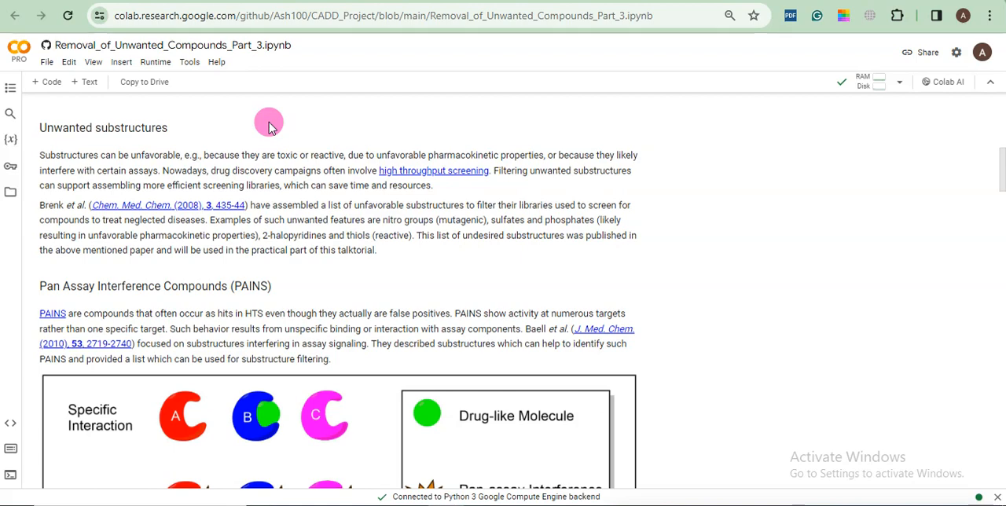
pyautogui.moveTo(220, 135)
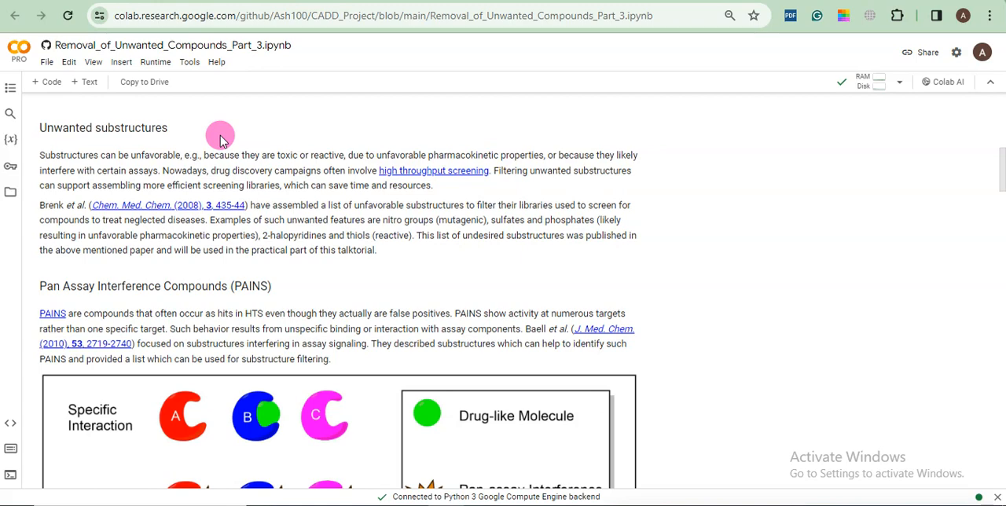
pyautogui.moveTo(184, 145)
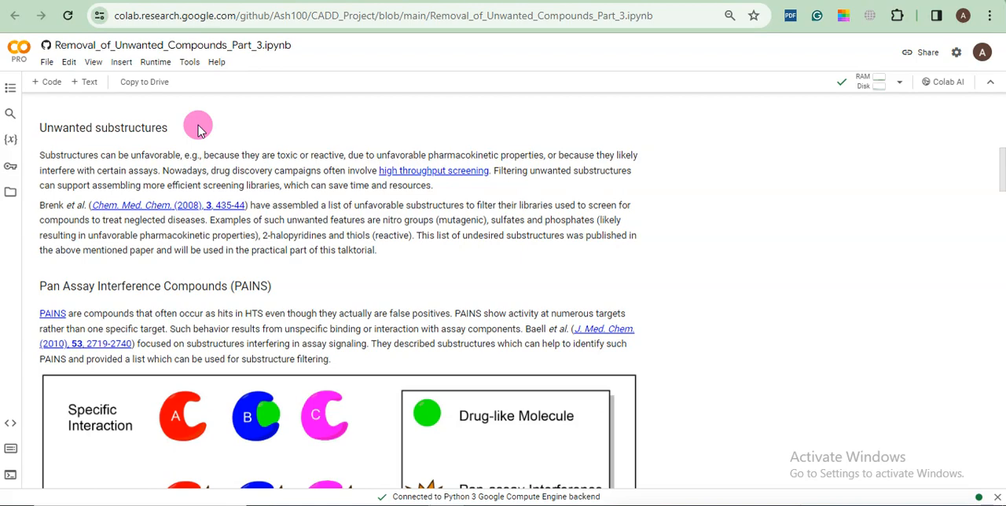
pyautogui.moveTo(155, 149)
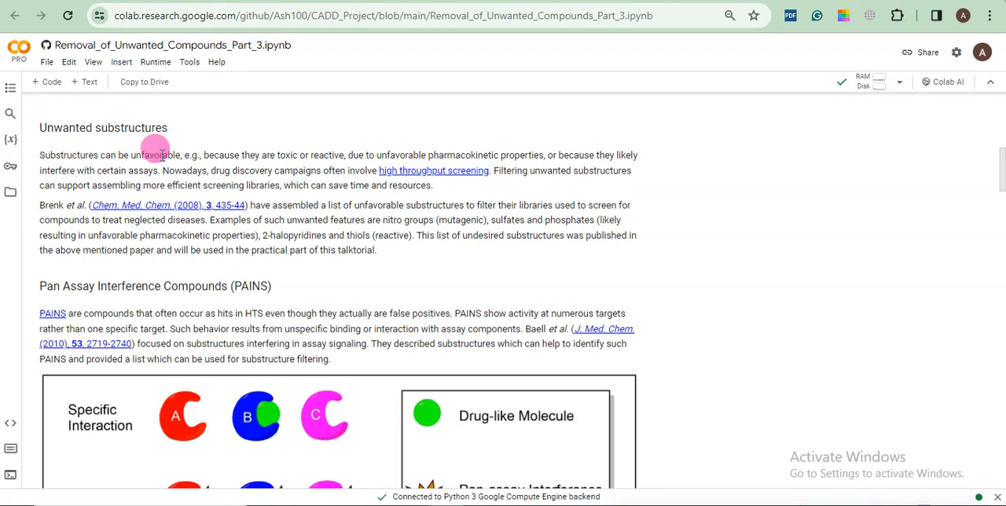
pyautogui.moveTo(212, 155)
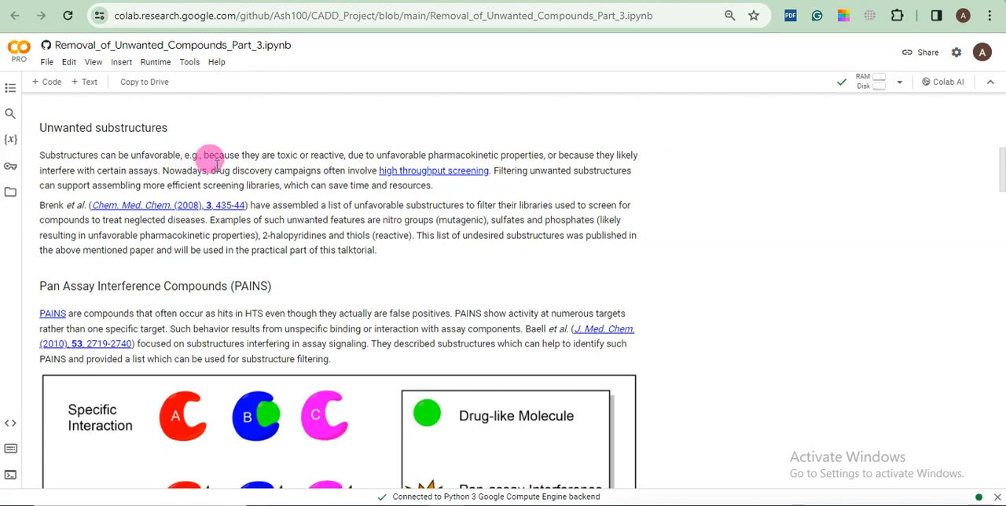
pyautogui.moveTo(287, 154)
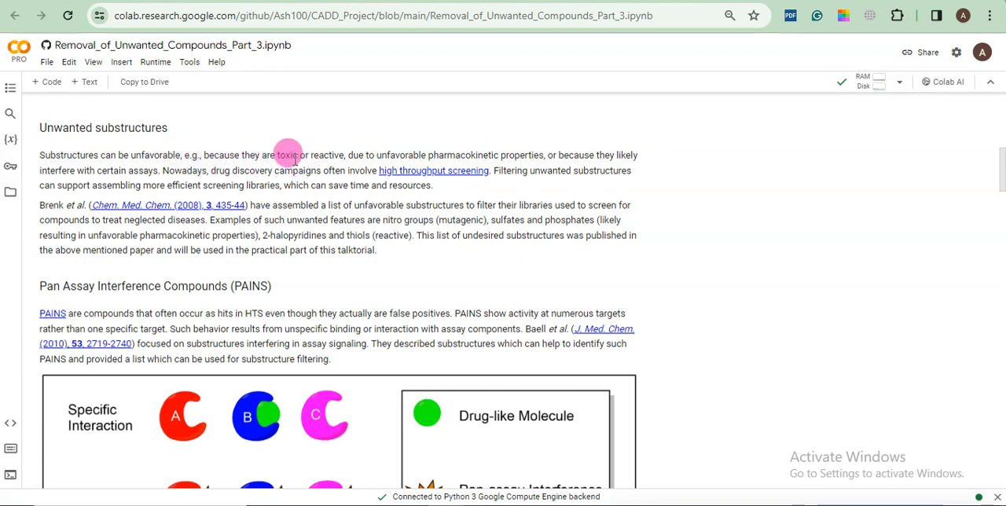
pyautogui.moveTo(331, 155)
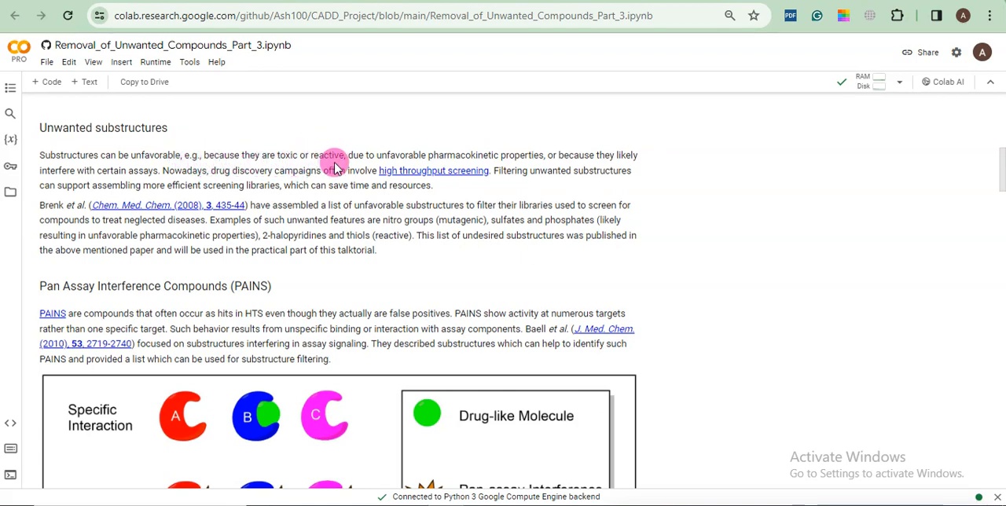
pyautogui.moveTo(480, 155)
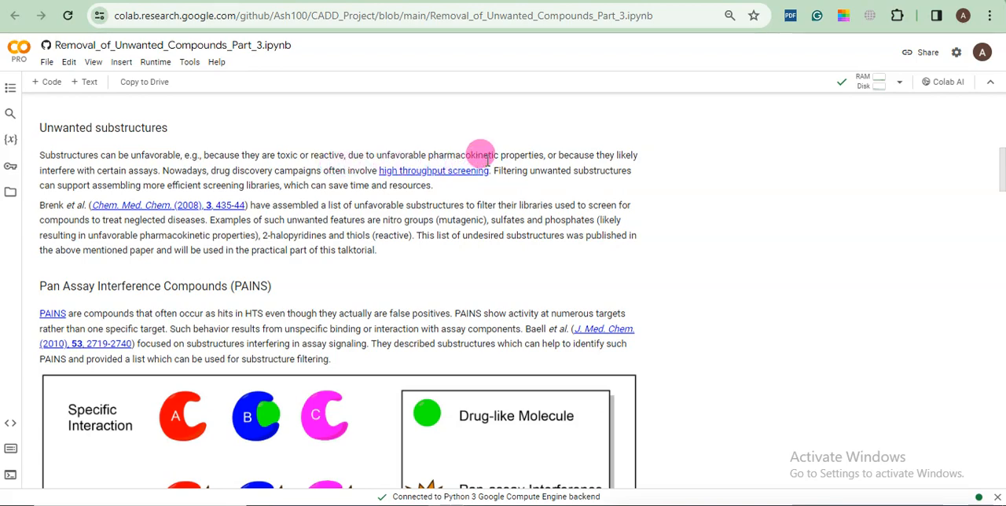
pyautogui.moveTo(491, 163)
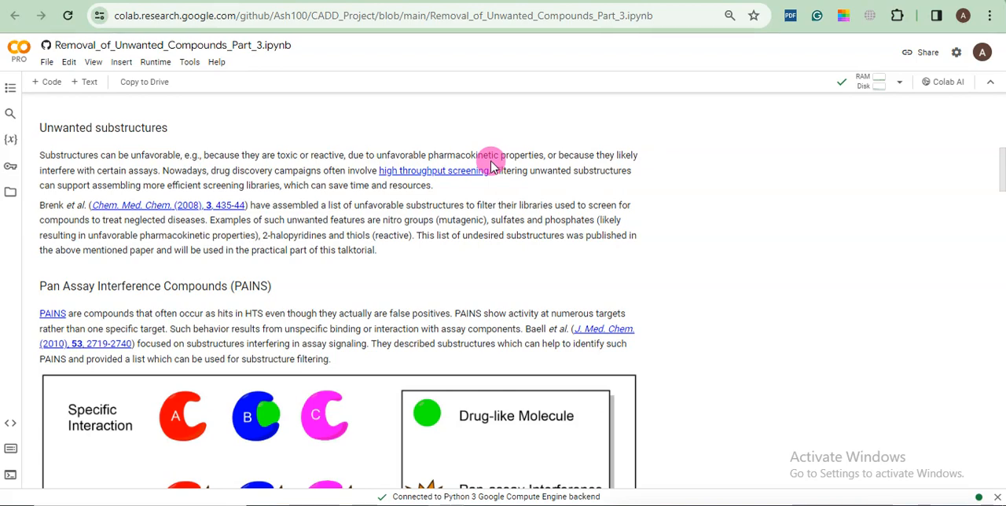
pyautogui.moveTo(189, 212)
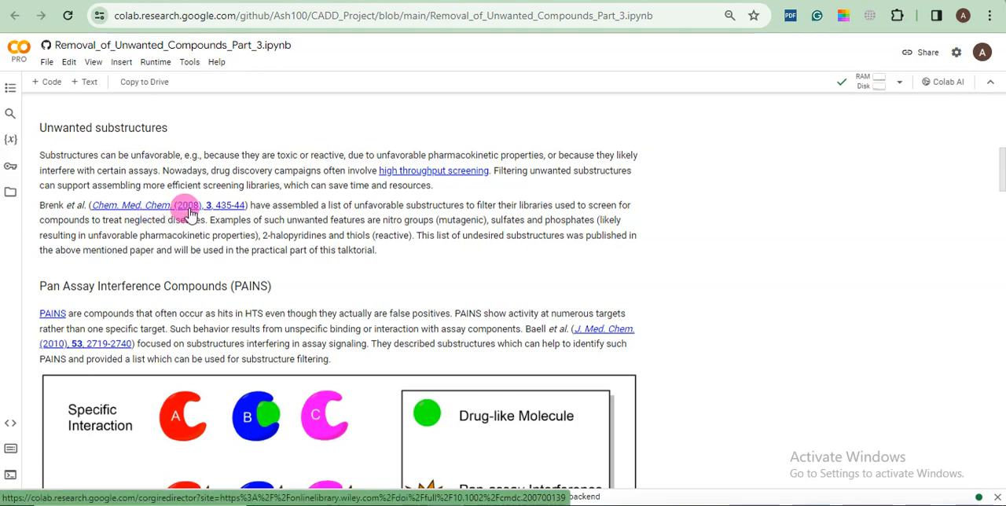
pyautogui.moveTo(297, 239)
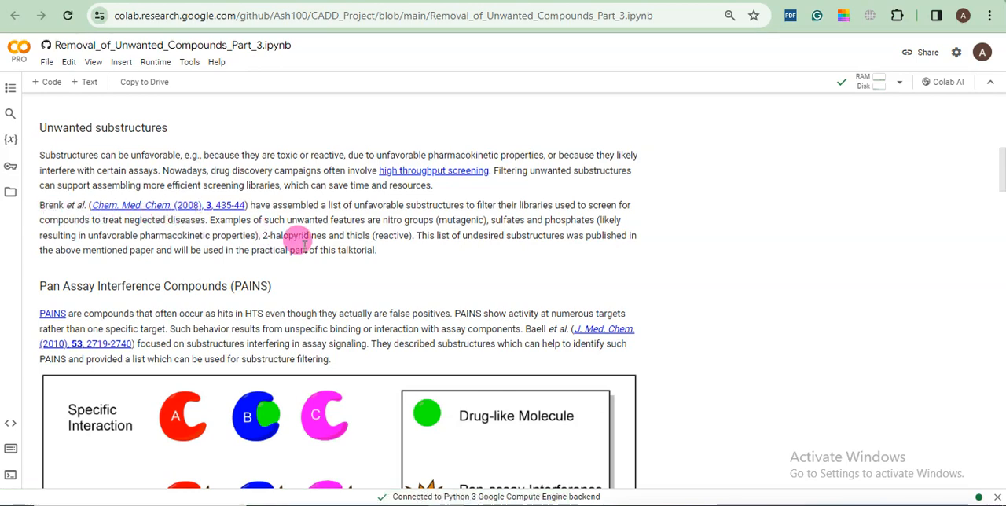
pyautogui.moveTo(433, 275)
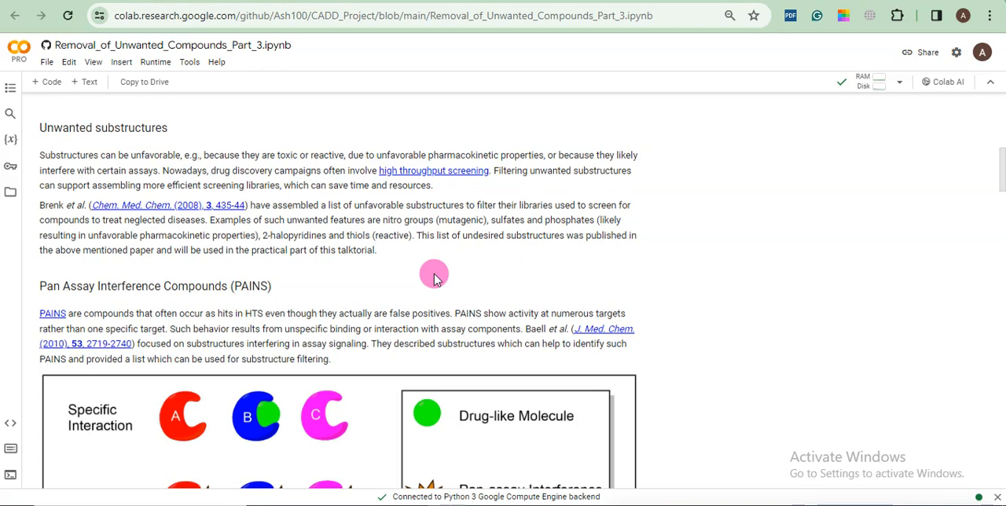
pyautogui.moveTo(244, 285)
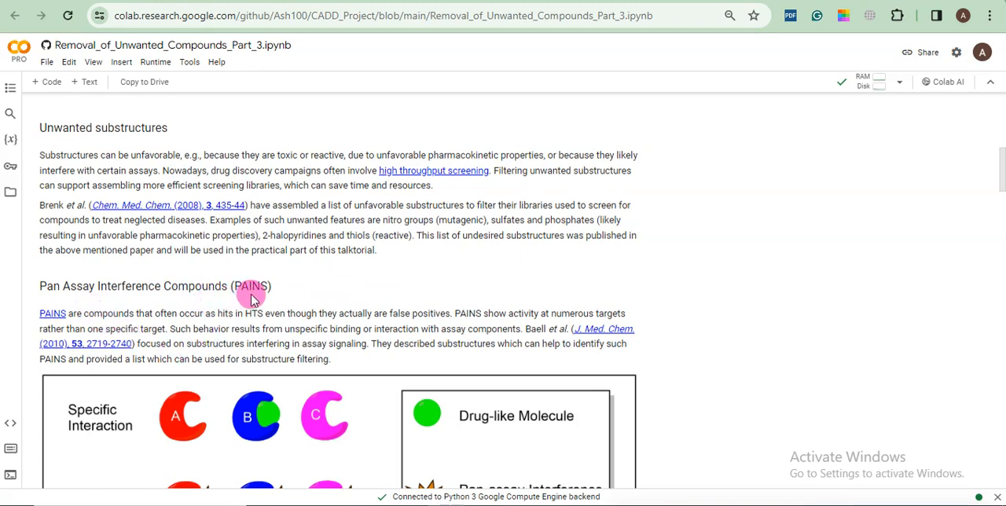
pyautogui.scroll(-3)
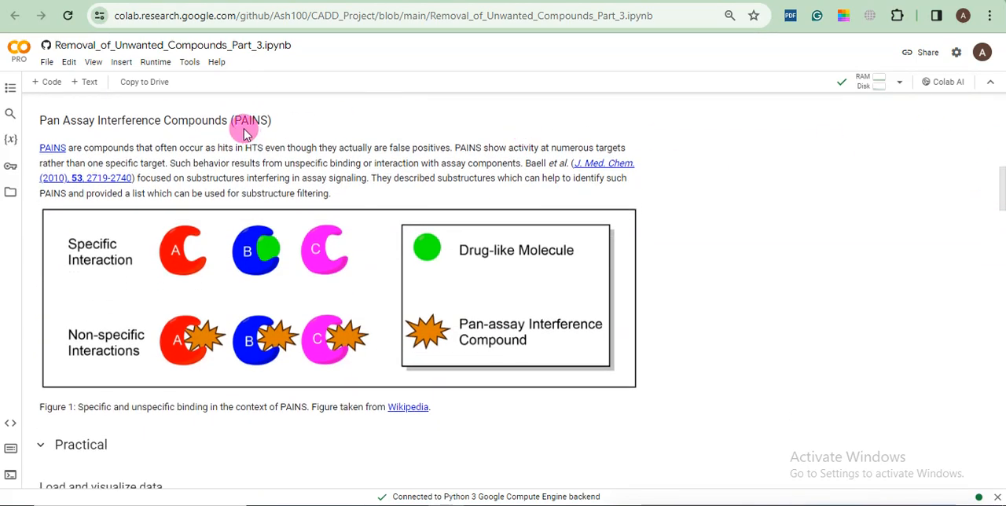
pyautogui.moveTo(57, 138)
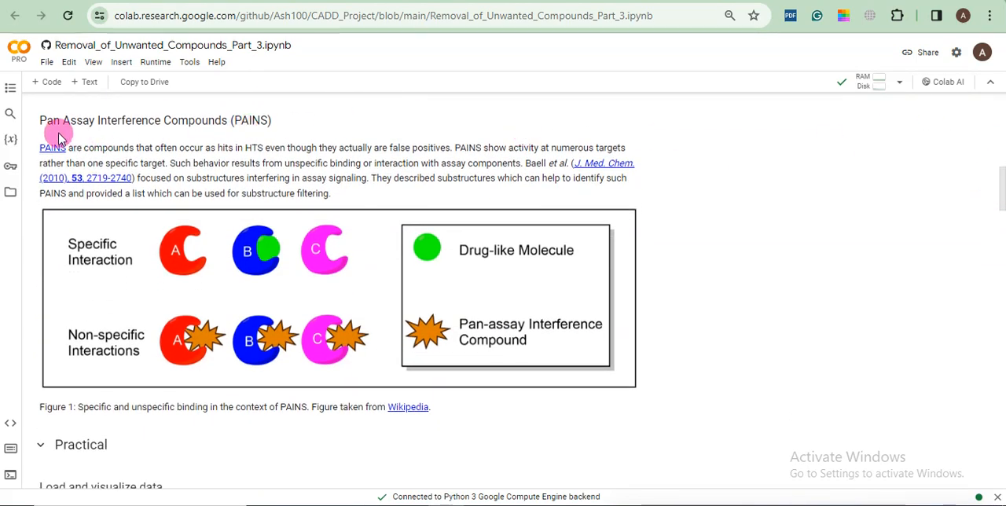
pyautogui.moveTo(201, 132)
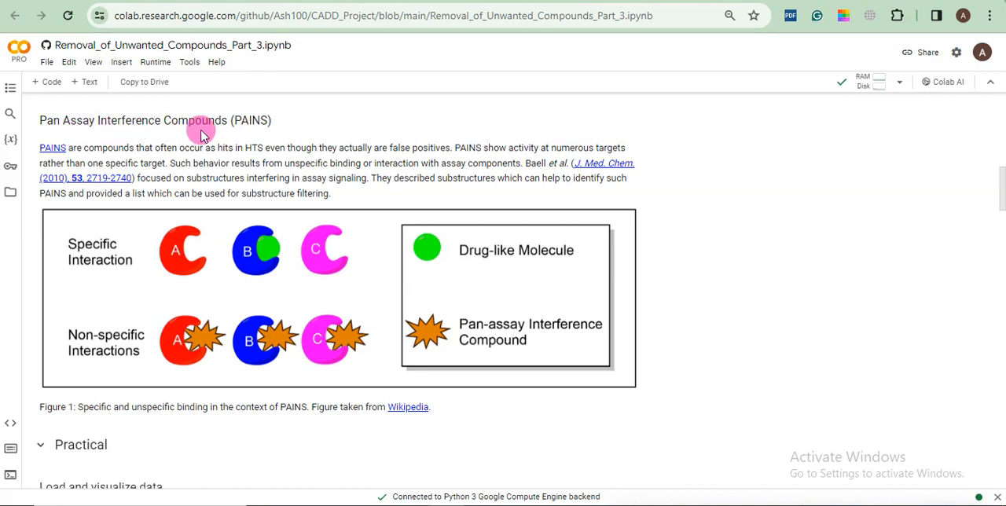
pyautogui.moveTo(89, 149)
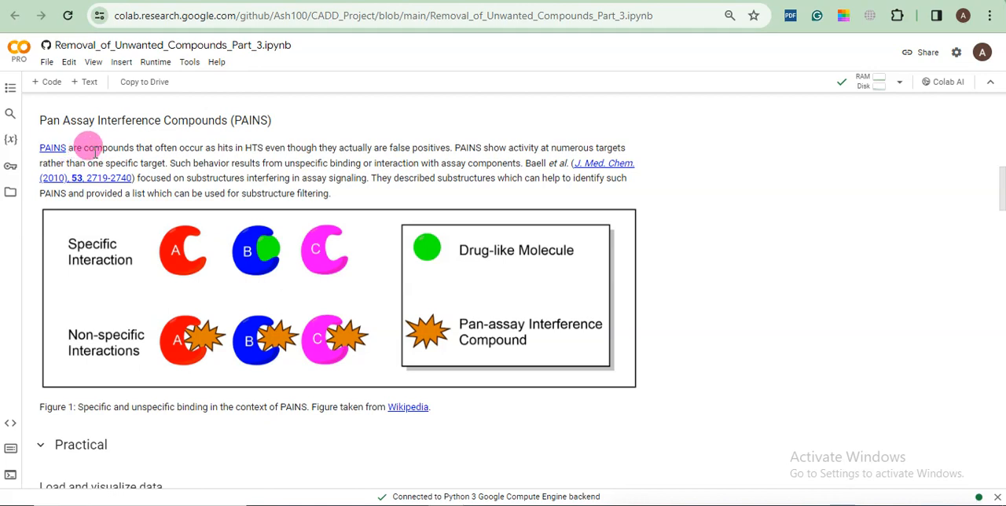
pyautogui.moveTo(240, 154)
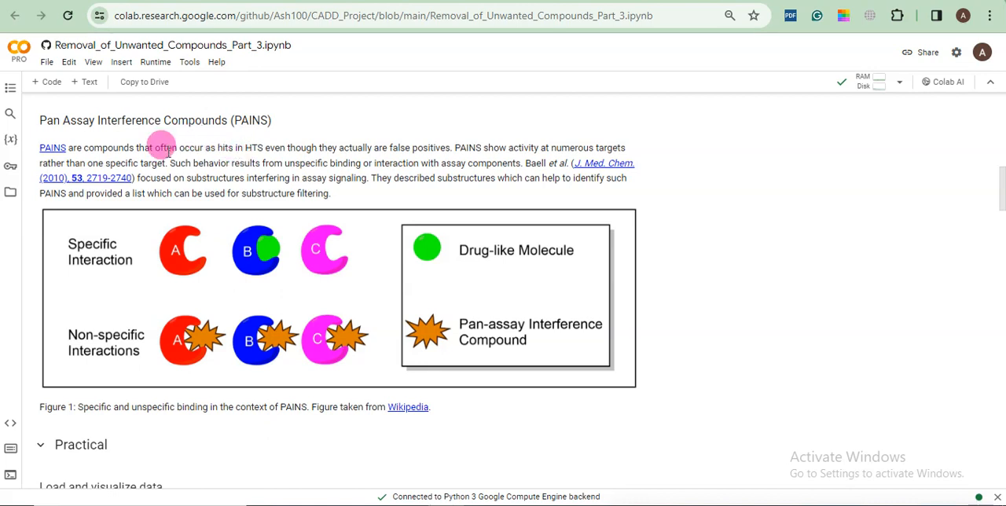
pyautogui.moveTo(161, 157)
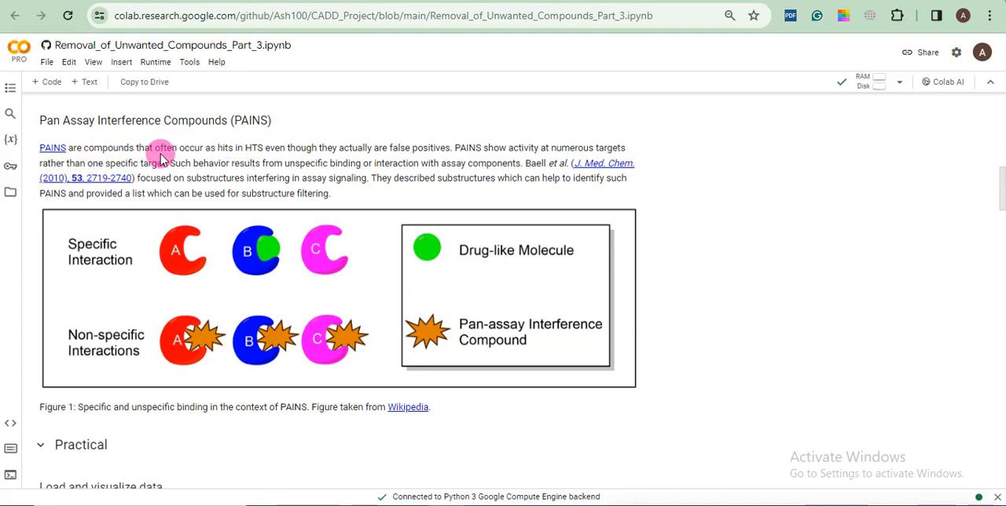
pyautogui.moveTo(214, 159)
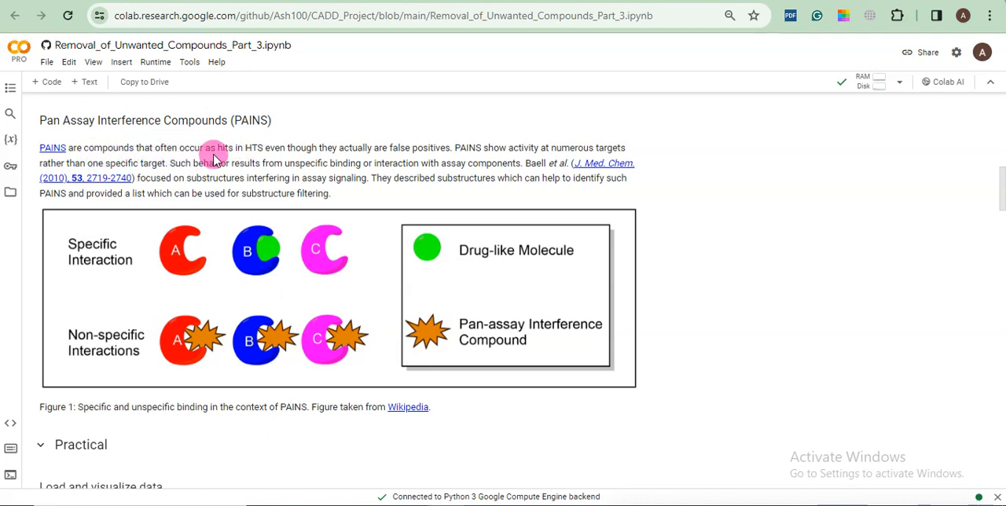
pyautogui.moveTo(287, 153)
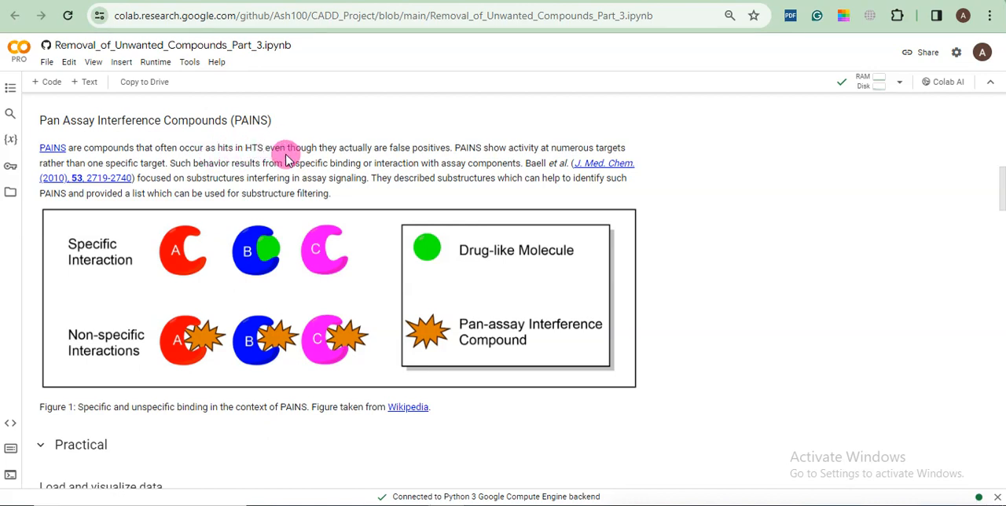
pyautogui.moveTo(385, 157)
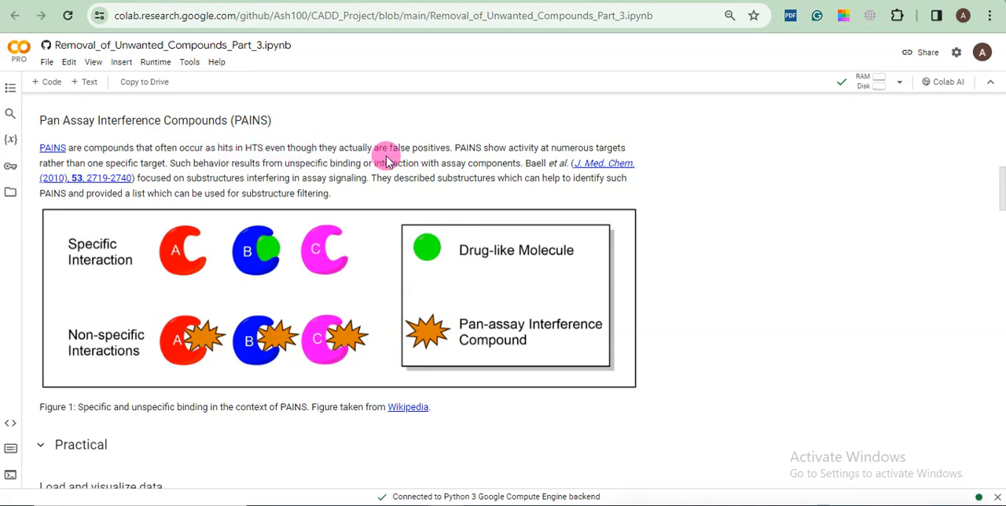
pyautogui.moveTo(397, 150)
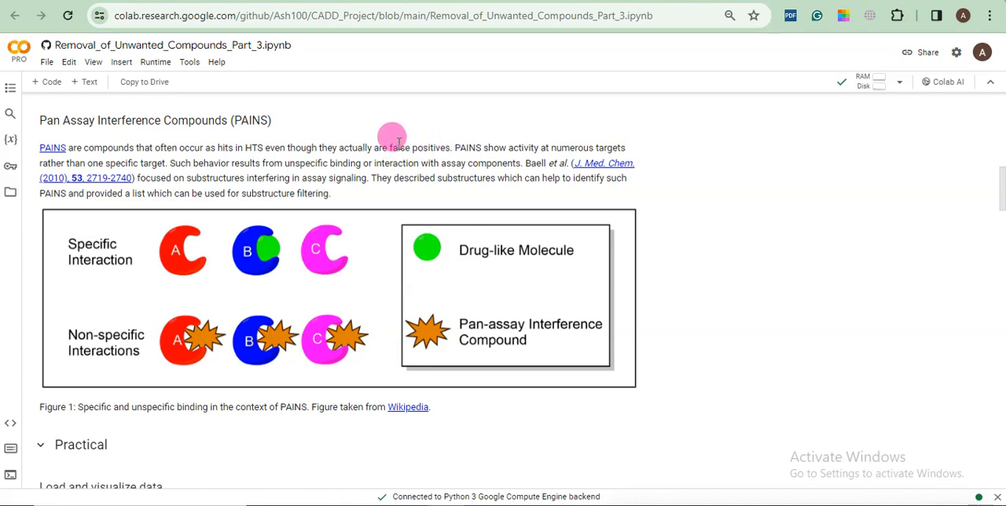
pyautogui.moveTo(425, 148)
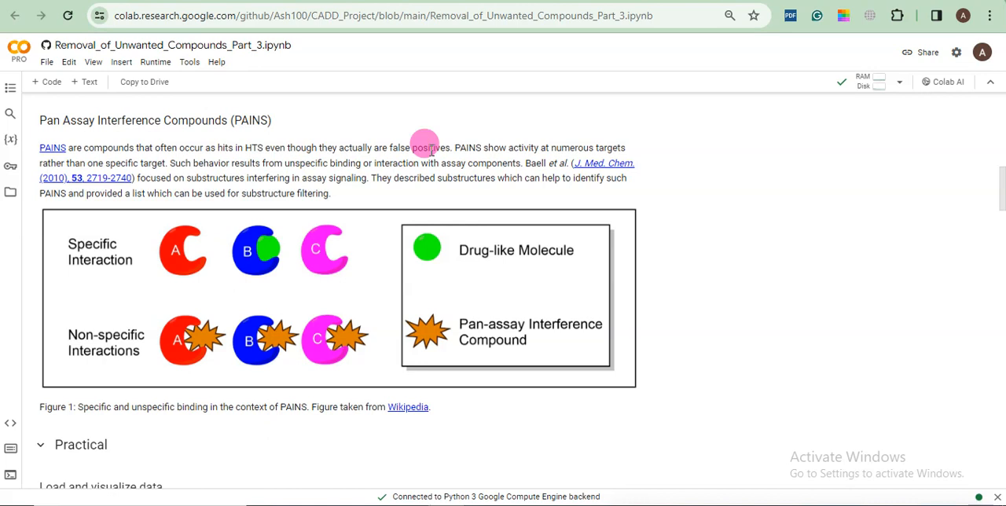
pyautogui.moveTo(503, 155)
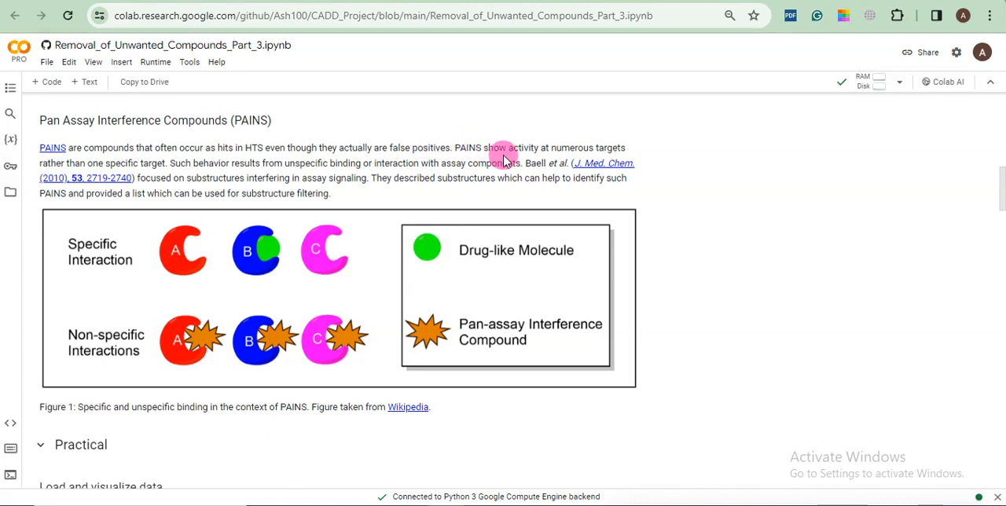
pyautogui.moveTo(464, 161)
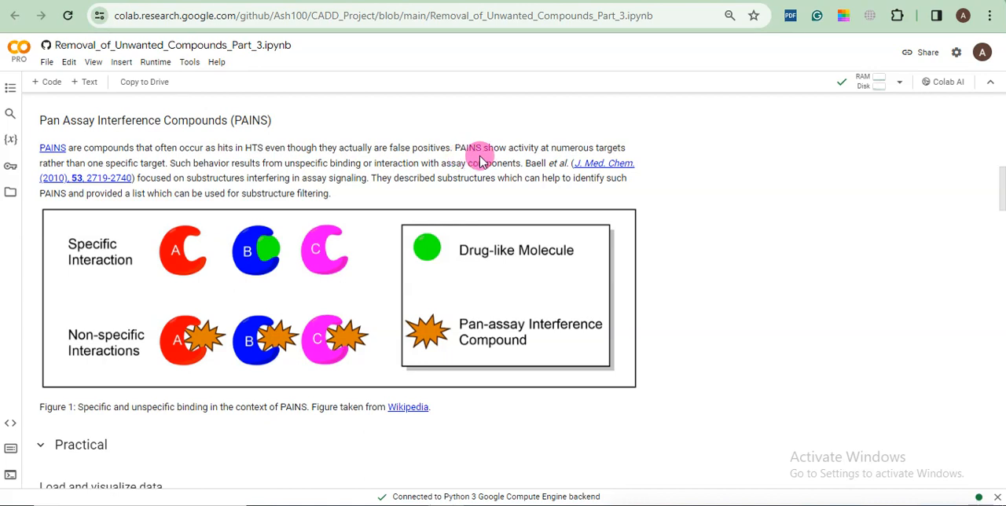
pyautogui.moveTo(538, 162)
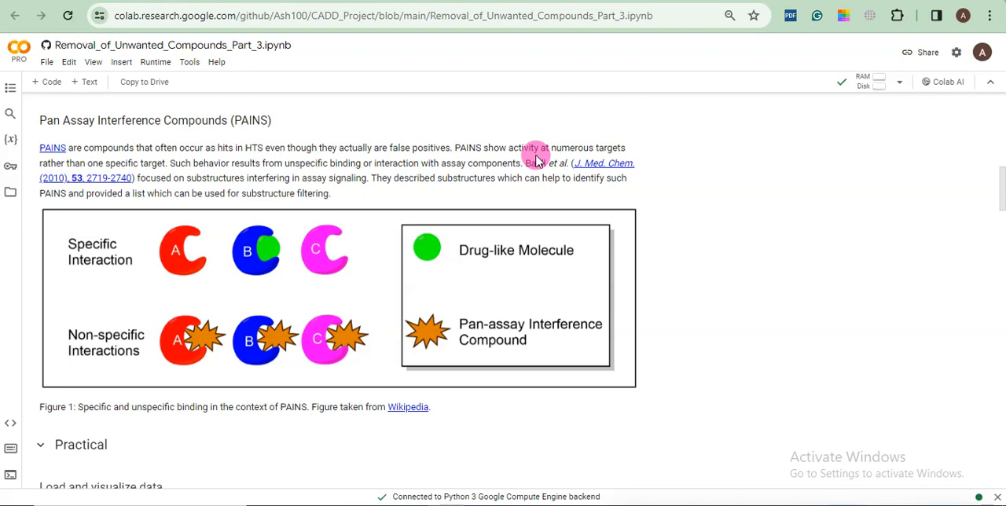
pyautogui.moveTo(164, 163)
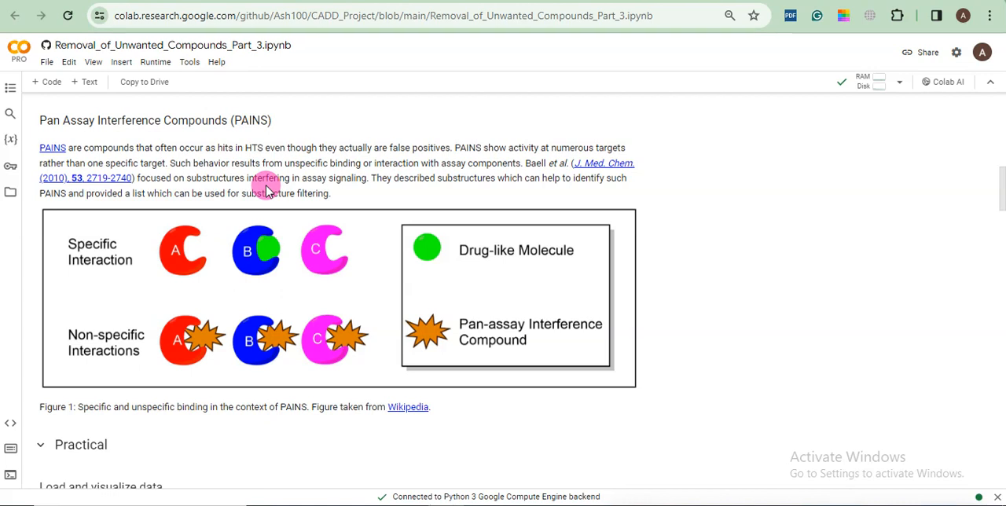
pyautogui.moveTo(522, 167)
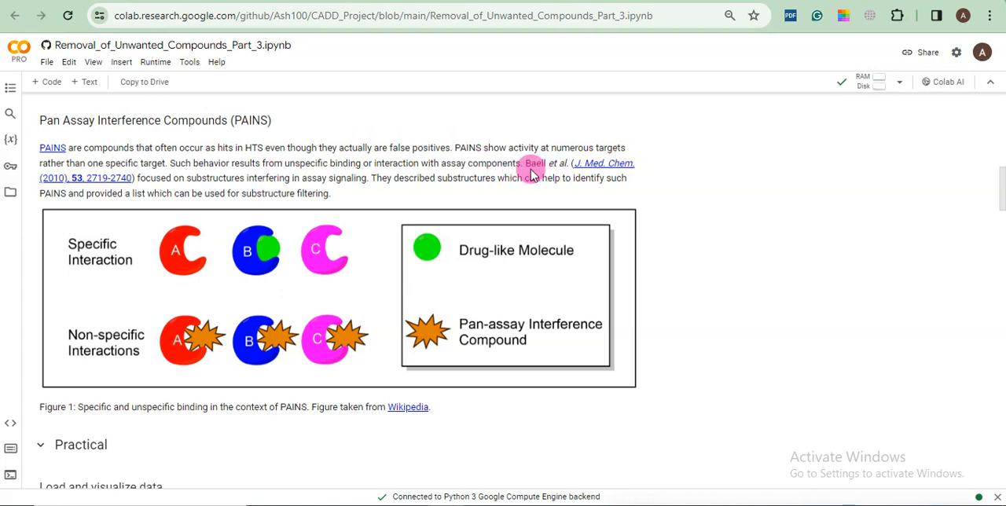
pyautogui.moveTo(586, 162)
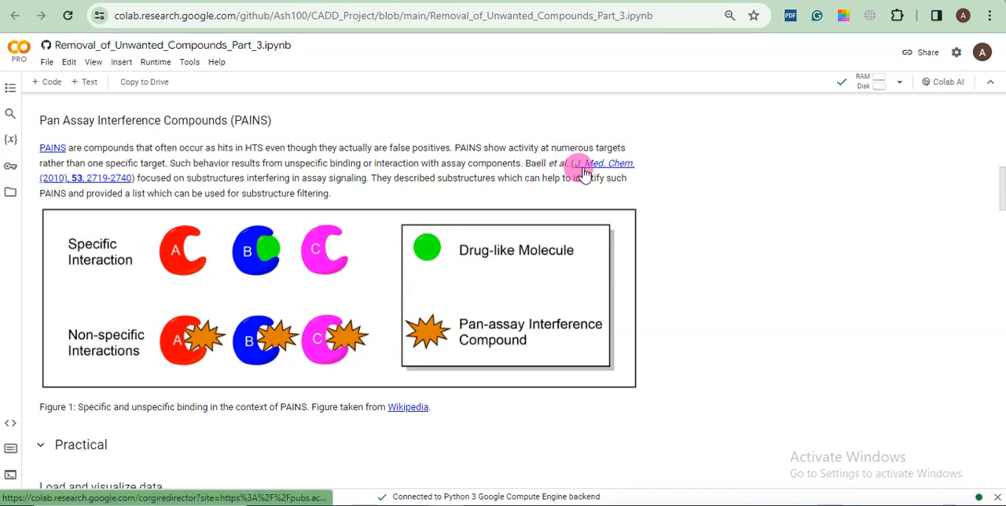
pyautogui.moveTo(479, 192)
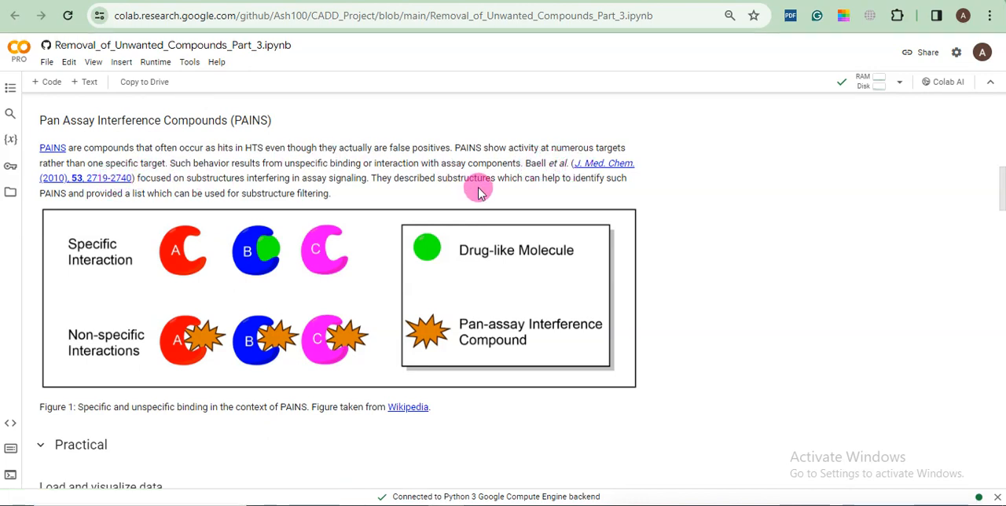
pyautogui.moveTo(498, 196)
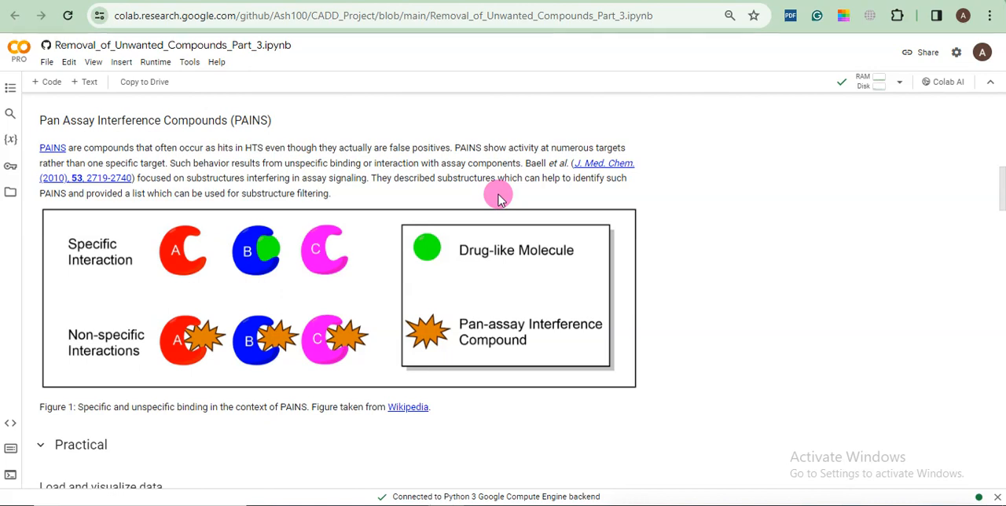
pyautogui.moveTo(463, 256)
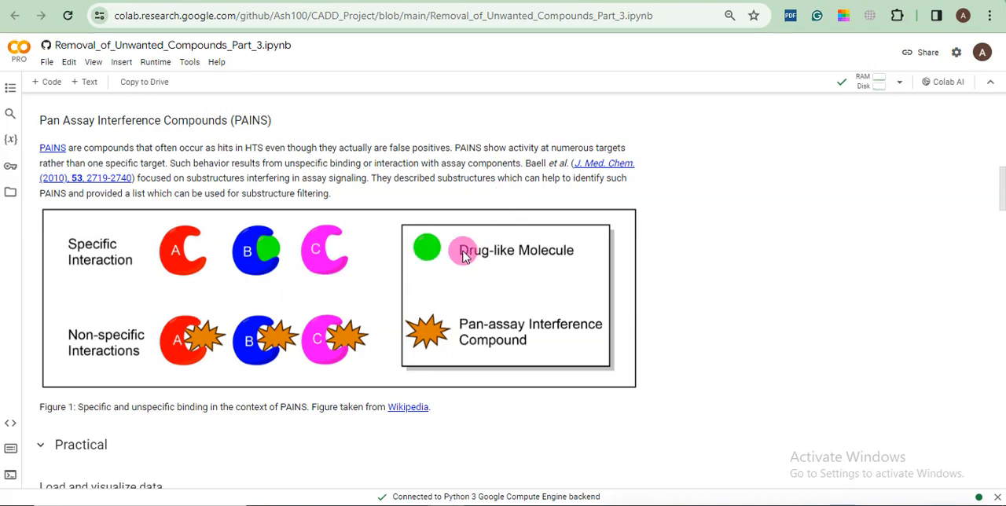
pyautogui.moveTo(182, 250)
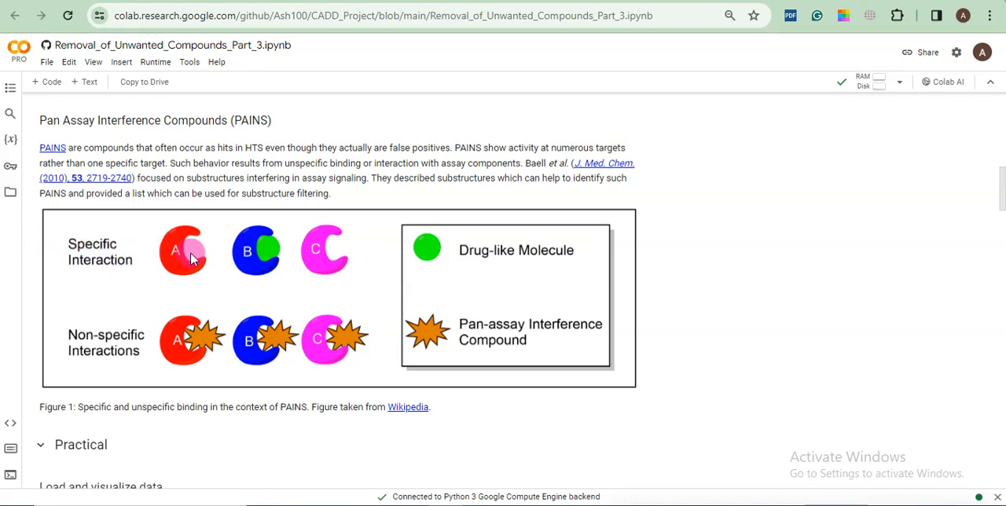
pyautogui.moveTo(263, 259)
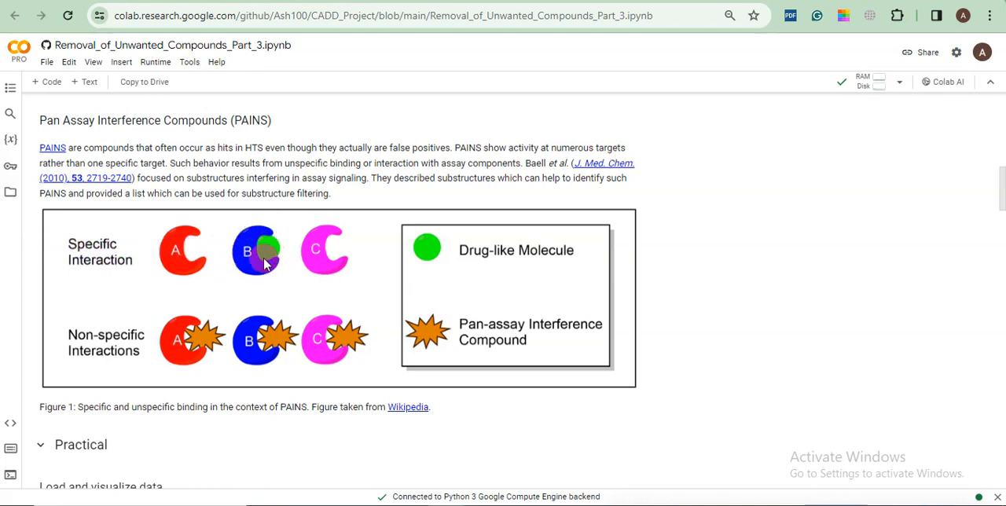
pyautogui.moveTo(259, 265)
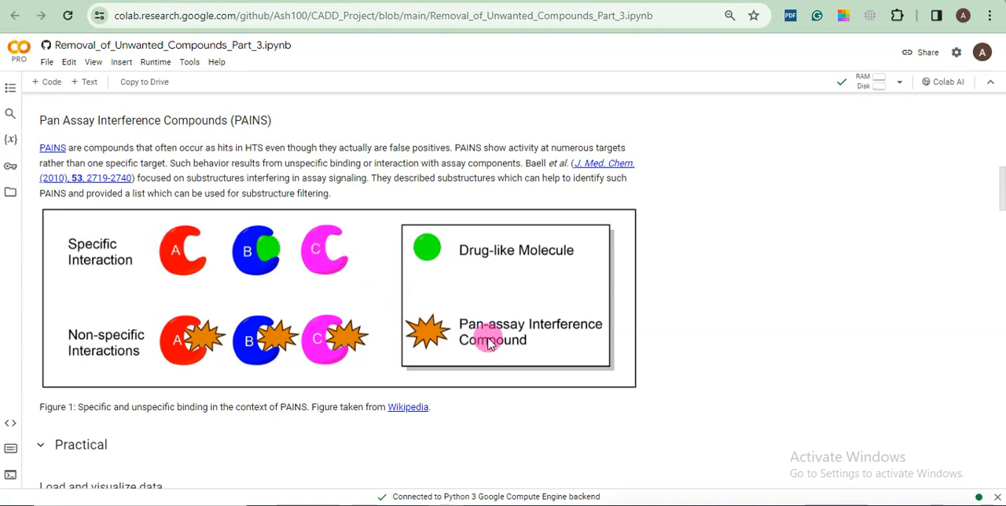
pyautogui.moveTo(212, 340)
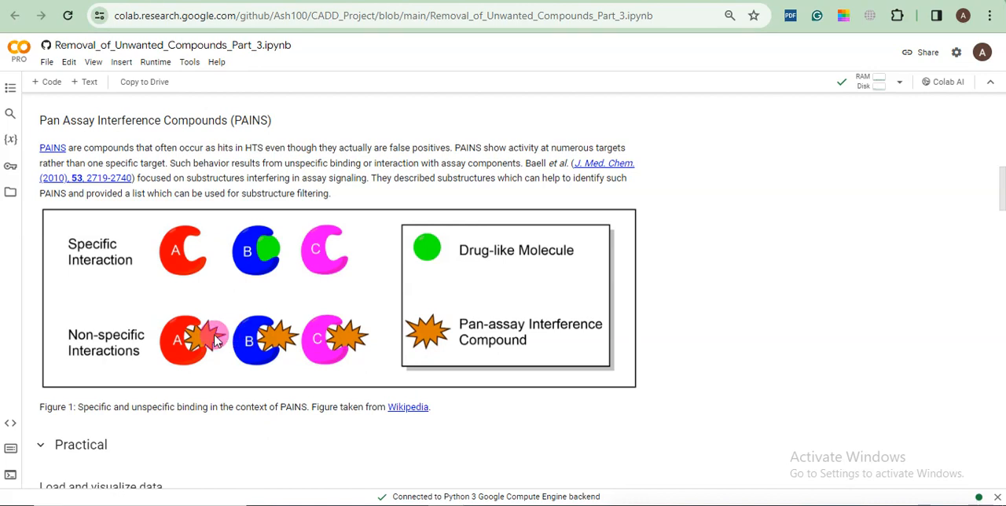
pyautogui.moveTo(165, 338)
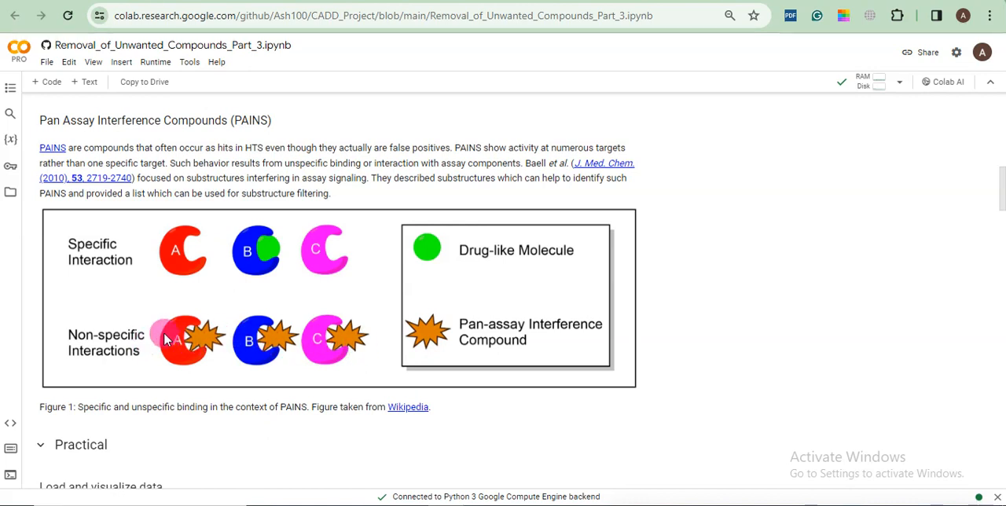
pyautogui.moveTo(93, 301)
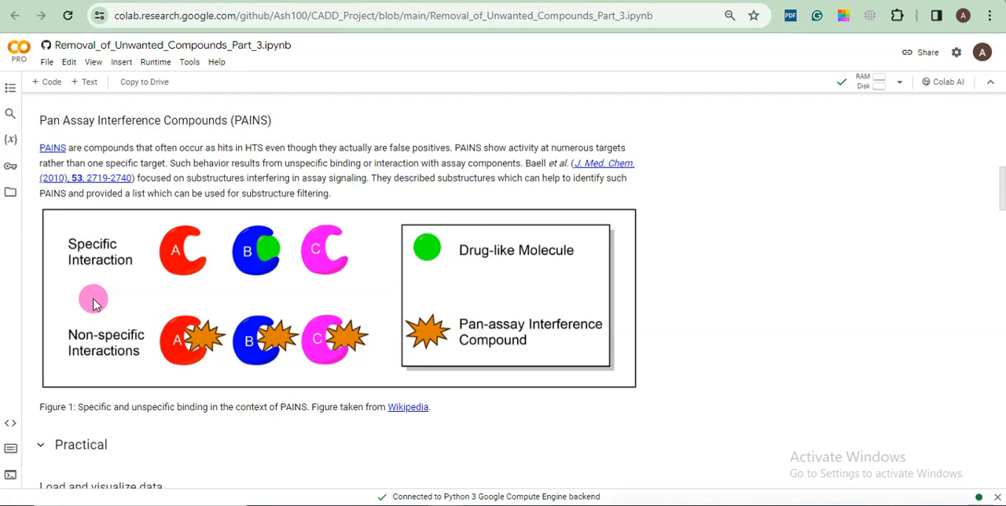
pyautogui.moveTo(997, 216)
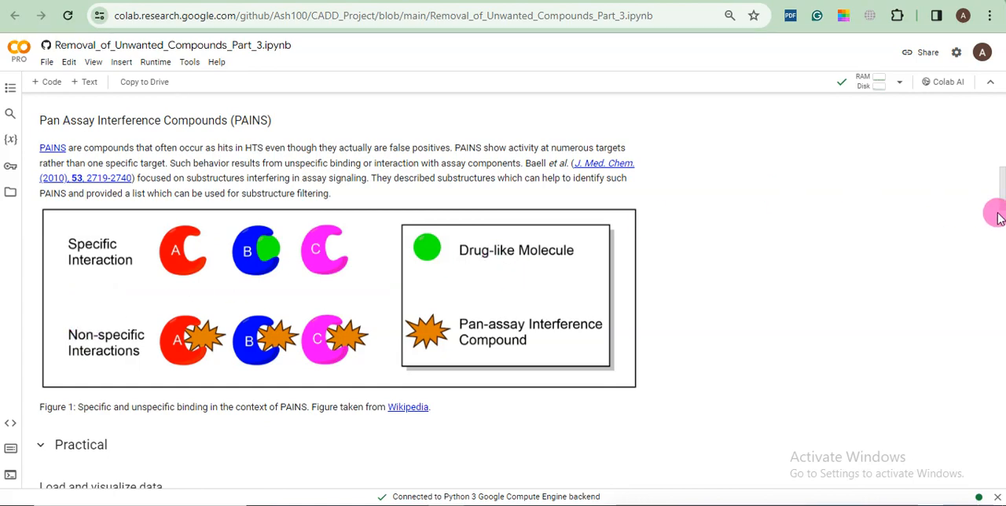
# Run the rdkit-pypi install cell despite the authorship warning, then the imports cell.
pyautogui.scroll(-3)
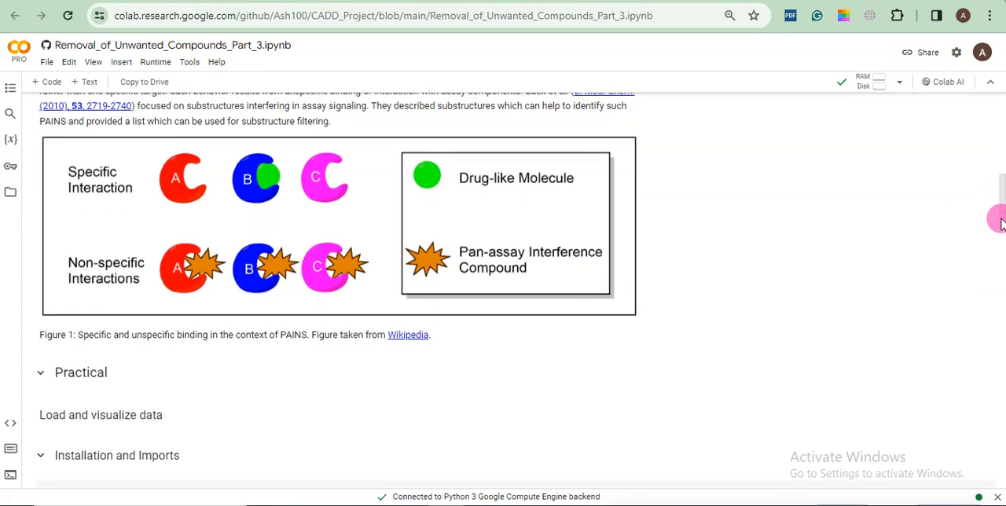
pyautogui.scroll(-3)
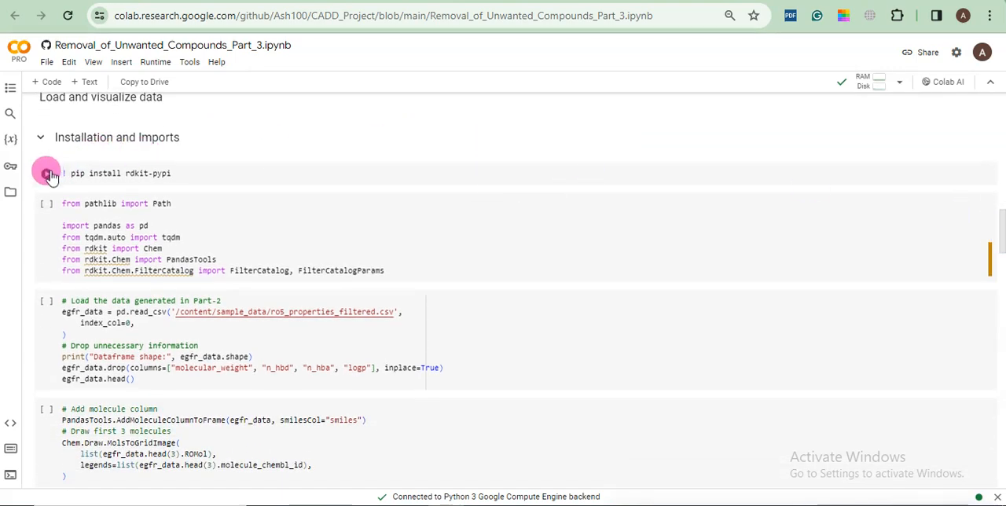
pyautogui.click(46, 173)
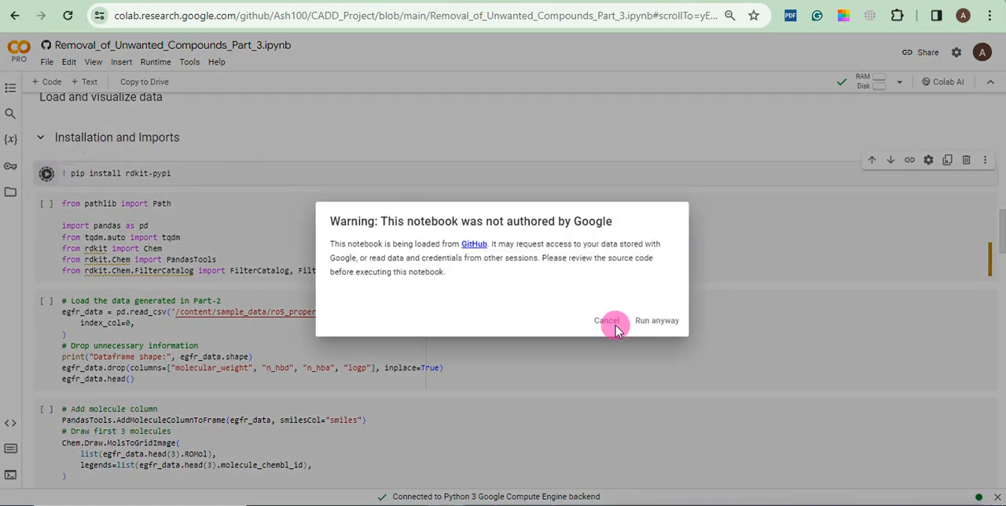
pyautogui.click(606, 321)
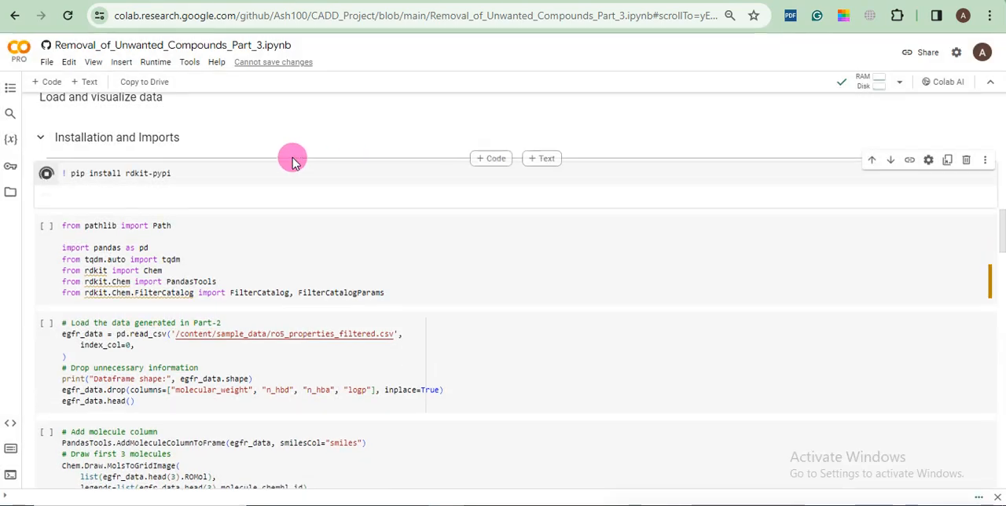
pyautogui.click(46, 173)
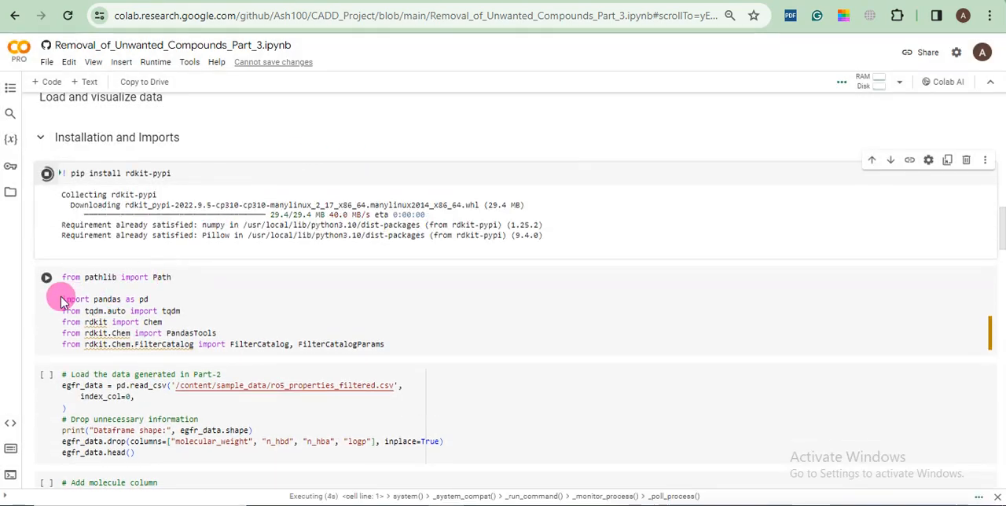
pyautogui.moveTo(46, 283)
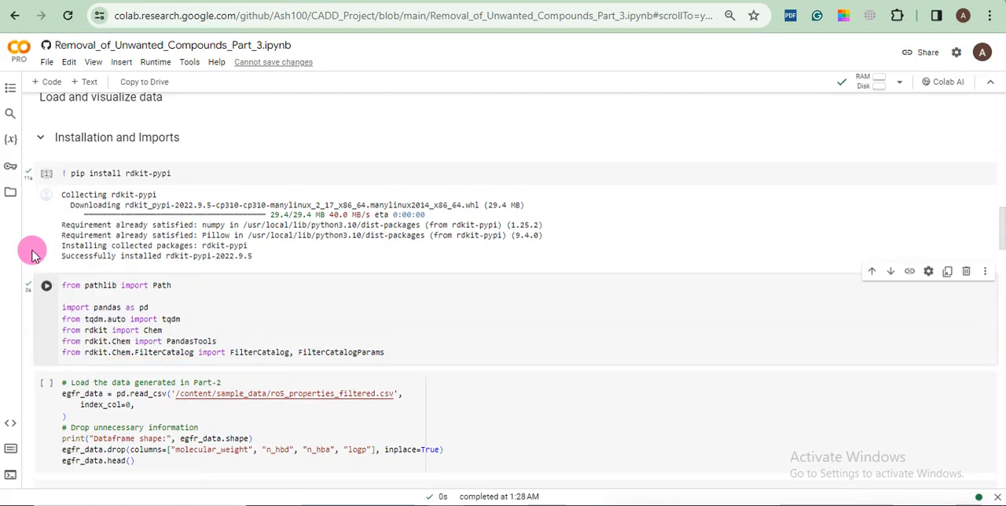
pyautogui.moveTo(46, 197)
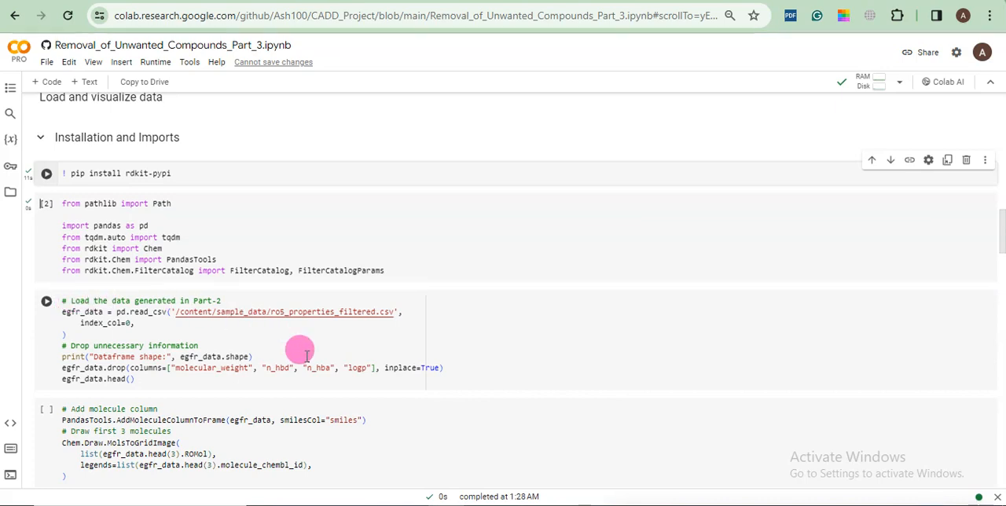
pyautogui.moveTo(157, 300)
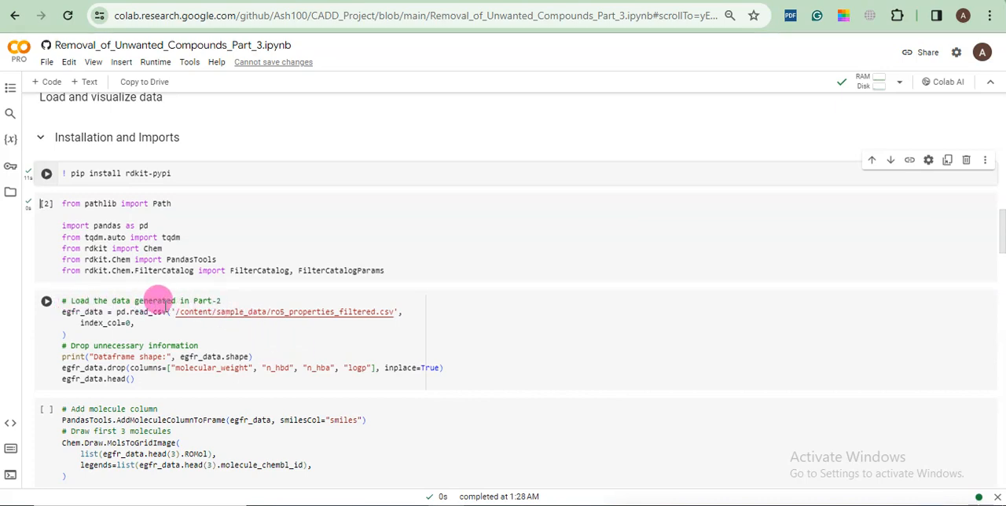
pyautogui.moveTo(489, 314)
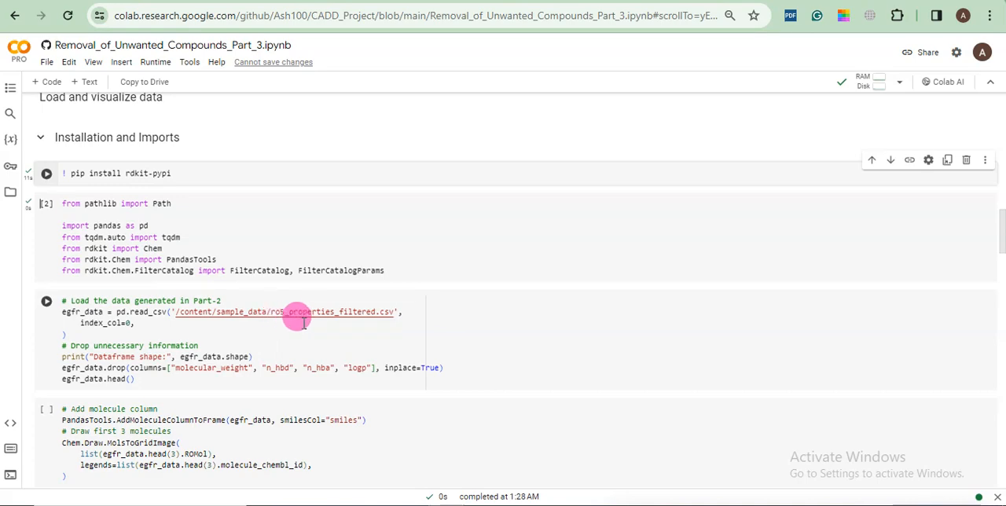
pyautogui.moveTo(311, 455)
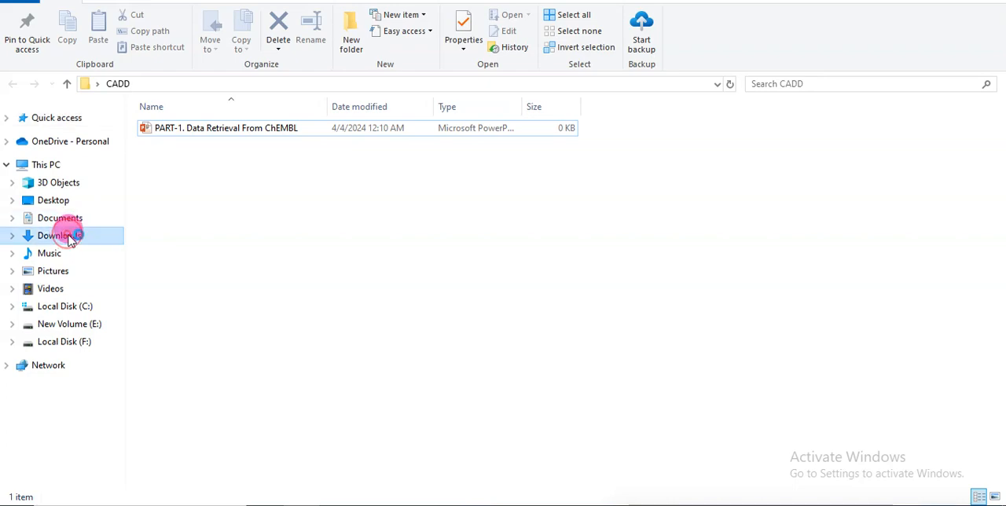
# Select ro5_properties_filtered (1) in Downloads and start renaming it.
pyautogui.click(59, 235)
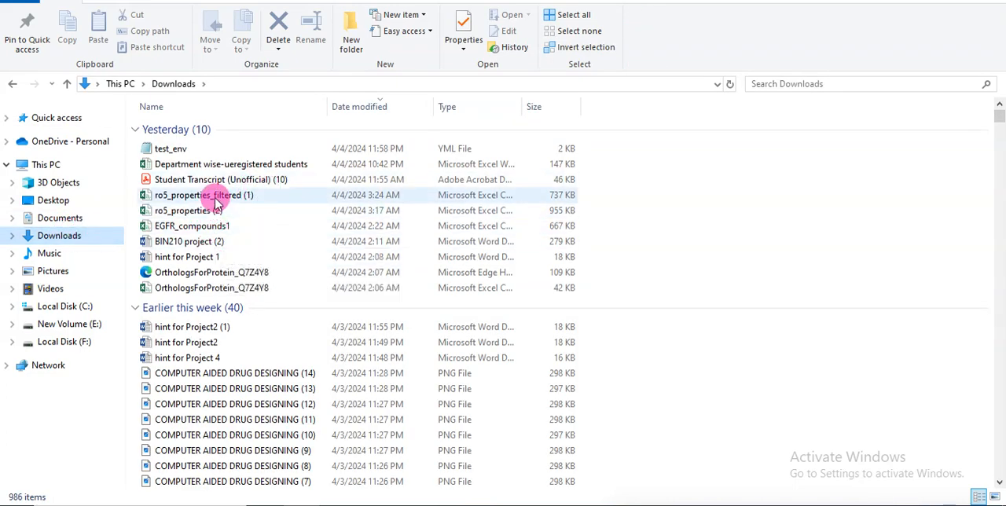
pyautogui.moveTo(205, 195)
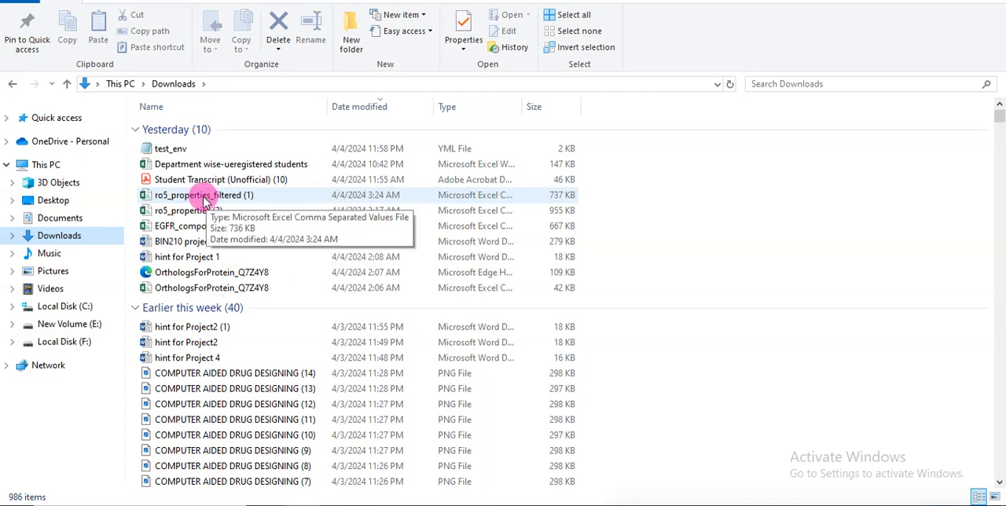
pyautogui.click(204, 195)
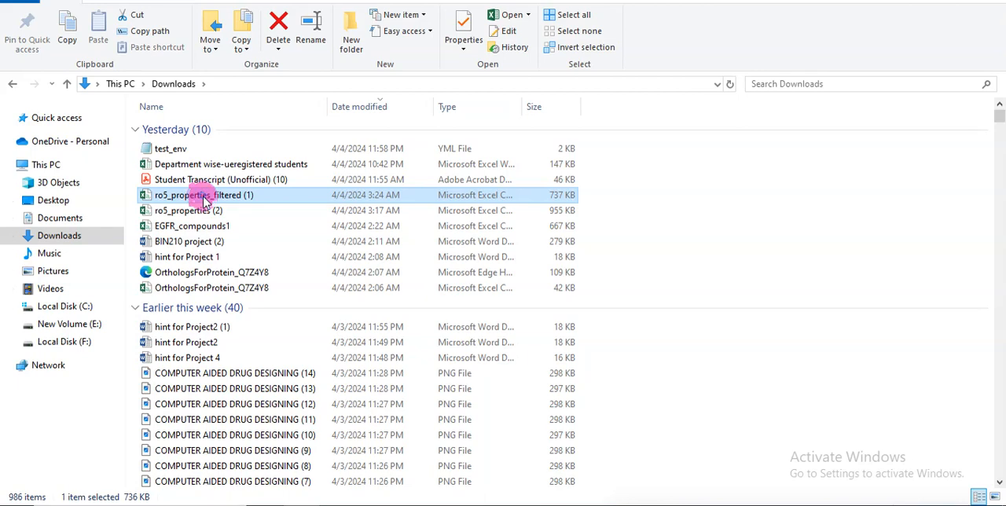
pyautogui.rightClick(204, 195)
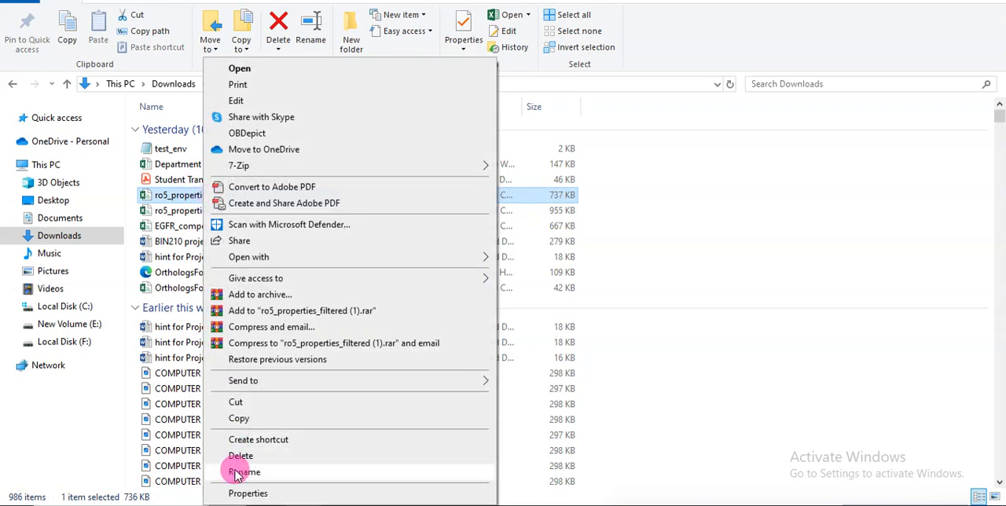
pyautogui.click(245, 471)
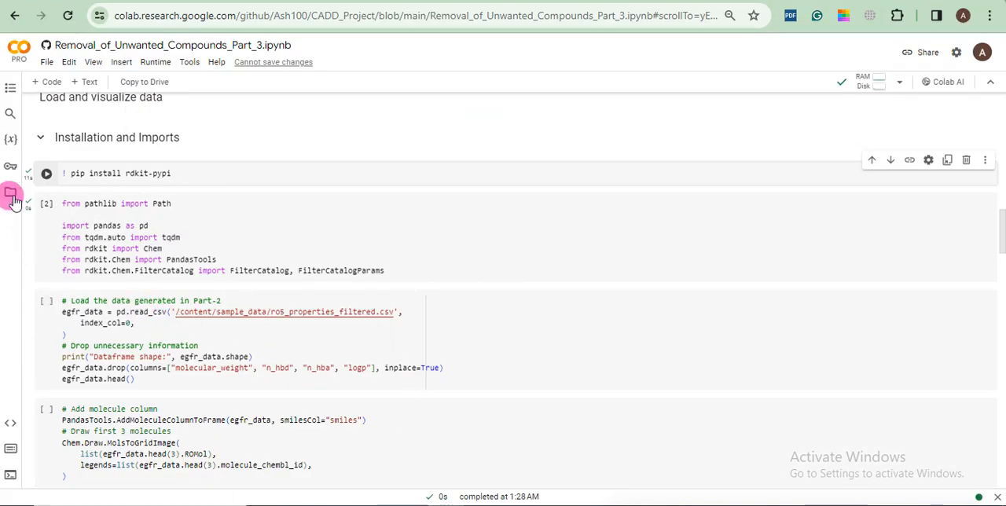
# Upload ro5_properties_filtered1.csv from Downloads into sample_data and acknowledge the runtime warning.
pyautogui.click(11, 193)
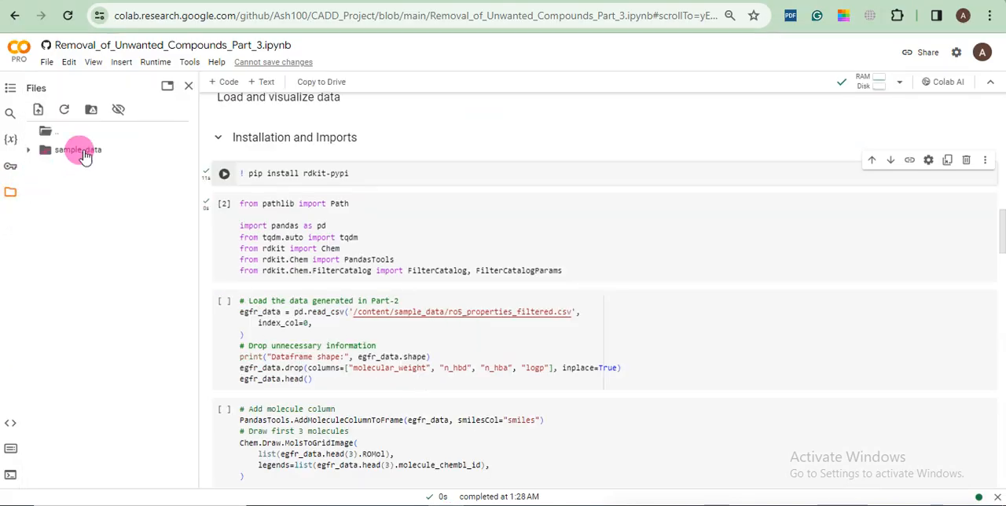
pyautogui.rightClick(77, 150)
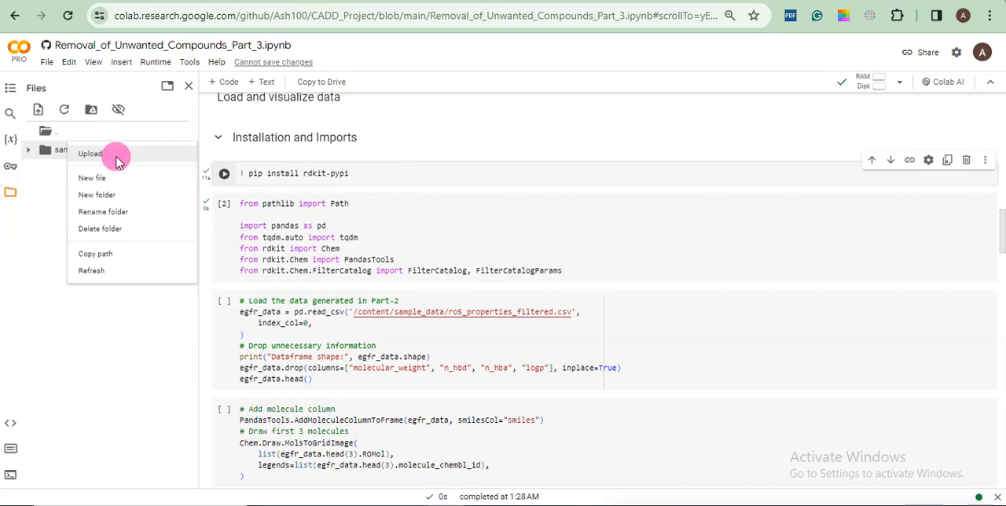
pyautogui.click(89, 154)
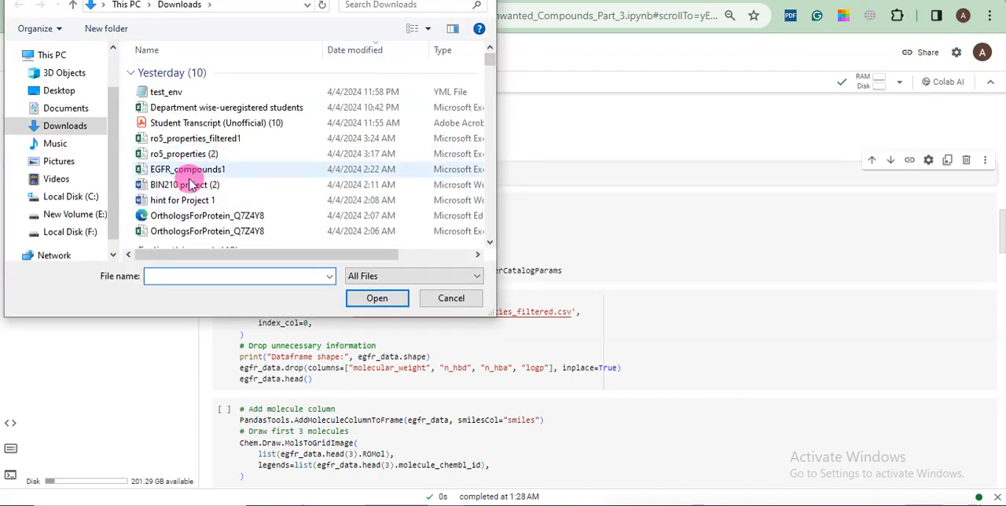
pyautogui.moveTo(194, 137)
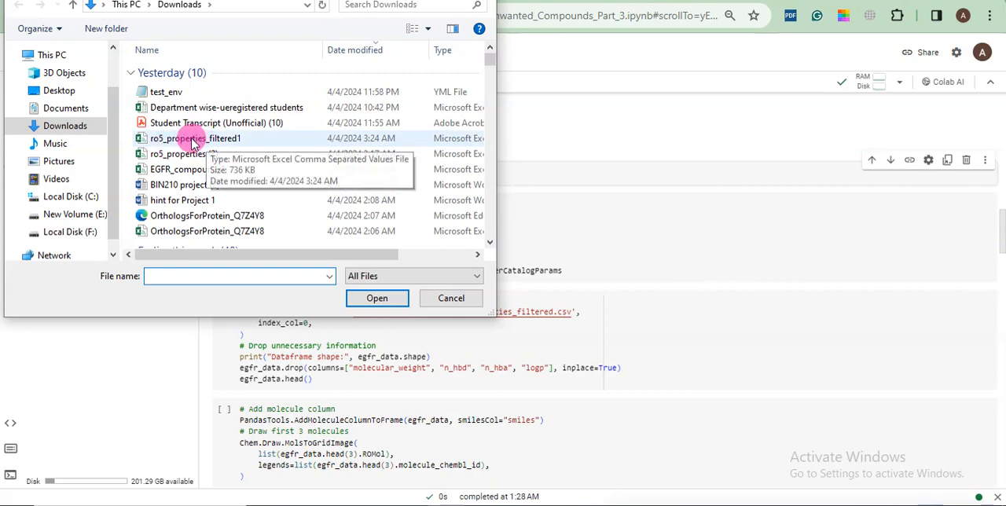
pyautogui.click(195, 138)
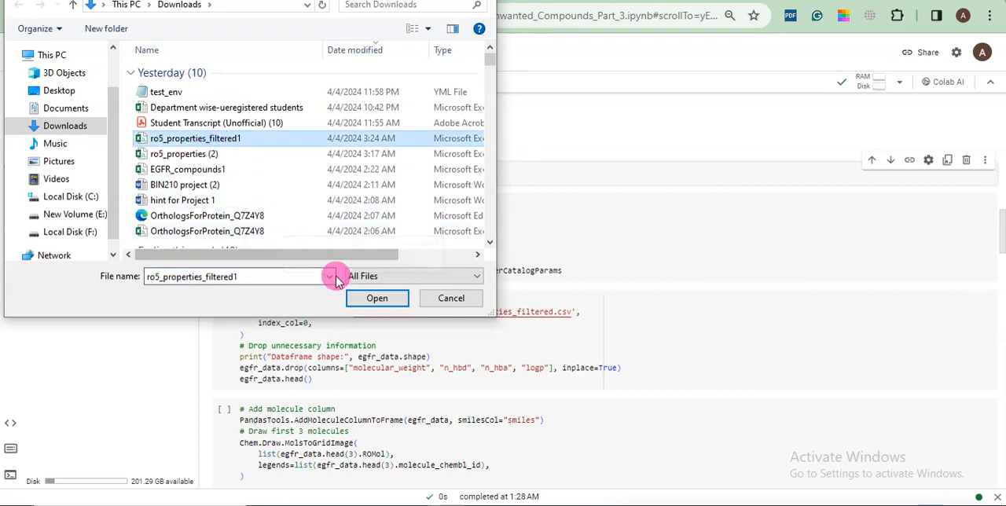
pyautogui.click(376, 298)
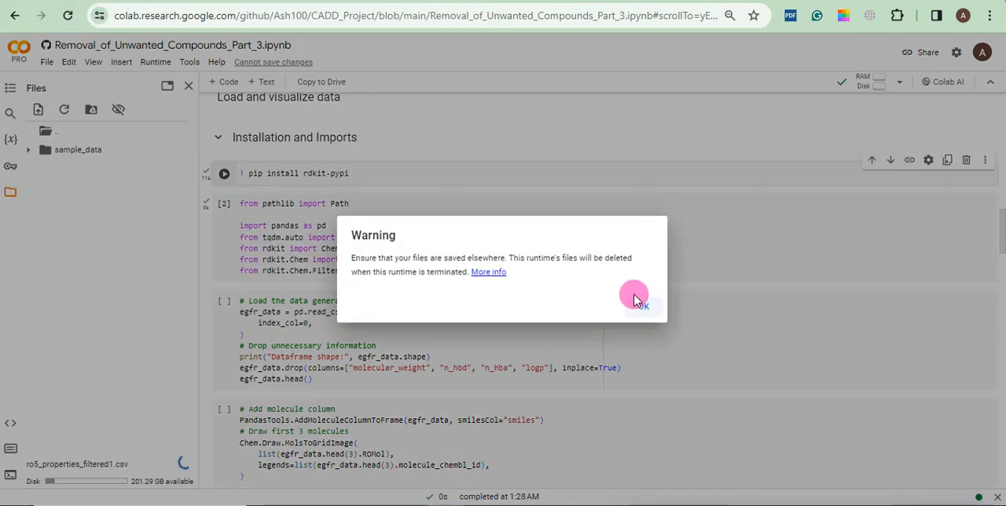
pyautogui.click(636, 302)
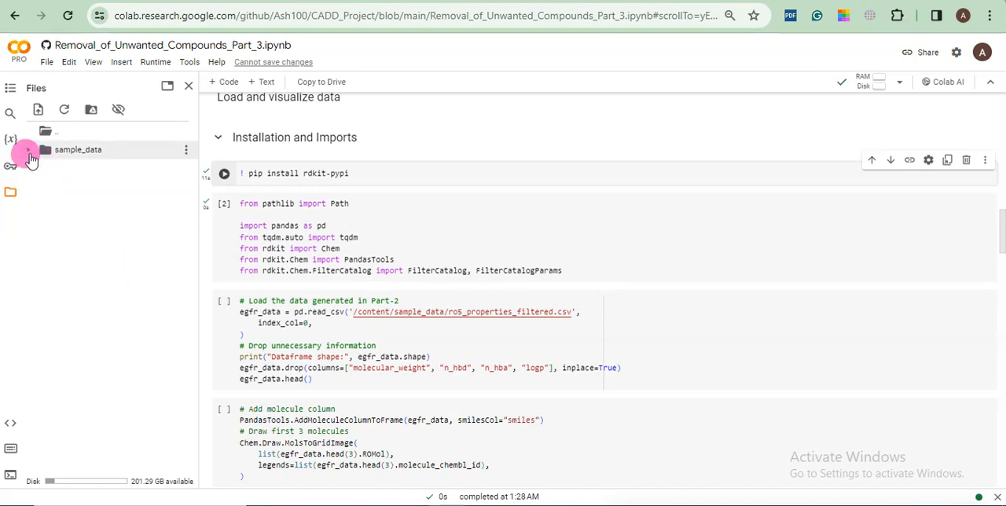
# Run the read_csv cell on ro5_properties_filtered1.csv, getting shape (5430, 10).
pyautogui.click(45, 149)
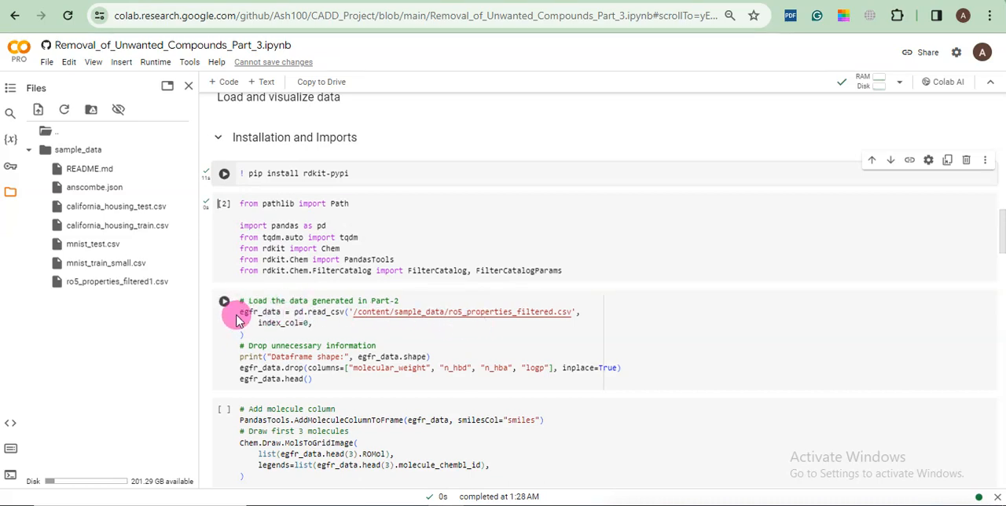
pyautogui.moveTo(546, 307)
pyautogui.write('1')
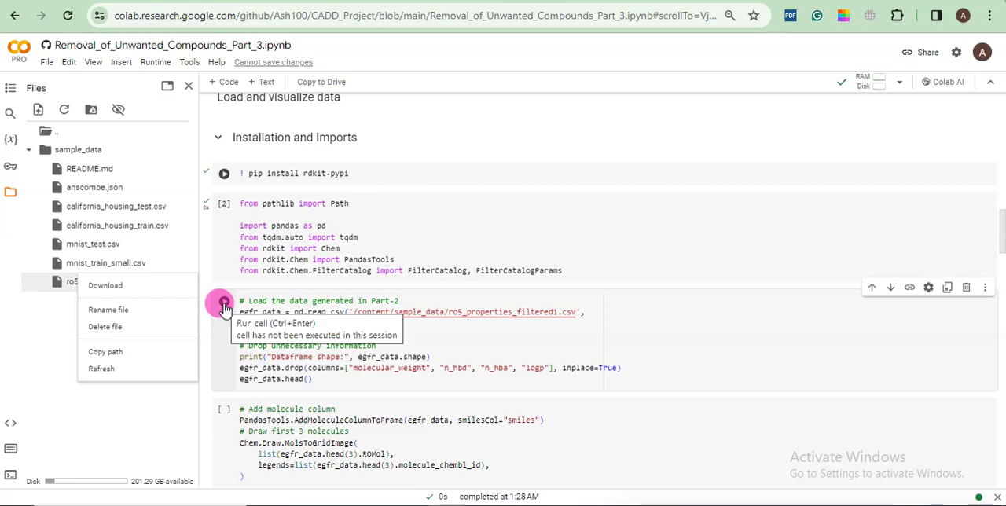
pyautogui.click(224, 301)
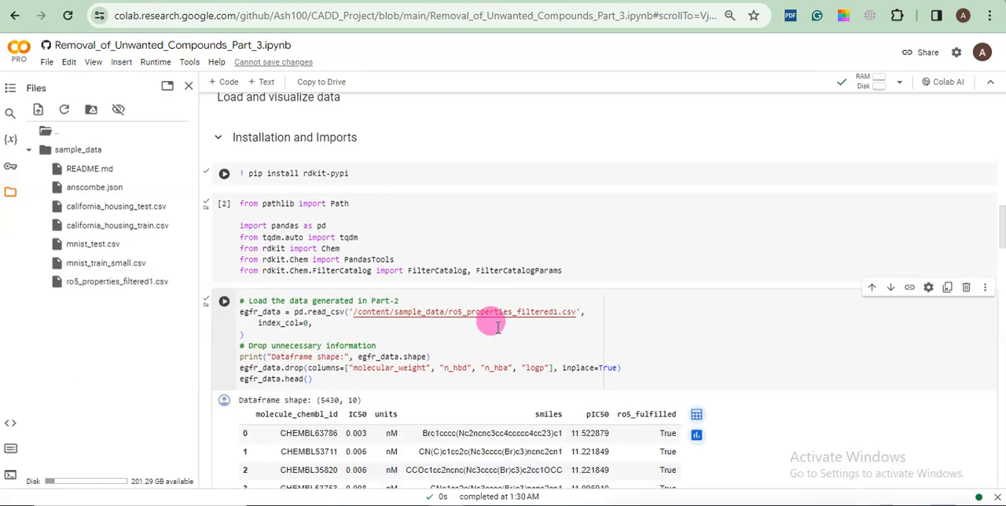
pyautogui.scroll(-3)
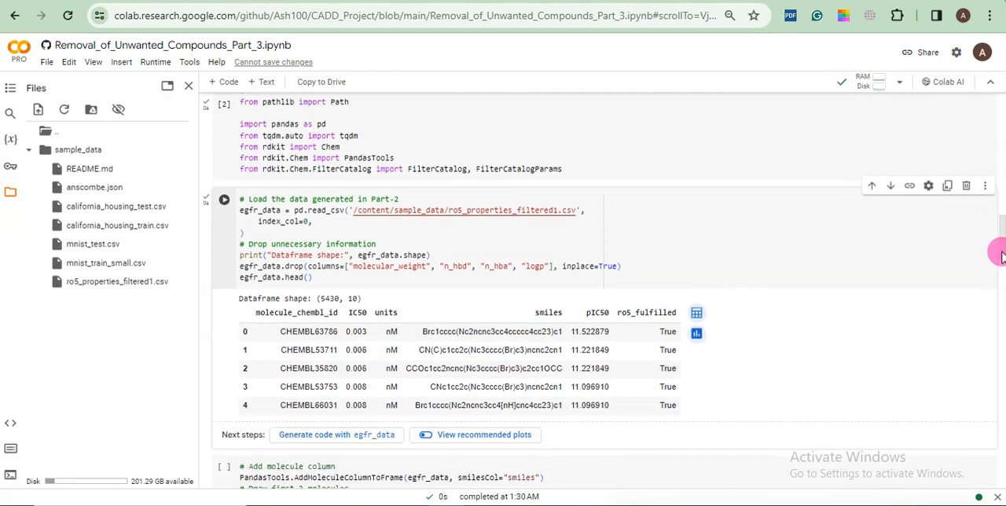
pyautogui.scroll(-3)
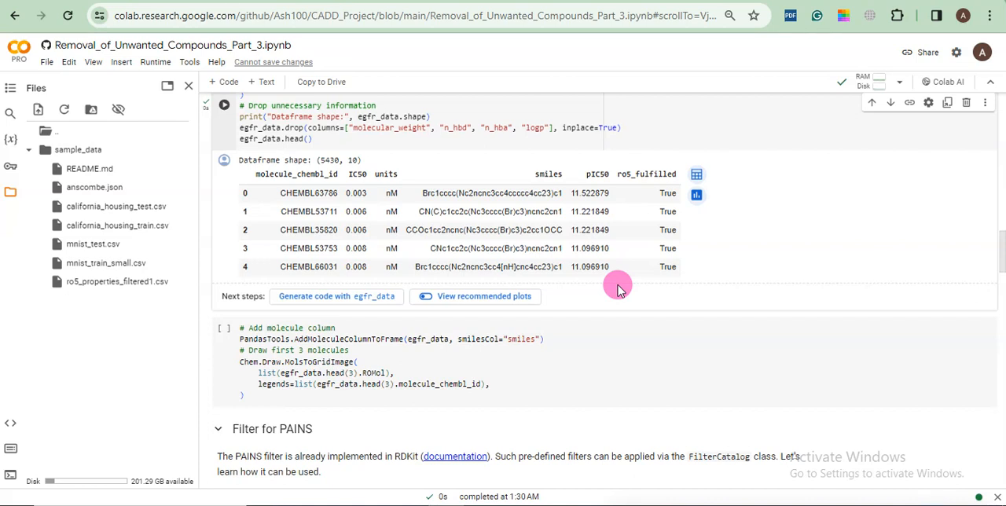
pyautogui.moveTo(668, 211)
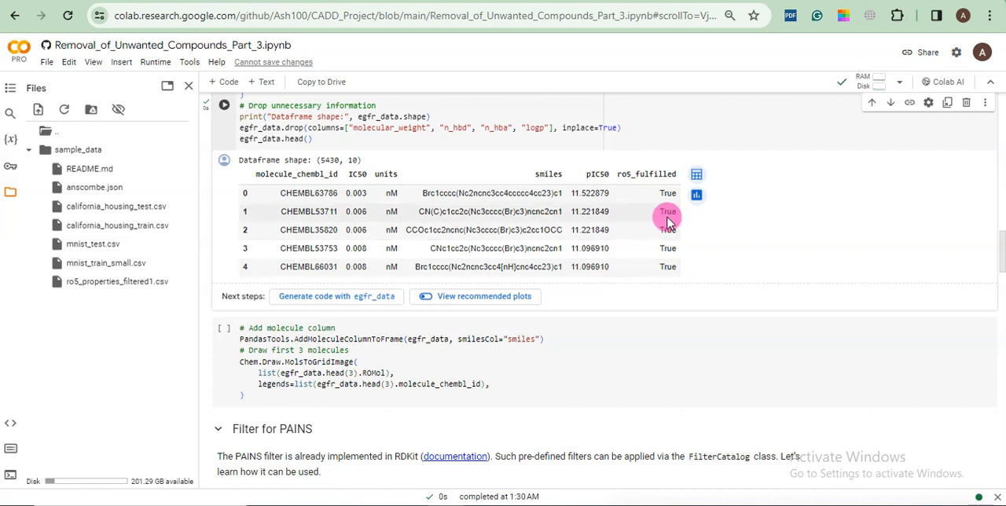
pyautogui.moveTo(488, 193)
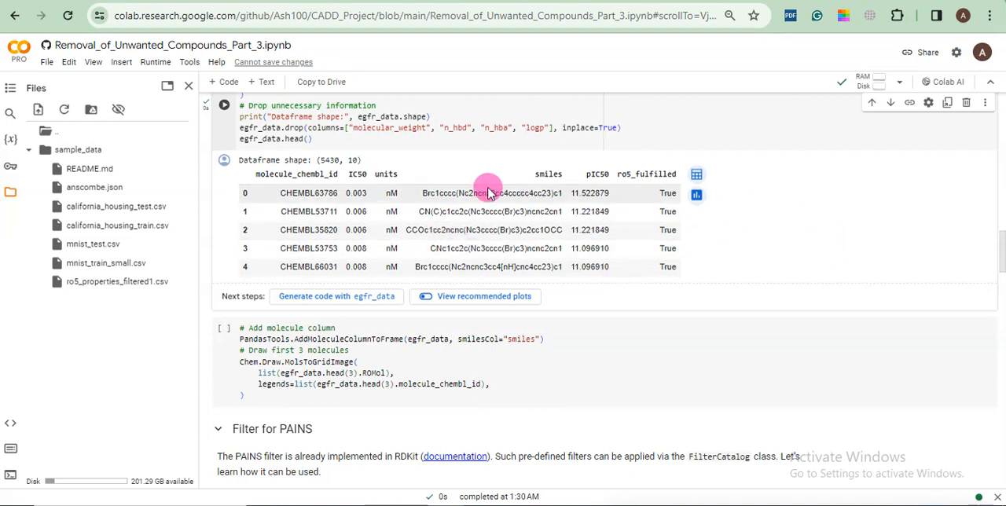
pyautogui.moveTo(352, 226)
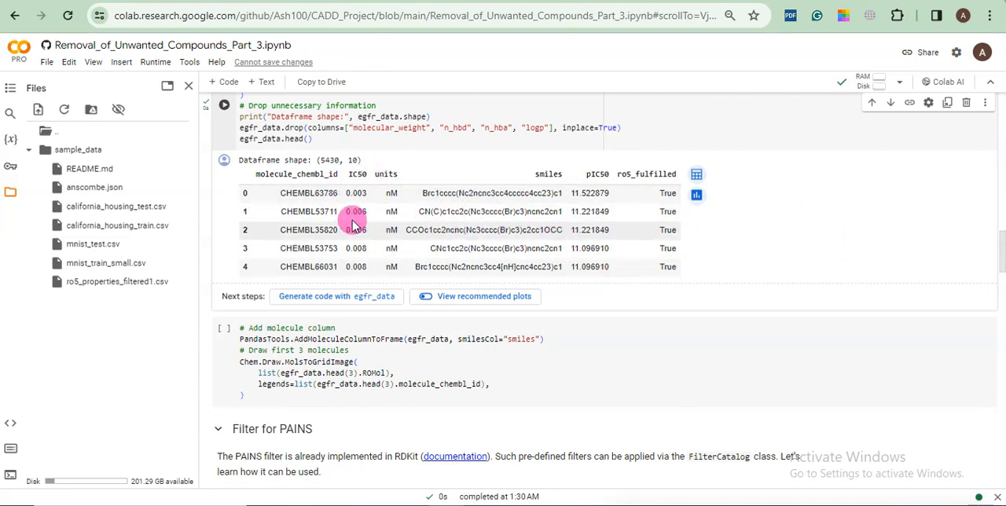
pyautogui.moveTo(709, 262)
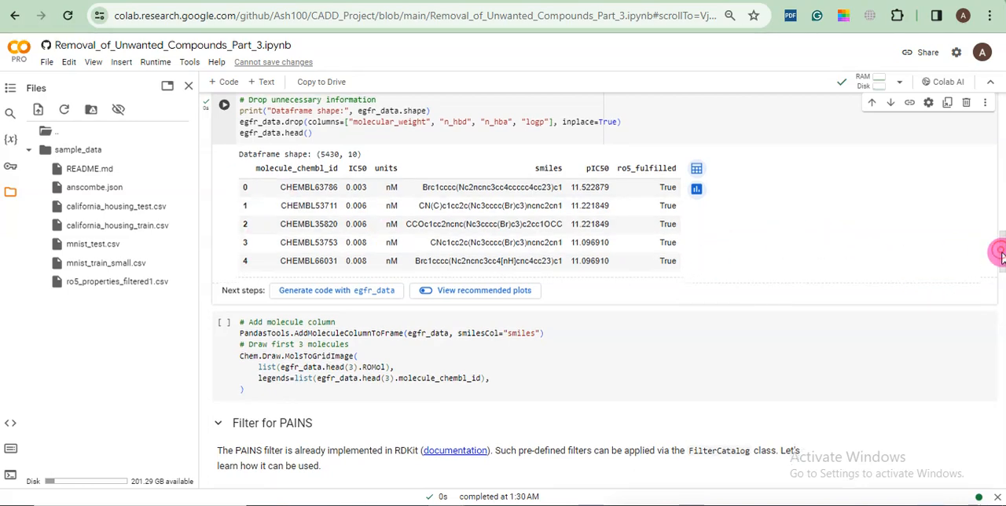
pyautogui.scroll(-3)
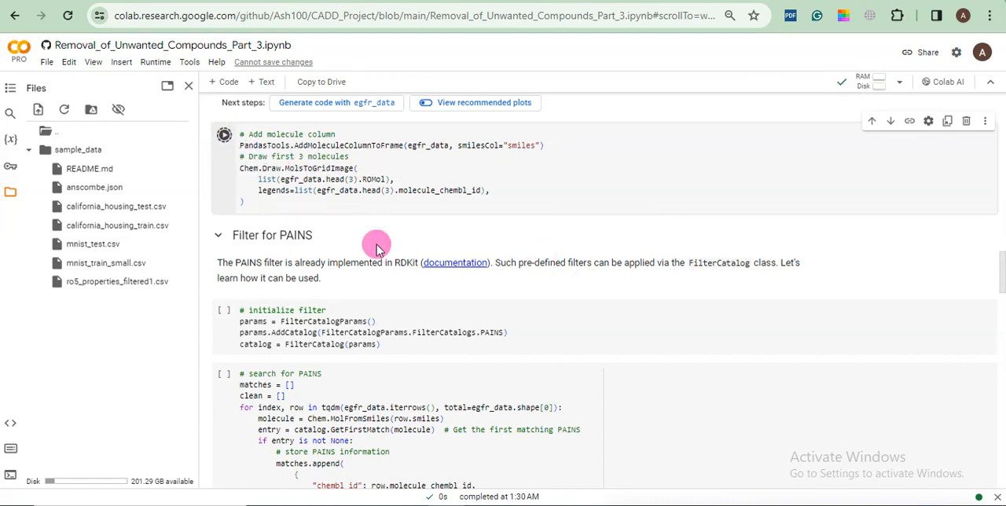
# Run the Add molecule column cell to draw CHEMBL63786, CHEMBL53711 and CHEMBL35820.
pyautogui.click(224, 133)
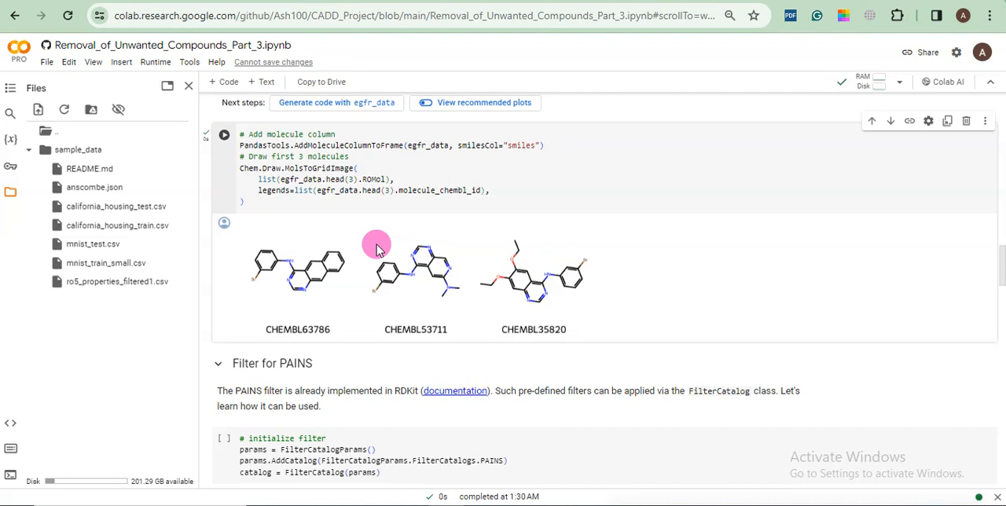
pyautogui.moveTo(376, 209)
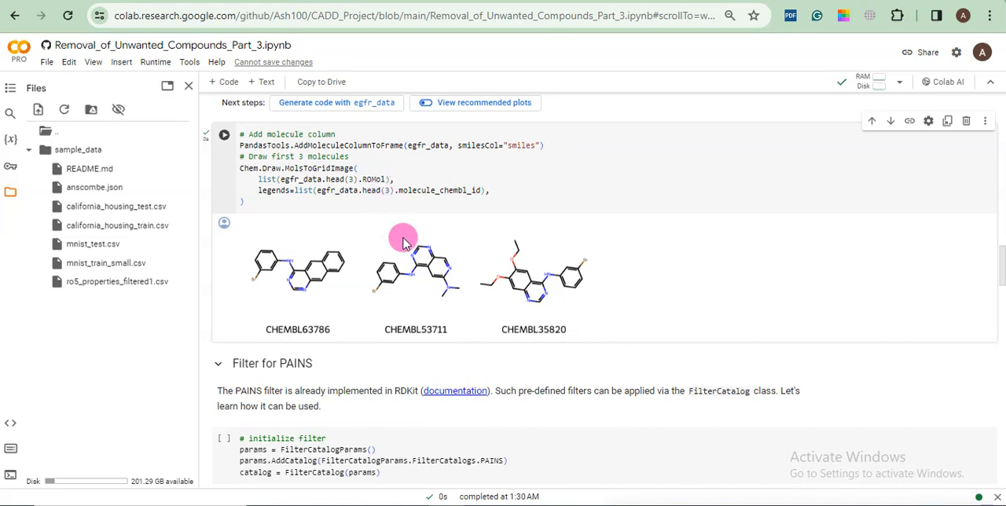
pyautogui.moveTo(476, 304)
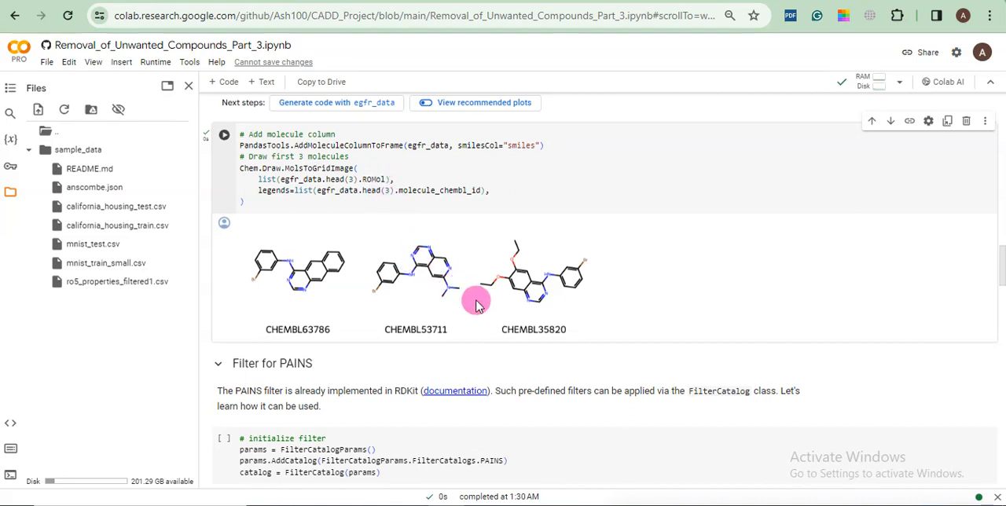
pyautogui.moveTo(998, 267)
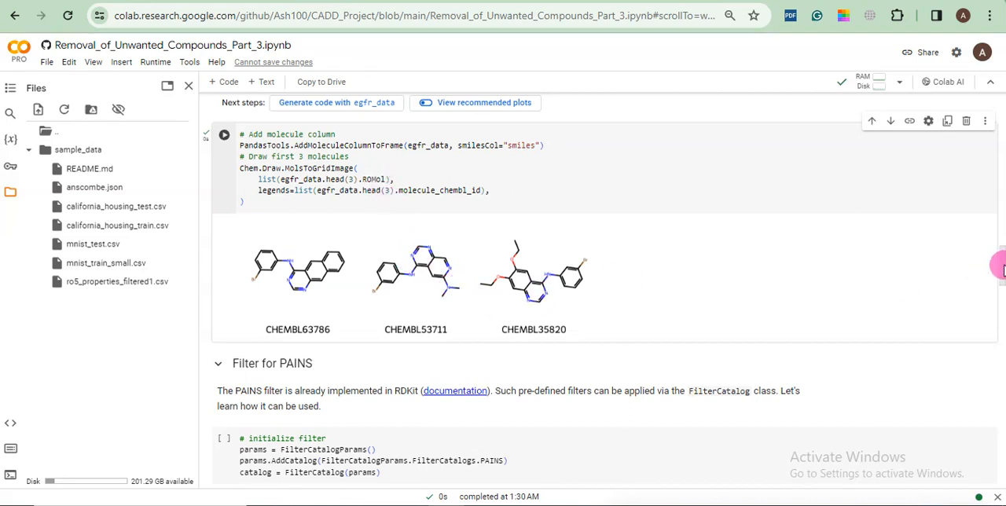
pyautogui.scroll(-3)
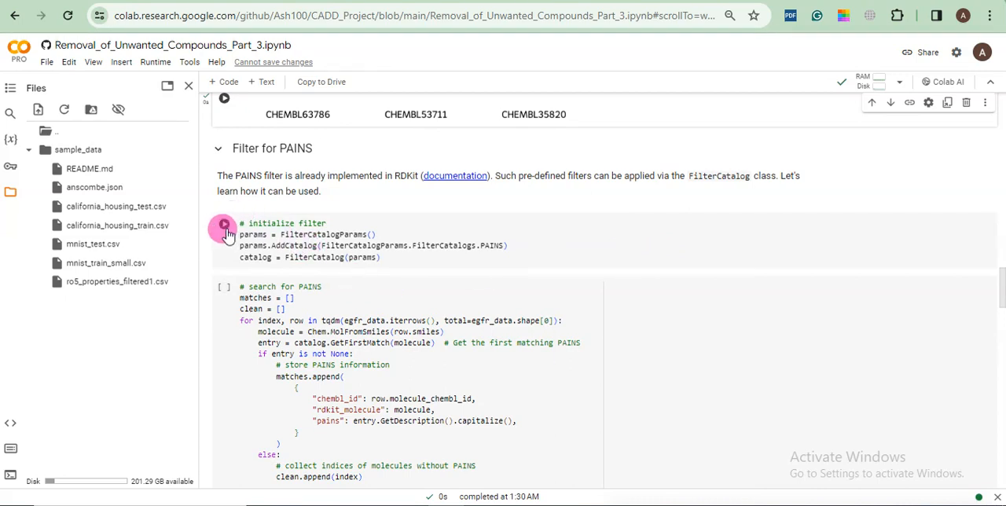
# Initialize the PAINS filter catalog.
pyautogui.click(224, 224)
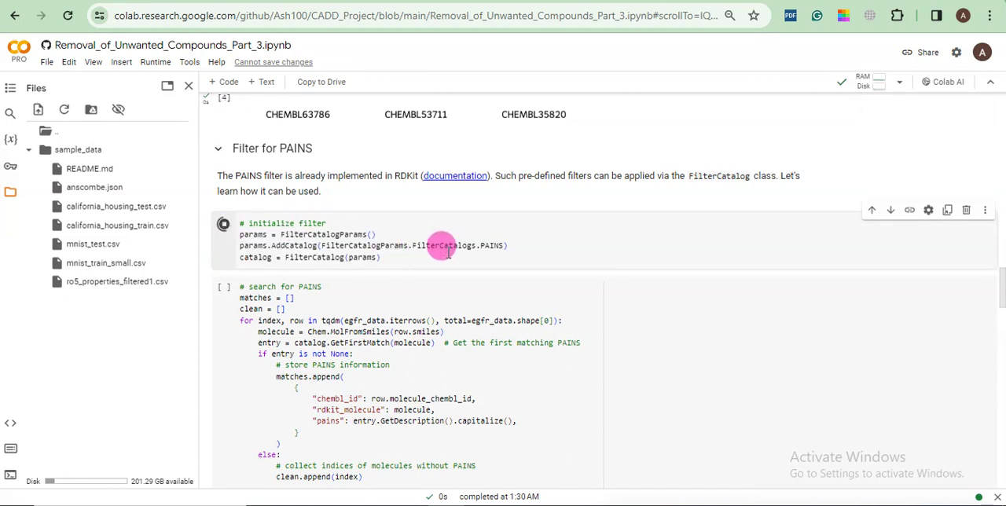
pyautogui.click(224, 223)
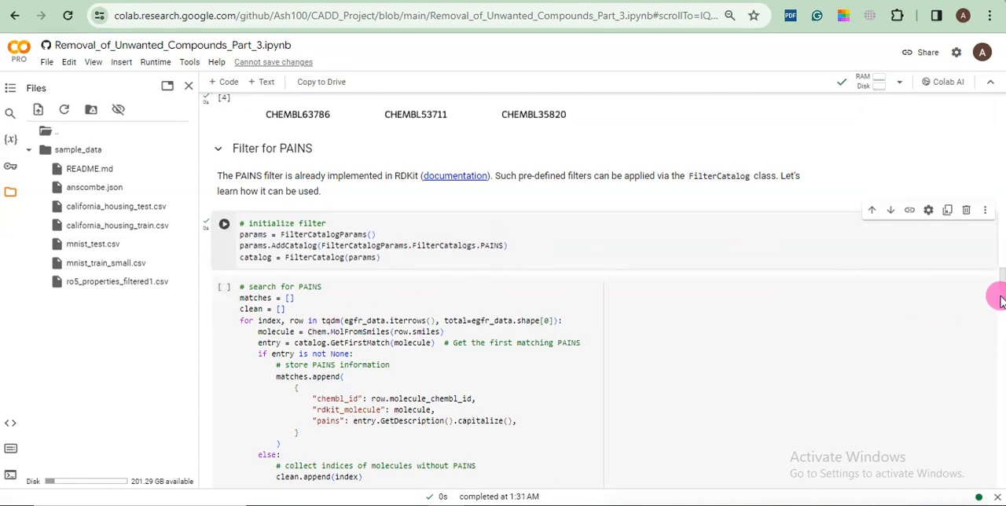
pyautogui.scroll(-3)
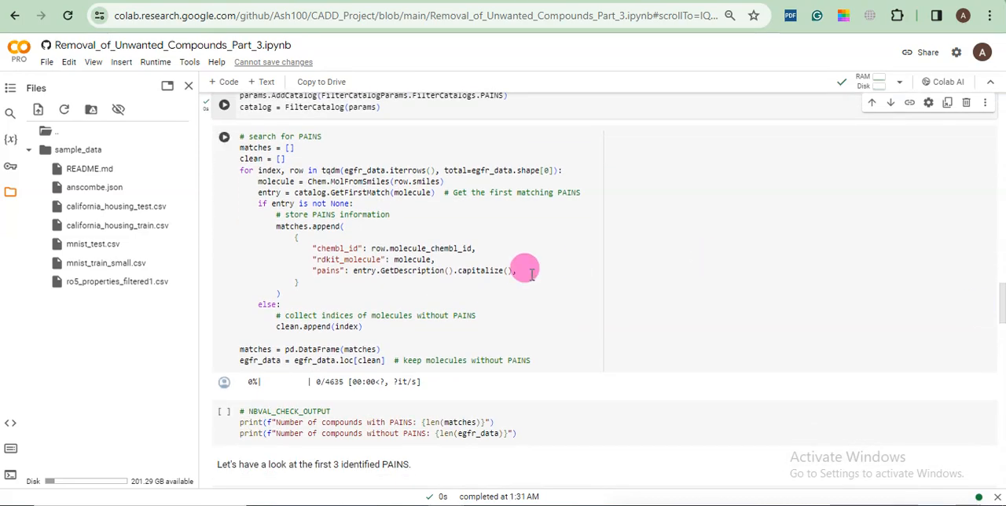
pyautogui.moveTo(224, 136)
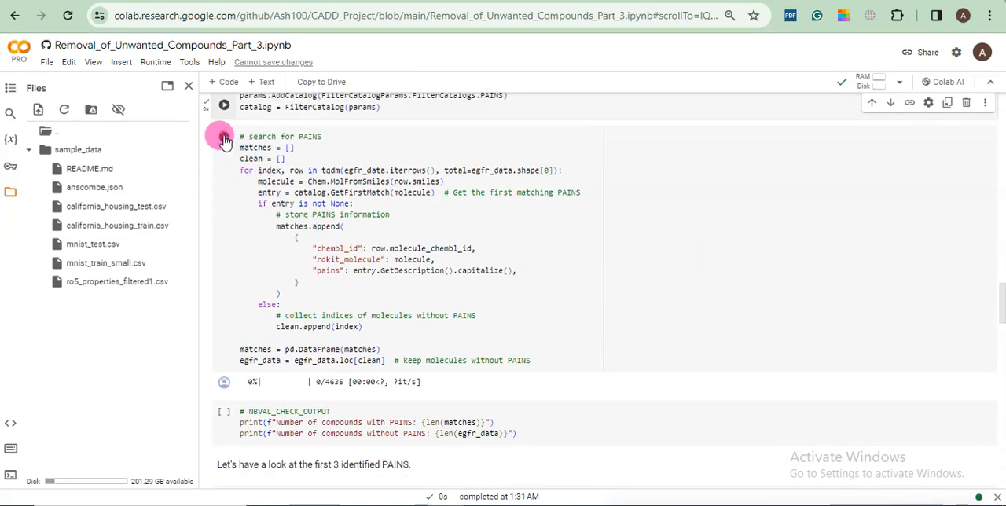
# Search all 5430 compounds for PAINS matches until the progress bar completes.
pyautogui.click(224, 136)
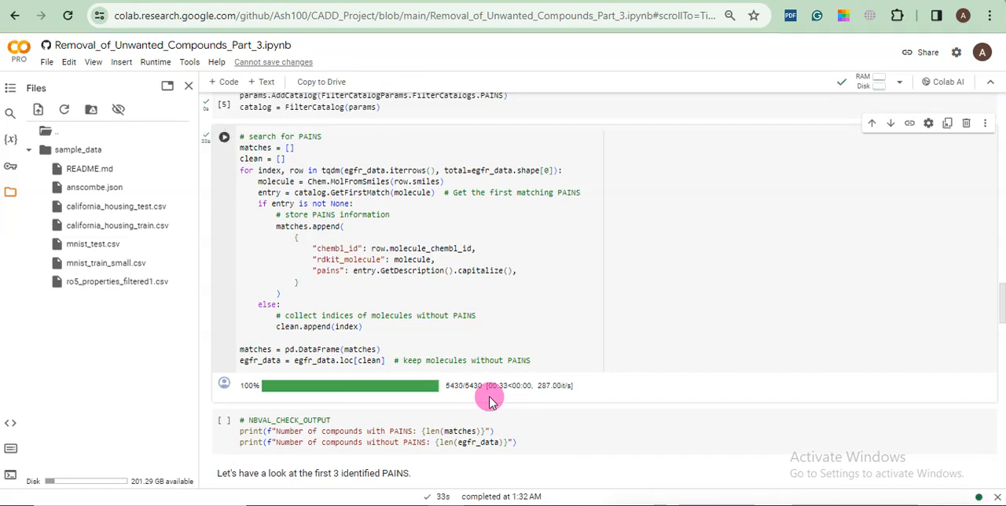
pyautogui.moveTo(226, 387)
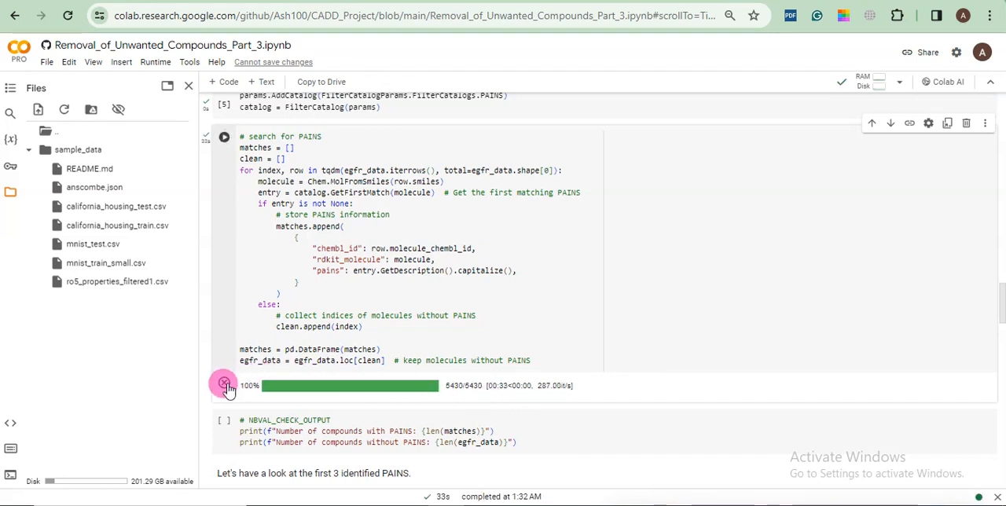
pyautogui.scroll(-3)
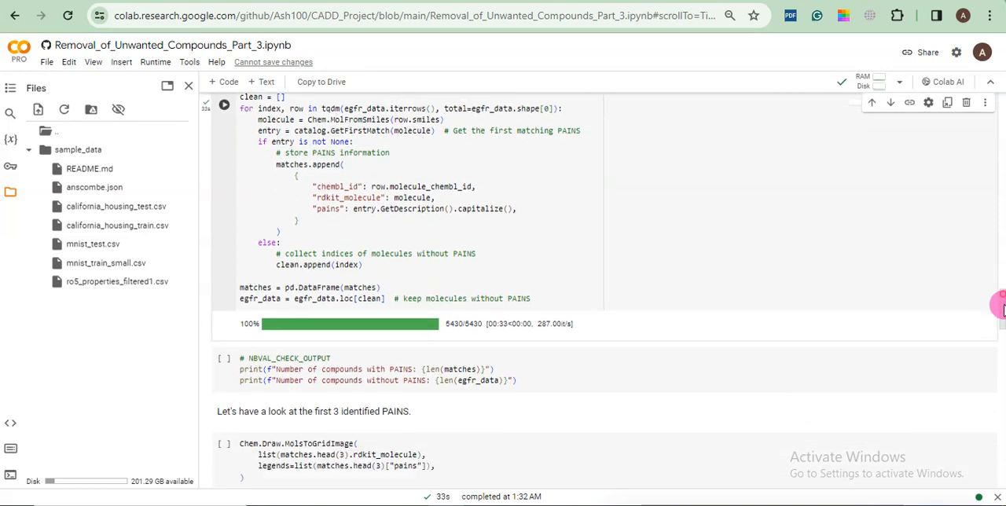
pyautogui.scroll(-3)
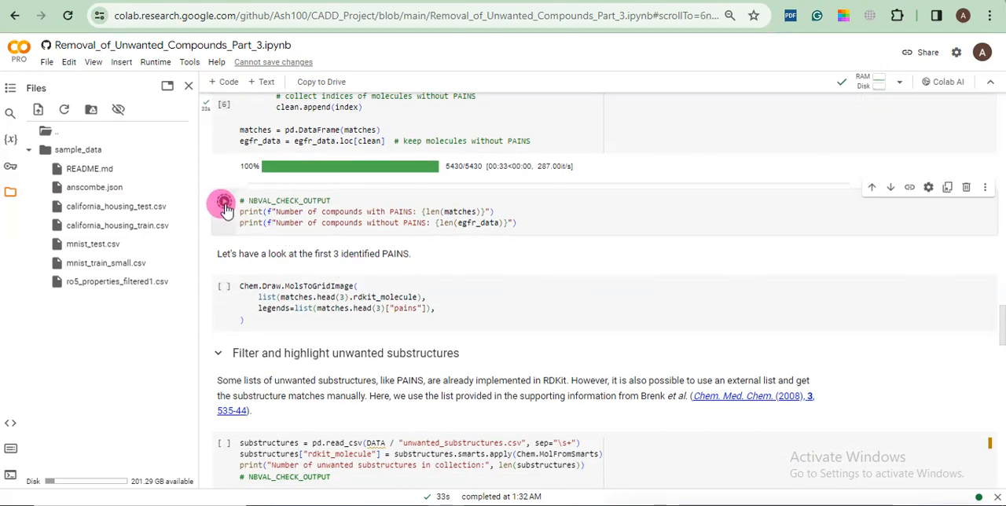
# Print the counts: 490 compounds with PAINS and 4940 without.
pyautogui.click(224, 205)
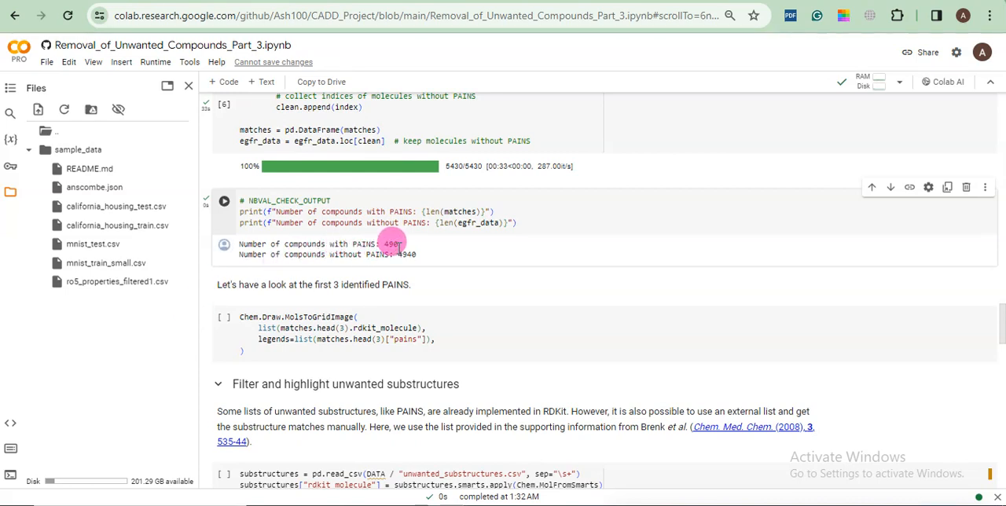
pyautogui.moveTo(420, 260)
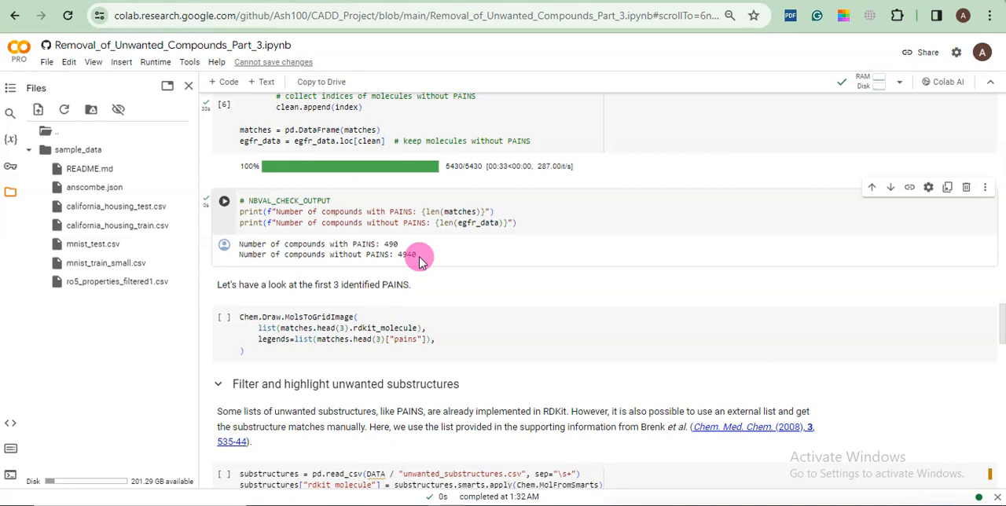
pyautogui.moveTo(407, 250)
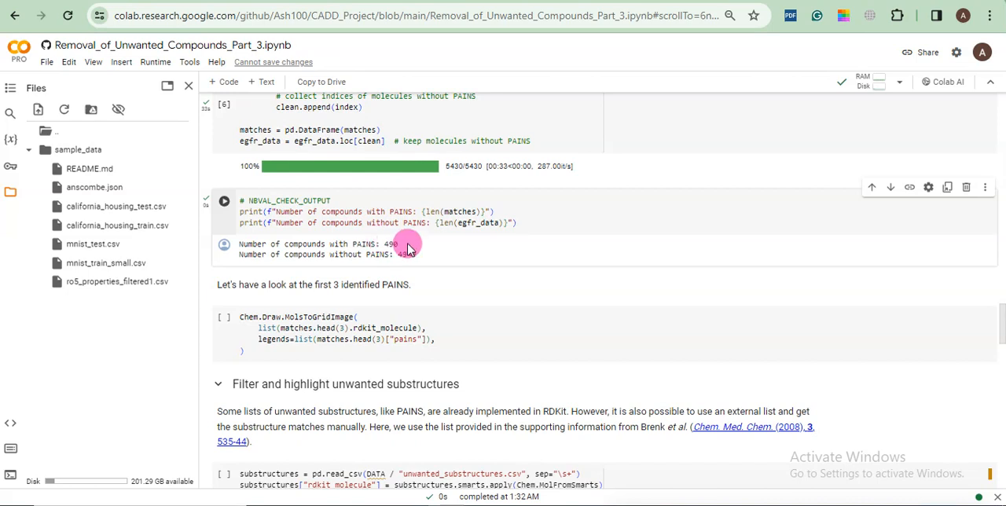
pyautogui.moveTo(458, 281)
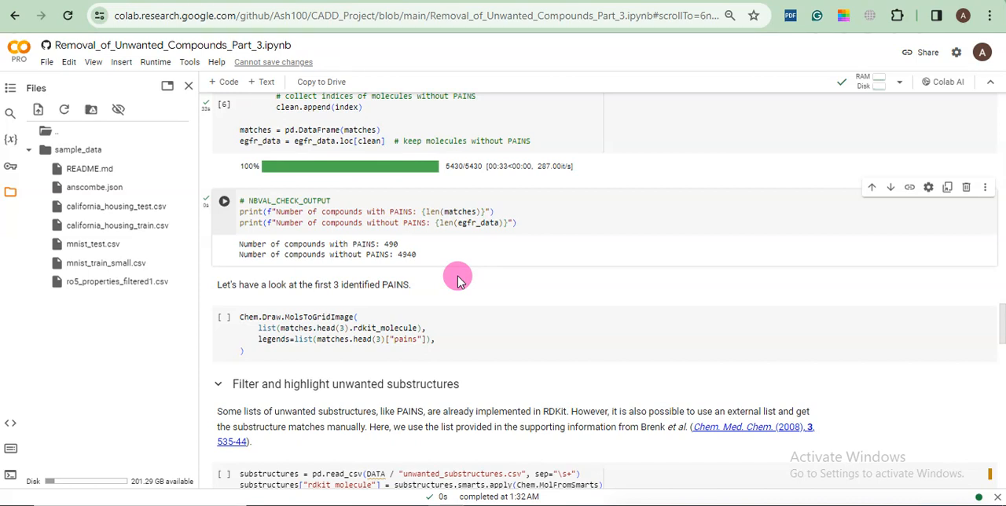
pyautogui.moveTo(336, 285)
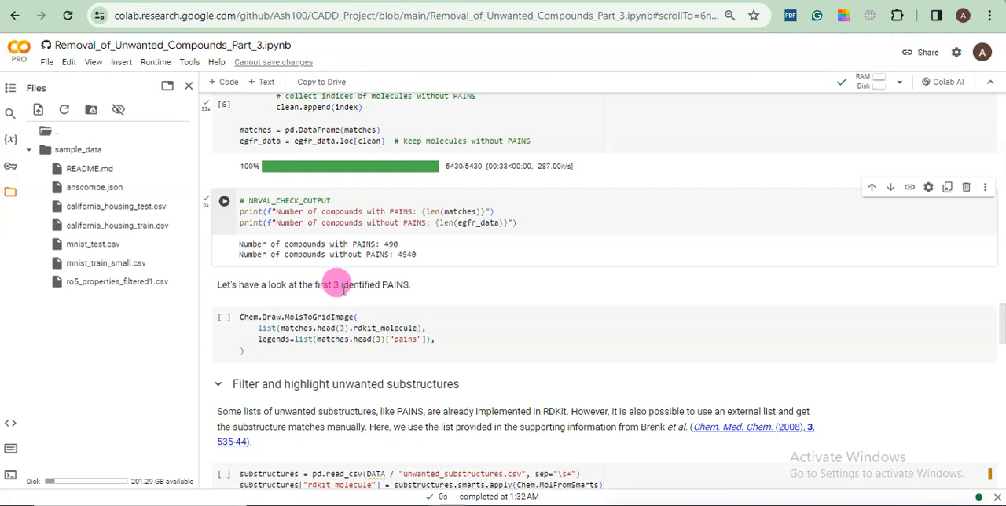
pyautogui.moveTo(348, 300)
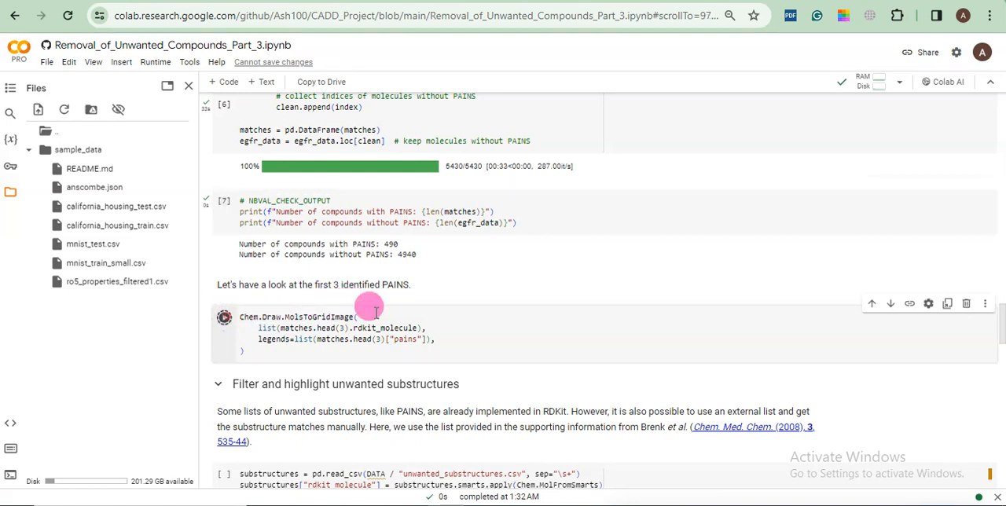
# Run the grid-image cell drawing PAINS Anil_di_alk_g(9), Catechol_a(92) and Mannich_a(296).
pyautogui.click(224, 316)
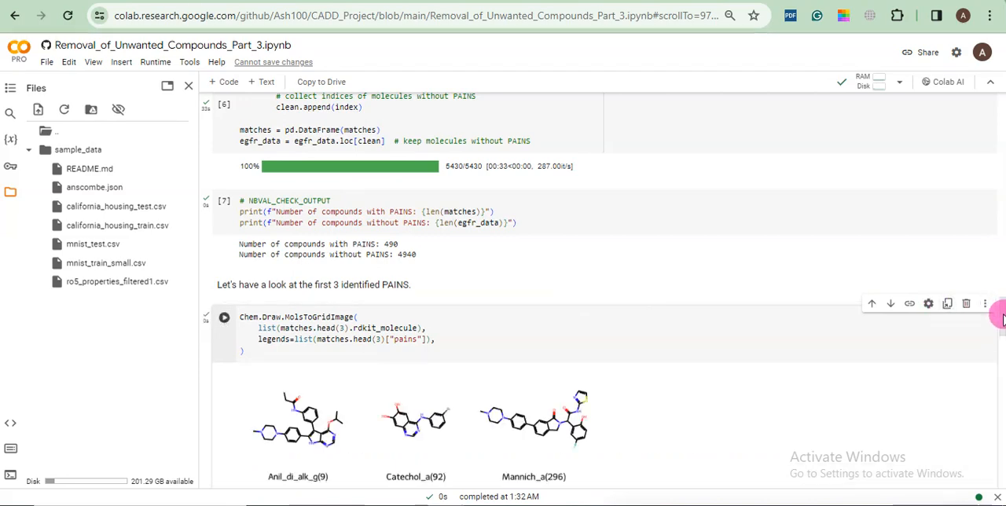
pyautogui.scroll(-3)
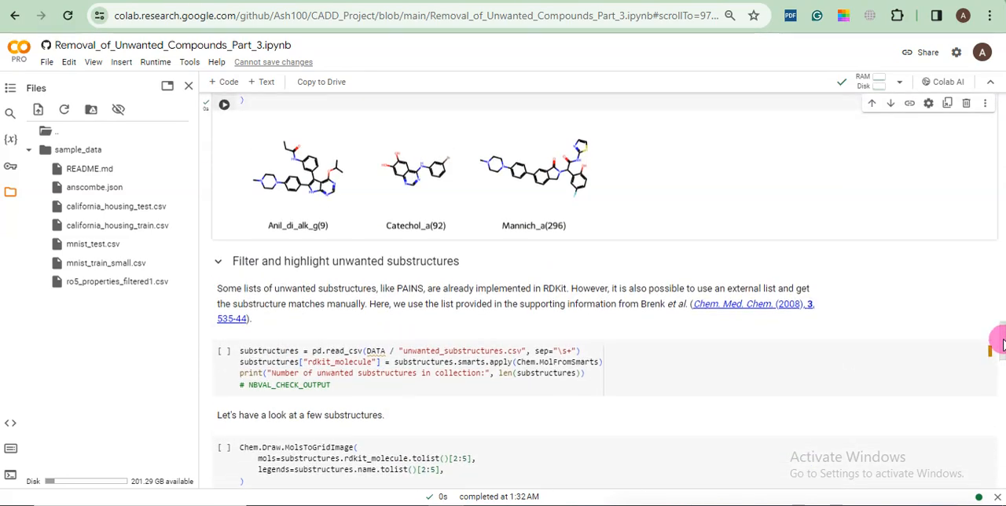
pyautogui.scroll(3)
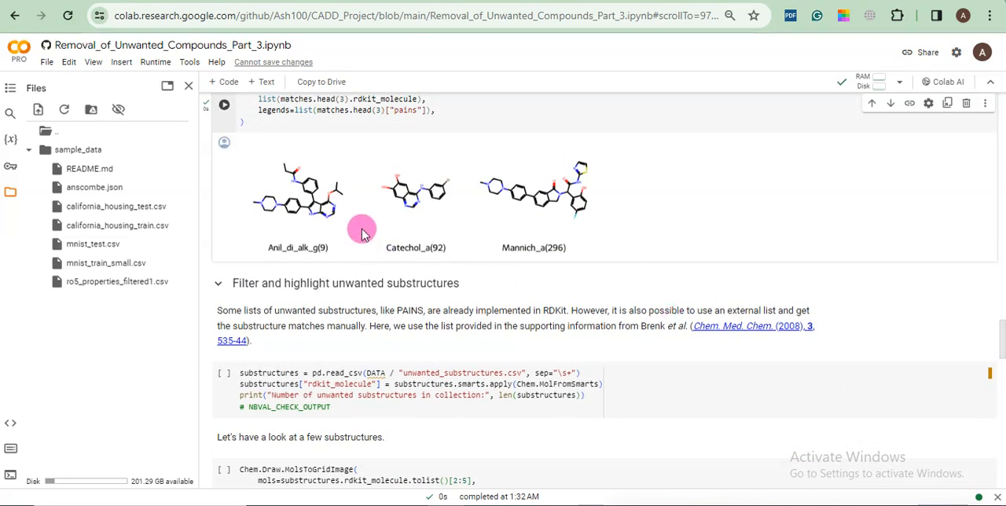
pyautogui.moveTo(625, 238)
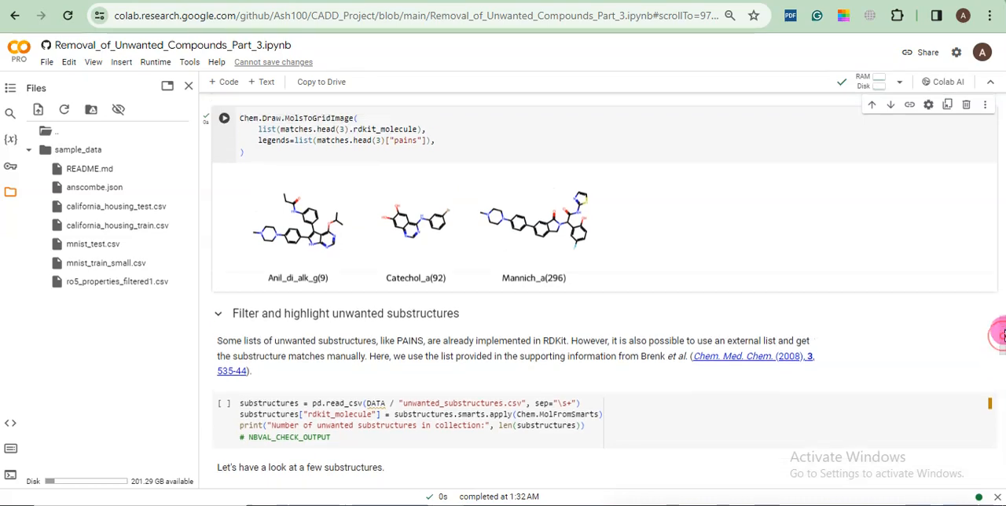
pyautogui.scroll(3)
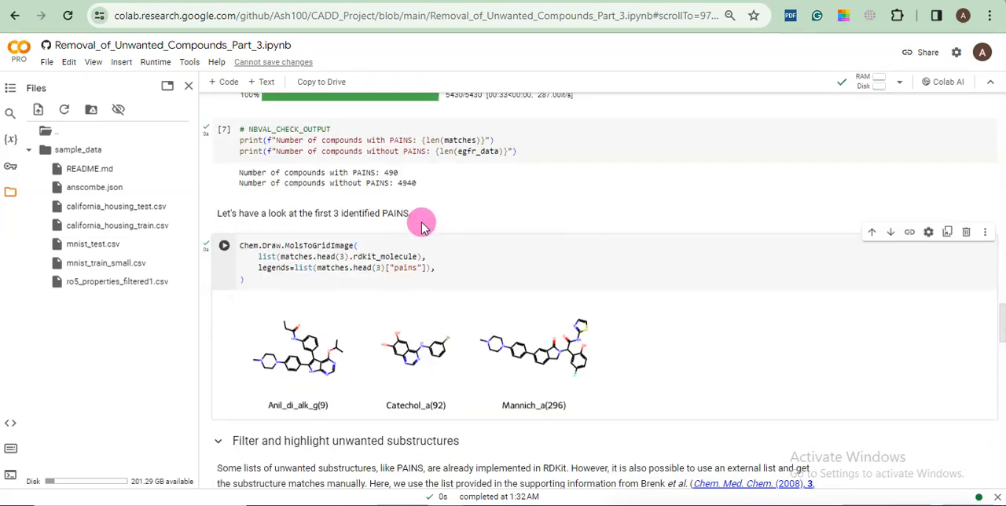
pyautogui.moveTo(938, 337)
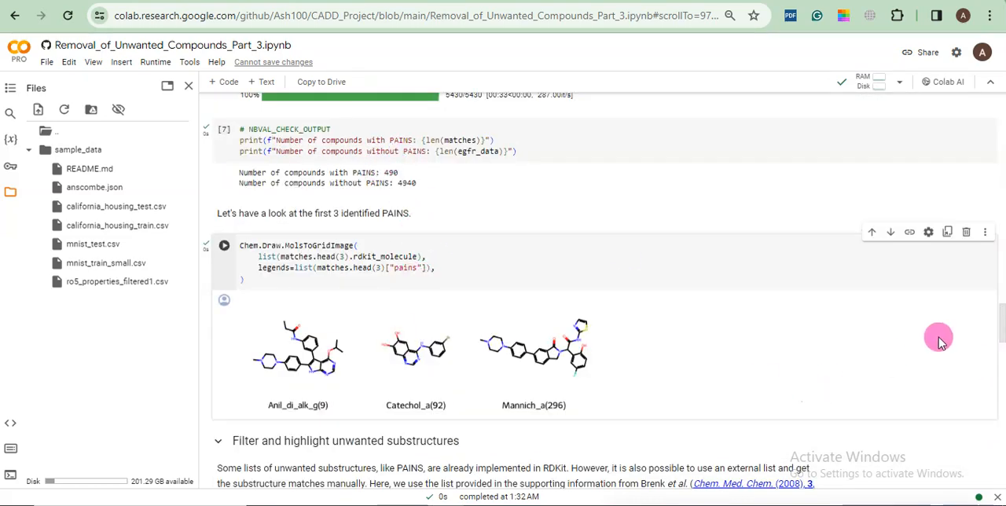
pyautogui.scroll(-3)
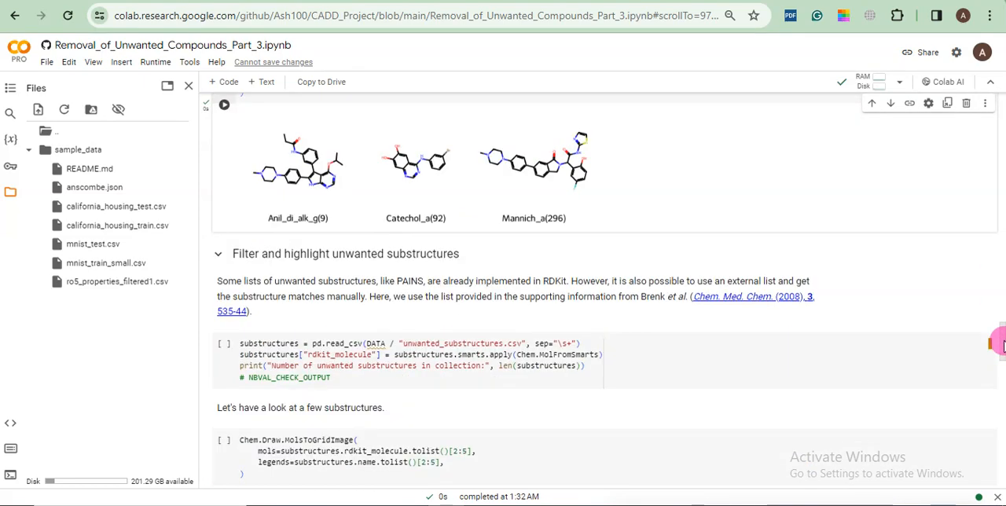
pyautogui.scroll(3)
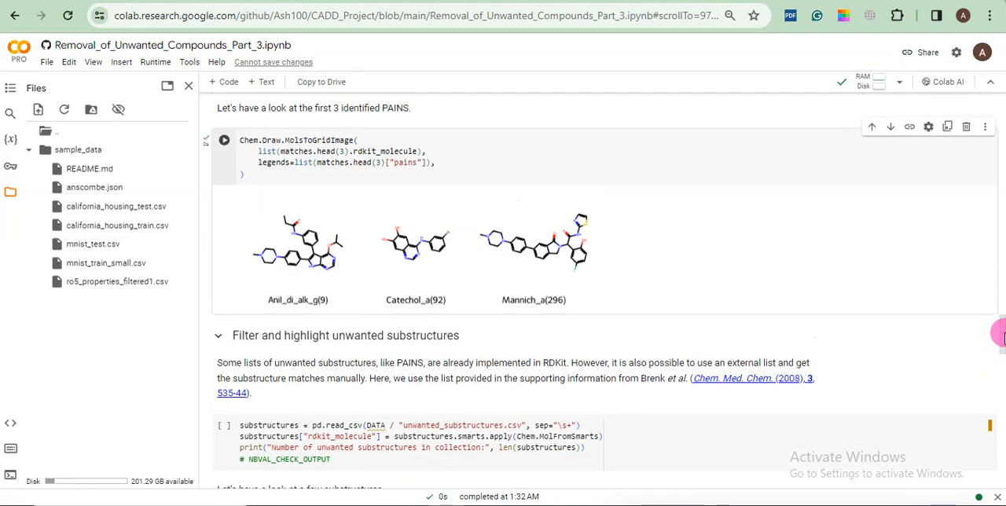
pyautogui.scroll(-3)
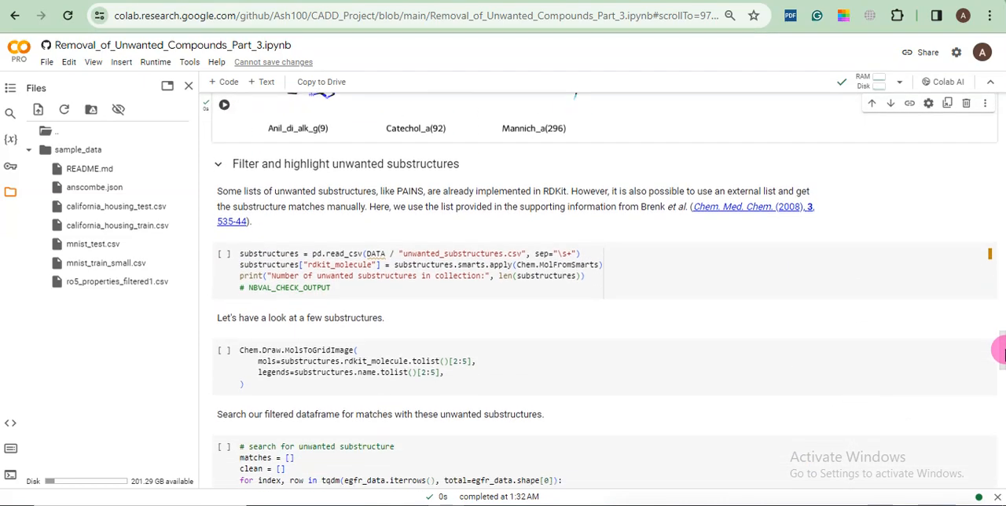
pyautogui.moveTo(297, 219)
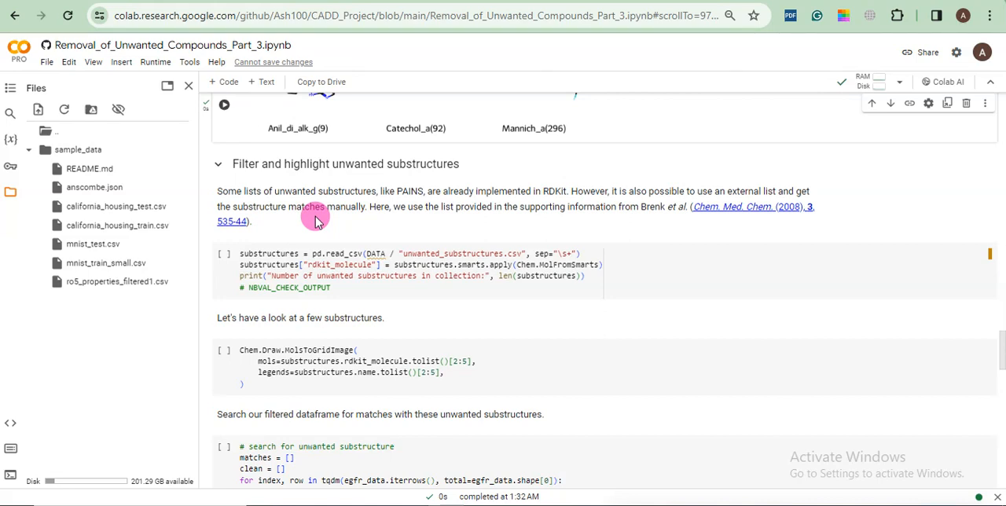
# Run the substructures pd.read_csv cell, which raises NameError: name 'DATA' is not defined.
pyautogui.click(224, 261)
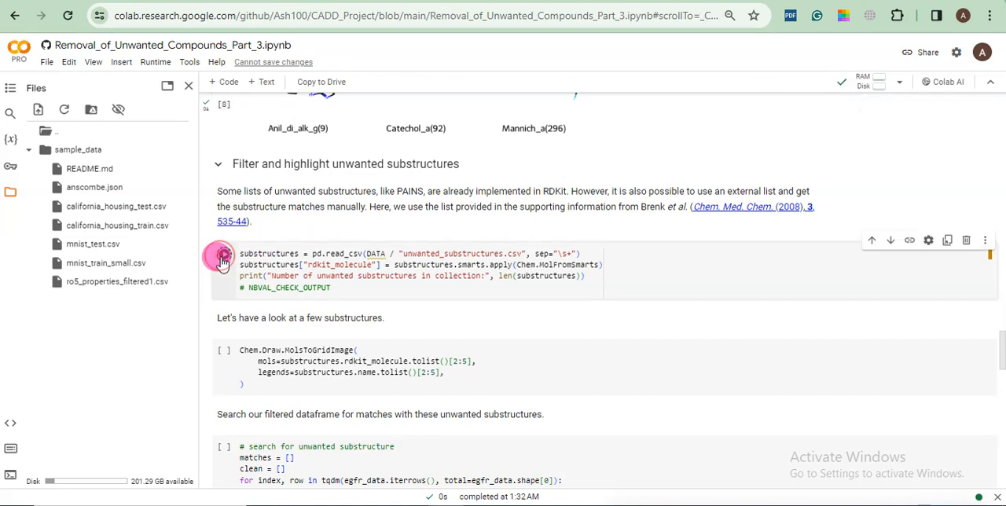
pyautogui.click(224, 253)
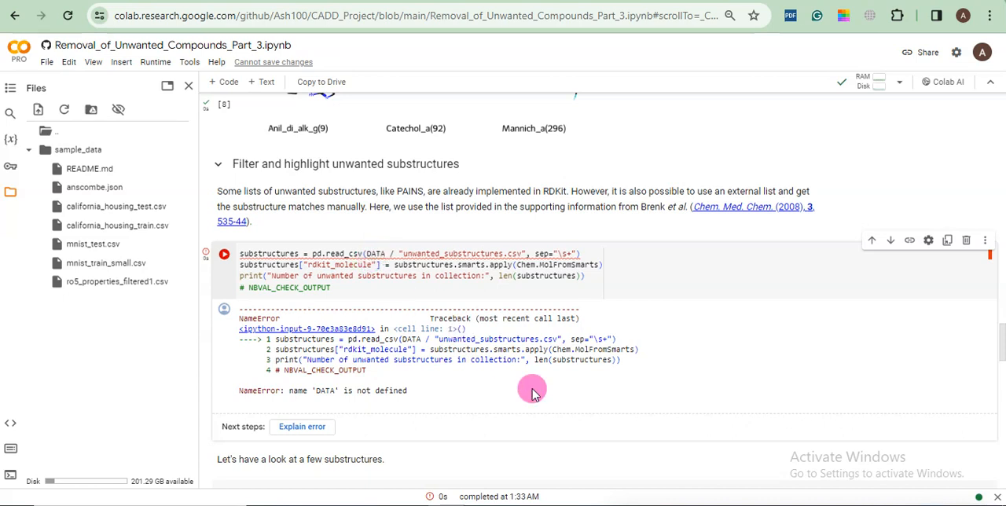
pyautogui.moveTo(658, 306)
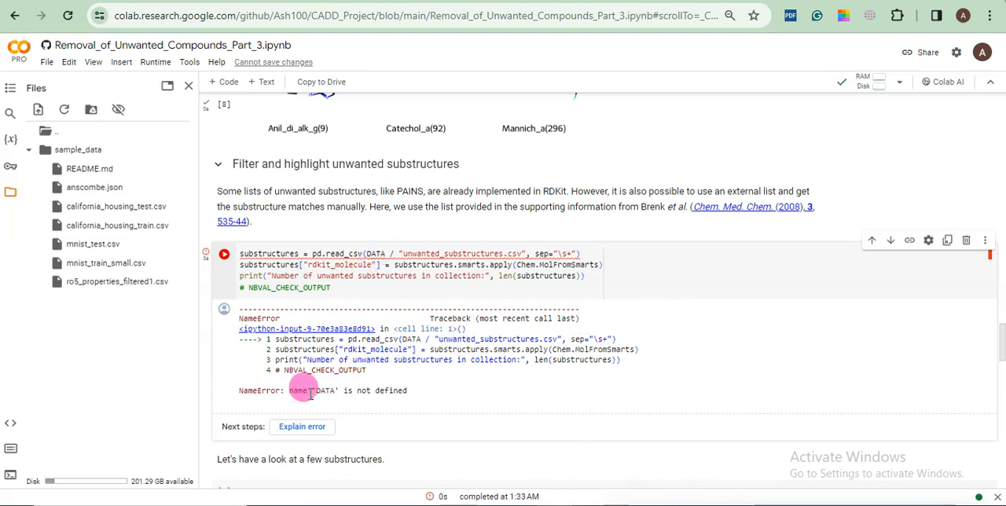
pyautogui.moveTo(401, 393)
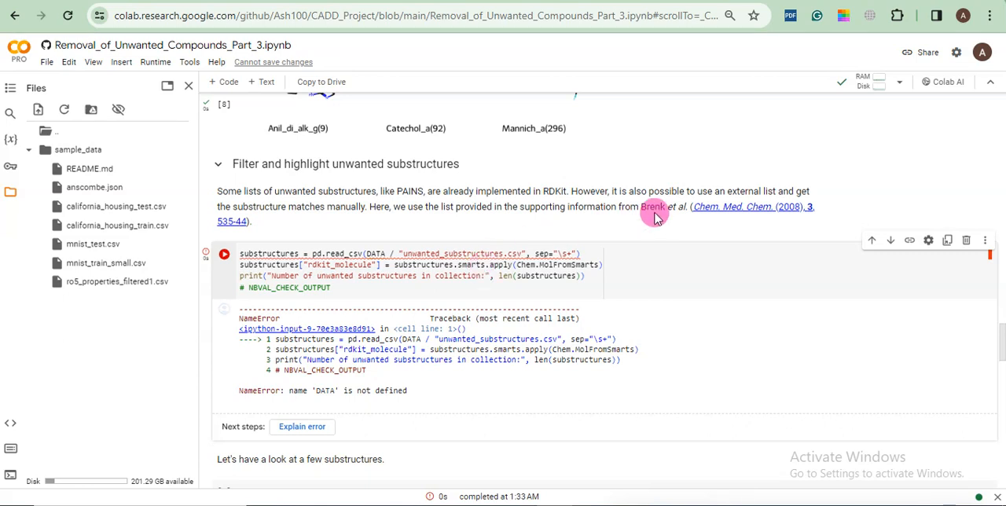
pyautogui.moveTo(731, 210)
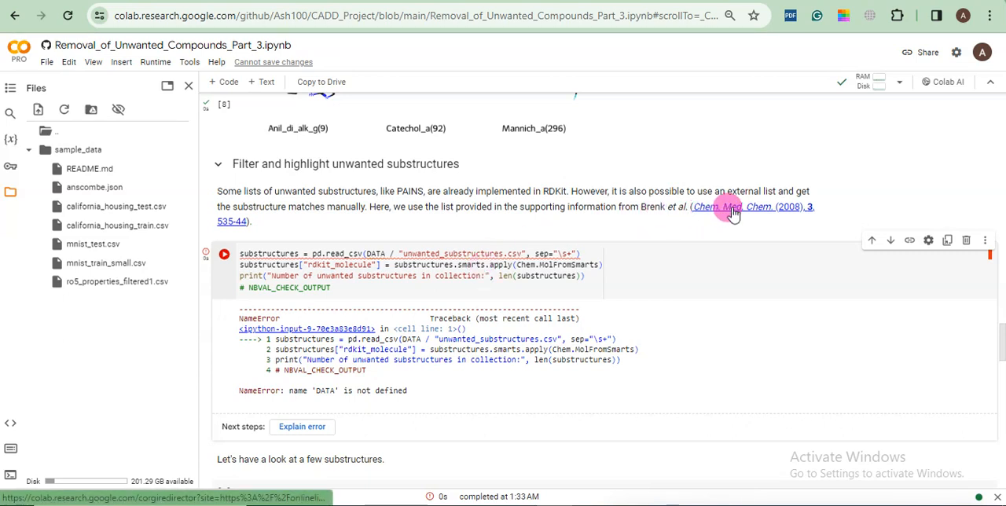
pyautogui.moveTo(711, 207)
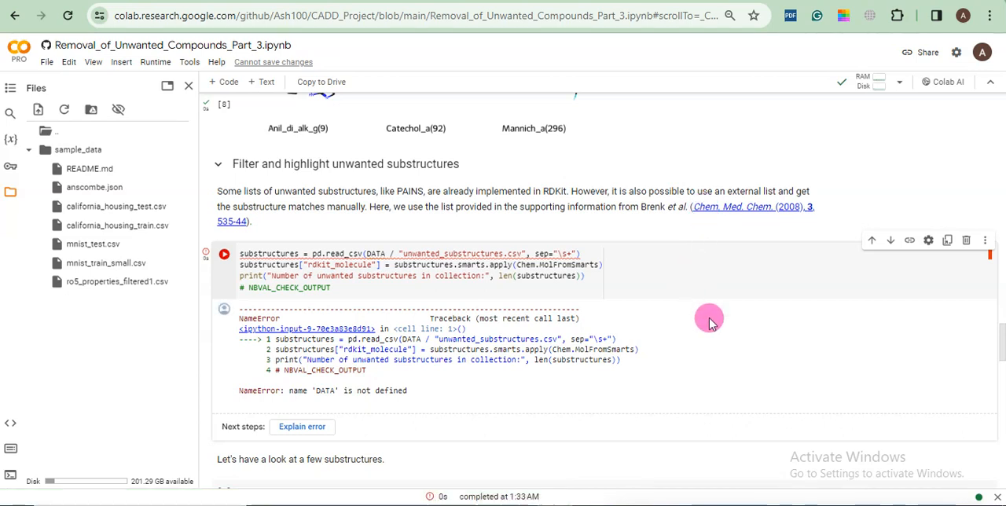
pyautogui.moveTo(420, 253)
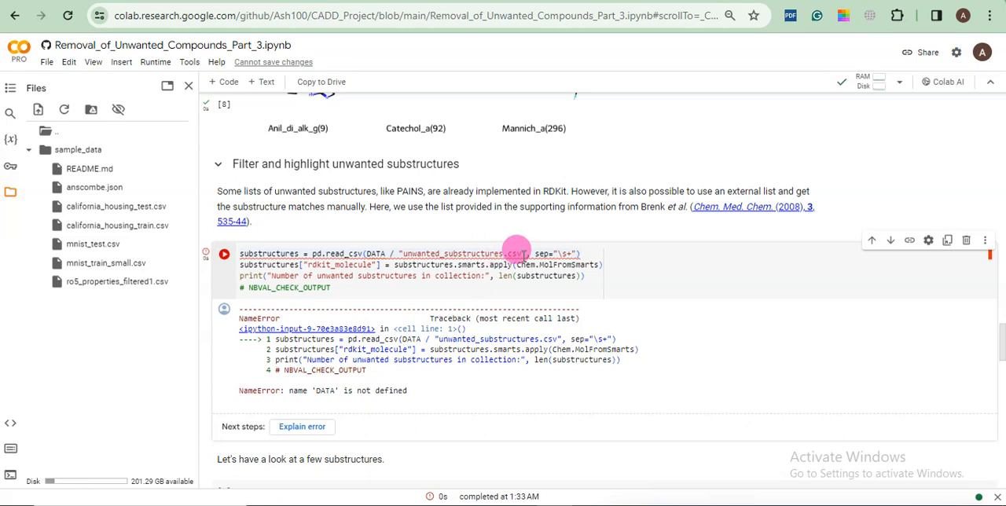
pyautogui.moveTo(693, 323)
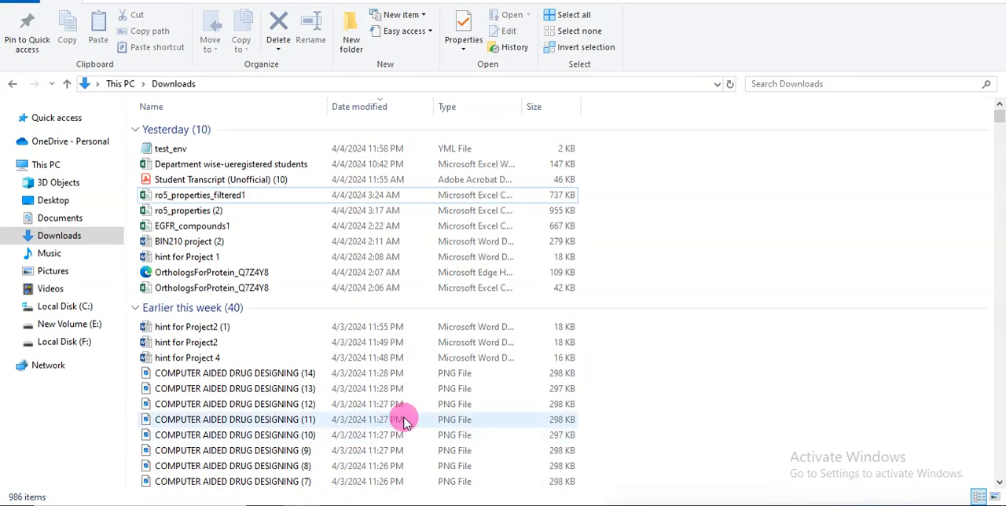
pyautogui.moveTo(998, 118)
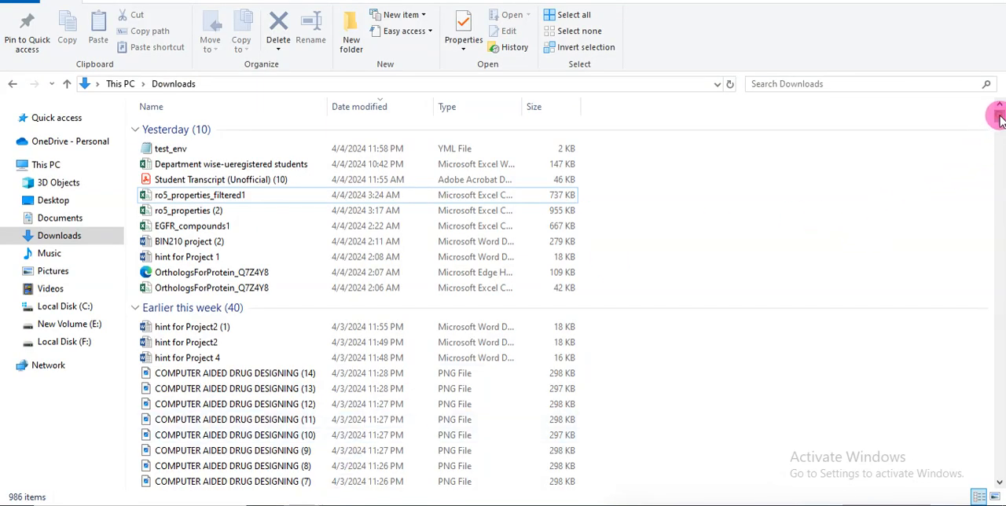
# Scroll the Downloads folder to unwanted_substructures.csv (3.81 KB).
pyautogui.scroll(-3)
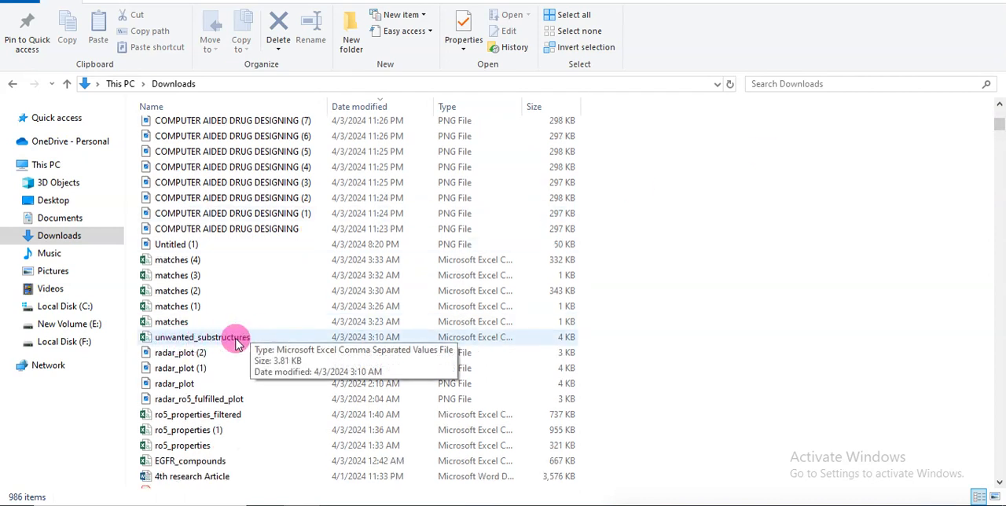
pyautogui.moveTo(633, 208)
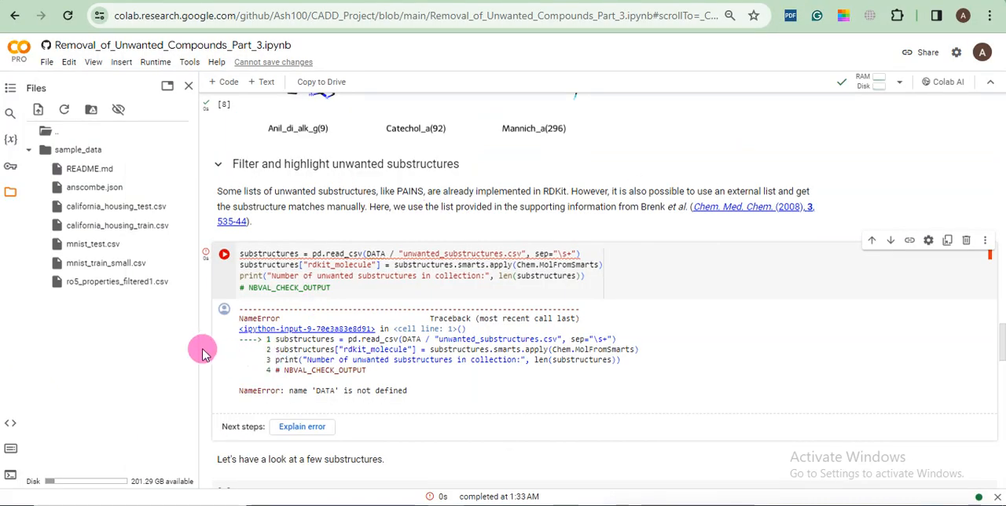
pyautogui.moveTo(181, 160)
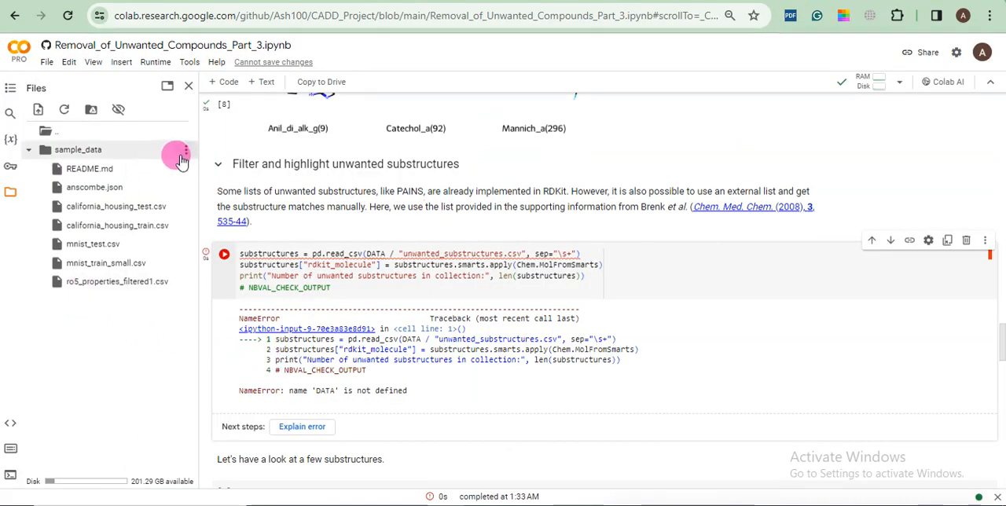
pyautogui.moveTo(126, 157)
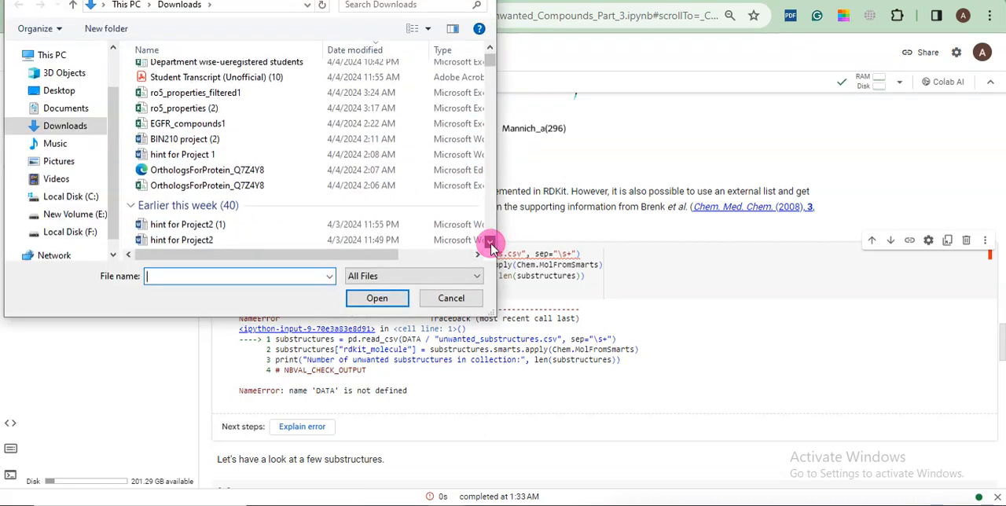
# Pick unwanted_substructures.csv in the upload dialog and upload it.
pyautogui.write('u')
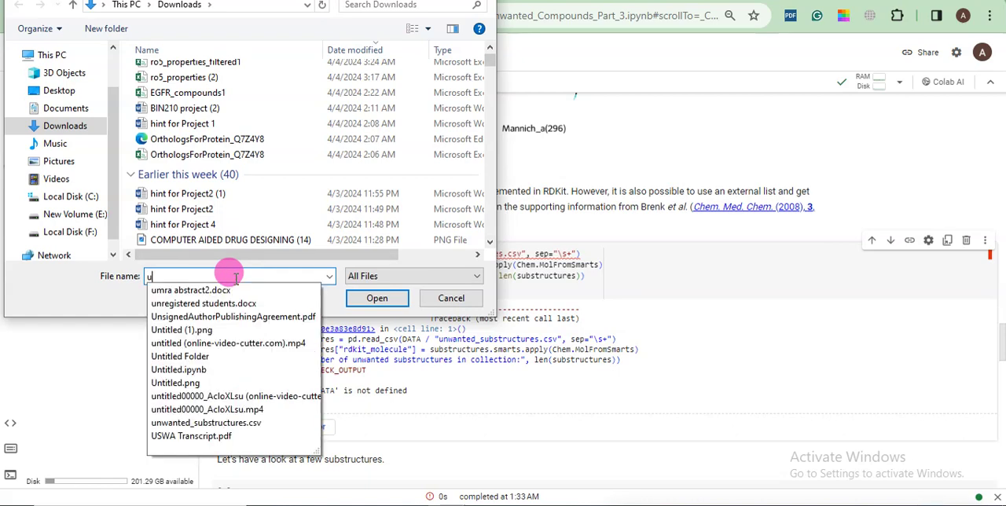
pyautogui.write('nwanted_substructures.csv')
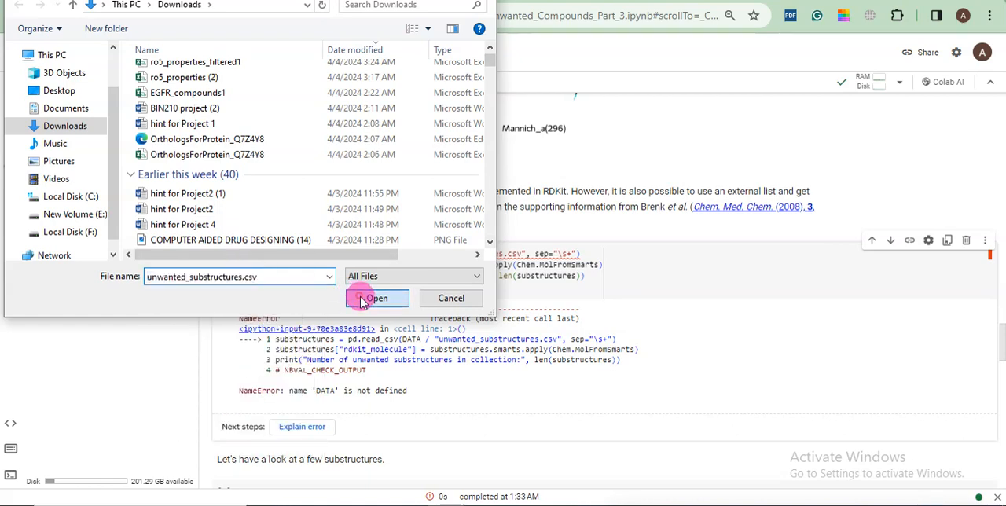
pyautogui.click(376, 298)
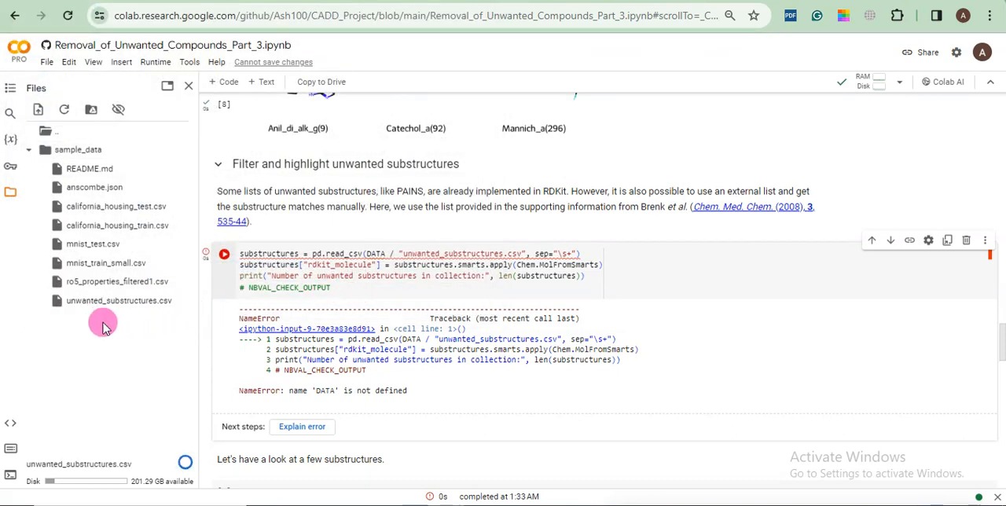
pyautogui.moveTo(181, 362)
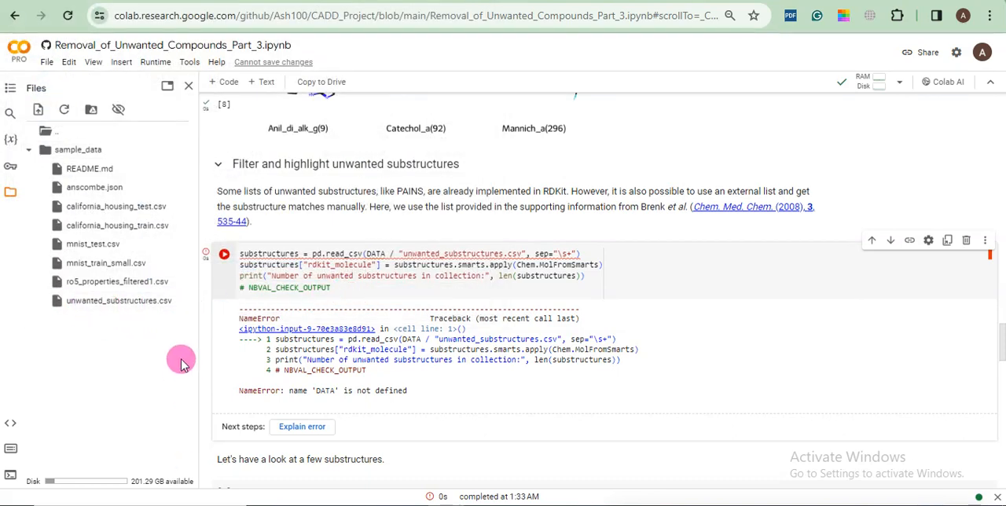
pyautogui.moveTo(180, 304)
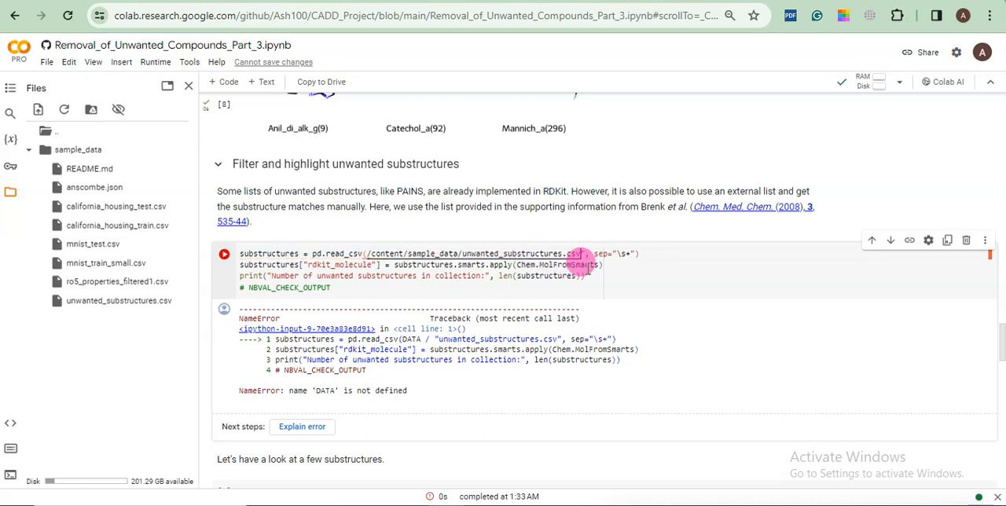
pyautogui.moveTo(577, 253)
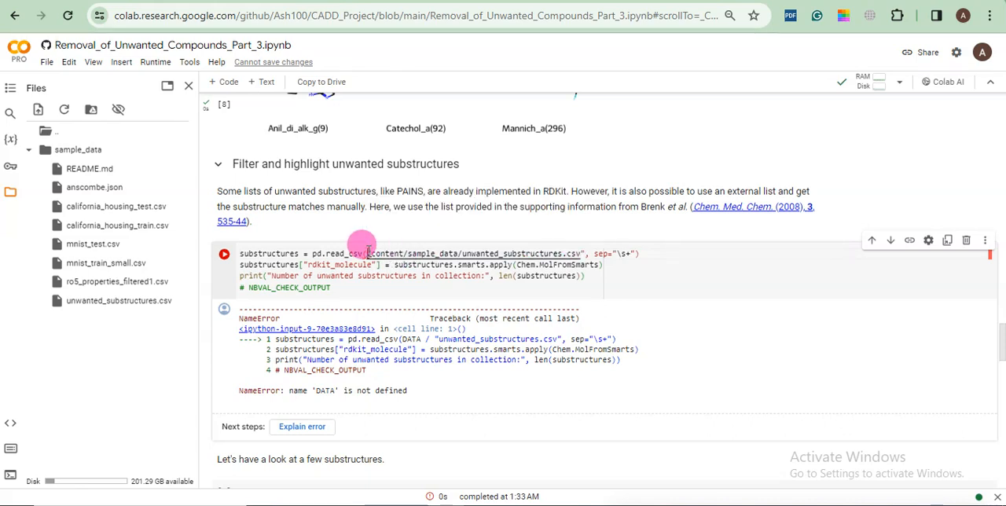
pyautogui.moveTo(363, 253)
pyautogui.write('"')
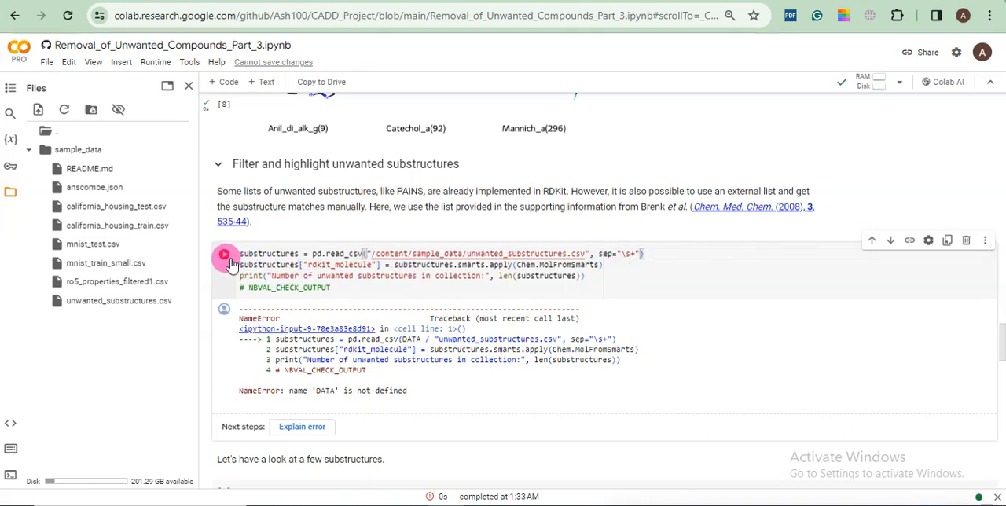
# Run the cell reading /content/sample_data/unwanted_substructures.csv, loading 104 substructures.
pyautogui.click(224, 258)
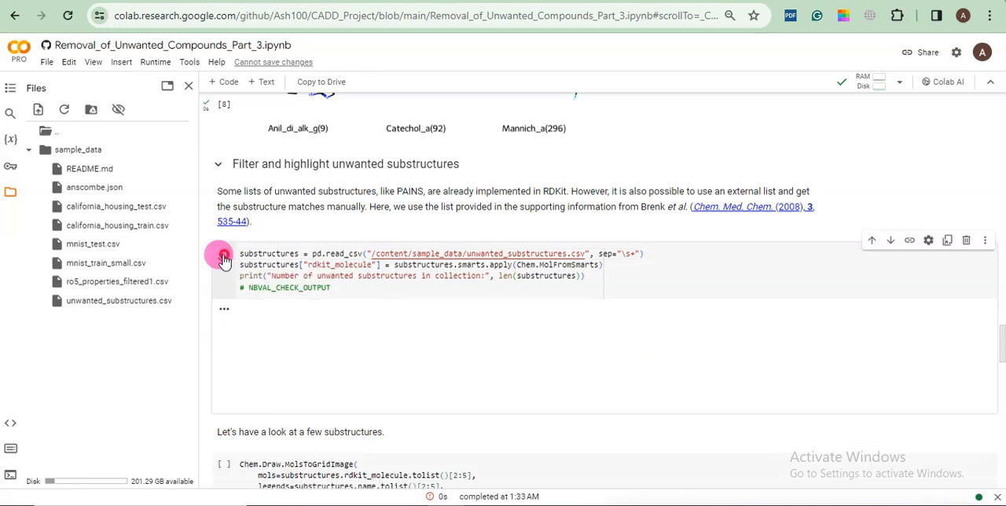
pyautogui.click(224, 253)
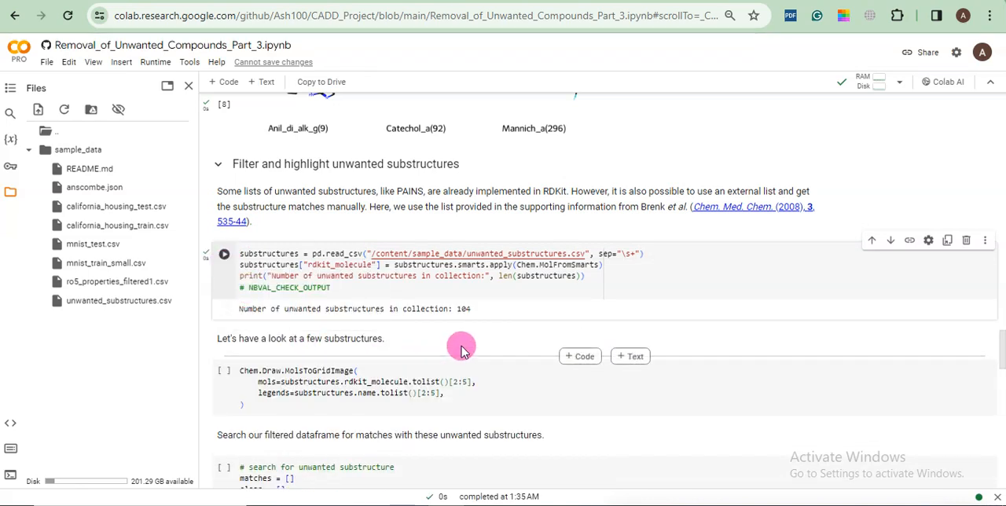
pyautogui.moveTo(466, 314)
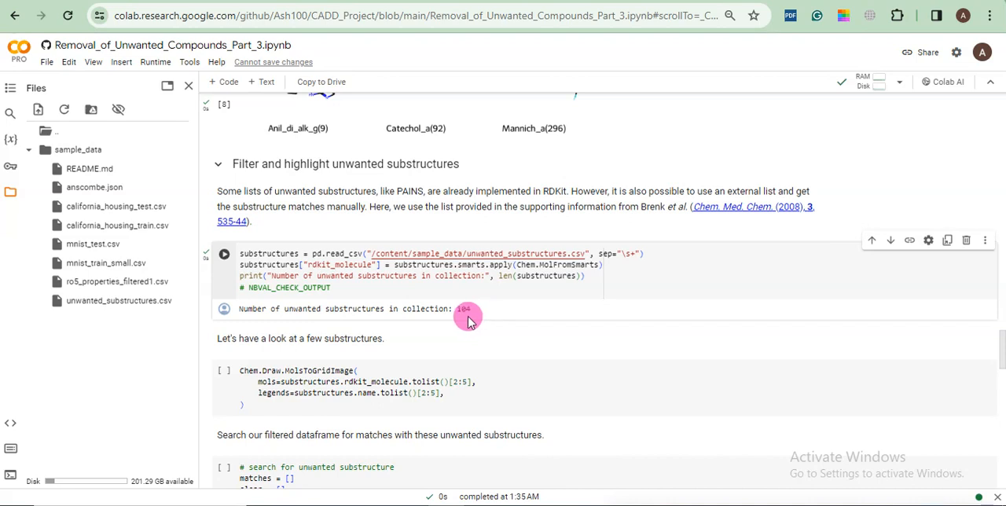
pyautogui.moveTo(465, 313)
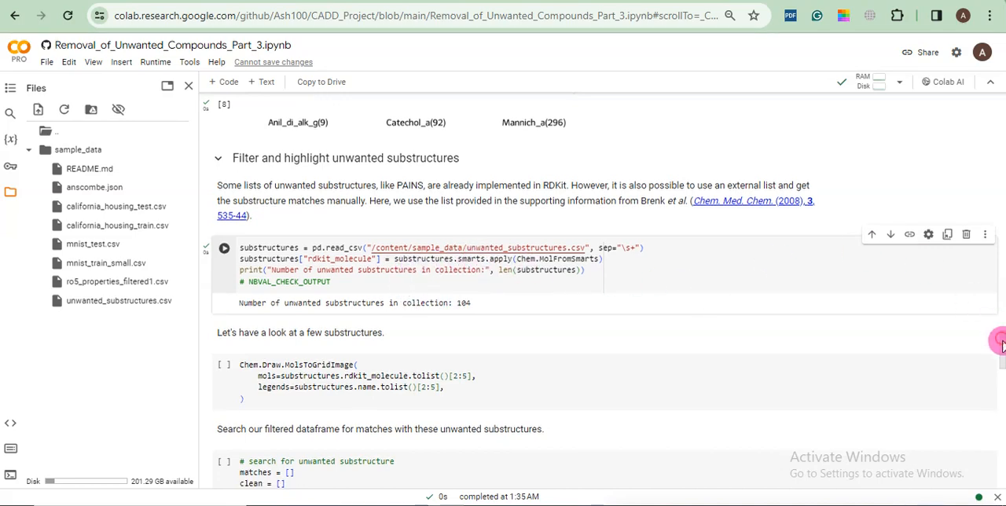
# Run the grid-image cell showing acidHalide, acyclic-C=C-O and acylCyanide.
pyautogui.scroll(-3)
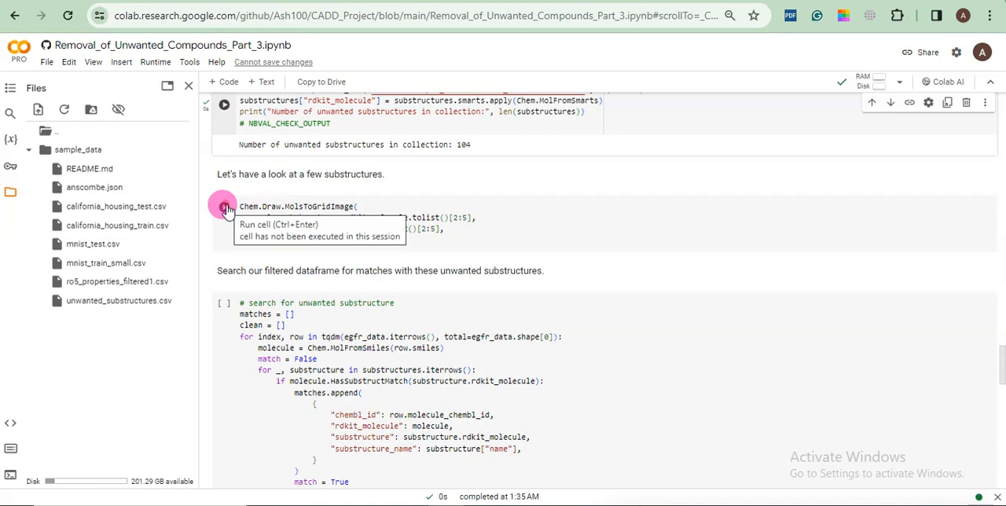
pyautogui.click(224, 206)
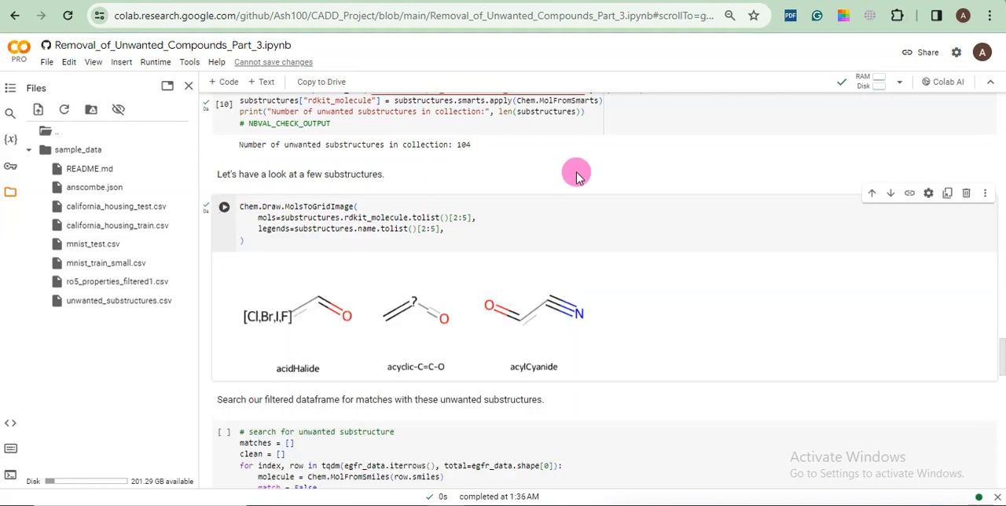
pyautogui.moveTo(542, 280)
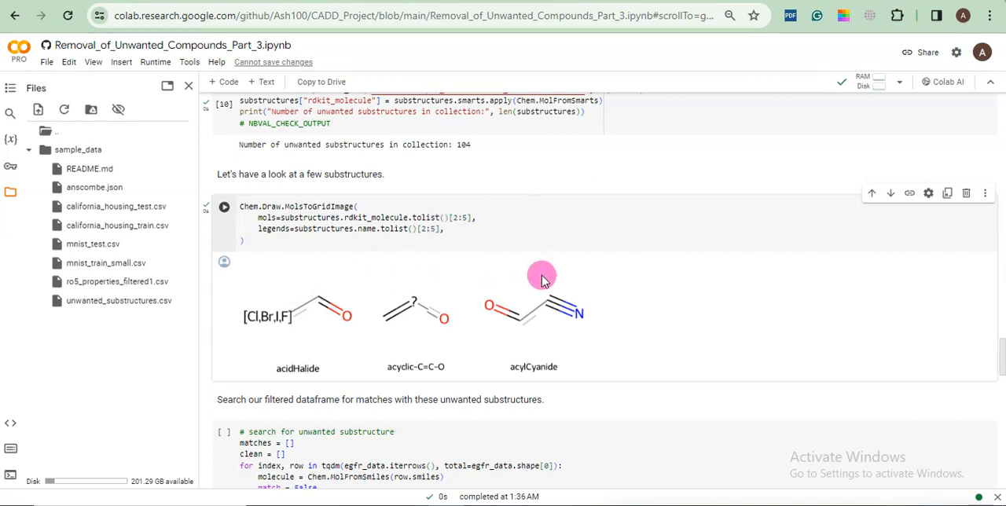
pyautogui.moveTo(413, 229)
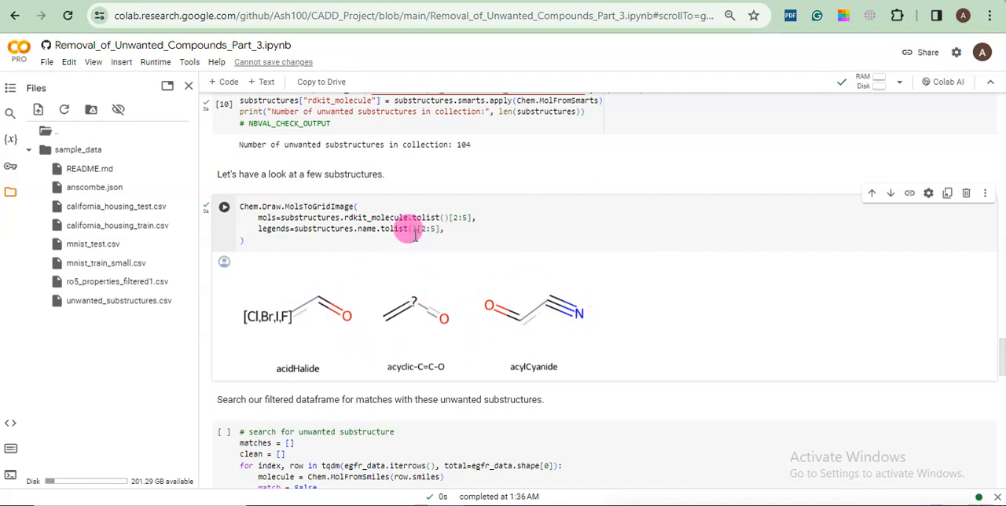
pyautogui.moveTo(155, 342)
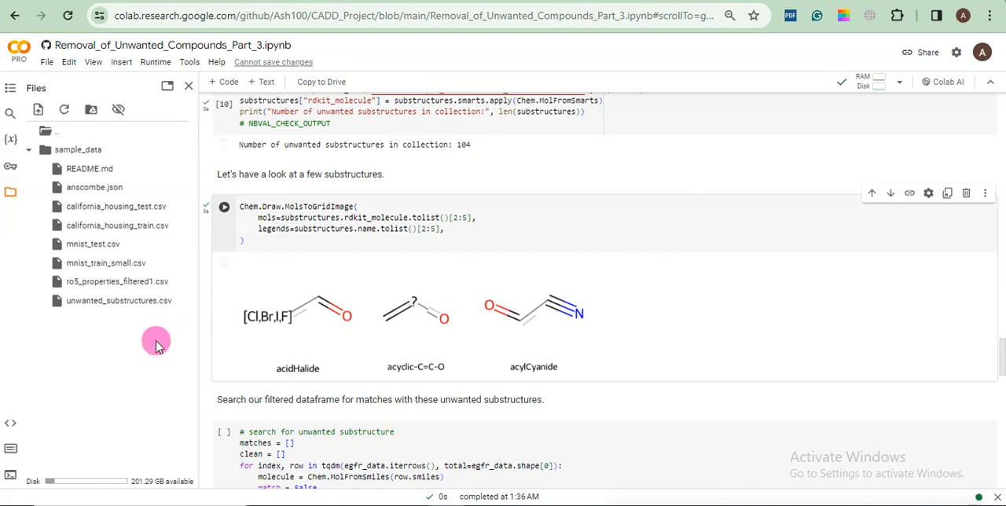
pyautogui.moveTo(849, 340)
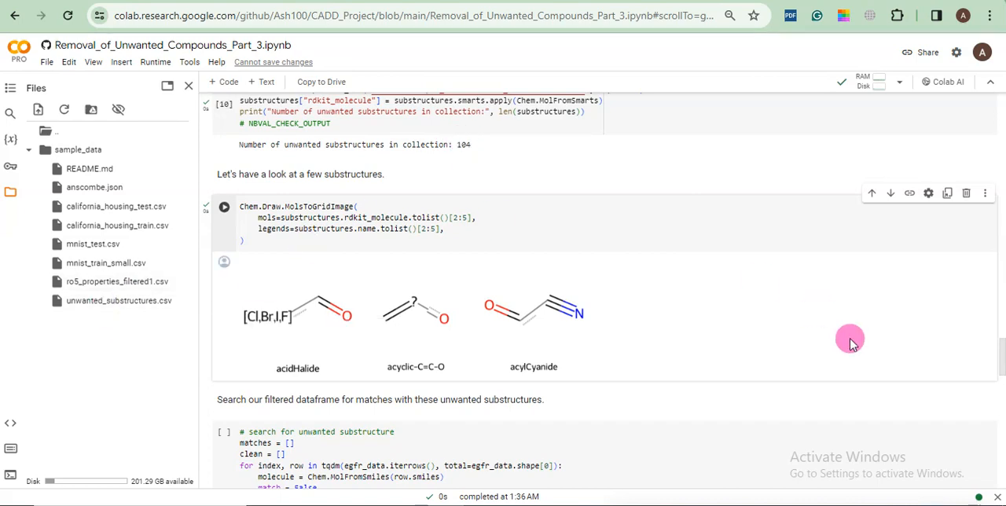
pyautogui.scroll(3)
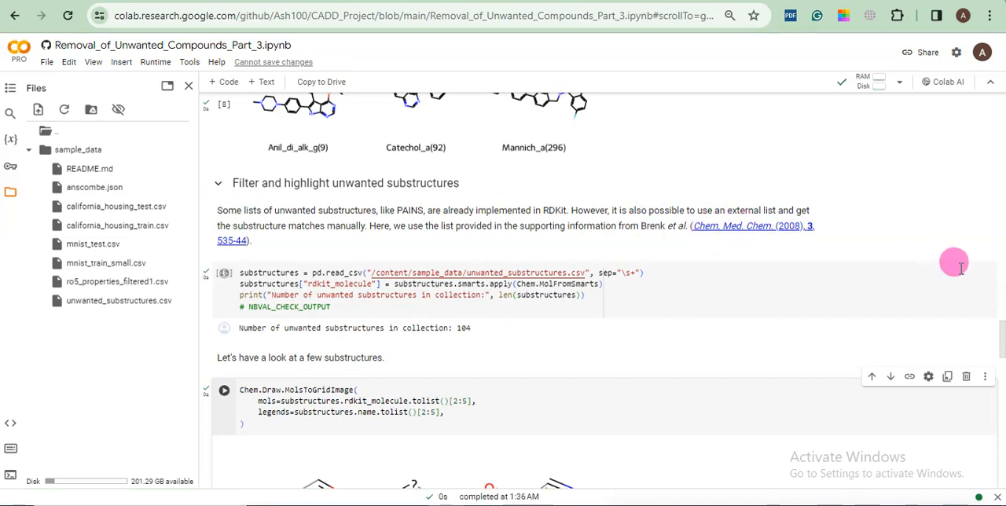
pyautogui.scroll(-3)
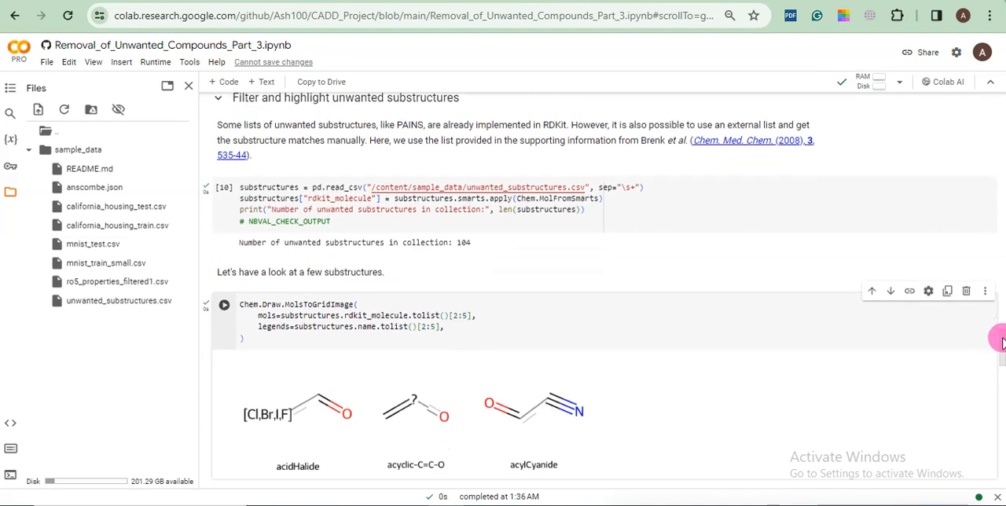
pyautogui.scroll(-3)
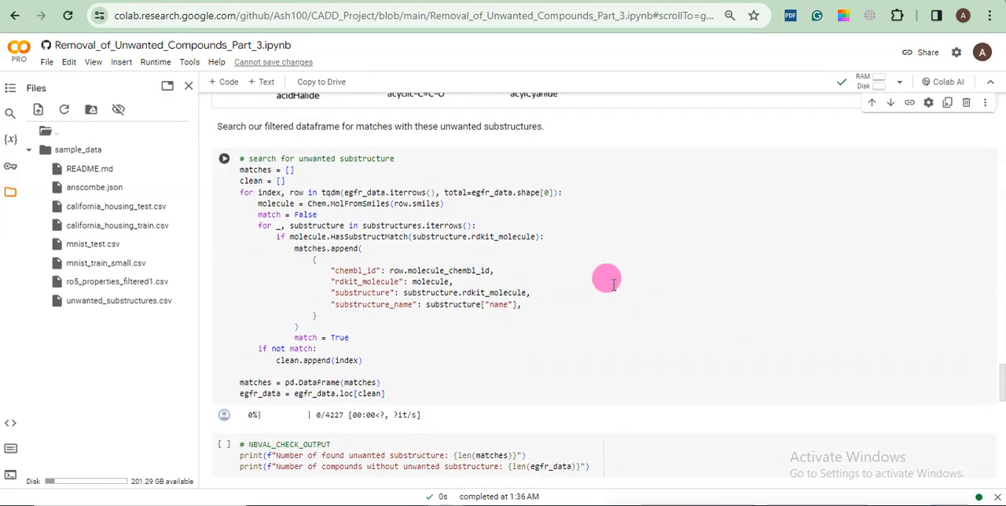
pyautogui.moveTo(240, 175)
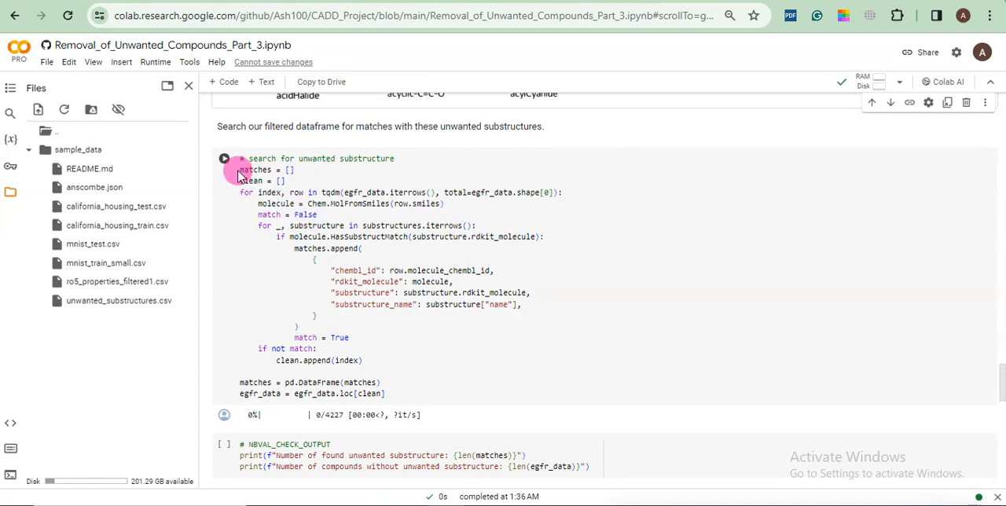
pyautogui.moveTo(224, 158)
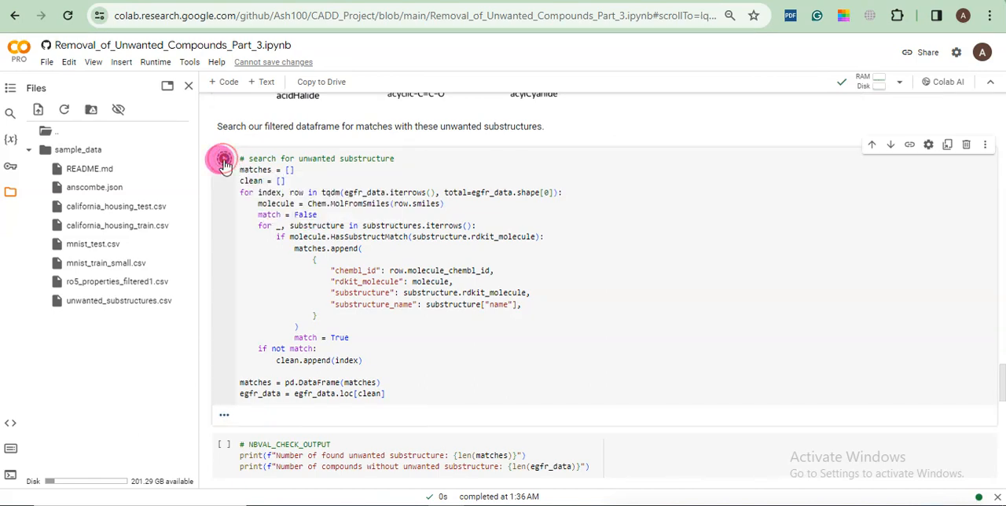
# Start the unwanted-substructure search cell over the compounds and watch its progress.
pyautogui.click(223, 159)
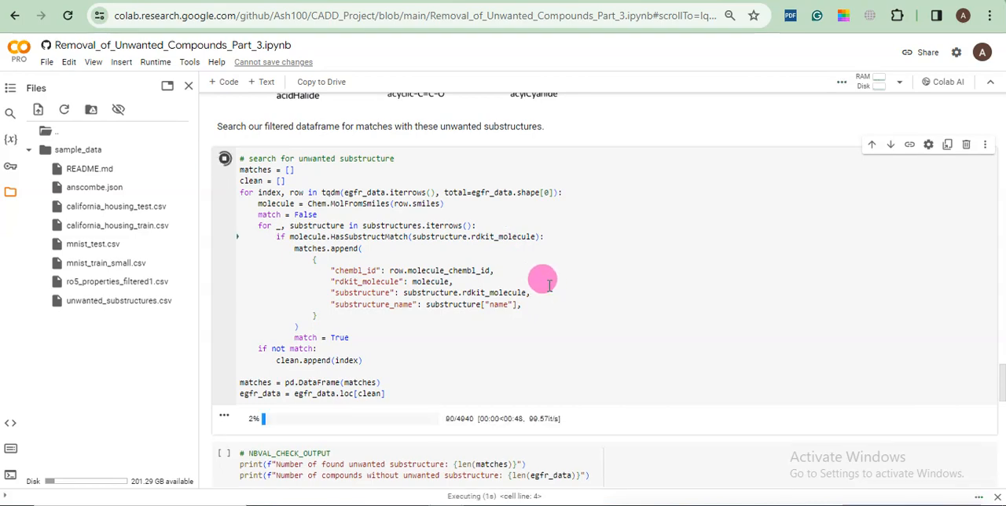
pyautogui.scroll(-3)
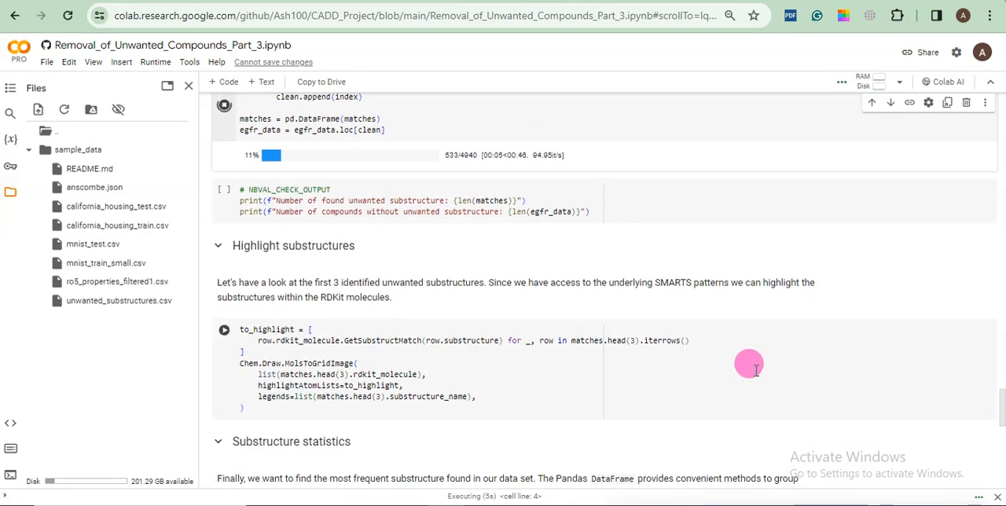
pyautogui.moveTo(533, 305)
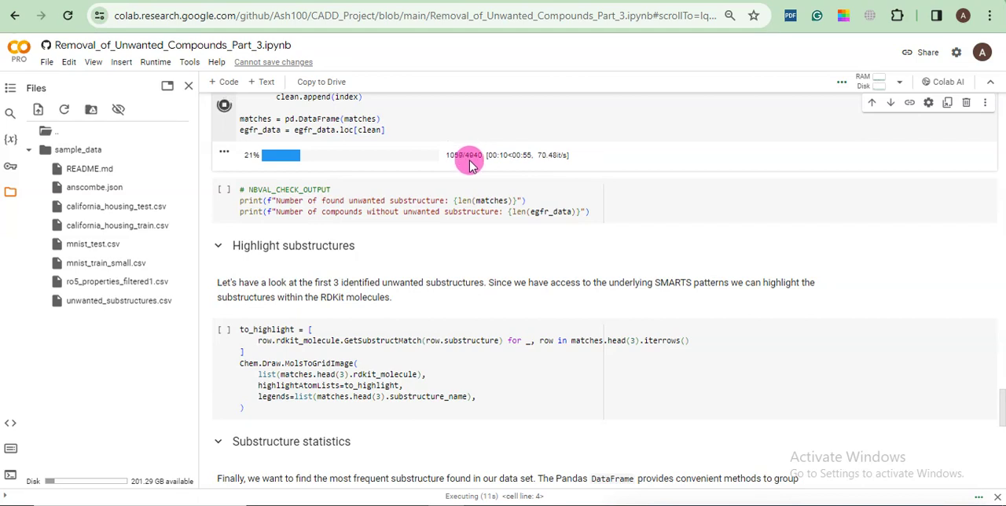
pyautogui.moveTo(748, 246)
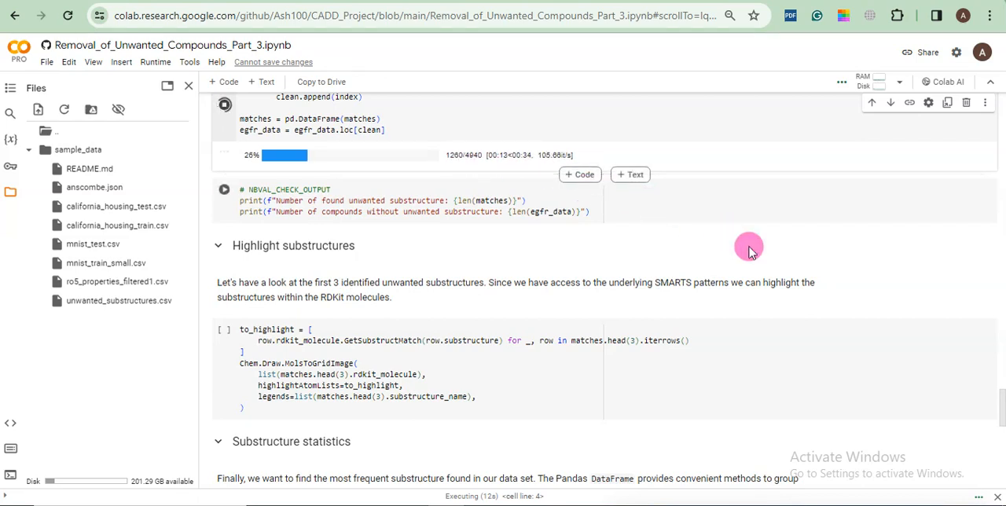
pyautogui.moveTo(760, 254)
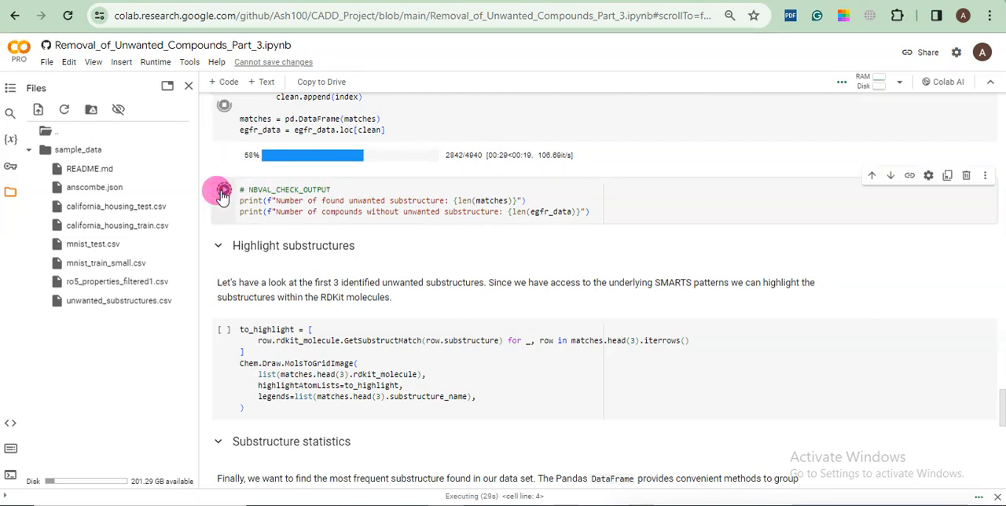
pyautogui.moveTo(223, 193)
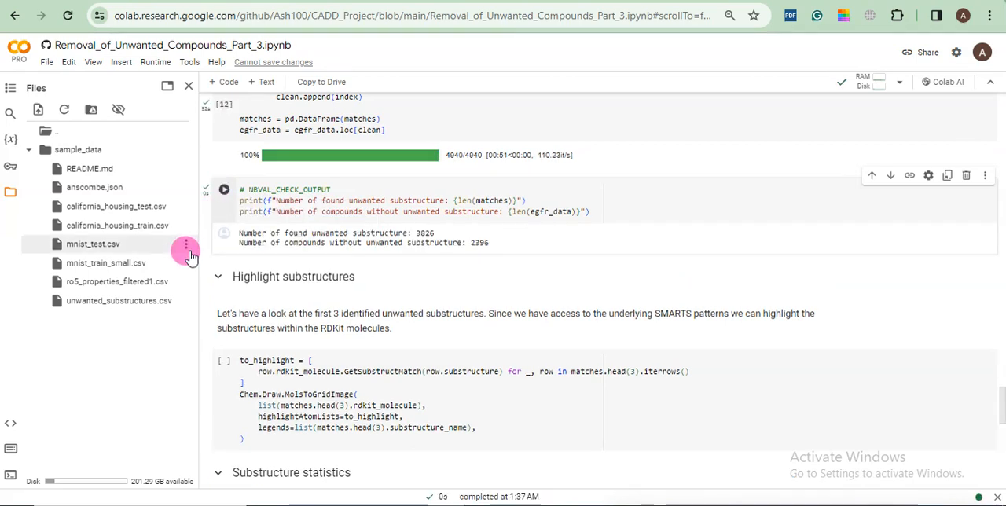
pyautogui.moveTo(397, 267)
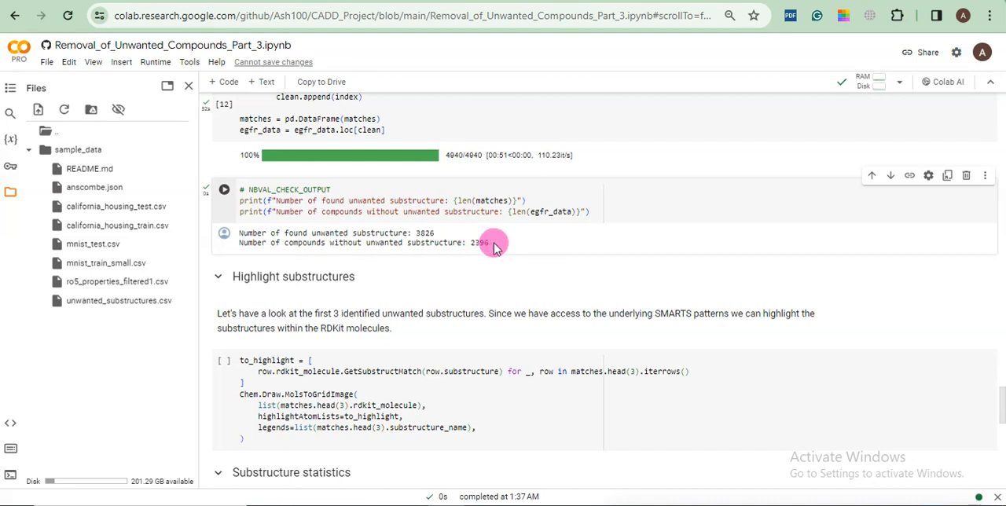
pyautogui.moveTo(998, 393)
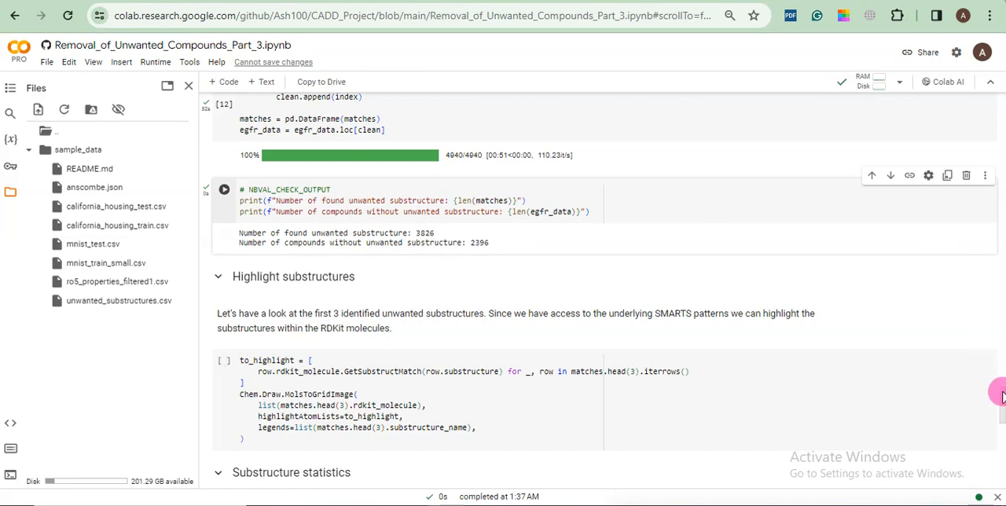
# Highlight Polycyclic-aromatic-hydrocarbon, Aliphatic-long-chain and Michael-acceptor in the first three matched molecules.
pyautogui.scroll(-3)
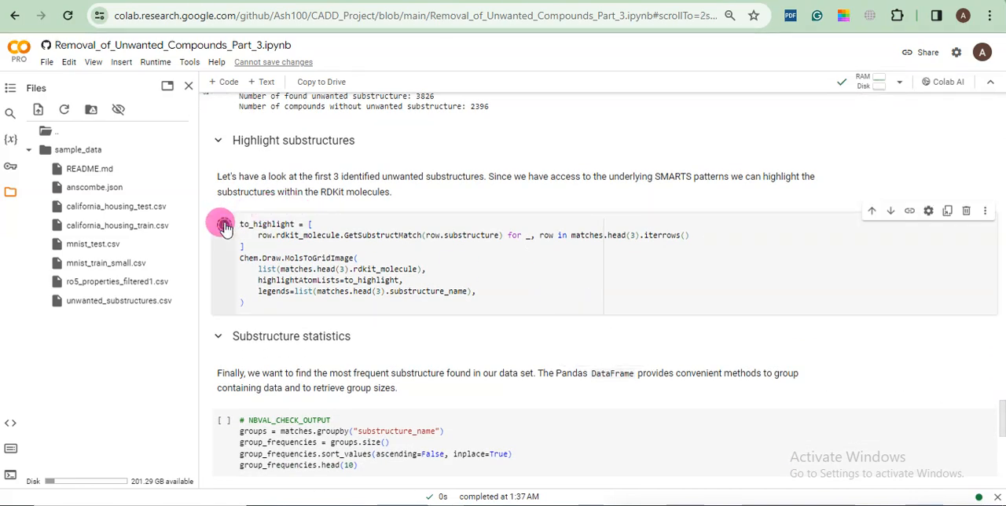
pyautogui.click(223, 224)
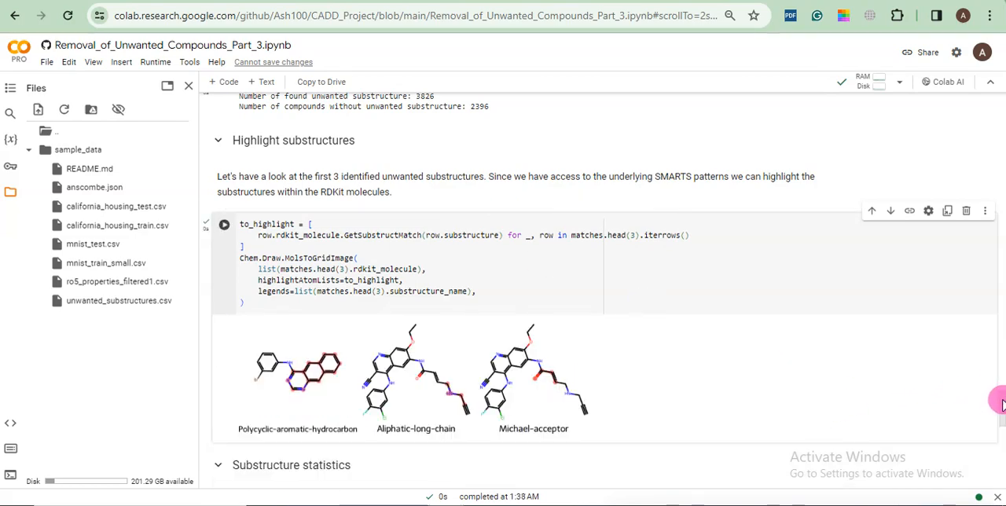
pyautogui.scroll(-3)
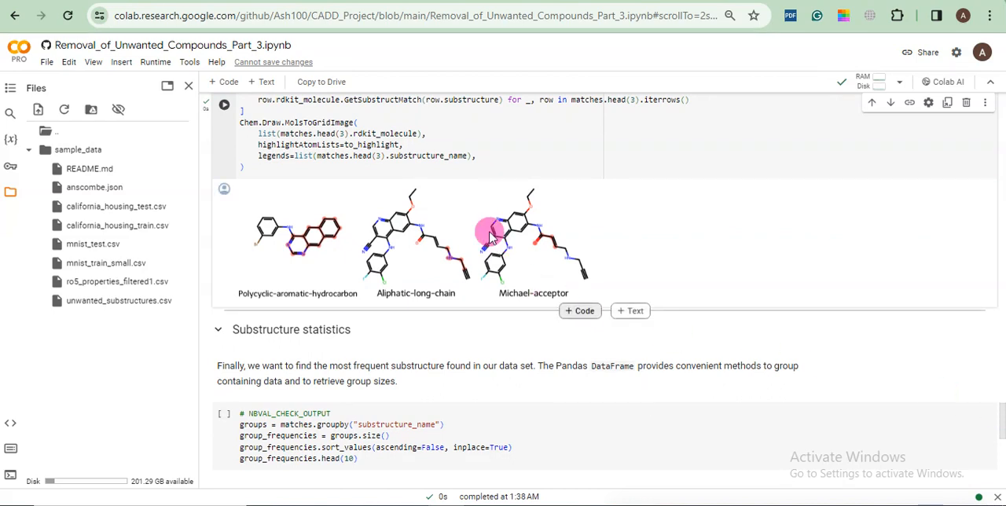
pyautogui.moveTo(843, 342)
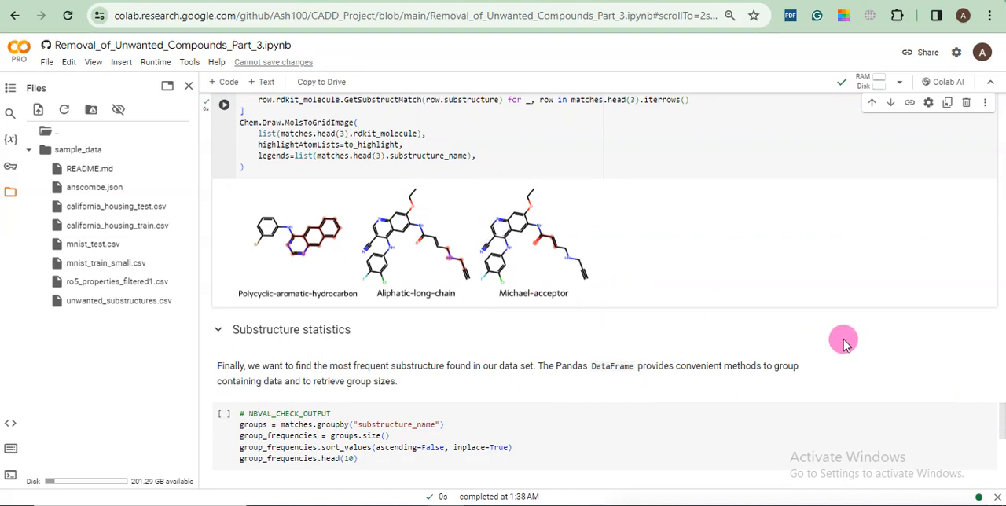
pyautogui.scroll(-3)
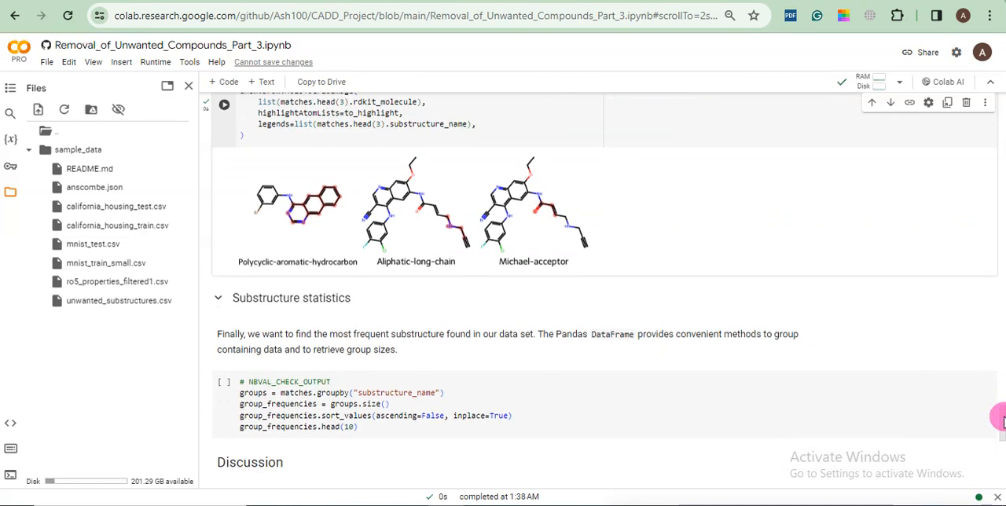
pyautogui.scroll(-3)
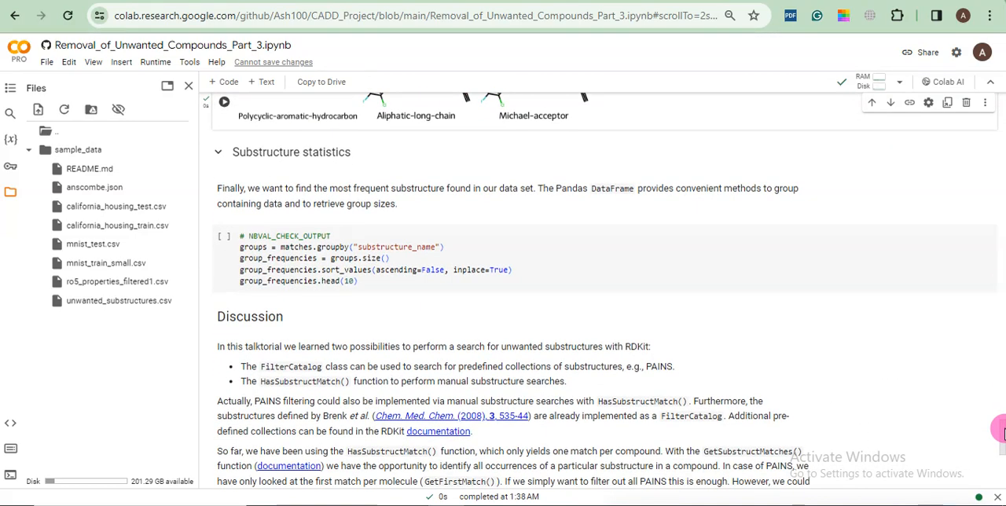
# Run the groupby frequency cell, listing Michael-acceptor (1328) and Aliphatic-long-chain (546) first.
pyautogui.click(224, 240)
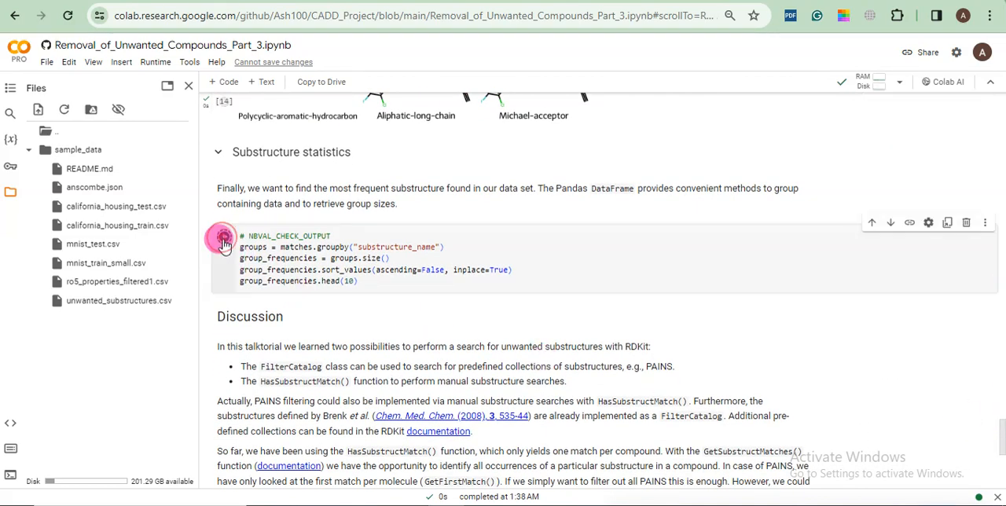
pyautogui.click(223, 237)
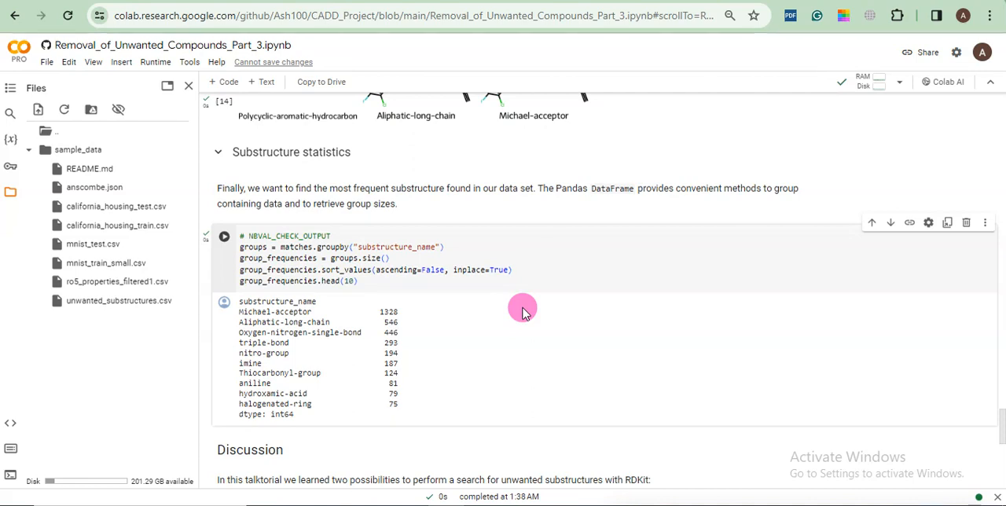
pyautogui.moveTo(381, 393)
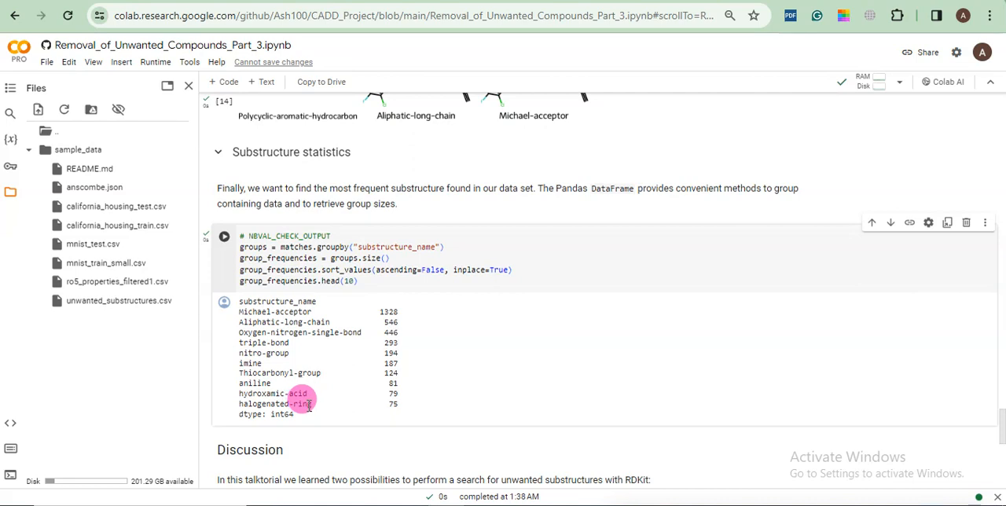
pyautogui.moveTo(391, 388)
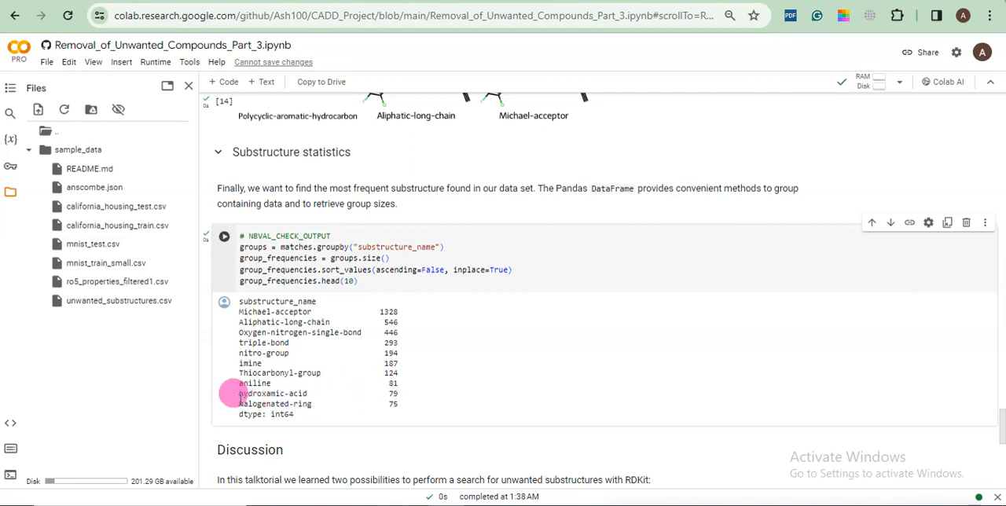
pyautogui.moveTo(309, 393)
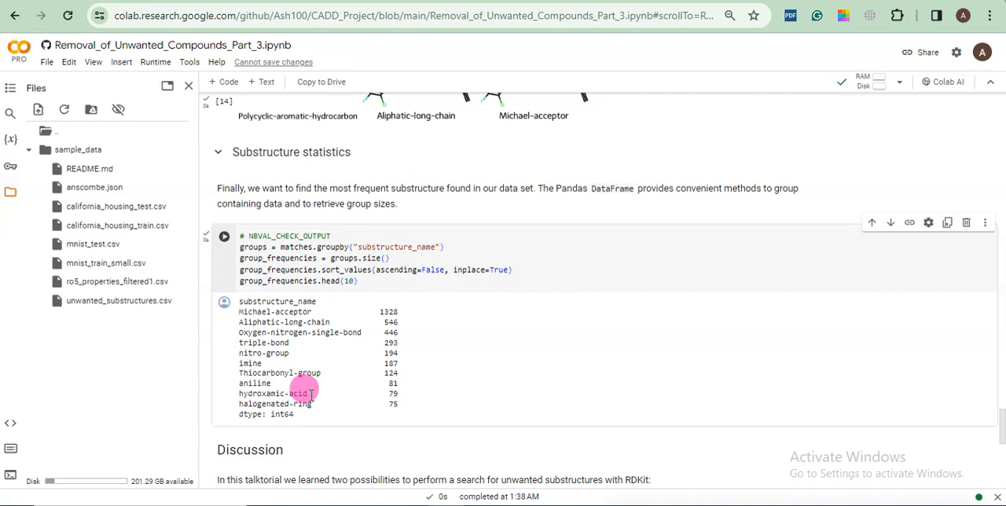
pyautogui.moveTo(240, 370)
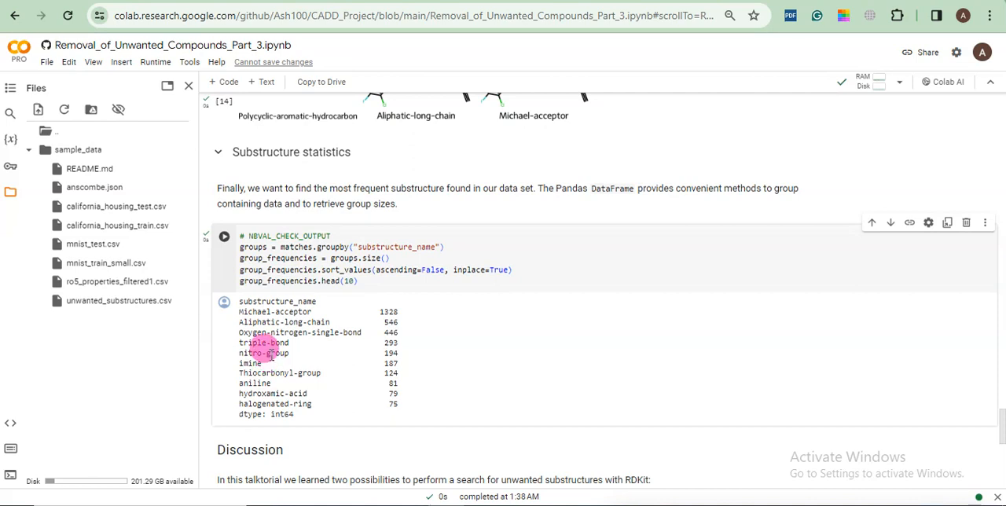
pyautogui.moveTo(379, 350)
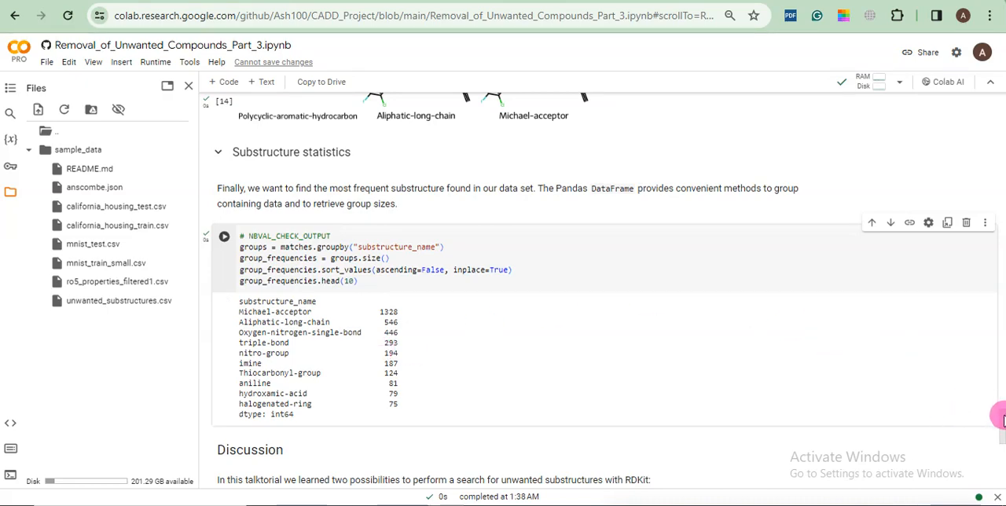
pyautogui.scroll(-3)
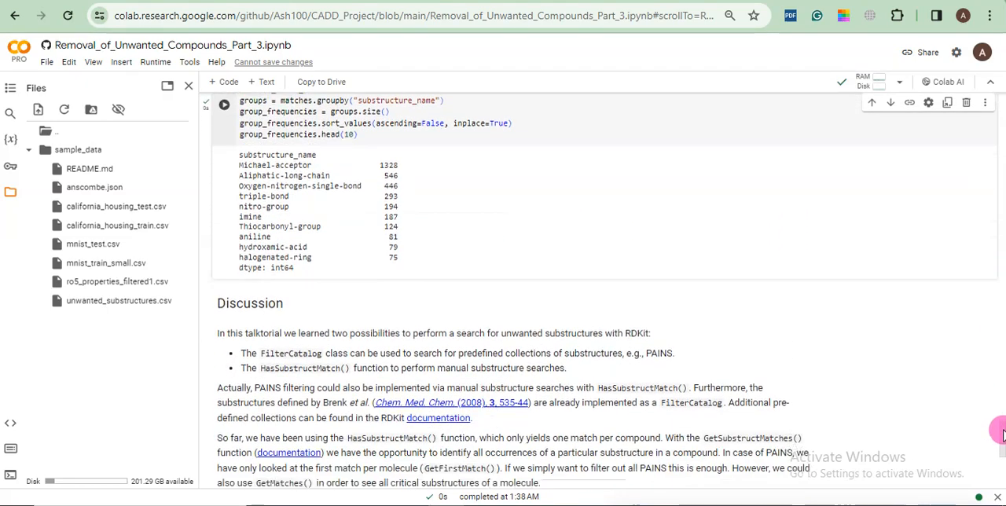
pyautogui.scroll(-3)
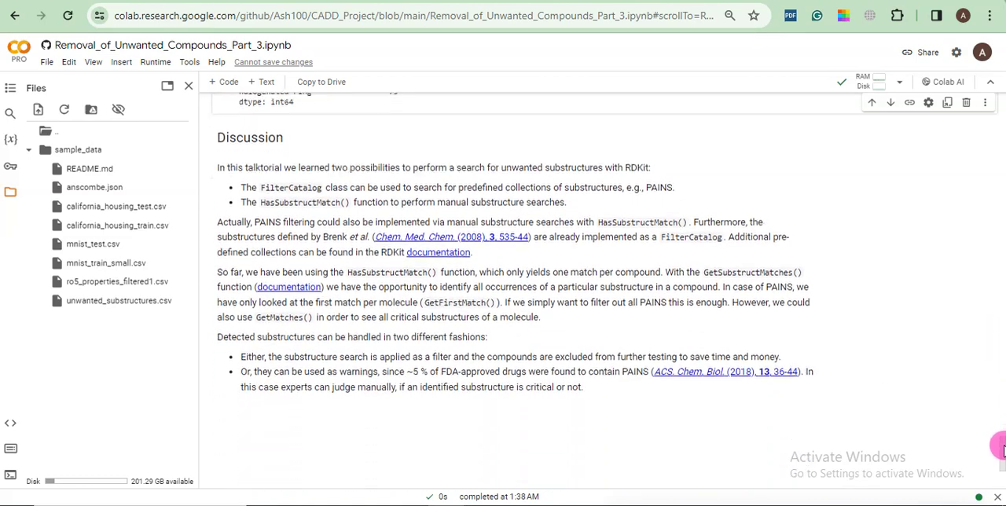
pyautogui.scroll(-3)
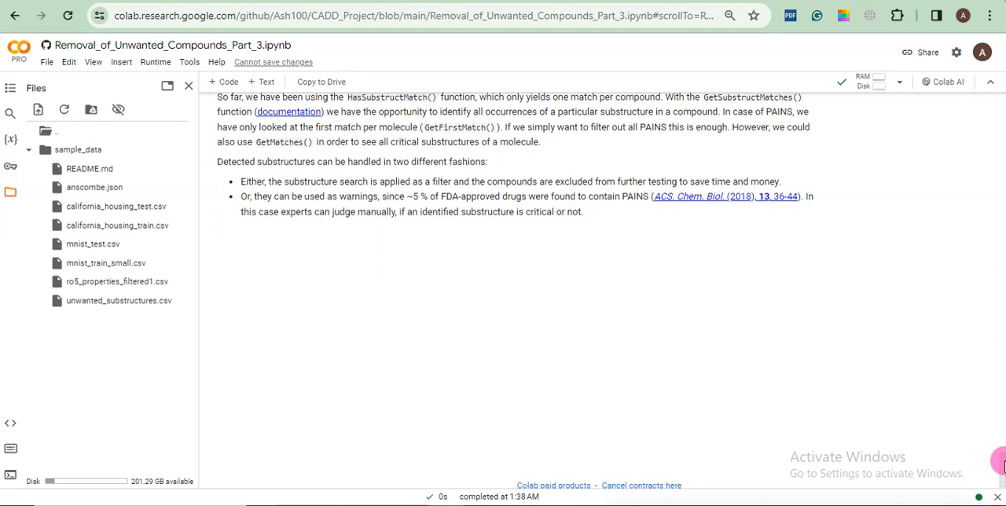
pyautogui.scroll(3)
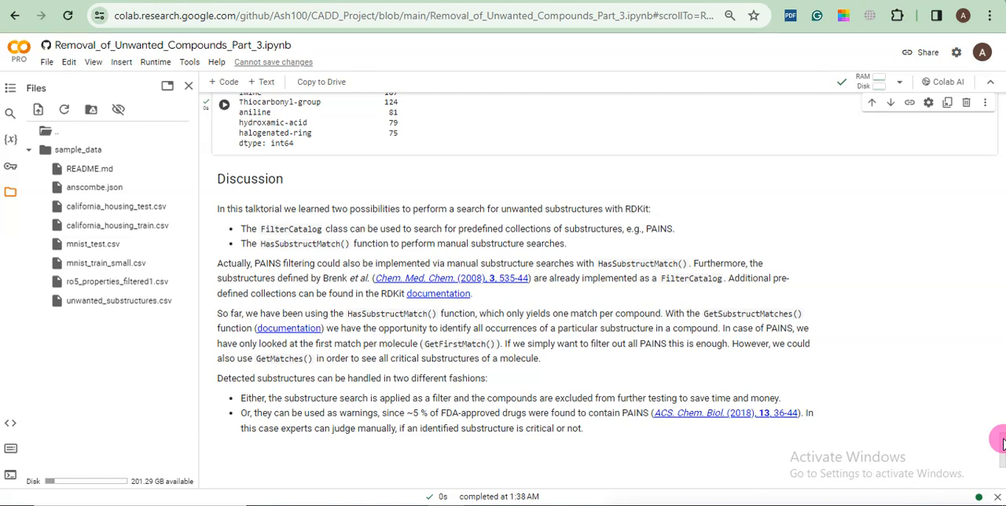
pyautogui.scroll(3)
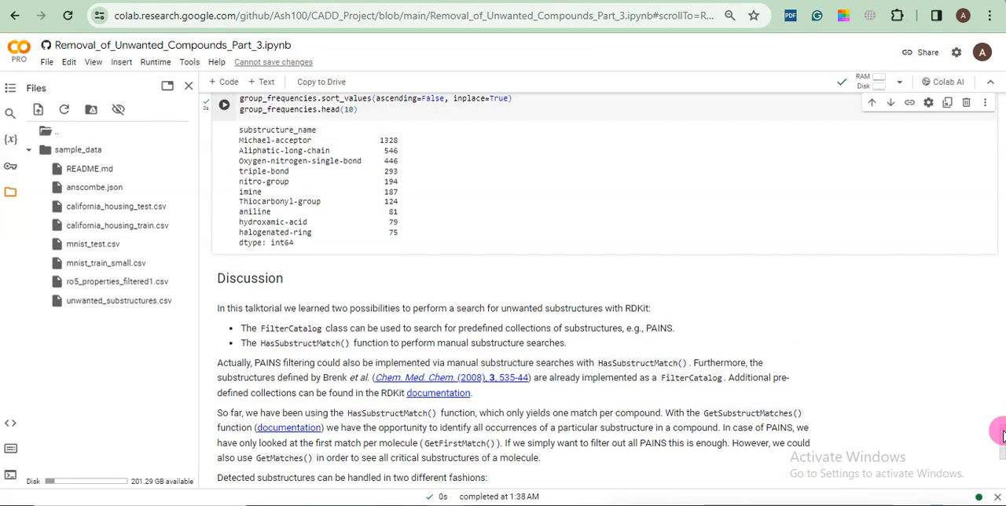
pyautogui.moveTo(813, 448)
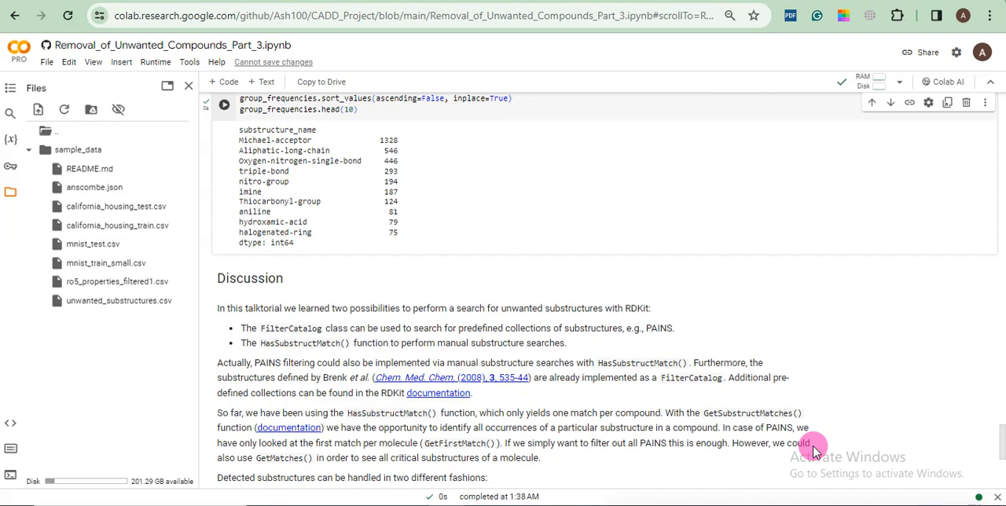
pyautogui.moveTo(997, 437)
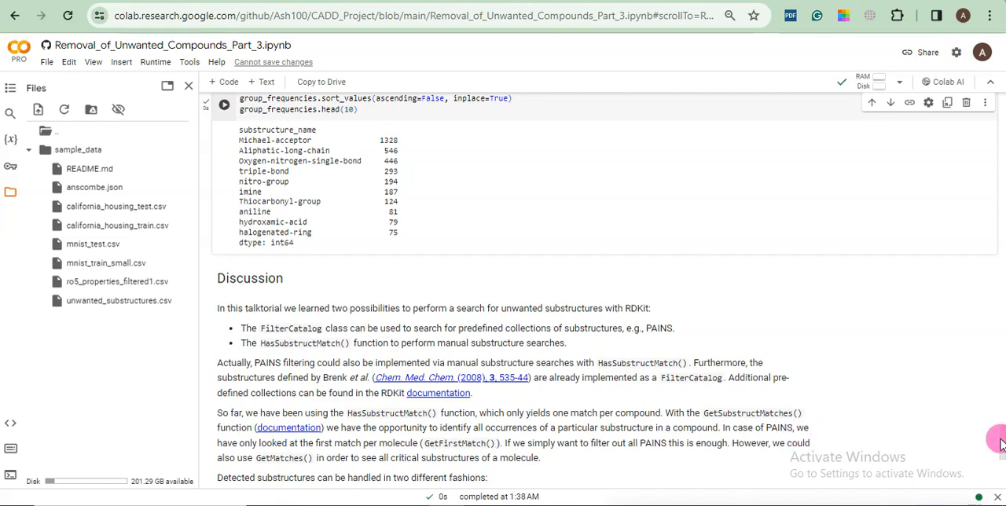
pyautogui.scroll(3)
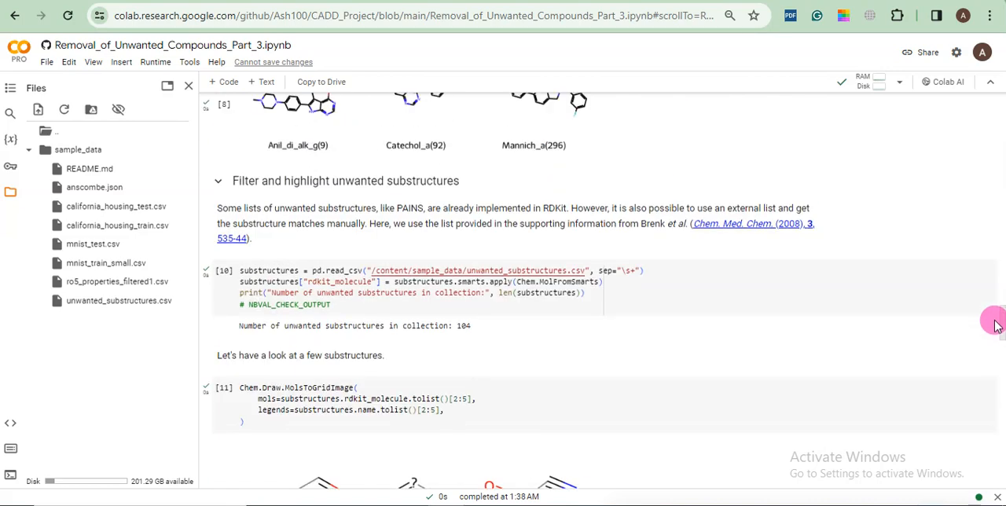
pyautogui.scroll(-3)
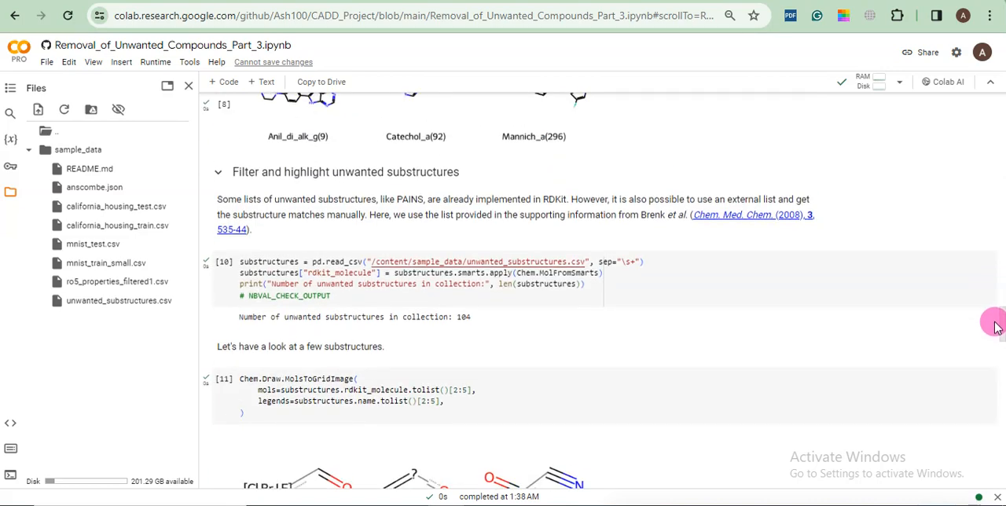
pyautogui.scroll(3)
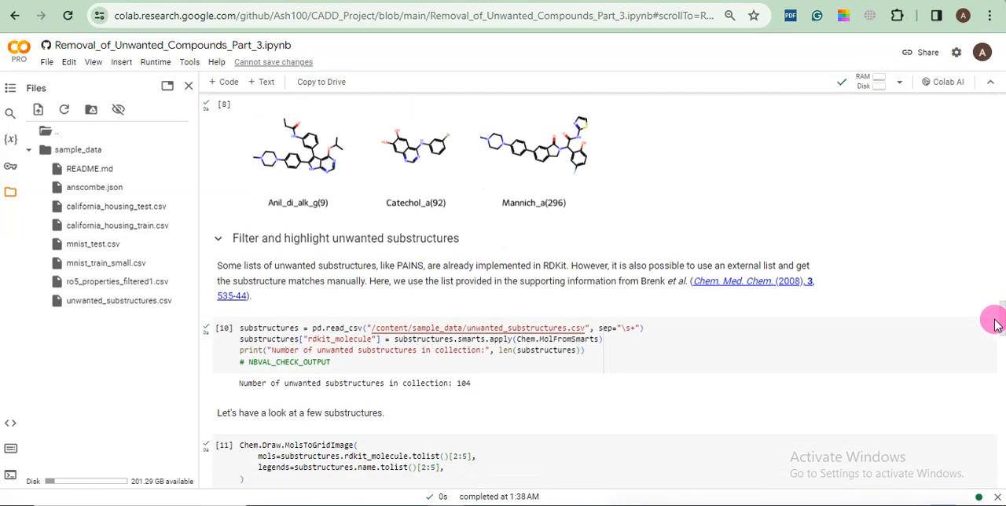
pyautogui.scroll(-3)
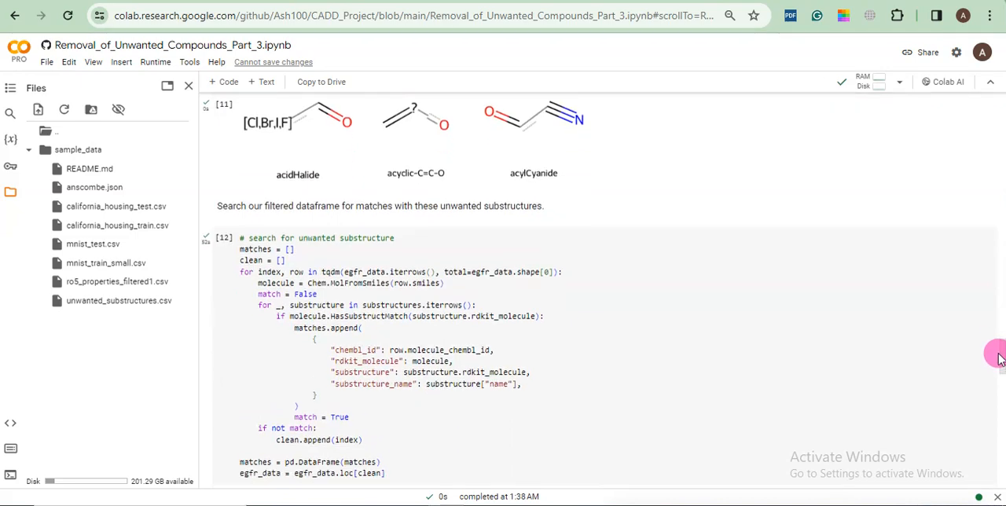
pyautogui.scroll(-3)
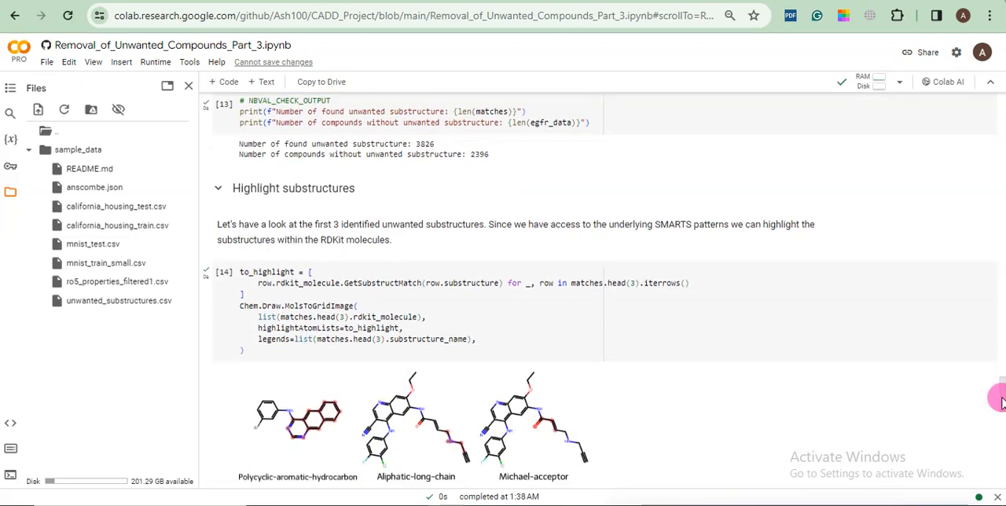
pyautogui.scroll(-3)
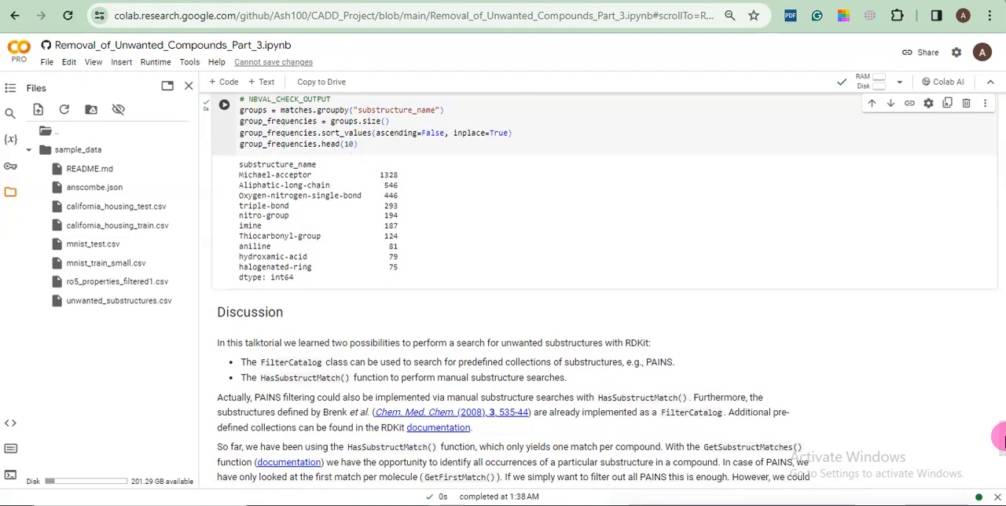
pyautogui.scroll(-3)
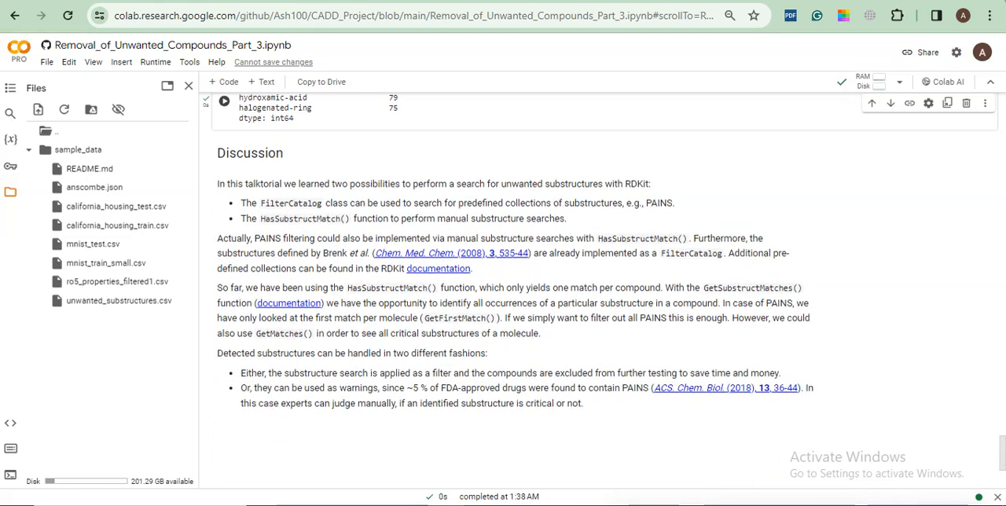
pyautogui.scroll(3)
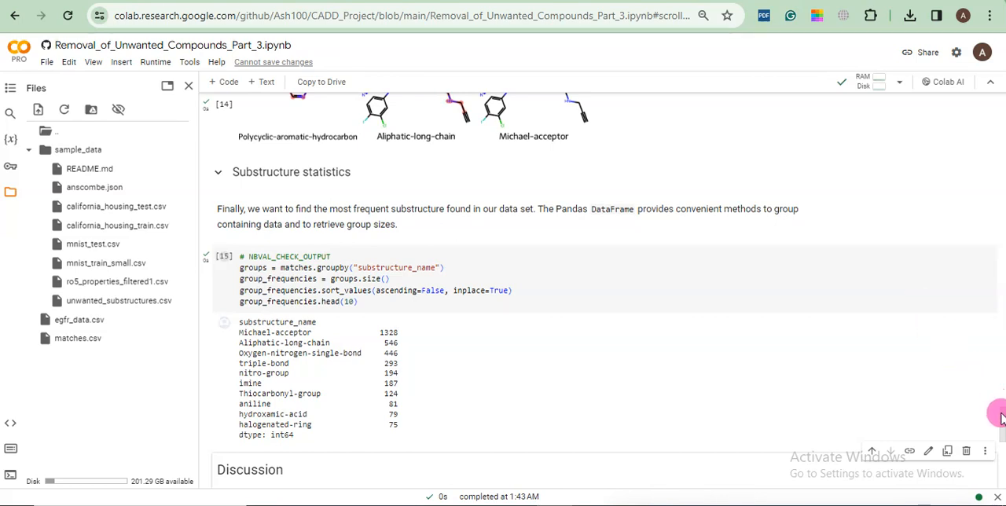
# Scroll back through the results to the substructure frequency table and Discussion section.
pyautogui.scroll(3)
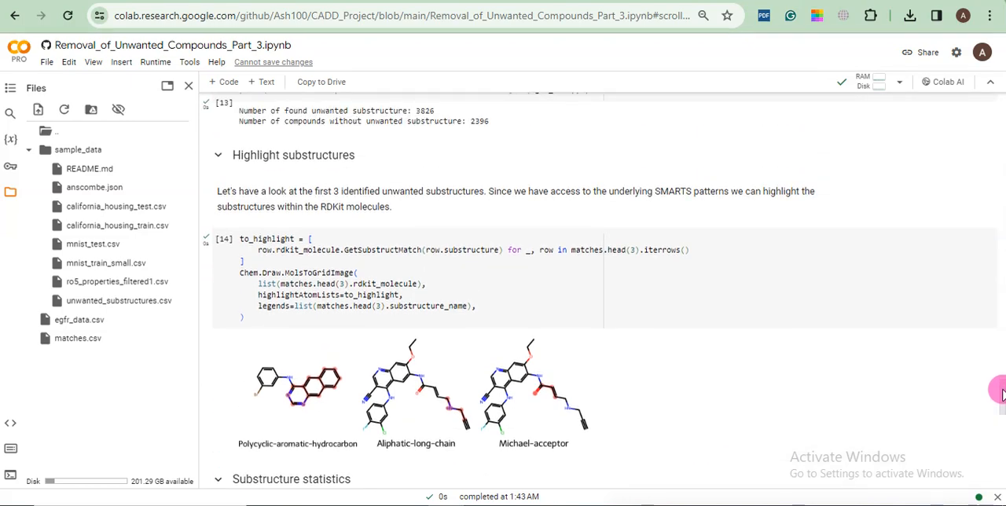
pyautogui.scroll(3)
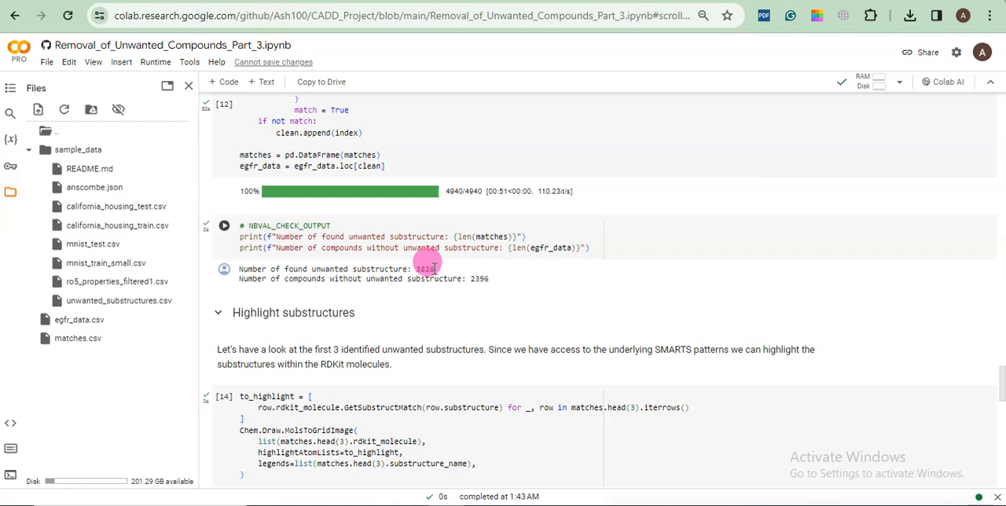
pyautogui.moveTo(963, 374)
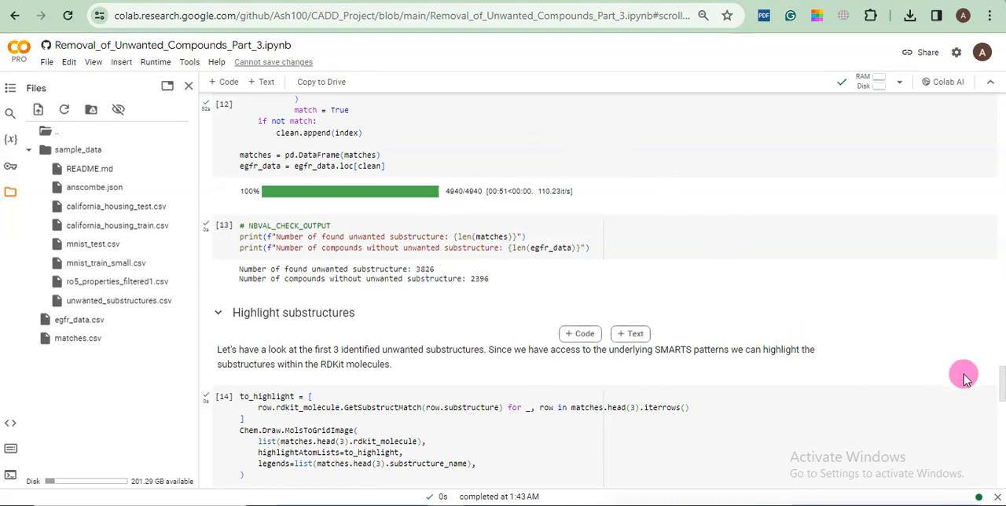
pyautogui.scroll(-3)
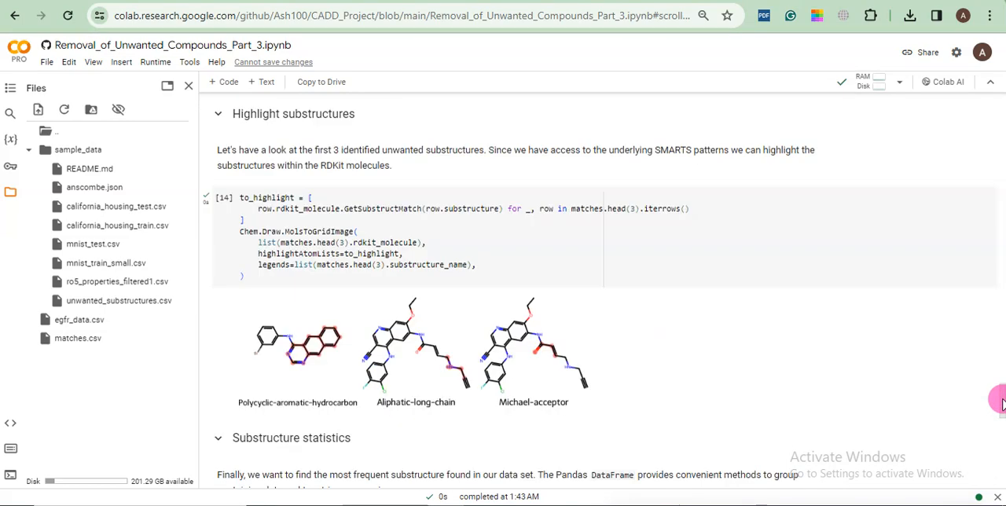
pyautogui.scroll(-3)
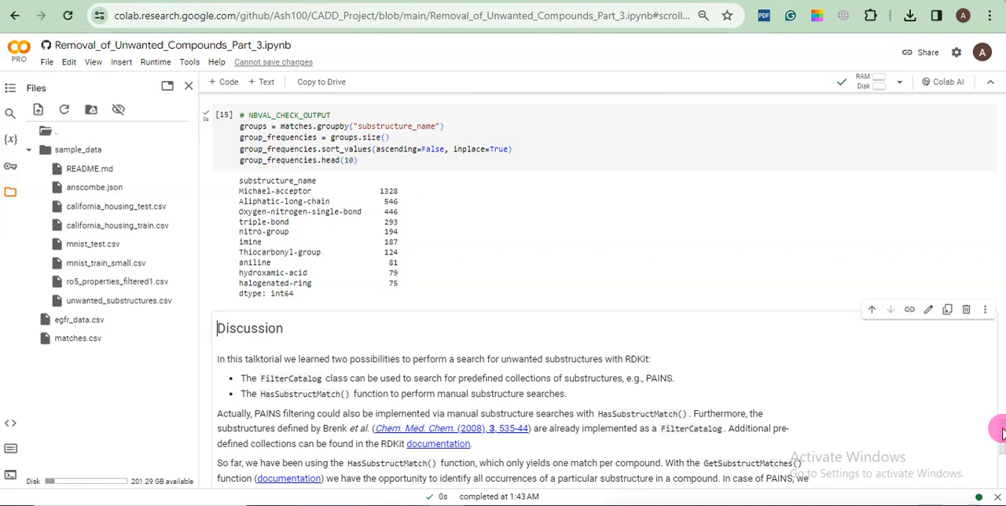
pyautogui.moveTo(607, 331)
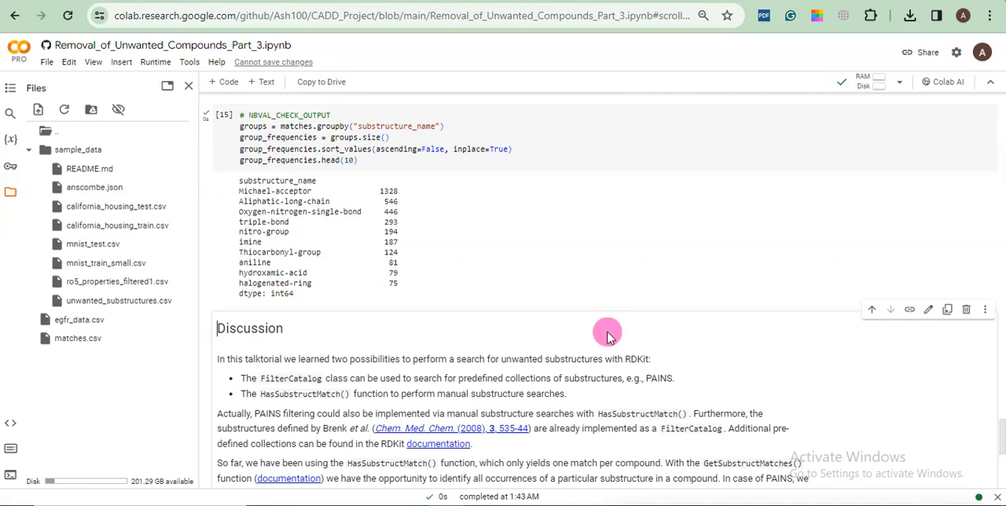
pyautogui.moveTo(240, 137)
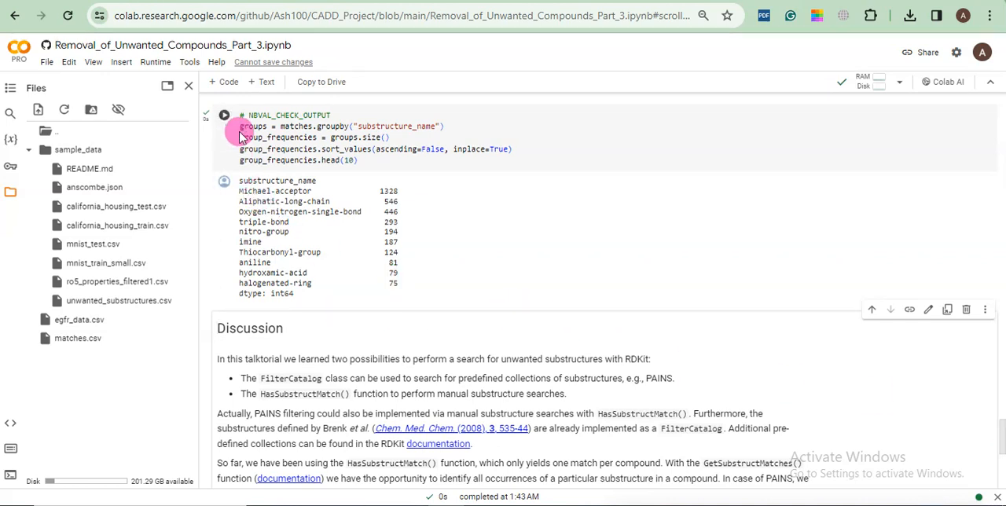
pyautogui.moveTo(224, 116)
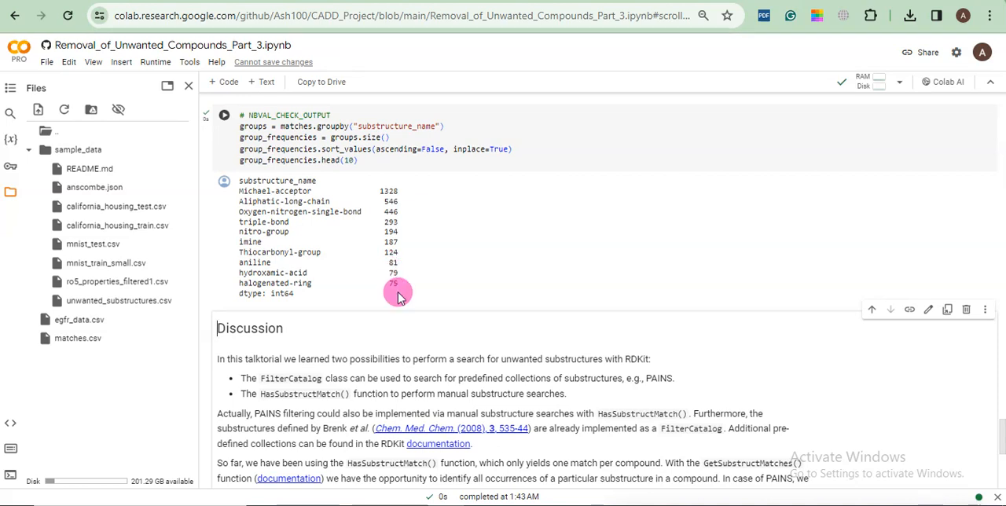
pyautogui.moveTo(570, 298)
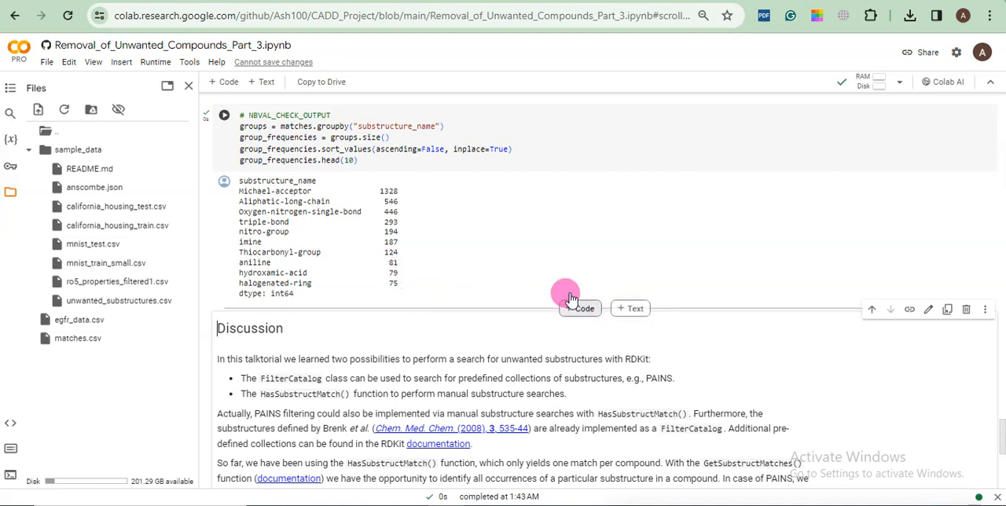
pyautogui.moveTo(562, 297)
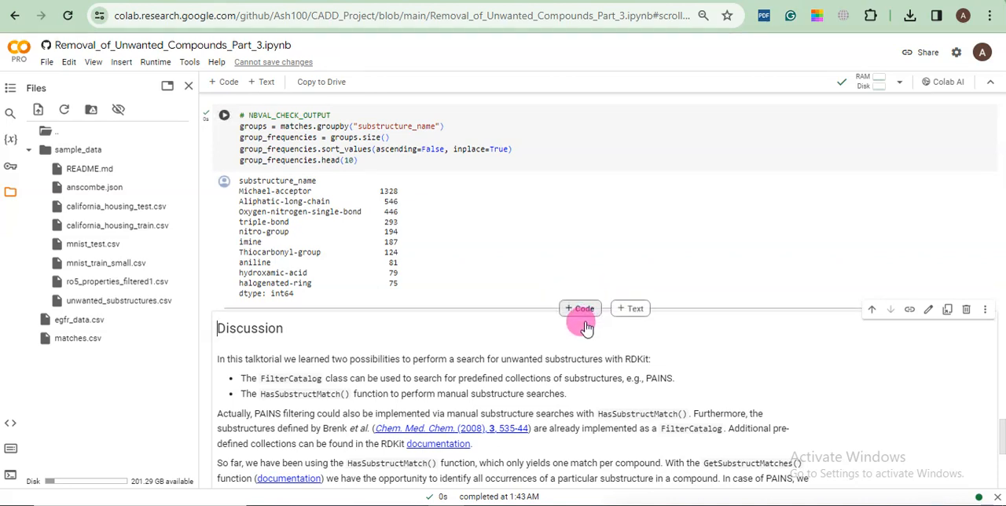
pyautogui.moveTo(631, 308)
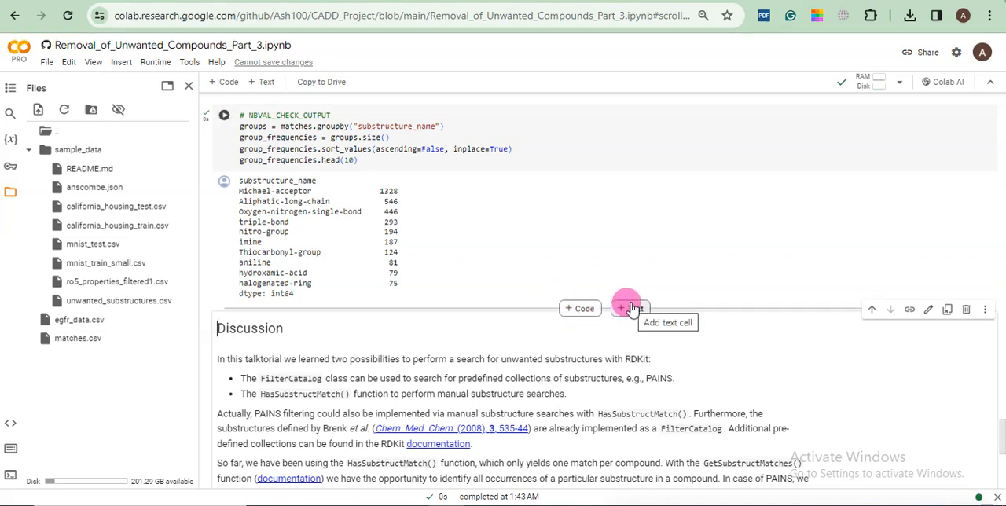
pyautogui.moveTo(580, 308)
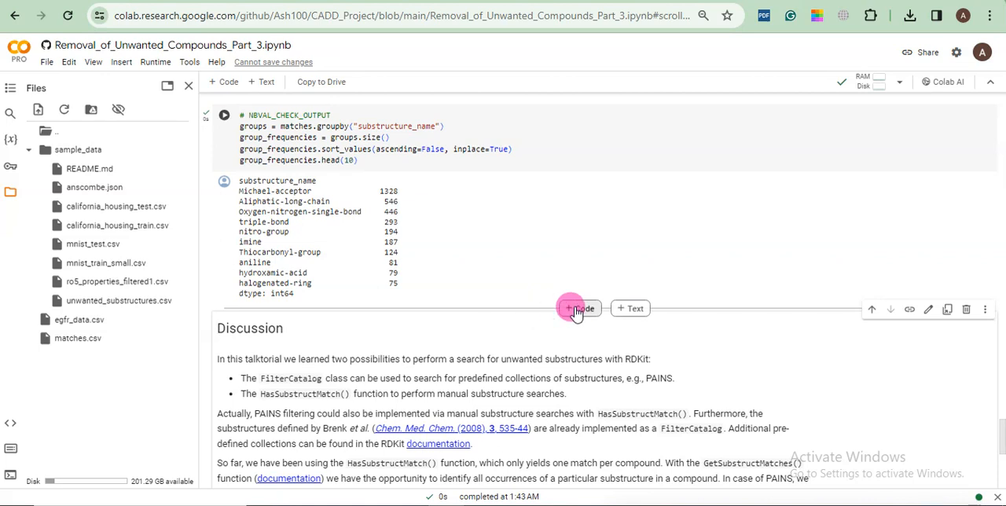
# Insert a new empty code cell between the substructure frequency table and the Discussion section.
pyautogui.click(579, 308)
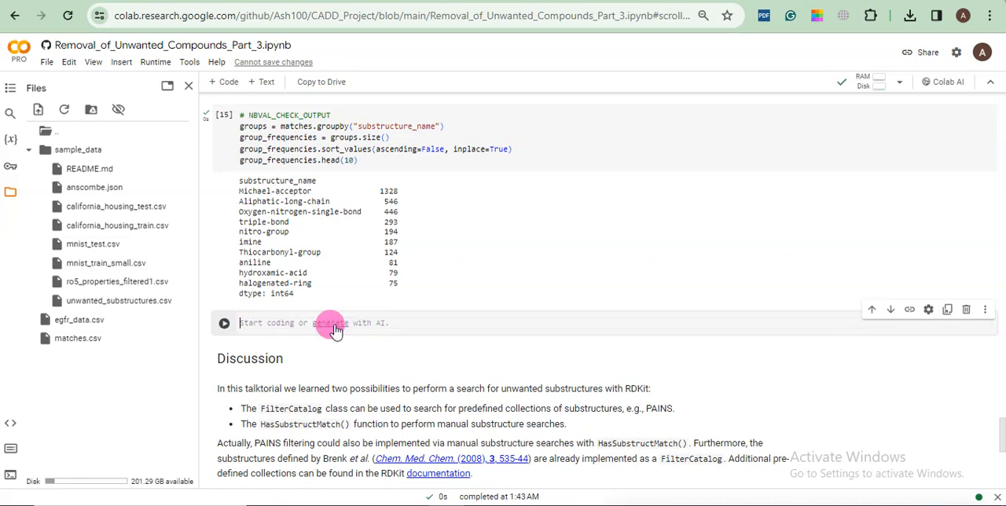
pyautogui.moveTo(481, 275)
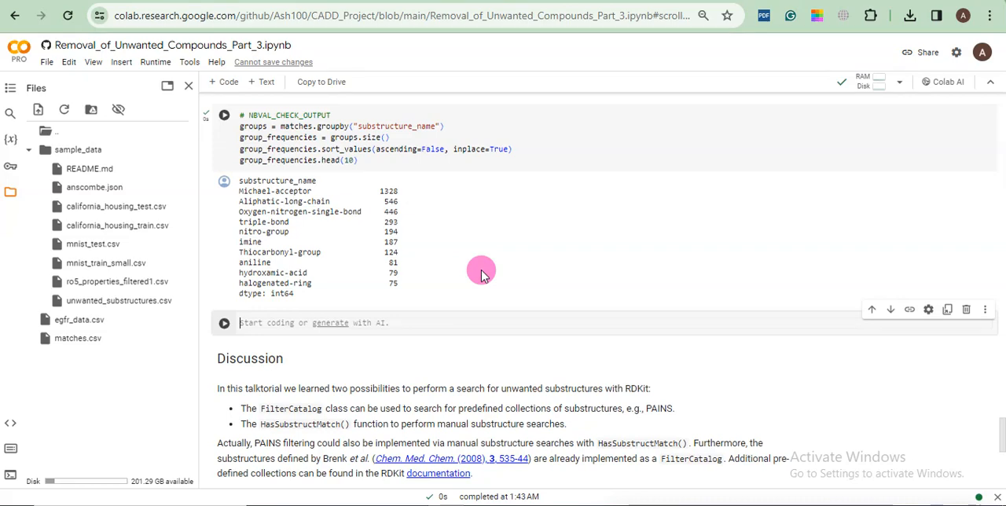
pyautogui.moveTo(960, 415)
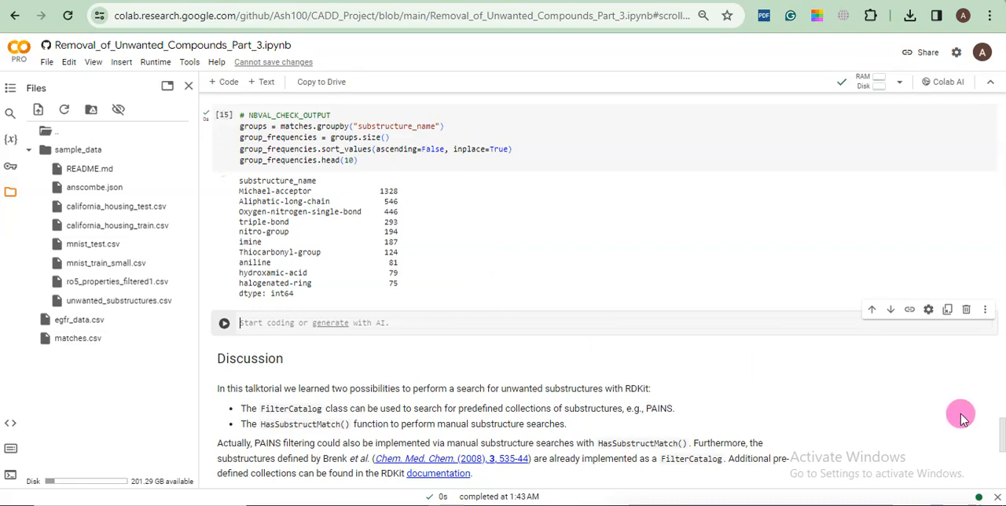
pyautogui.scroll(3)
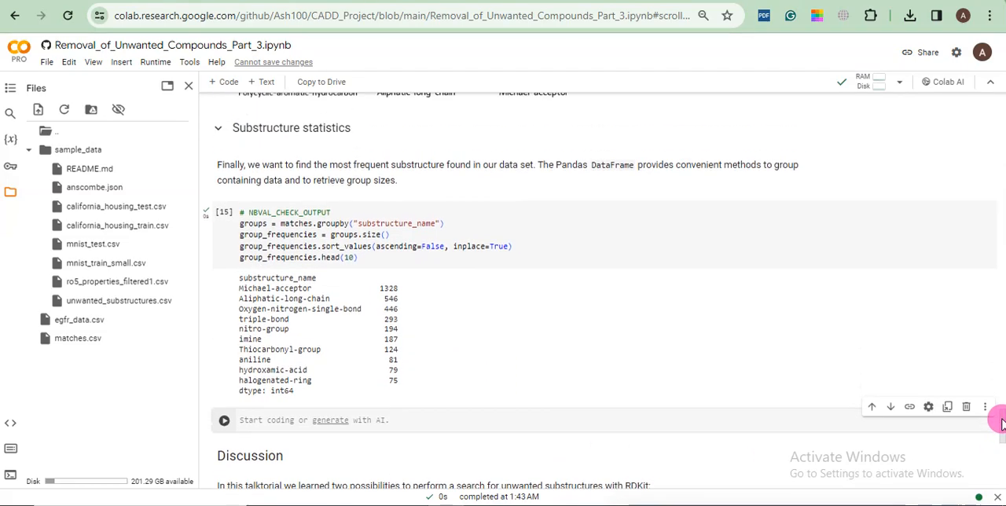
pyautogui.scroll(3)
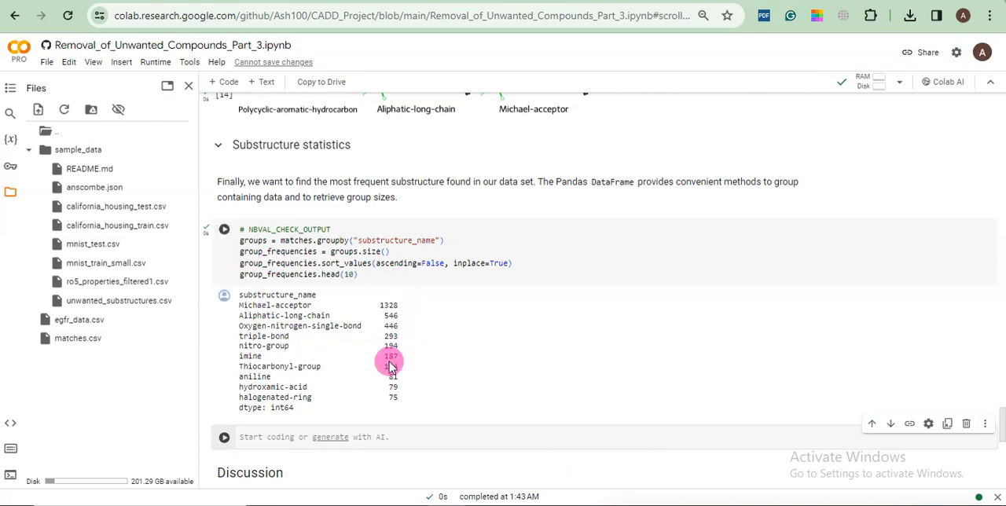
pyautogui.click(223, 228)
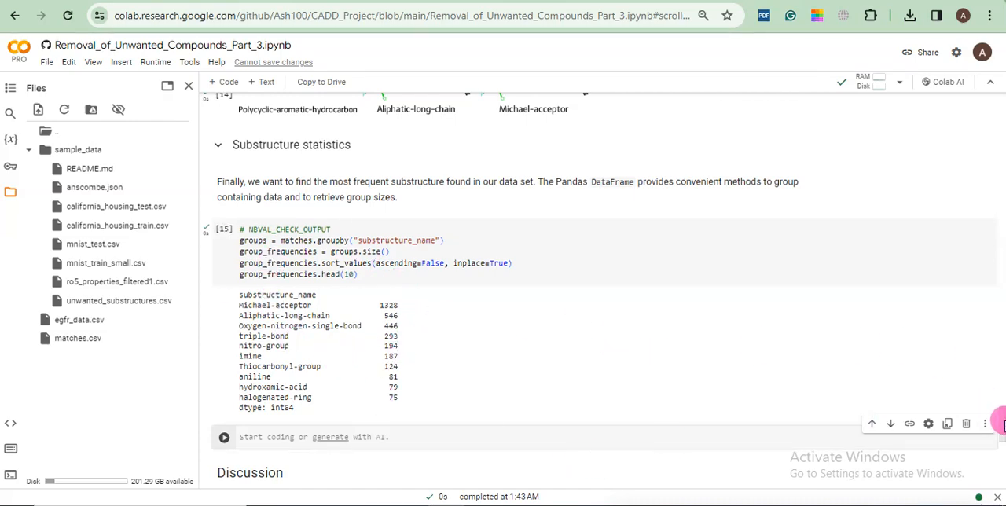
pyautogui.scroll(3)
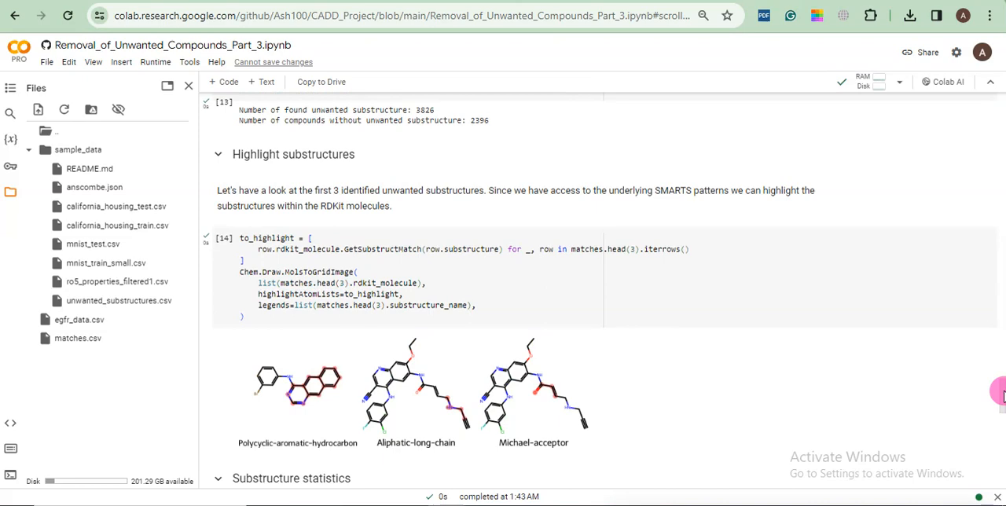
pyautogui.scroll(3)
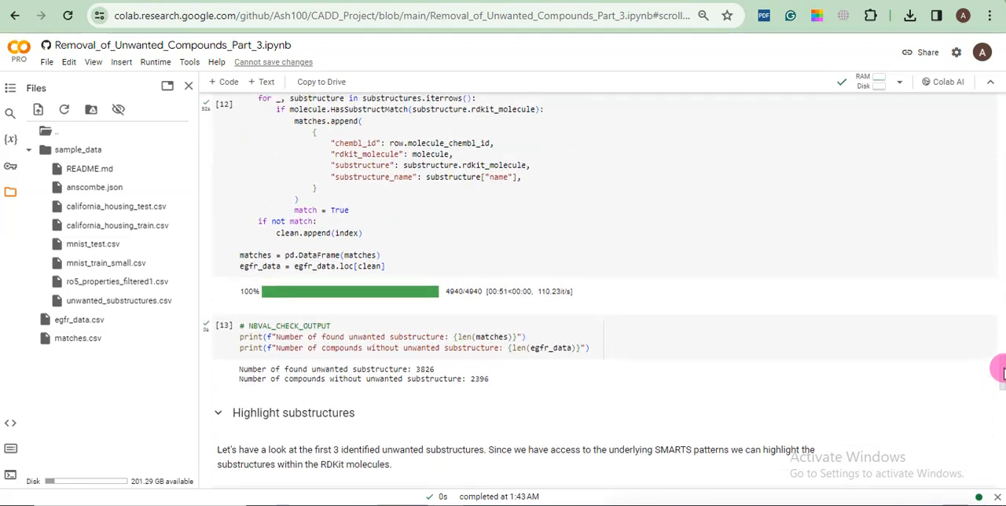
pyautogui.scroll(3)
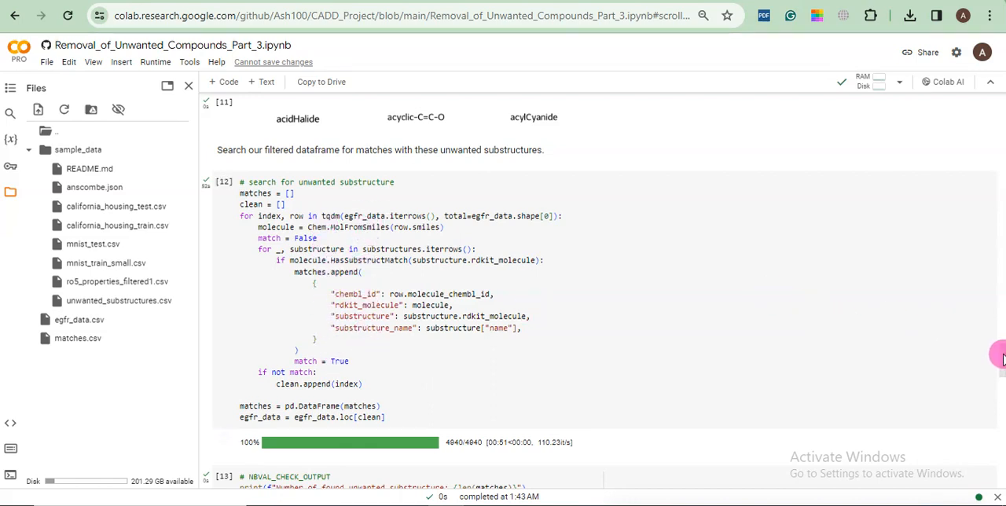
pyautogui.scroll(-3)
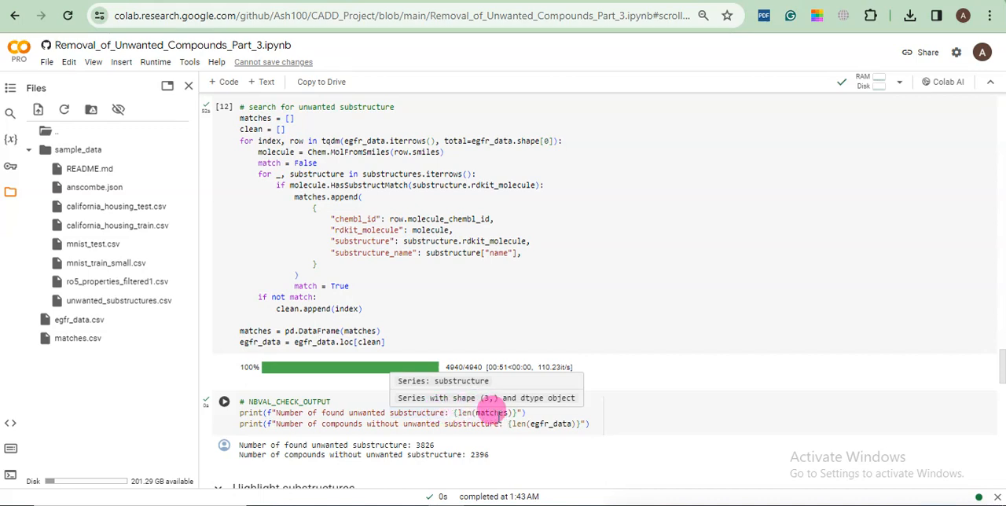
pyautogui.moveTo(466, 408)
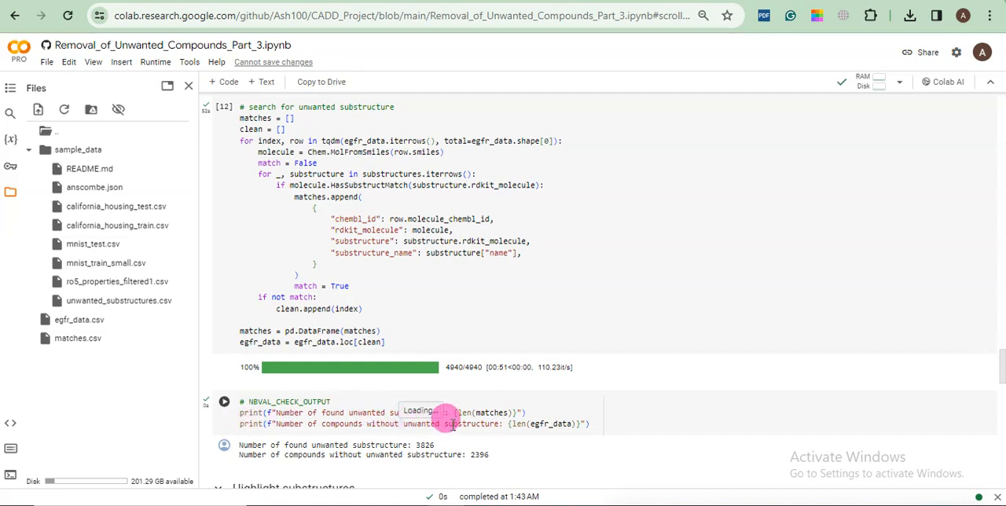
pyautogui.moveTo(462, 423)
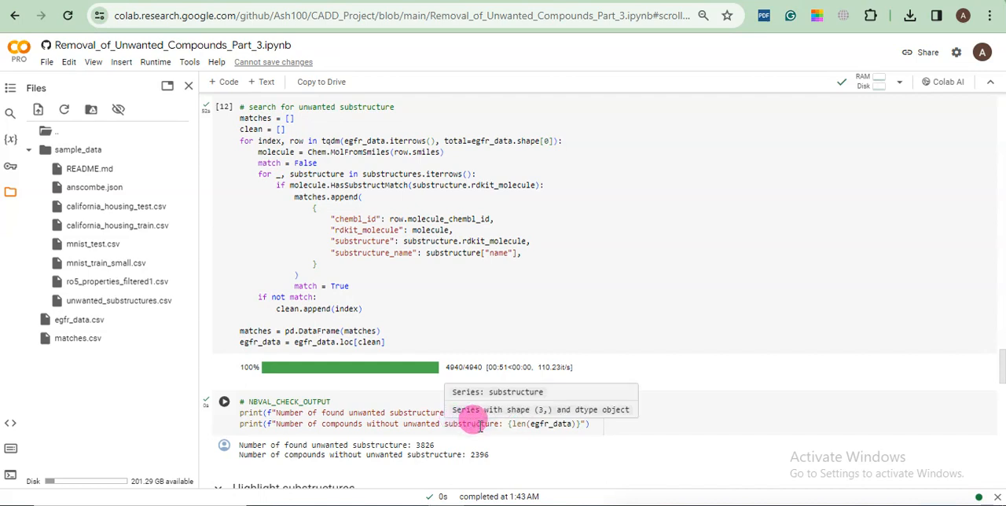
pyautogui.moveTo(495, 412)
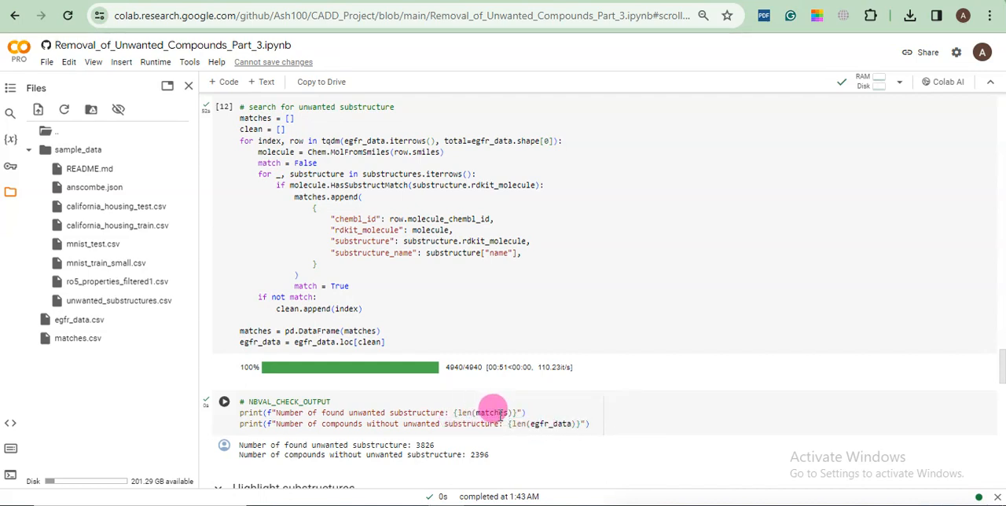
pyautogui.moveTo(565, 423)
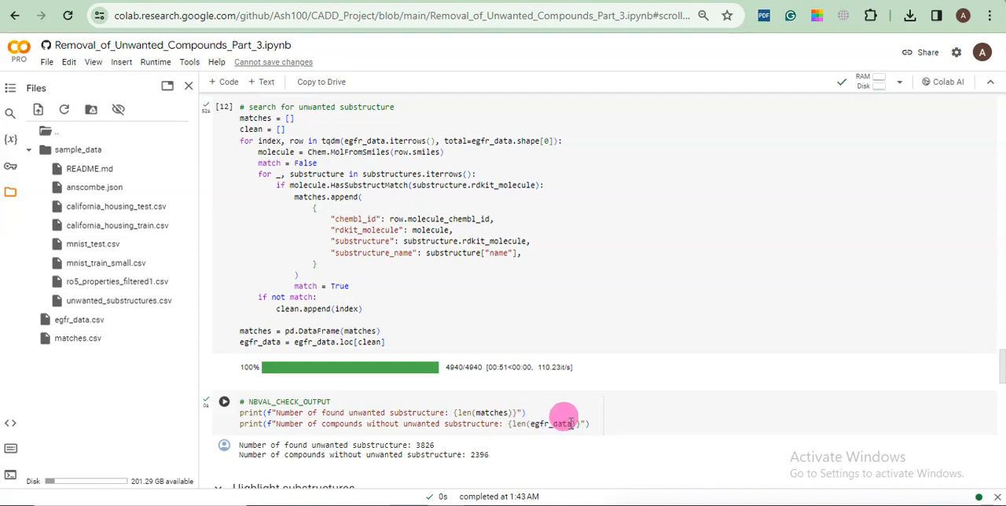
pyautogui.moveTo(552, 424)
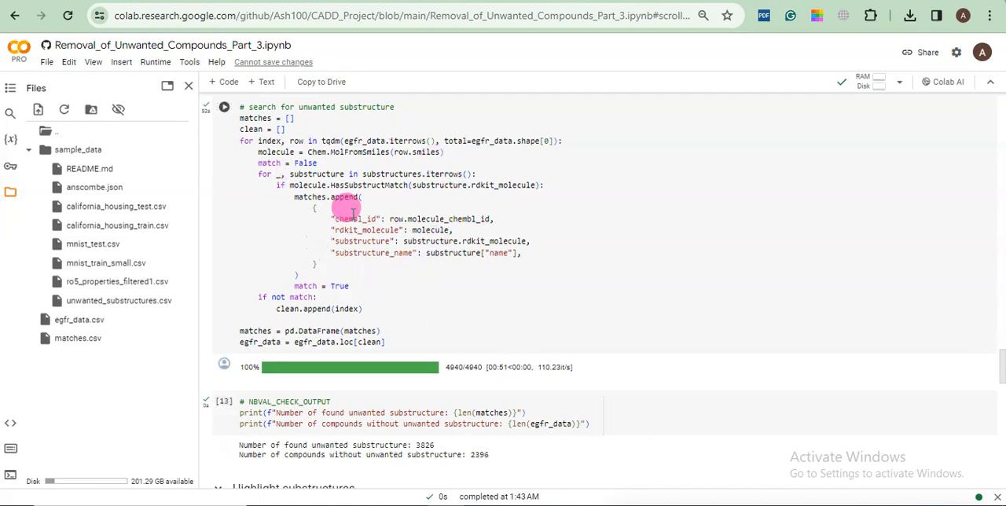
pyautogui.moveTo(515, 216)
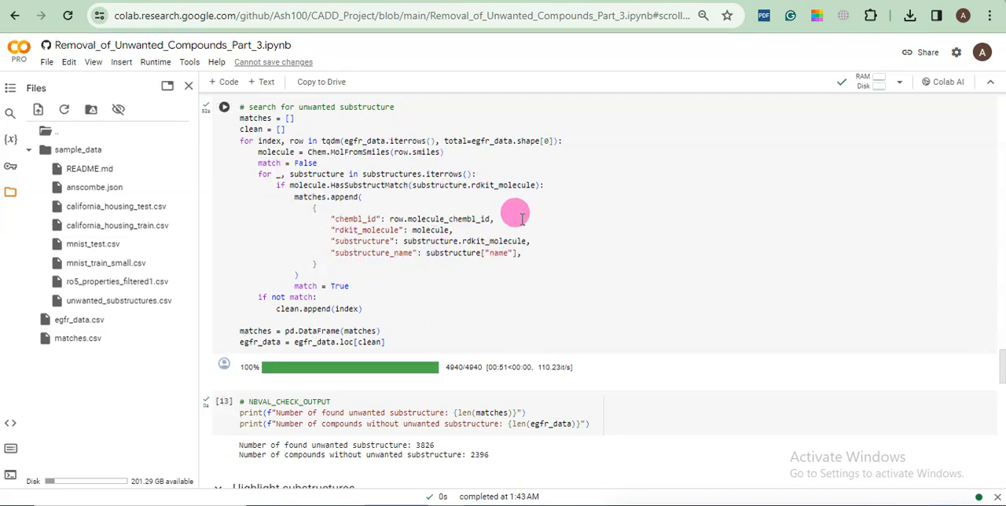
pyautogui.moveTo(514, 268)
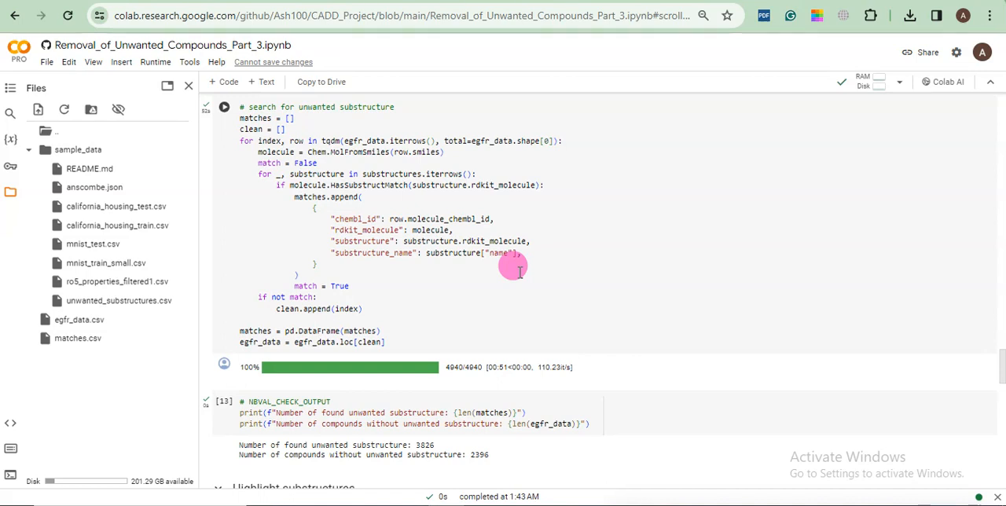
pyautogui.moveTo(263, 330)
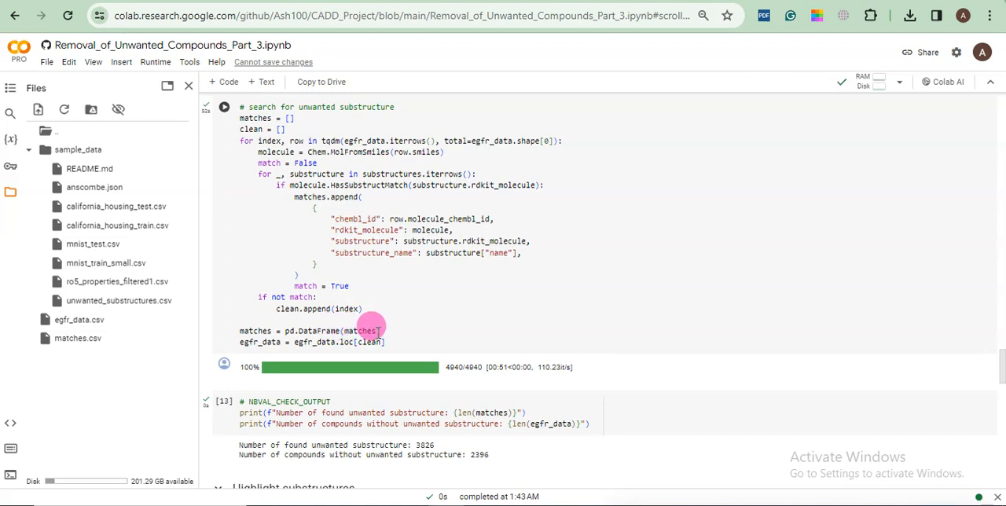
pyautogui.moveTo(239, 331)
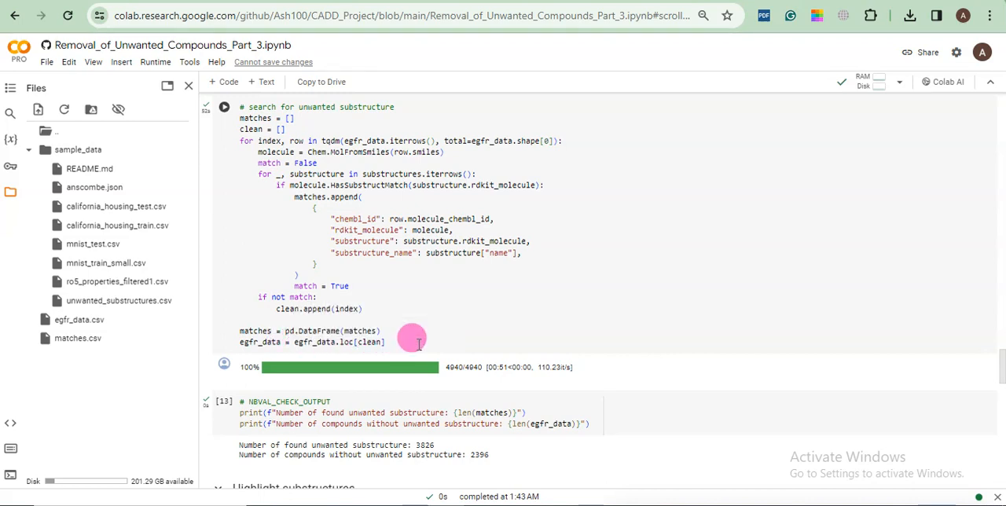
pyautogui.moveTo(438, 330)
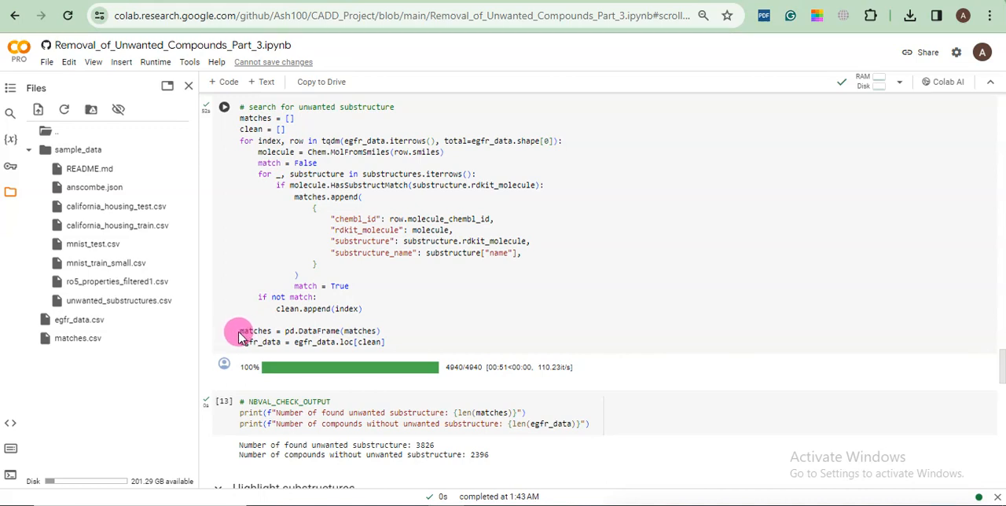
pyautogui.moveTo(255, 330)
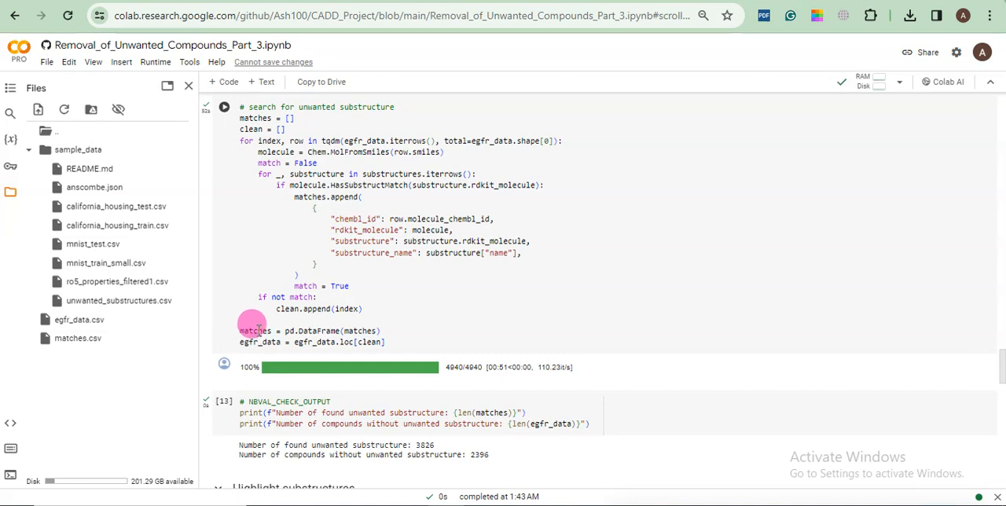
pyautogui.moveTo(254, 330)
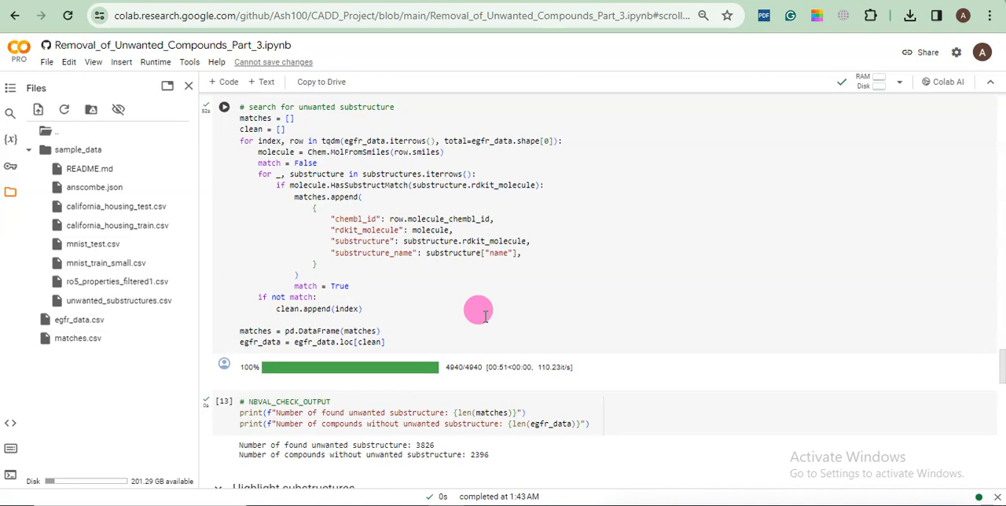
pyautogui.moveTo(997, 364)
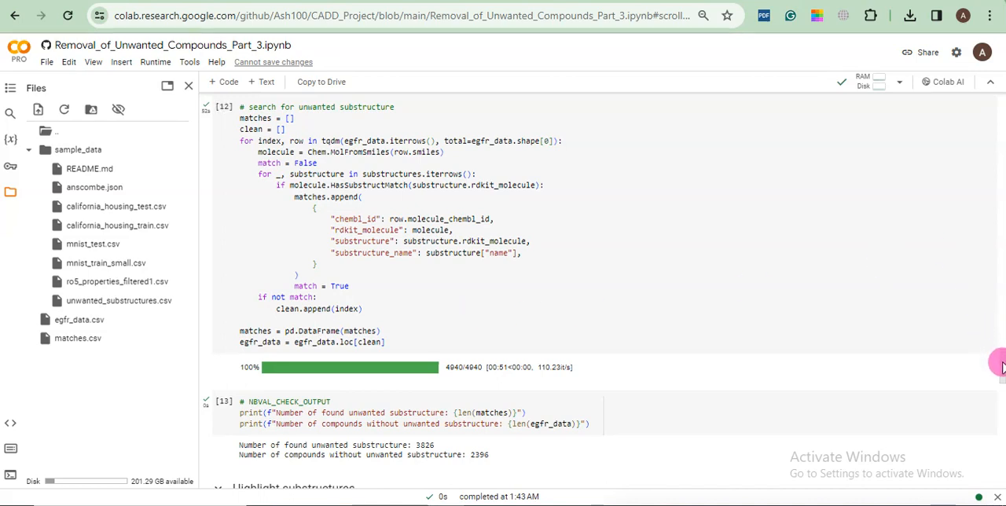
# Write matches.to_csv("data_with_unwanted_compounds.csv", index=True) in the new code cell.
pyautogui.scroll(-3)
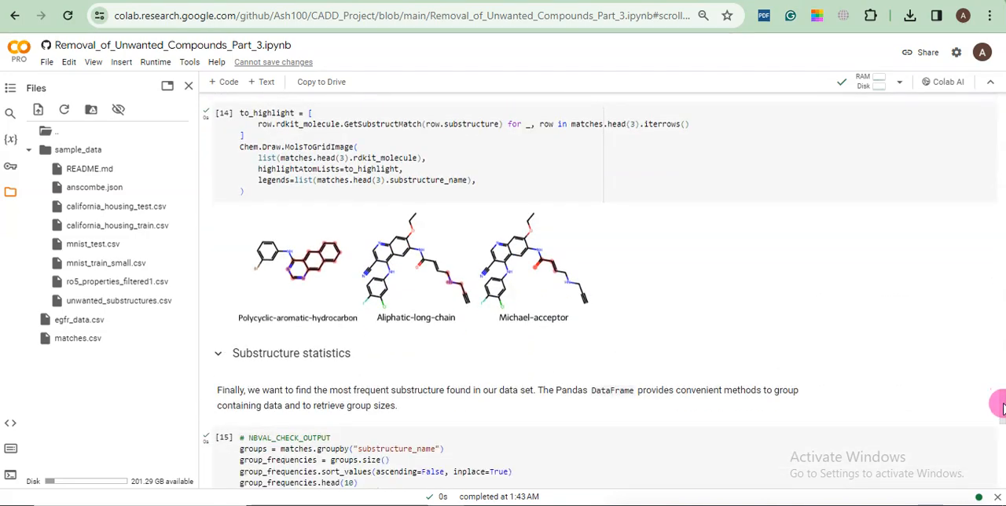
pyautogui.scroll(-3)
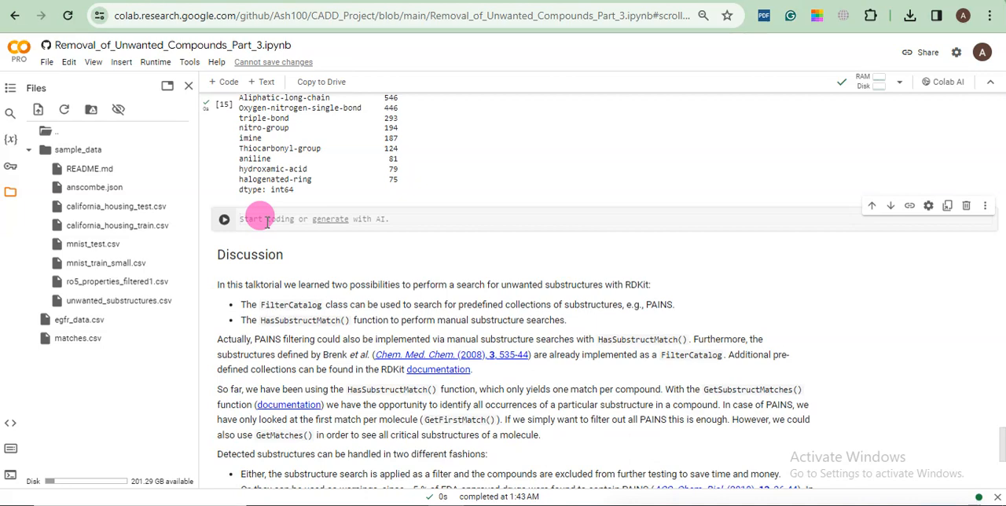
pyautogui.write('mad')
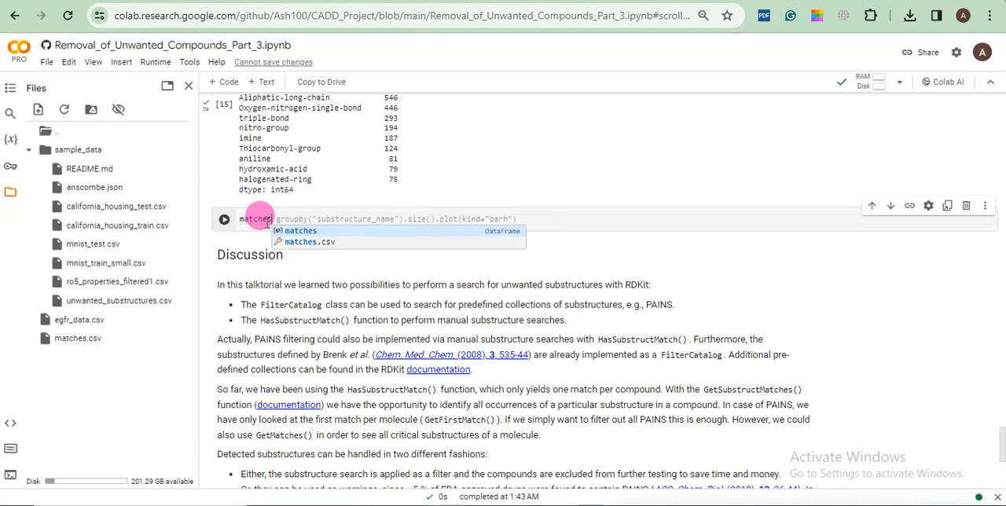
pyautogui.click(299, 241)
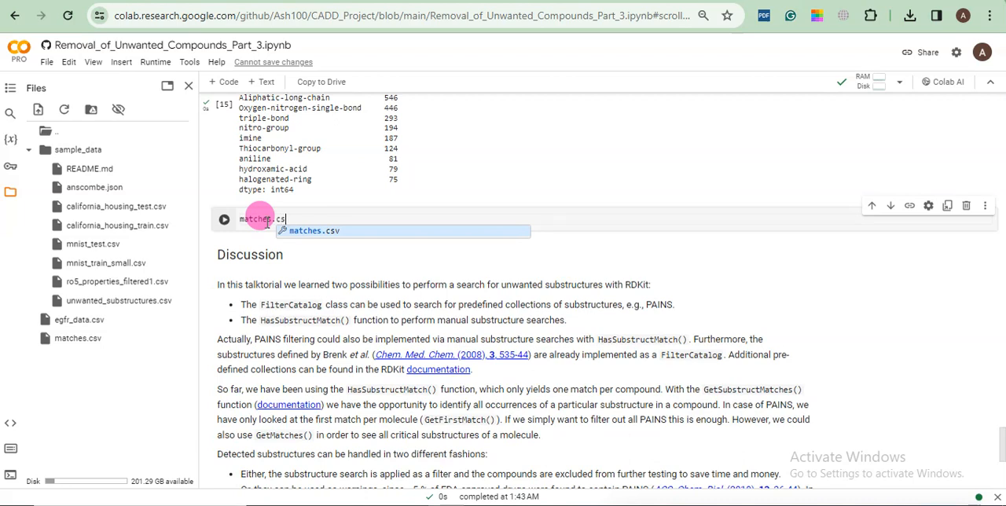
pyautogui.write('.to_csv("')
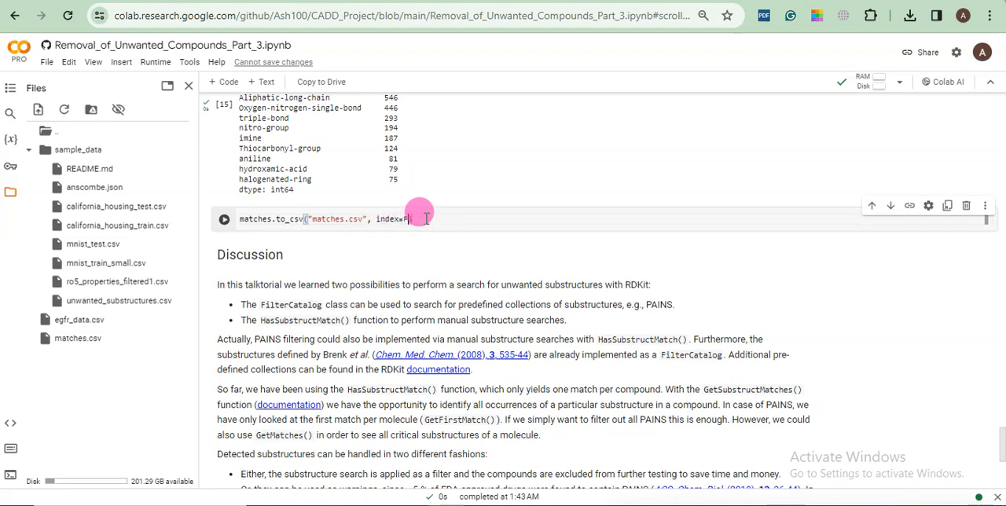
pyautogui.write('Tr')
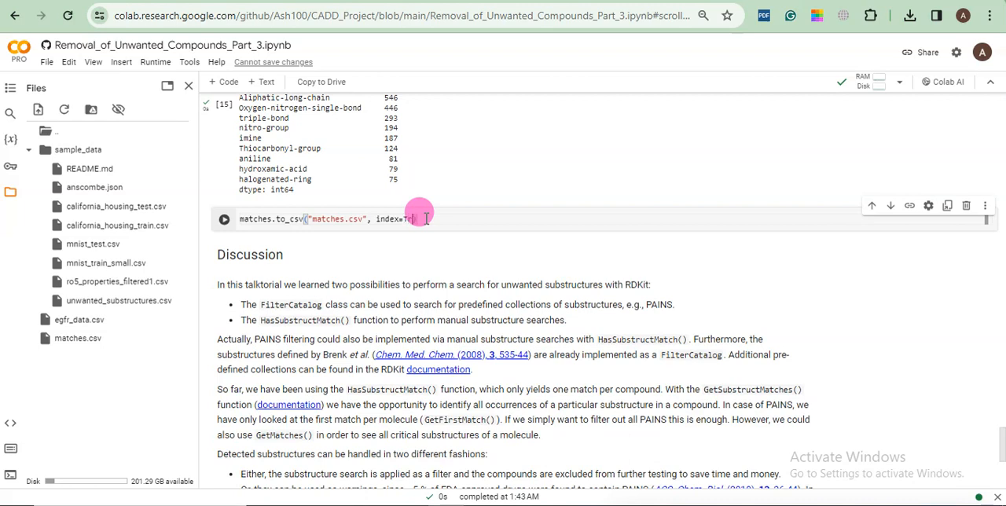
pyautogui.write('ue)')
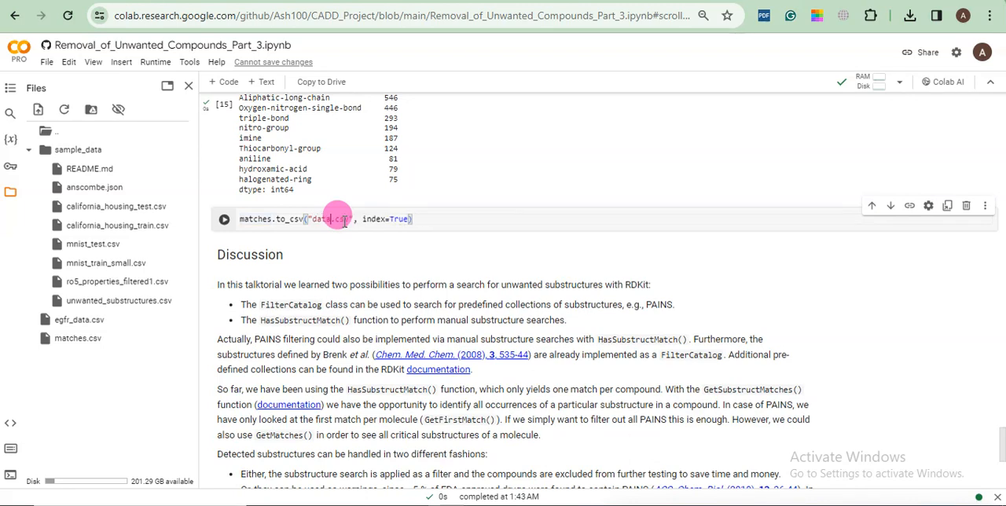
pyautogui.write('_with_unwanted')
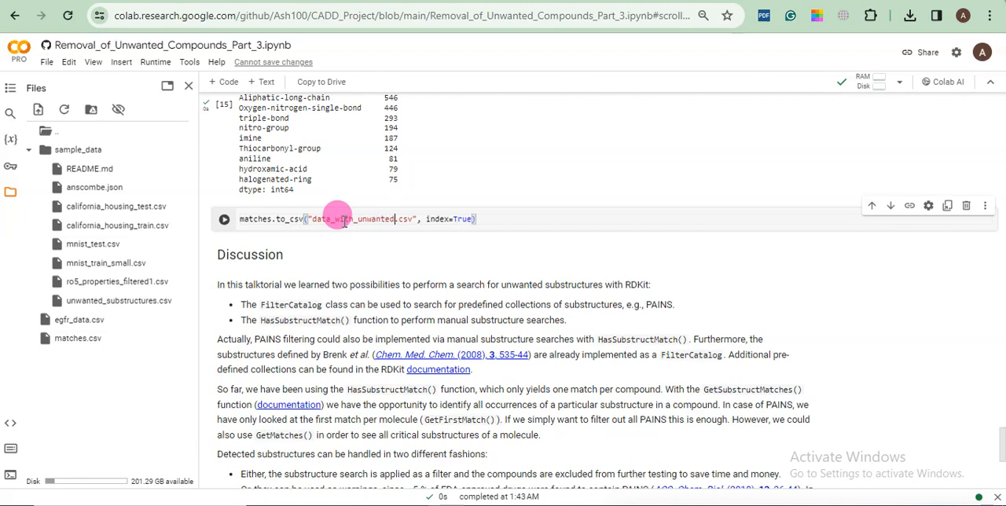
pyautogui.write('_compounds')
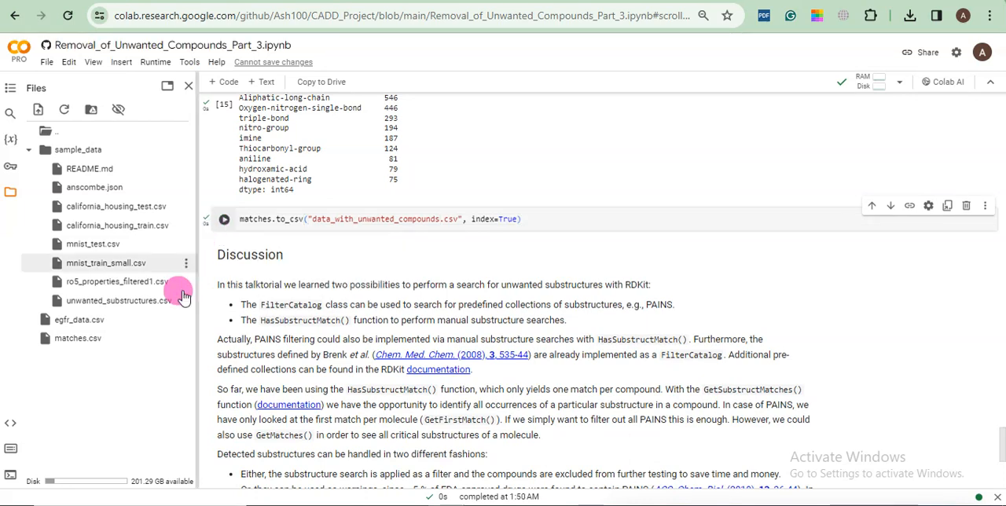
pyautogui.moveTo(106, 385)
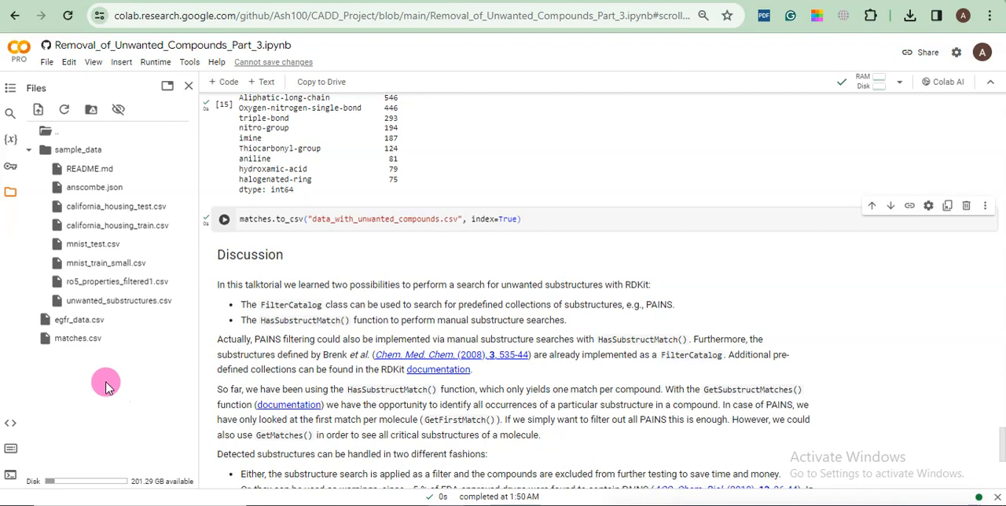
pyautogui.moveTo(314, 218)
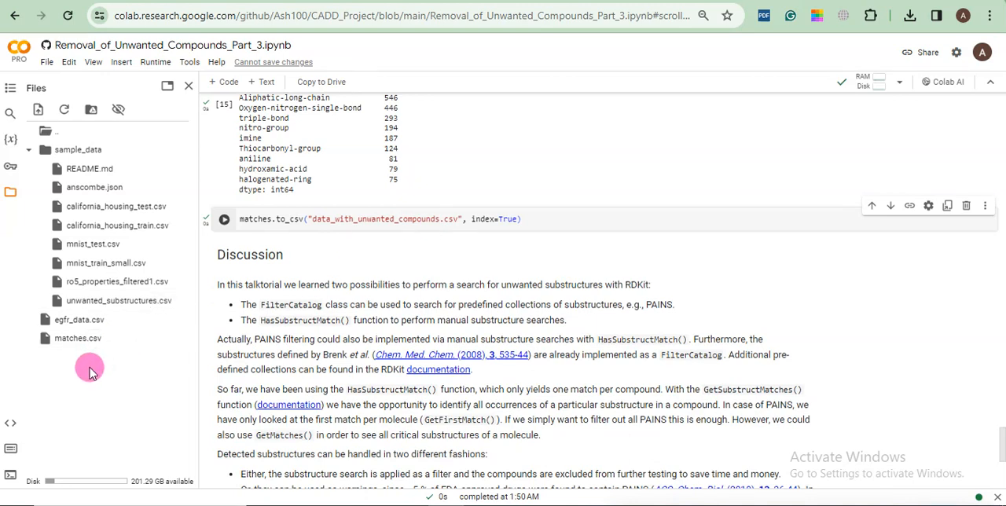
pyautogui.moveTo(86, 385)
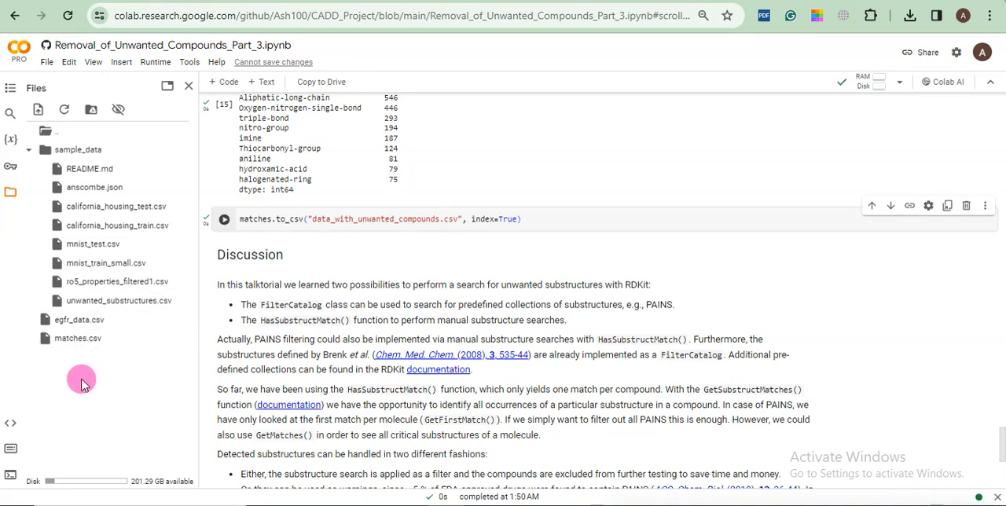
# Refresh the session files to show data_with_unwanted_compounds.csv, then add an empty code cell.
pyautogui.rightClick(81, 381)
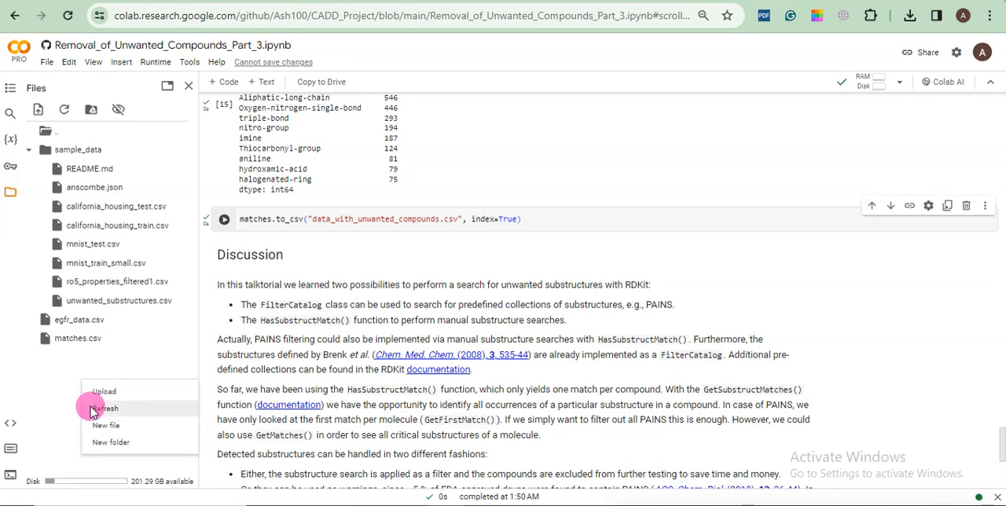
pyautogui.click(106, 408)
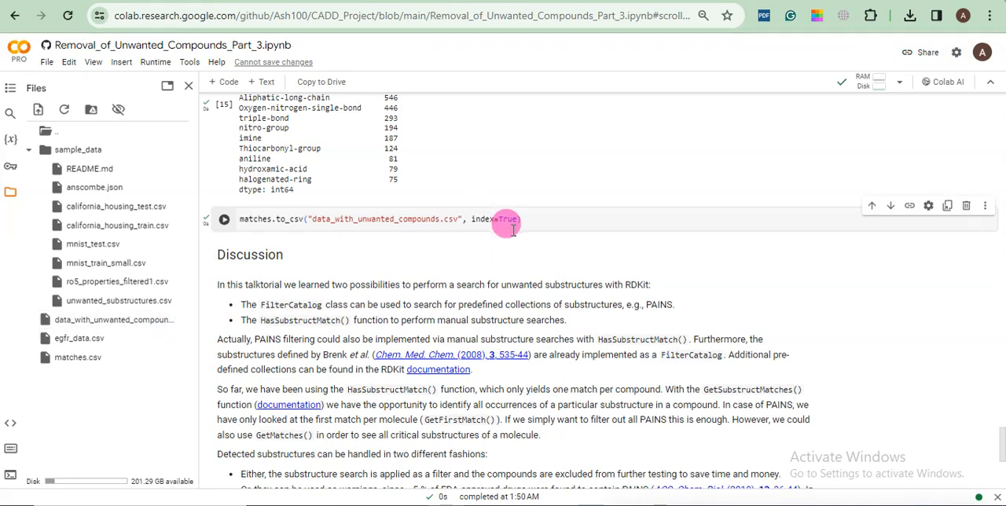
pyautogui.moveTo(539, 244)
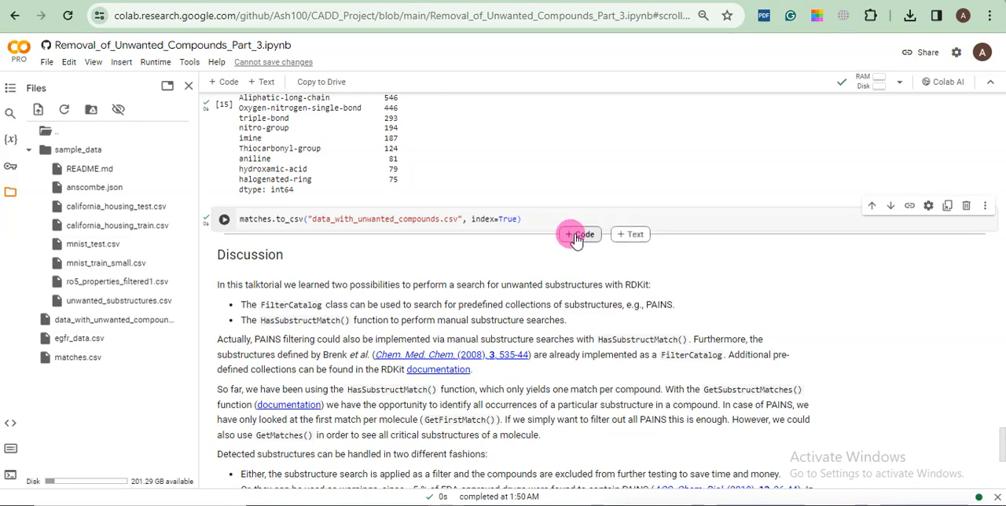
pyautogui.click(578, 233)
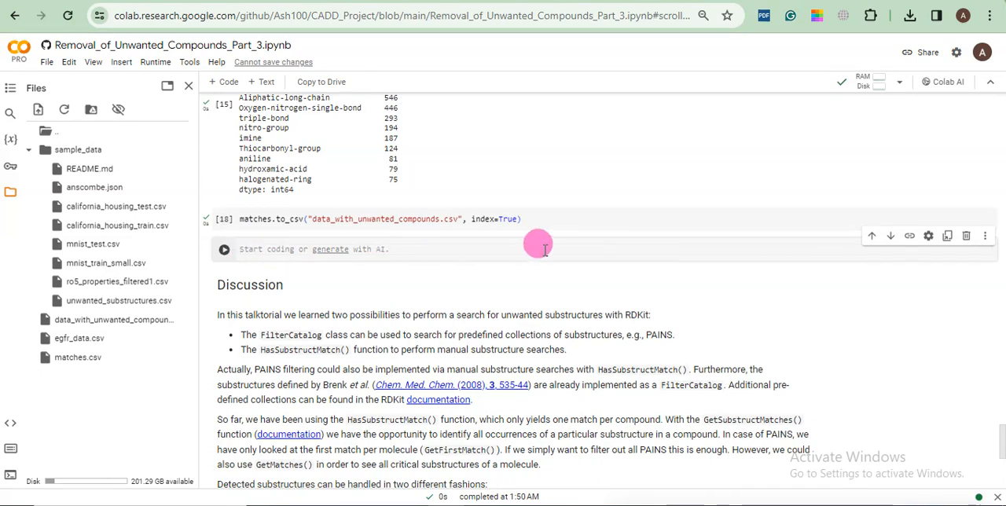
pyautogui.scroll(3)
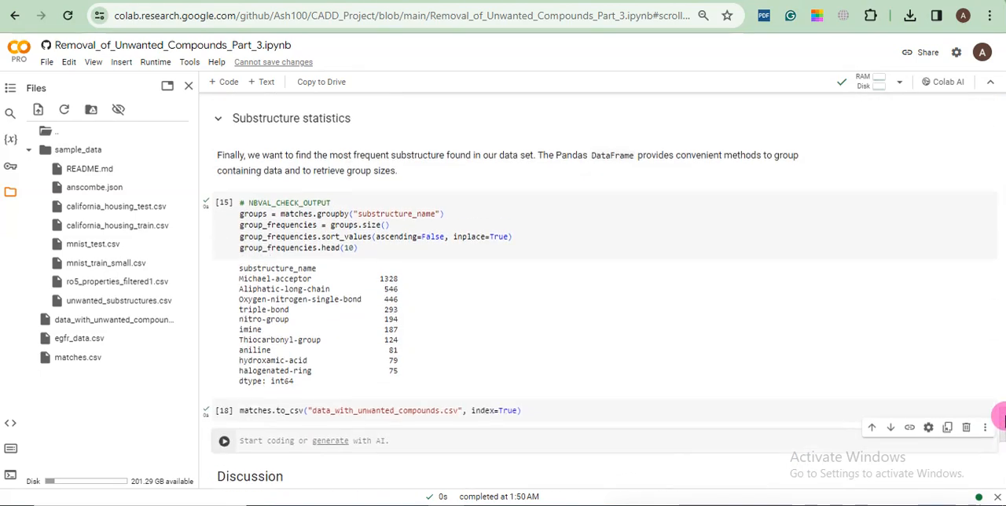
pyautogui.scroll(3)
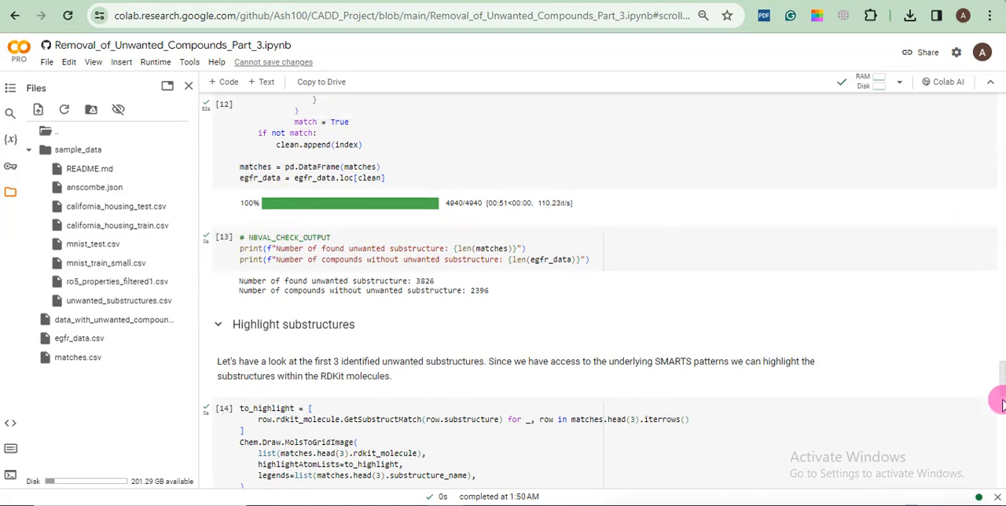
pyautogui.scroll(-3)
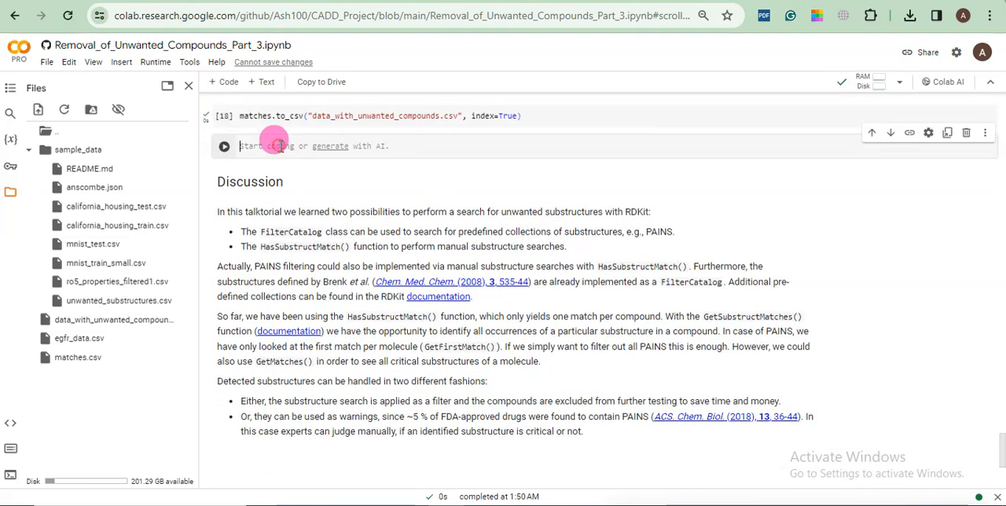
# Write egfr_data.to_csv("clean_egfr_data.csv", index=True) in the empty cell.
pyautogui.write('es')
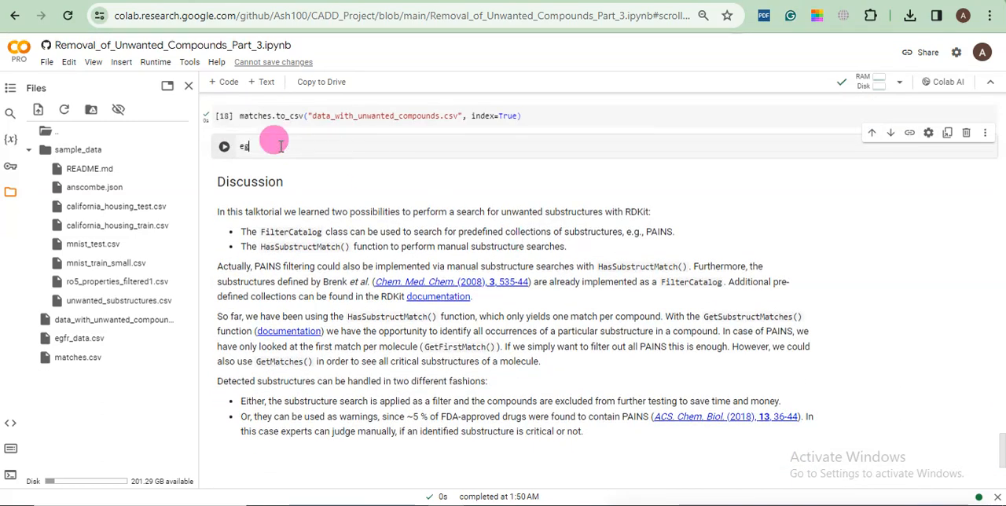
pyautogui.write('gfr_data.to_csv("data_without_unwanted_compounds.csv", index=True)')
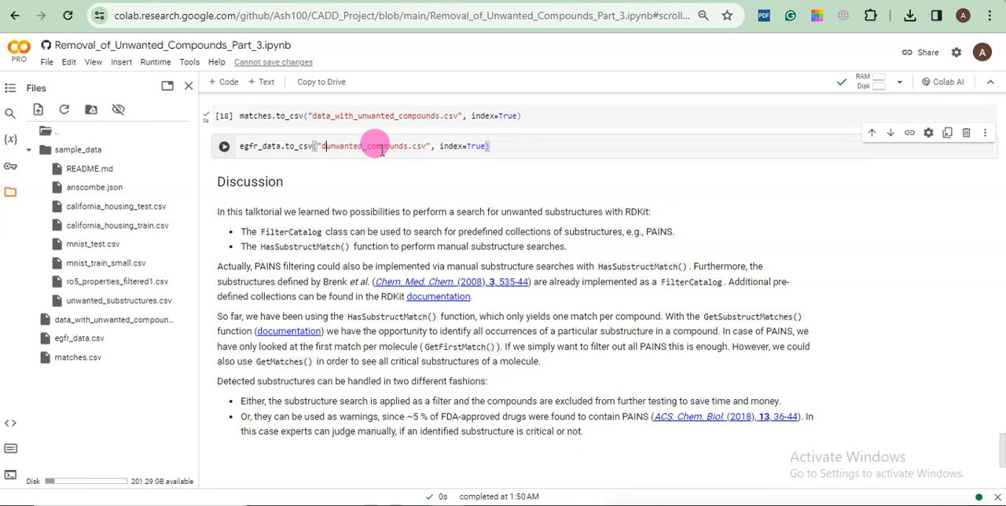
pyautogui.write('clean')
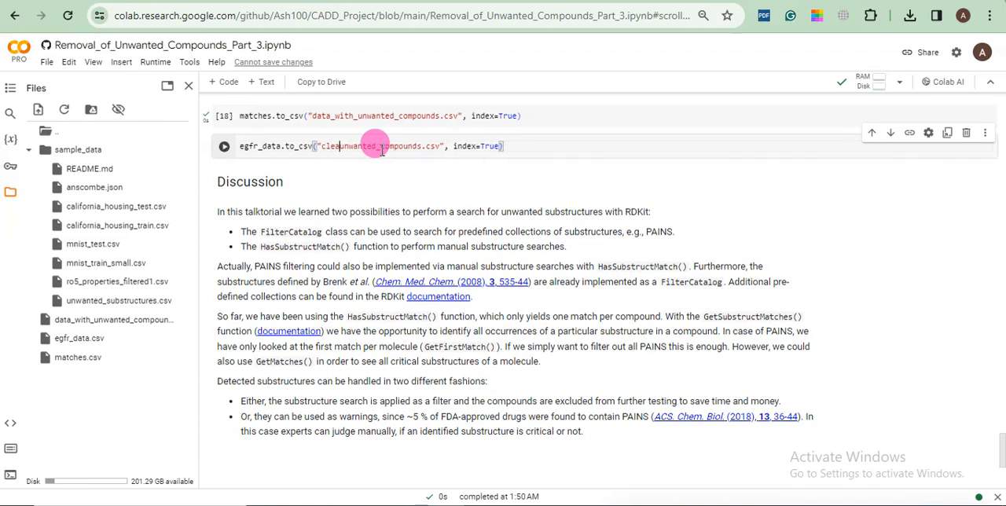
pyautogui.write('_egfr_data')
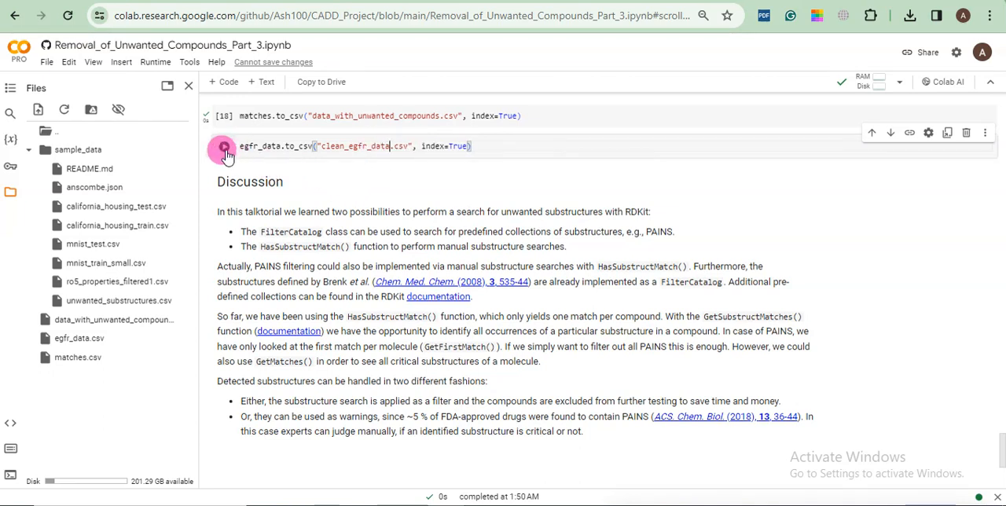
pyautogui.moveTo(222, 147)
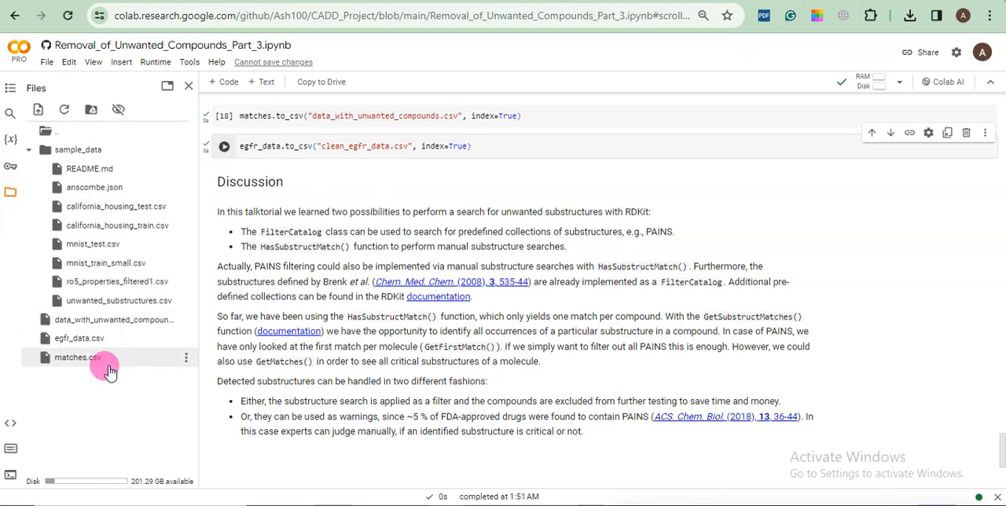
# Download clean_egfr_data.csv and data_with_unwanted_compounds.csv from the session files.
pyautogui.rightClick(78, 357)
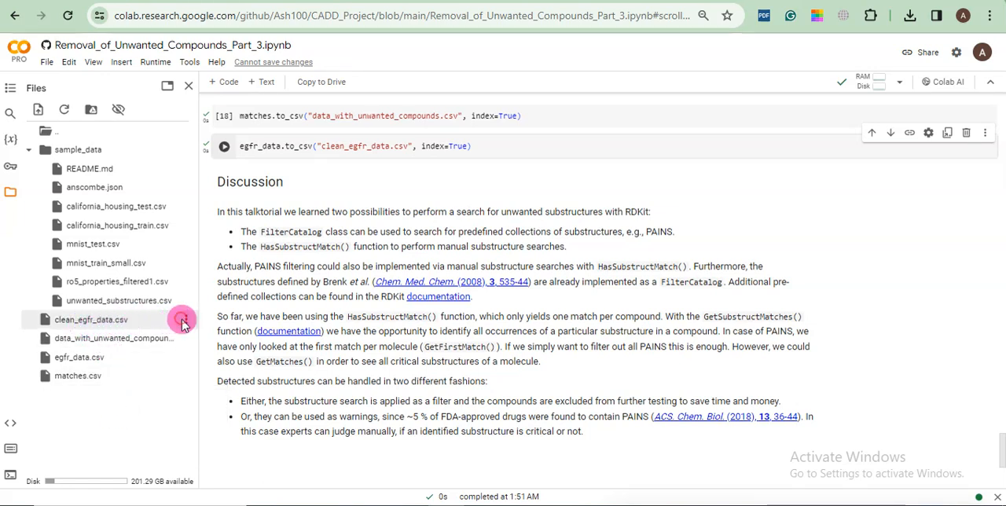
pyautogui.rightClick(90, 319)
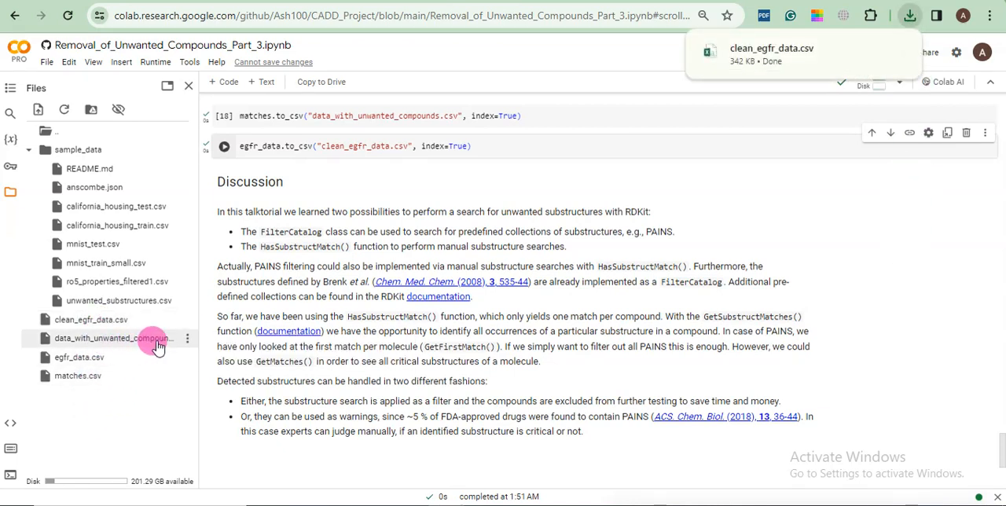
pyautogui.click(187, 338)
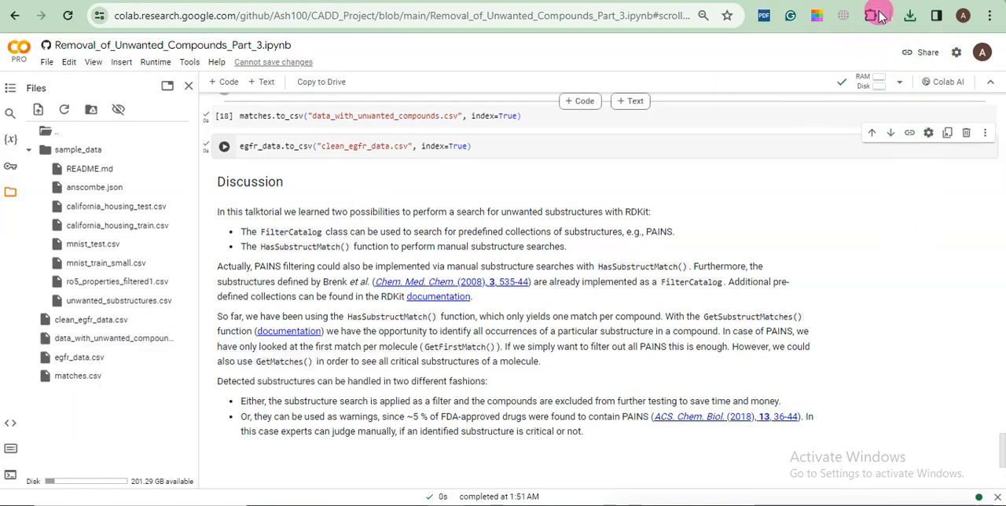
pyautogui.click(910, 14)
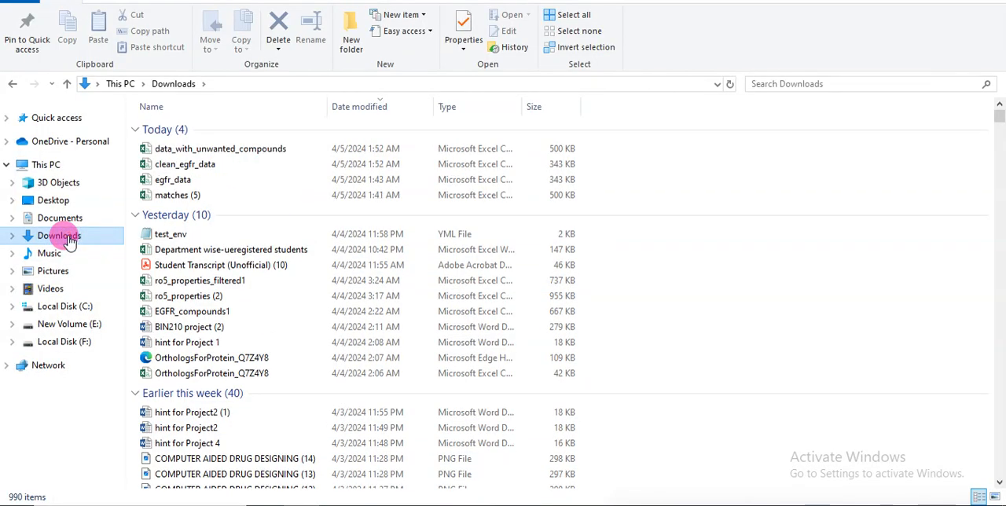
pyautogui.moveTo(185, 163)
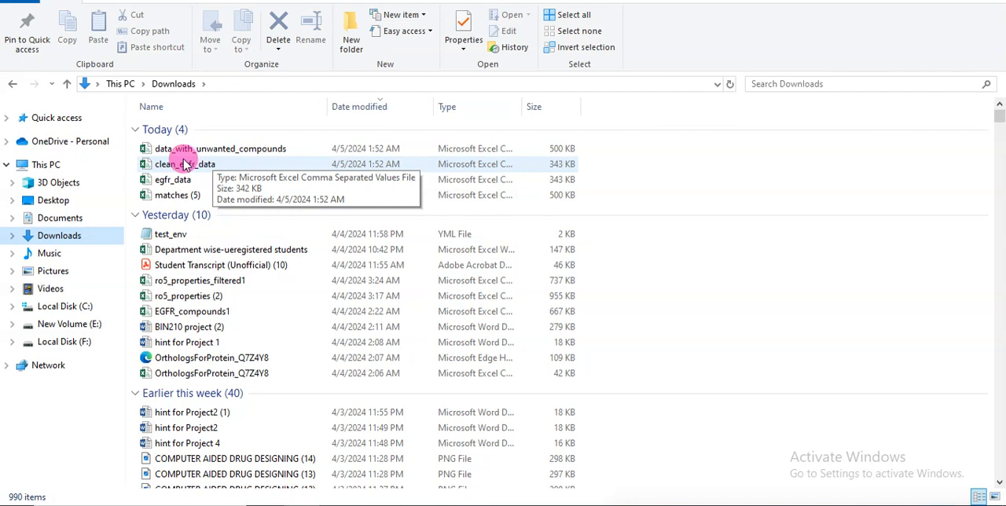
pyautogui.moveTo(220, 148)
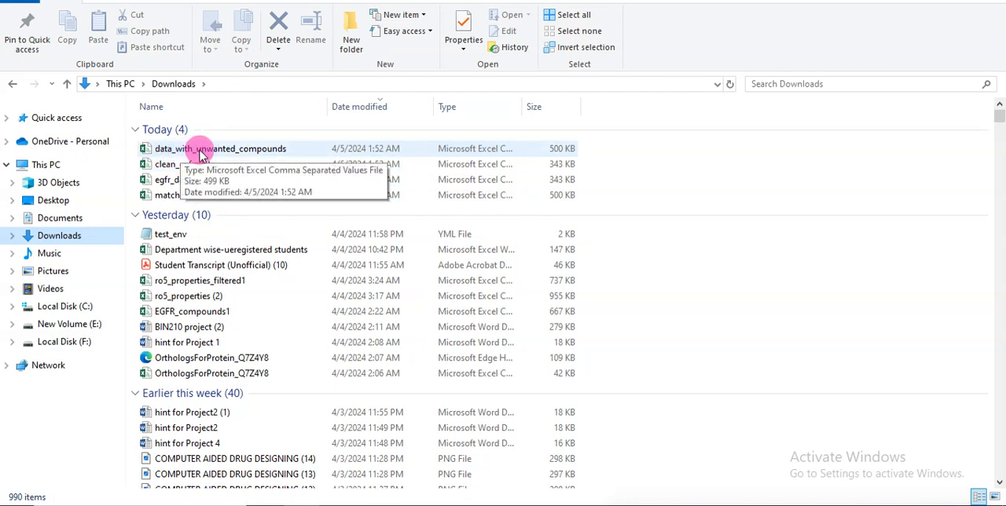
# Open data_with_unwanted_compounds from Downloads in Excel and dismiss the activation notice.
pyautogui.click(220, 148)
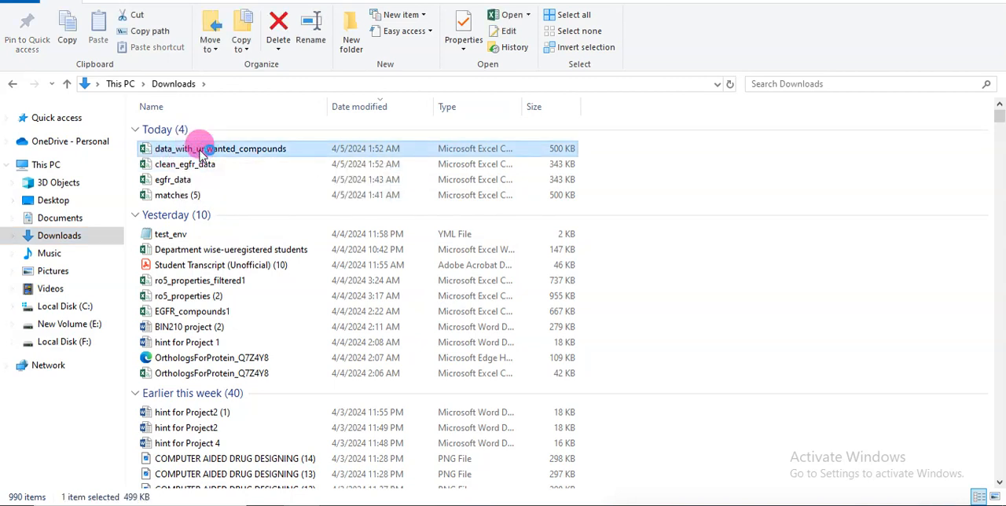
pyautogui.doubleClick(220, 148)
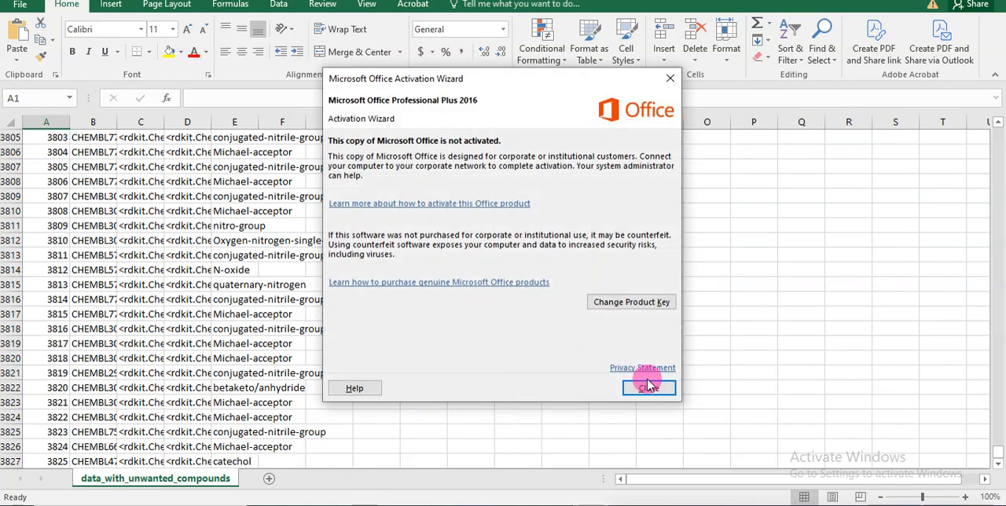
pyautogui.click(648, 387)
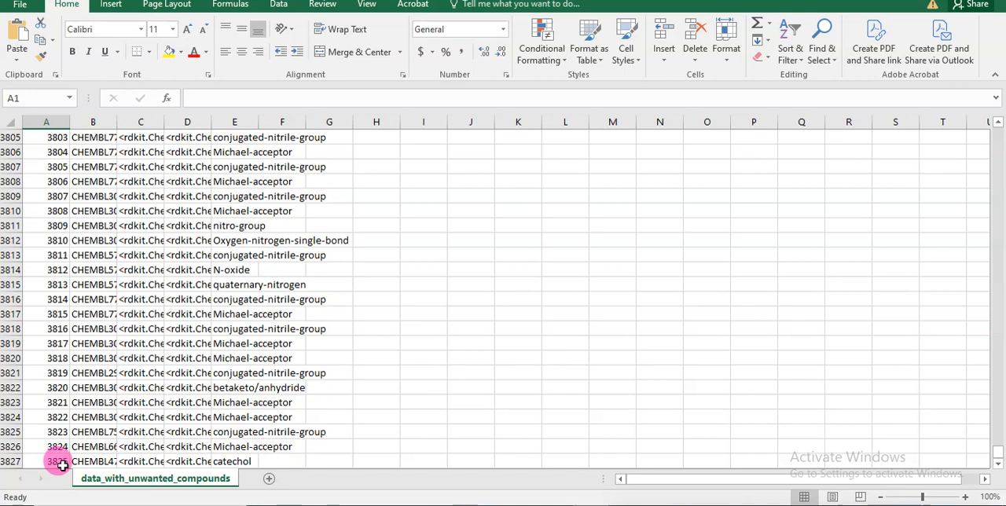
pyautogui.moveTo(392, 409)
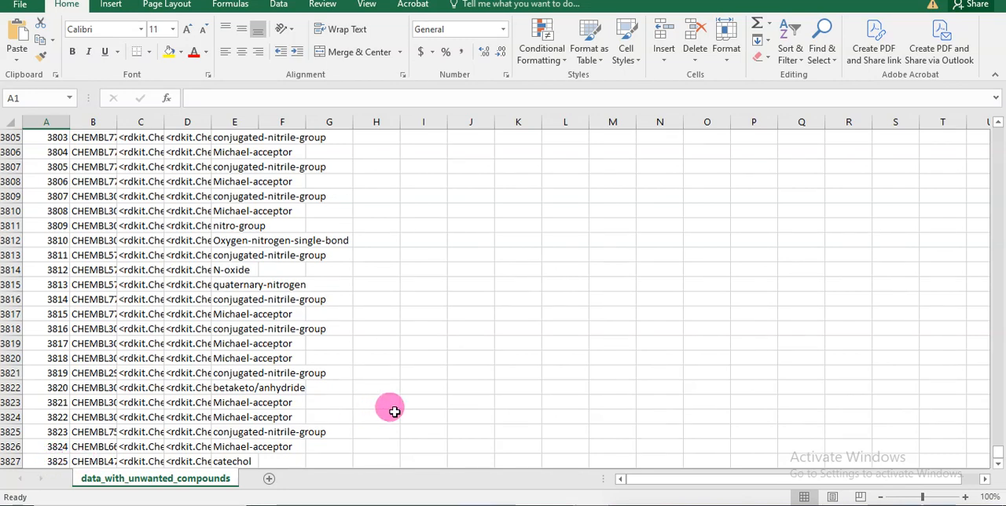
pyautogui.moveTo(846, 109)
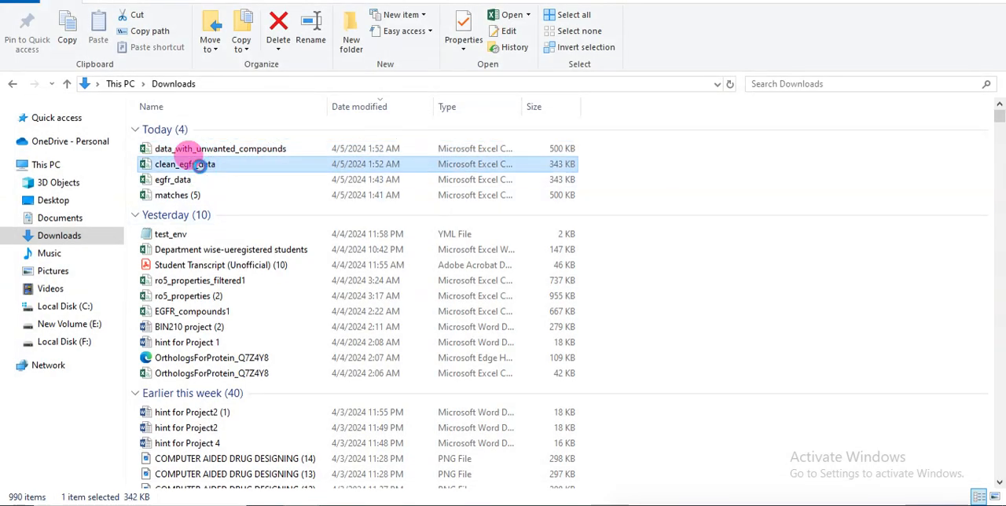
# Open clean_egfr_data in Excel, dismiss the activation notice, and scroll through the compound table.
pyautogui.doubleClick(183, 164)
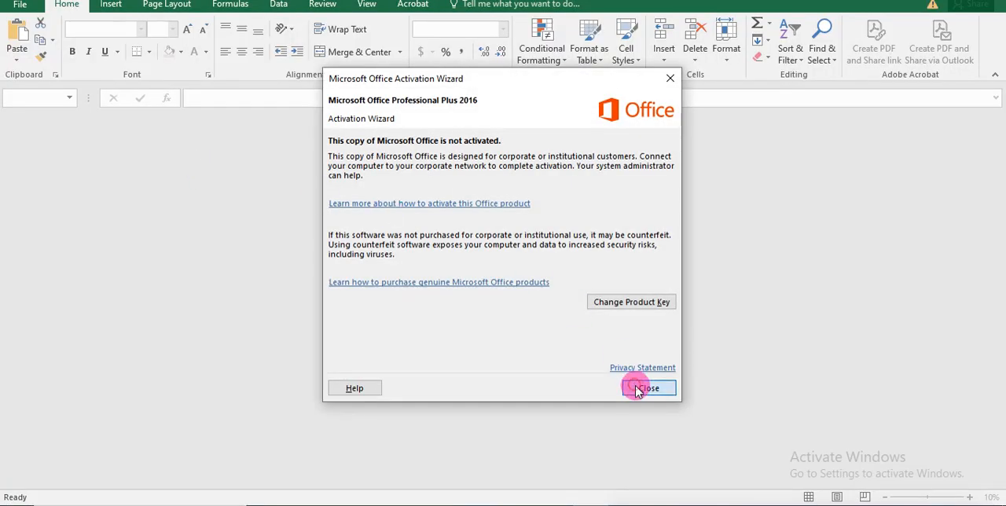
pyautogui.click(646, 387)
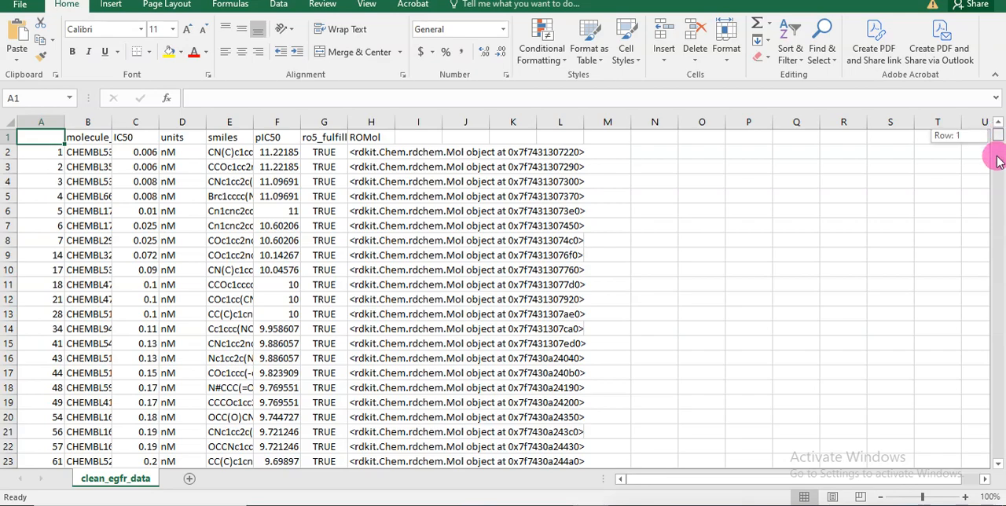
pyautogui.scroll(-3)
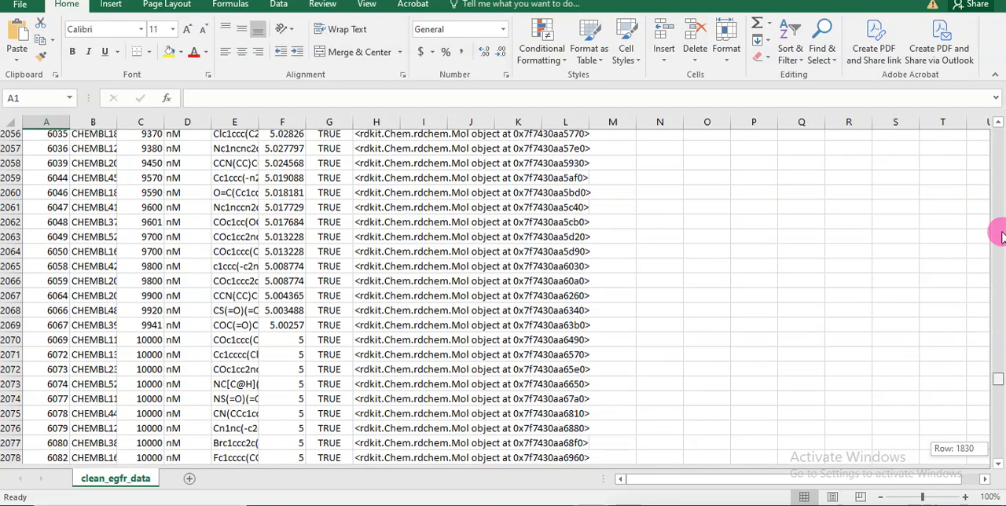
pyautogui.scroll(3)
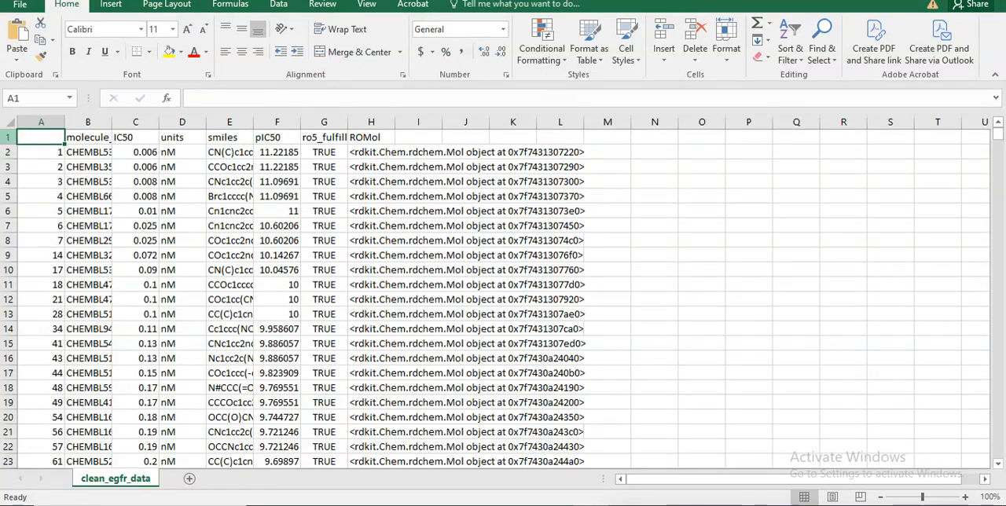
pyautogui.moveTo(67, 136)
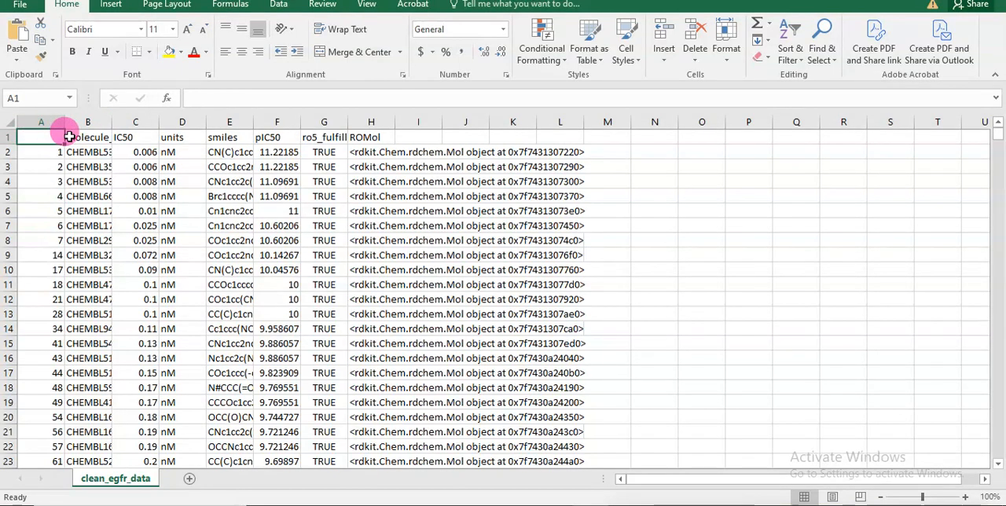
pyautogui.moveTo(220, 130)
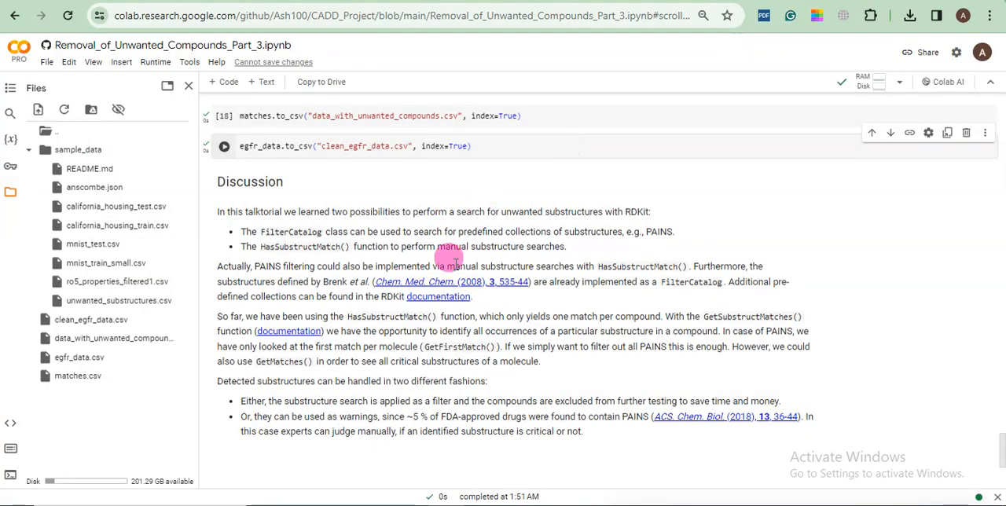
pyautogui.moveTo(859, 267)
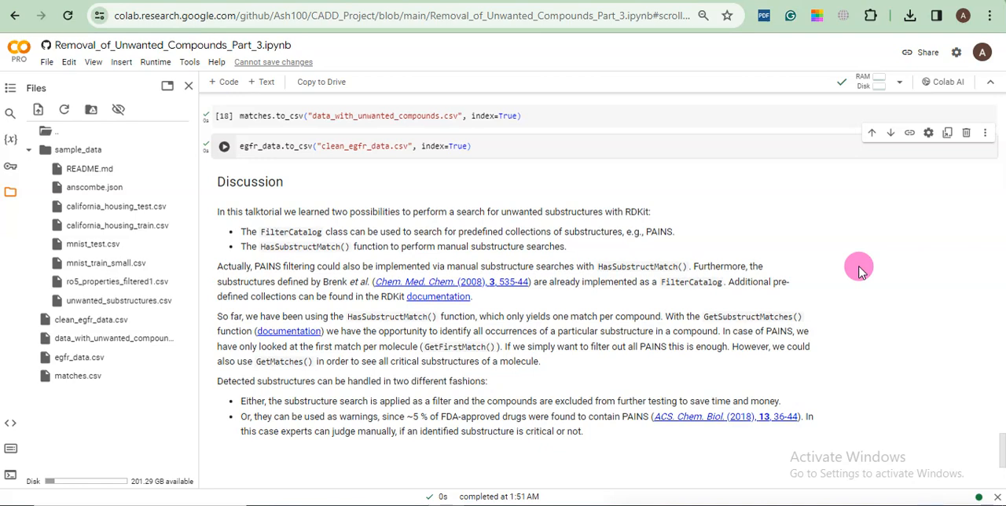
pyautogui.moveTo(998, 444)
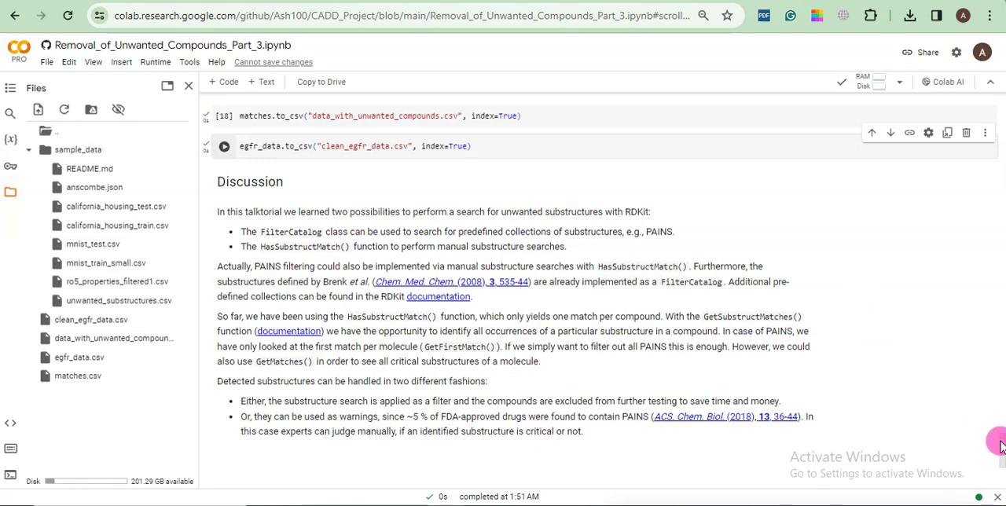
# Scroll up the Colab notebook to the Installation and Imports cells.
pyautogui.scroll(3)
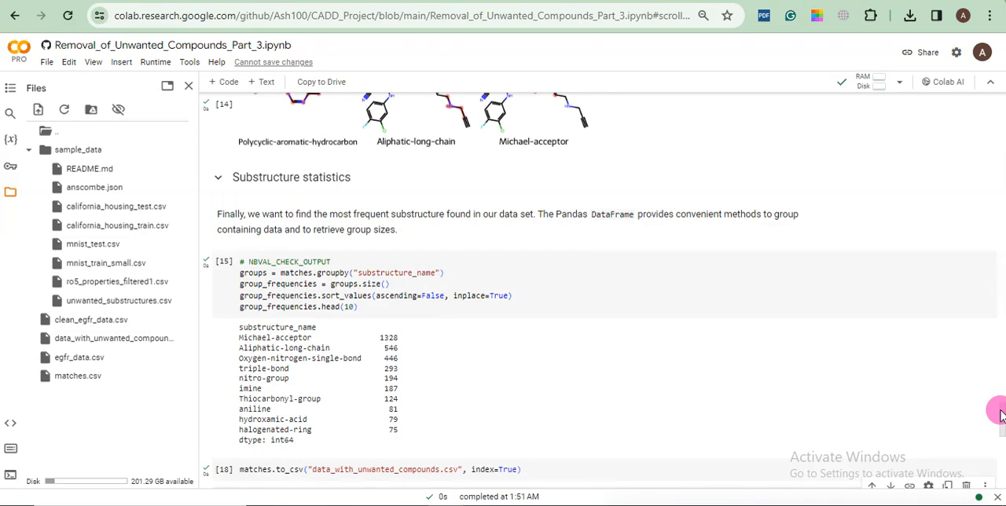
pyautogui.scroll(3)
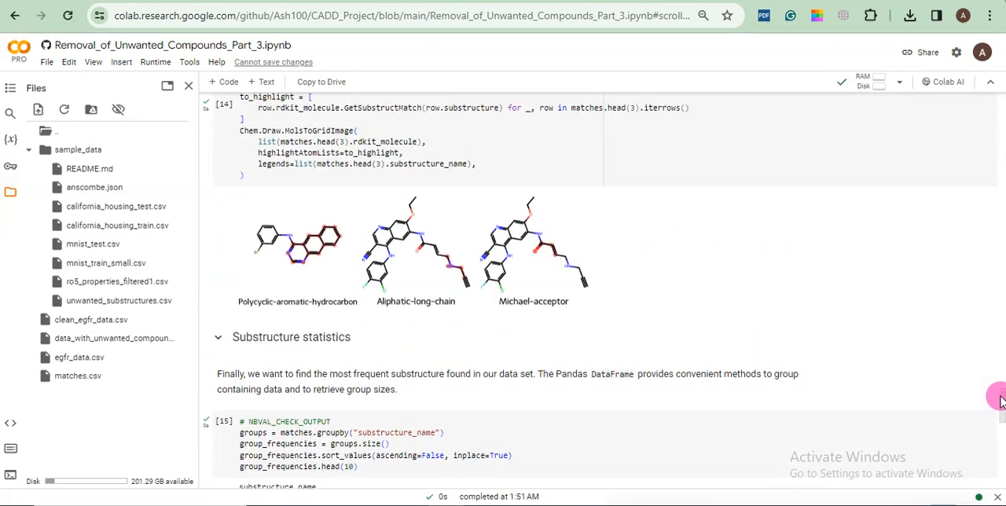
pyautogui.scroll(3)
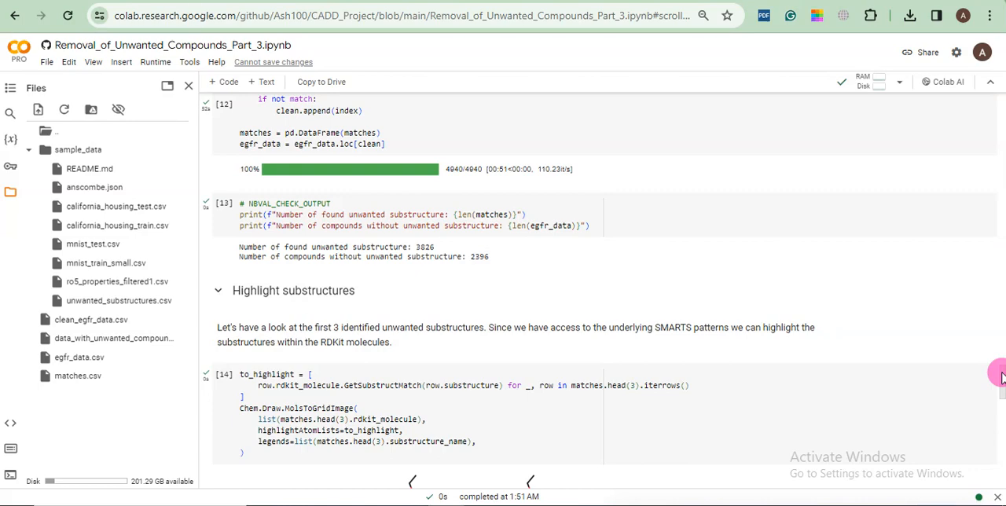
pyautogui.scroll(3)
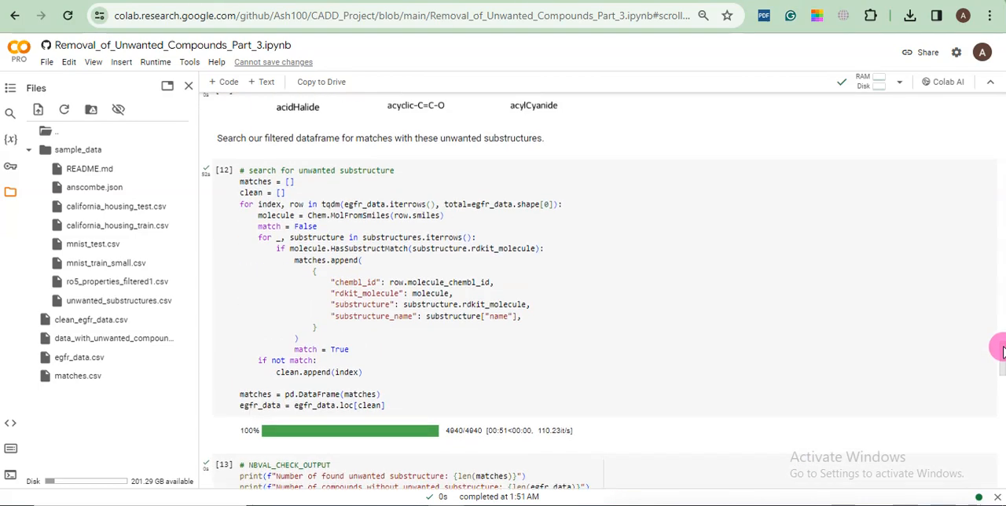
pyautogui.scroll(3)
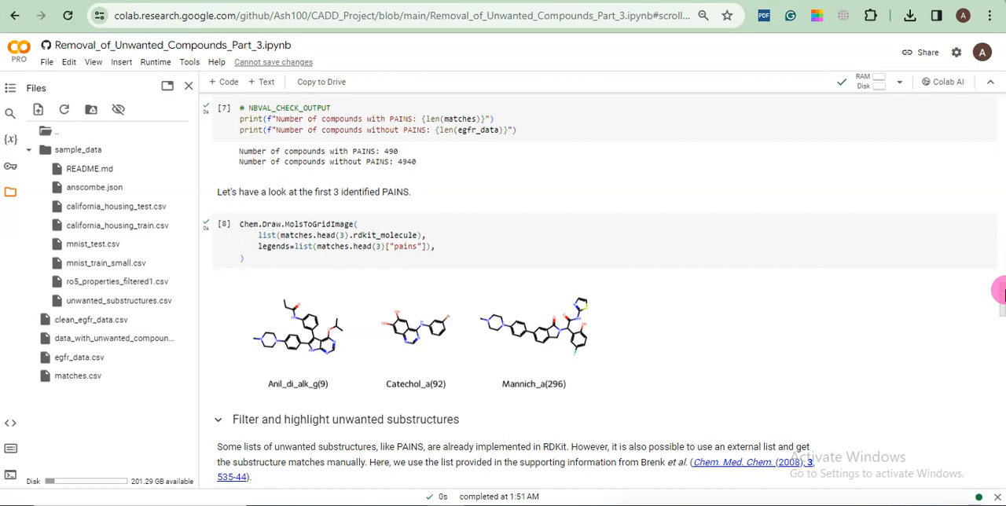
pyautogui.scroll(3)
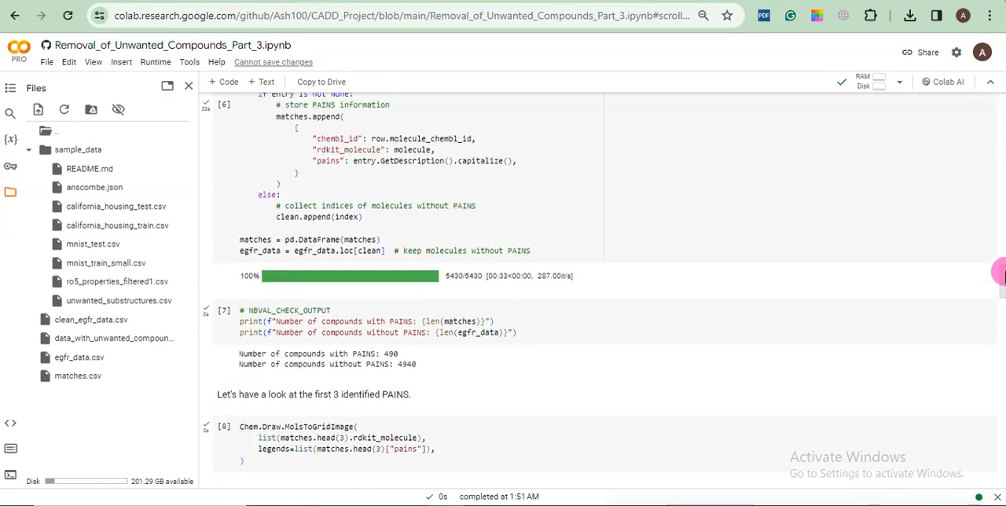
pyautogui.scroll(3)
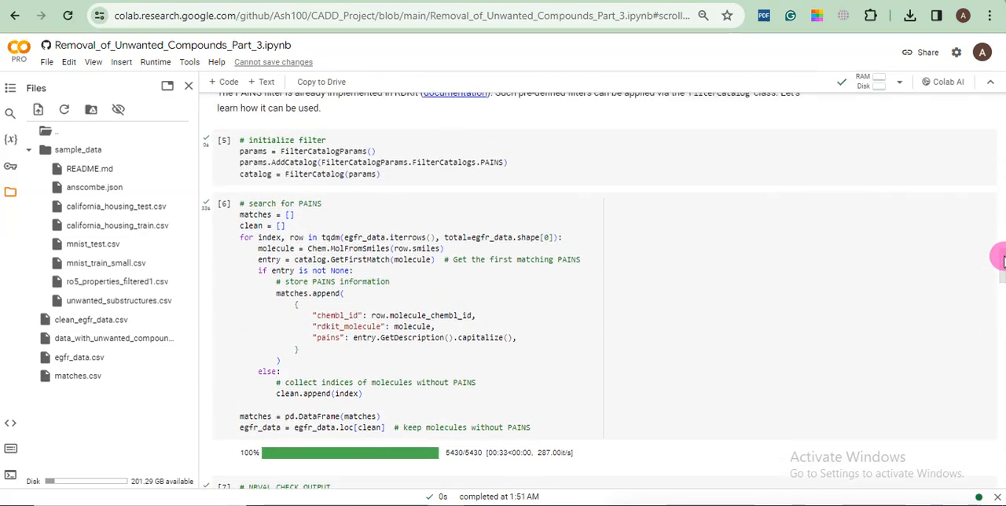
pyautogui.scroll(3)
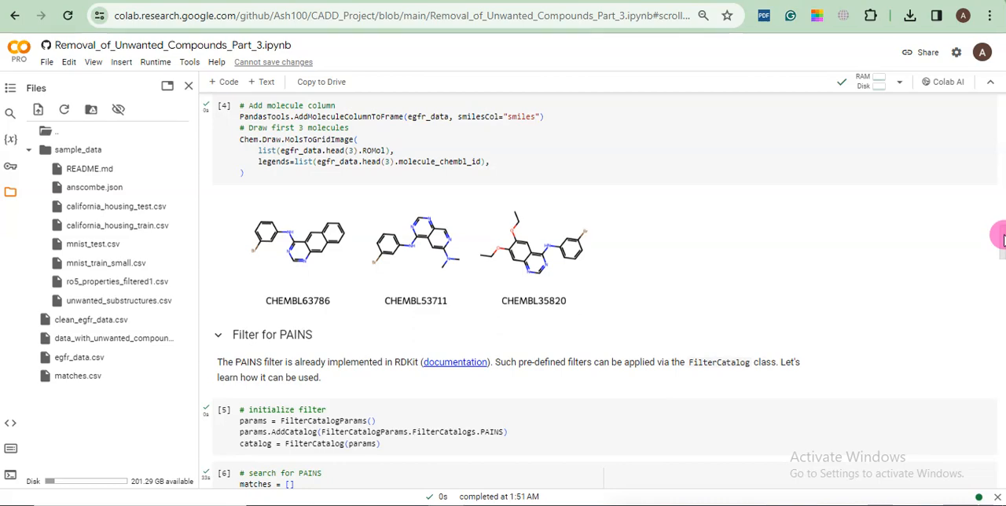
pyautogui.scroll(3)
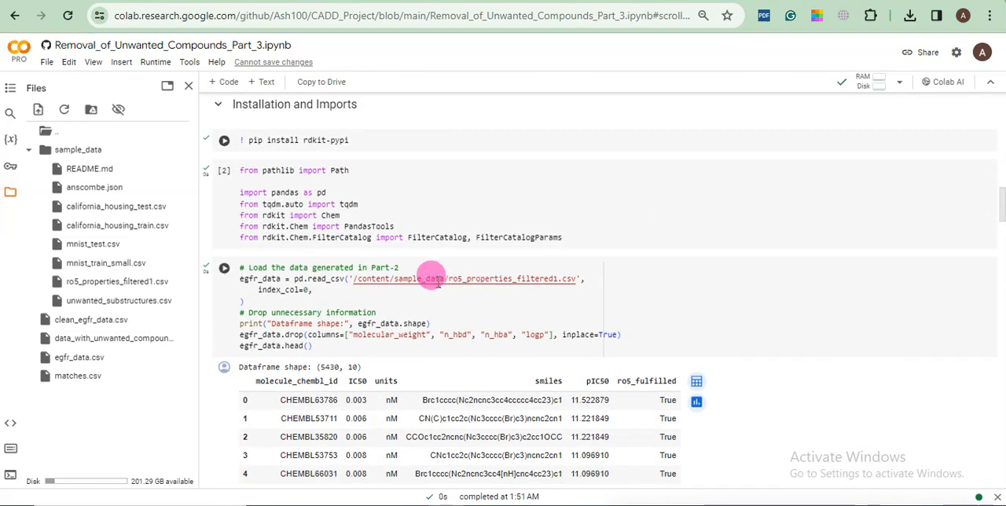
pyautogui.moveTo(642, 275)
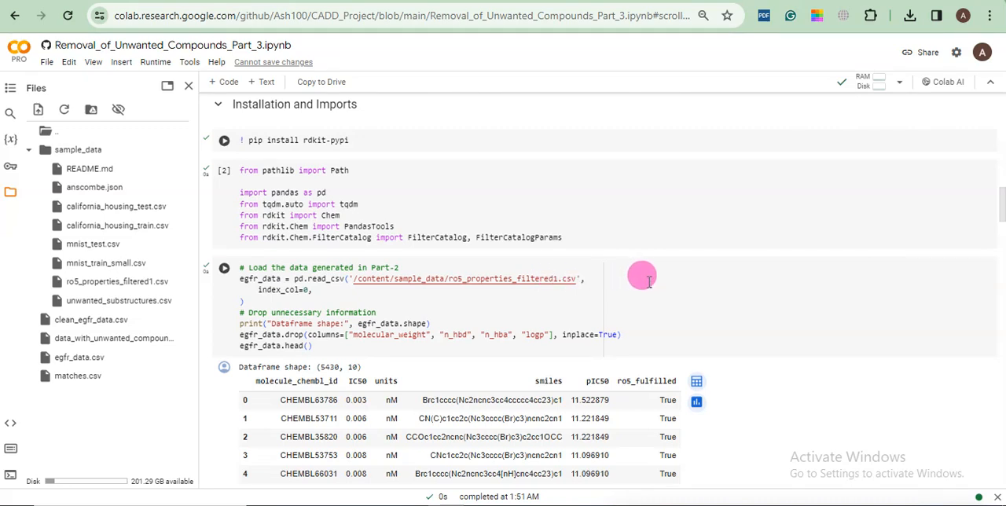